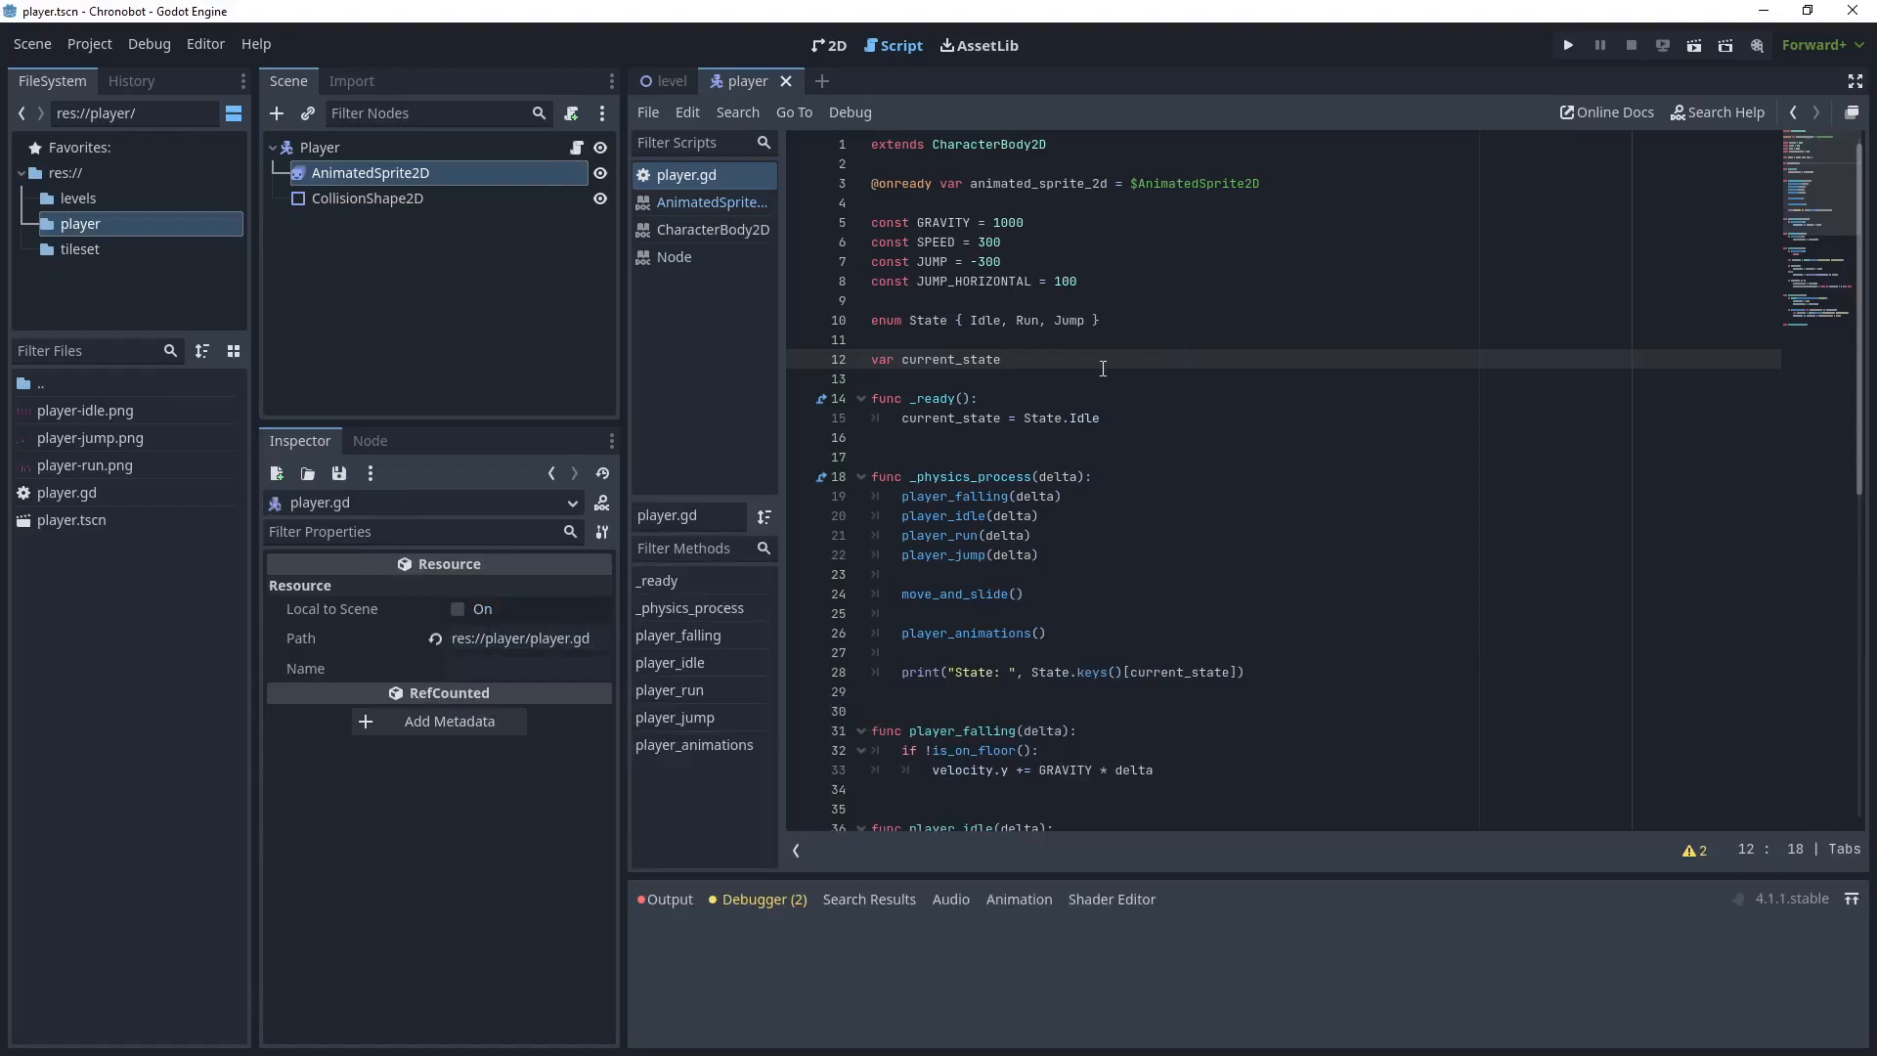
pyautogui.moveTo(1035, 343)
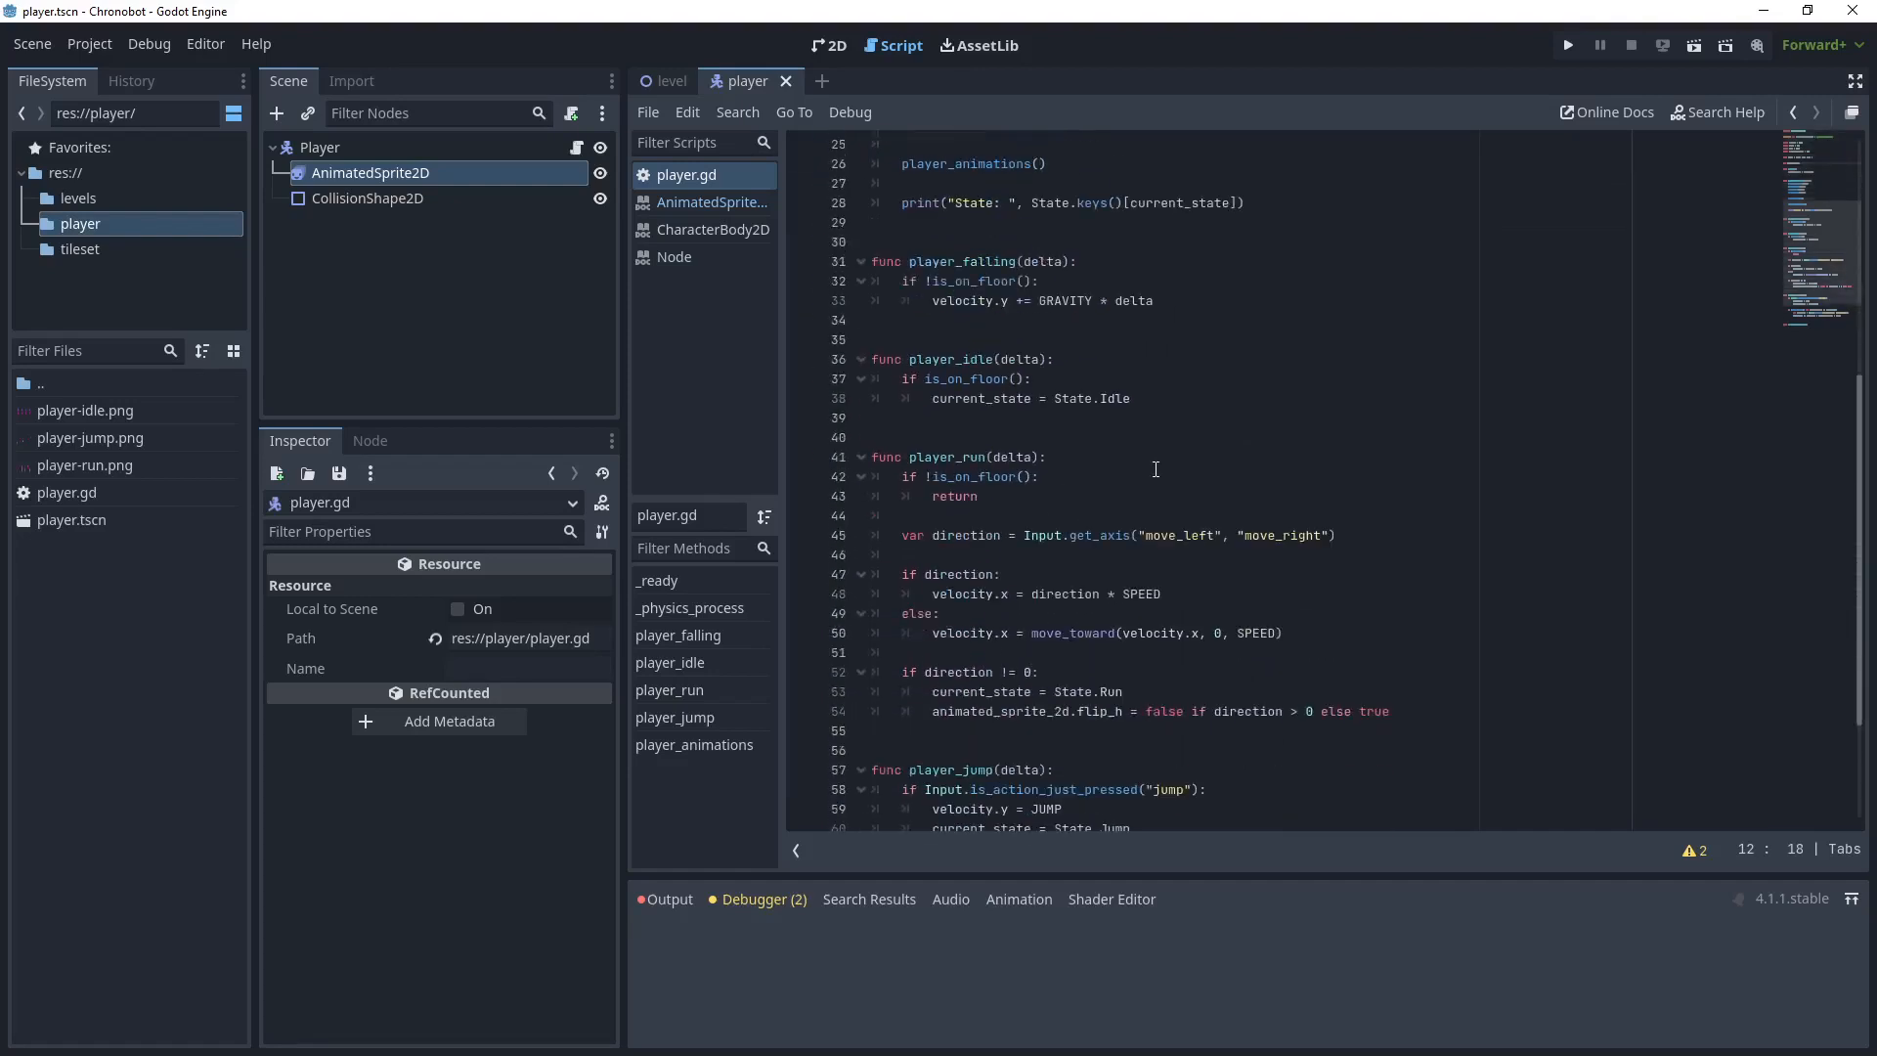
pyautogui.moveTo(1077, 554)
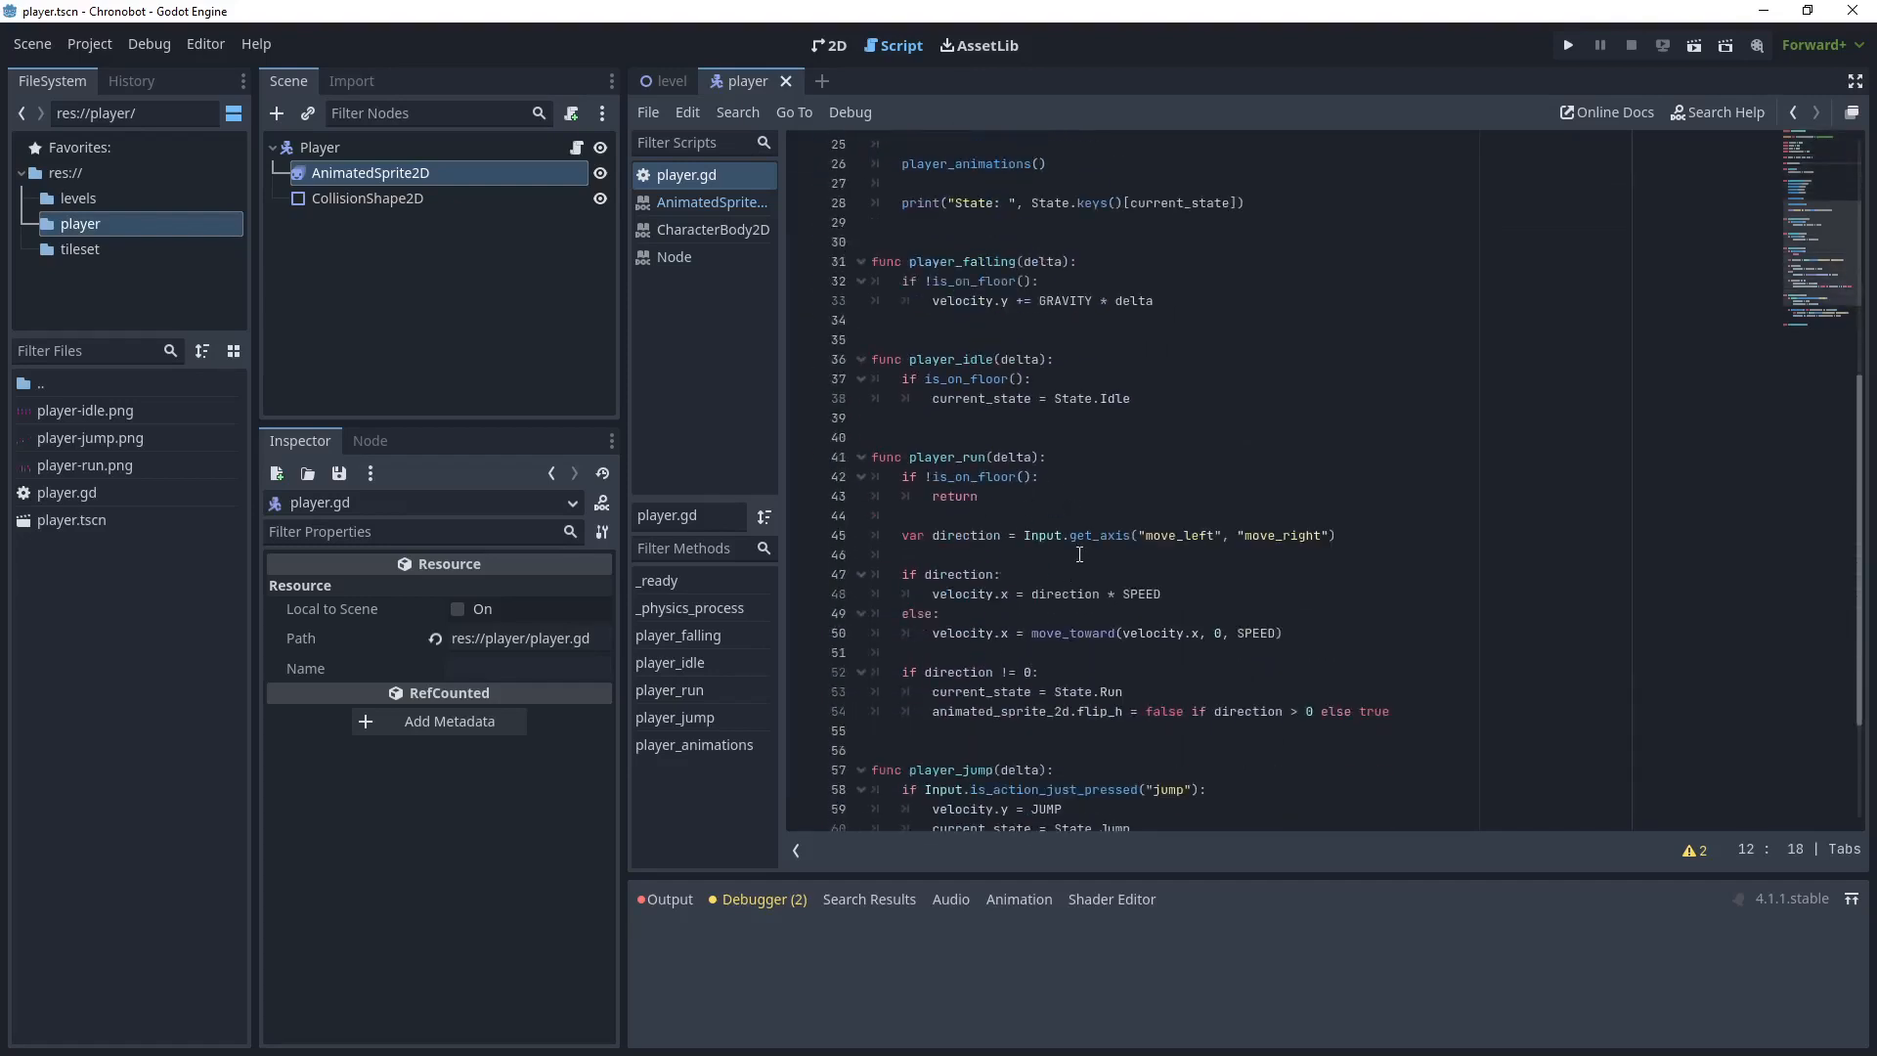
# Step: Retype the current_state reference in _ready as 'current_state.'
pyautogui.scroll(-3)
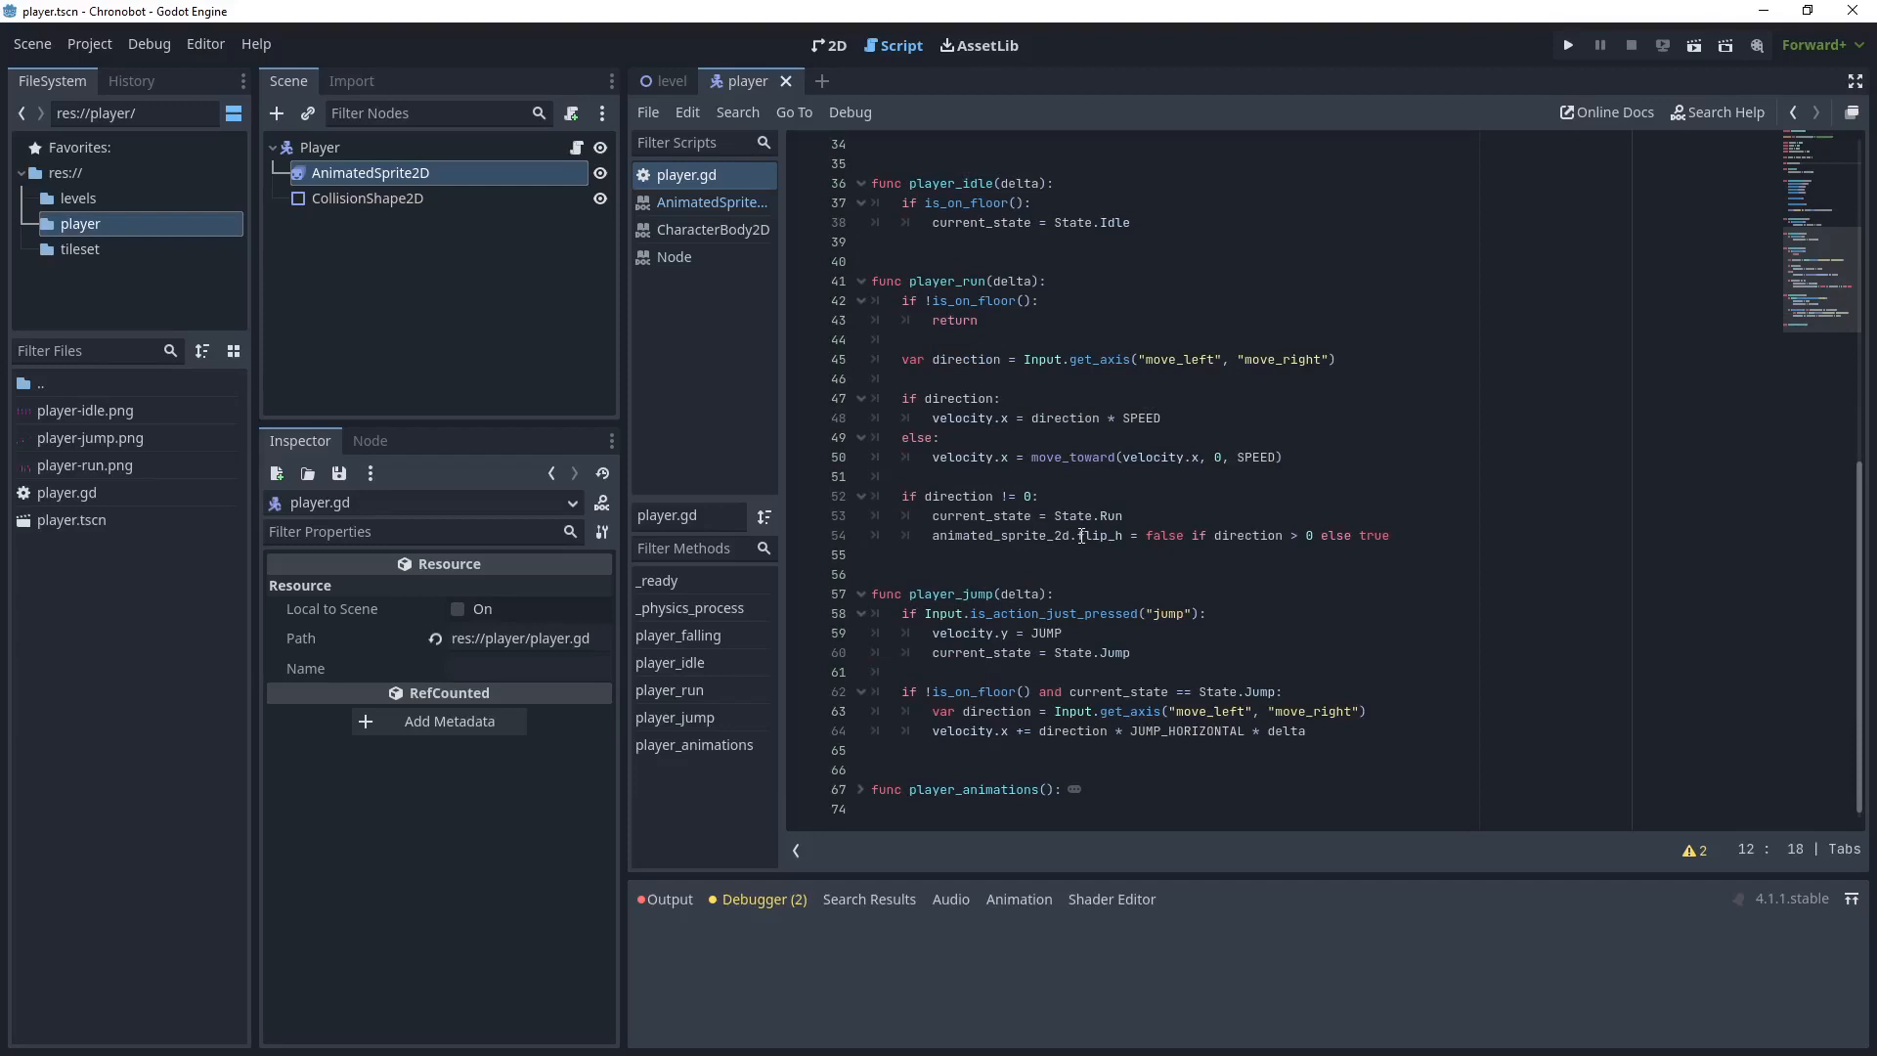
pyautogui.moveTo(1044, 530)
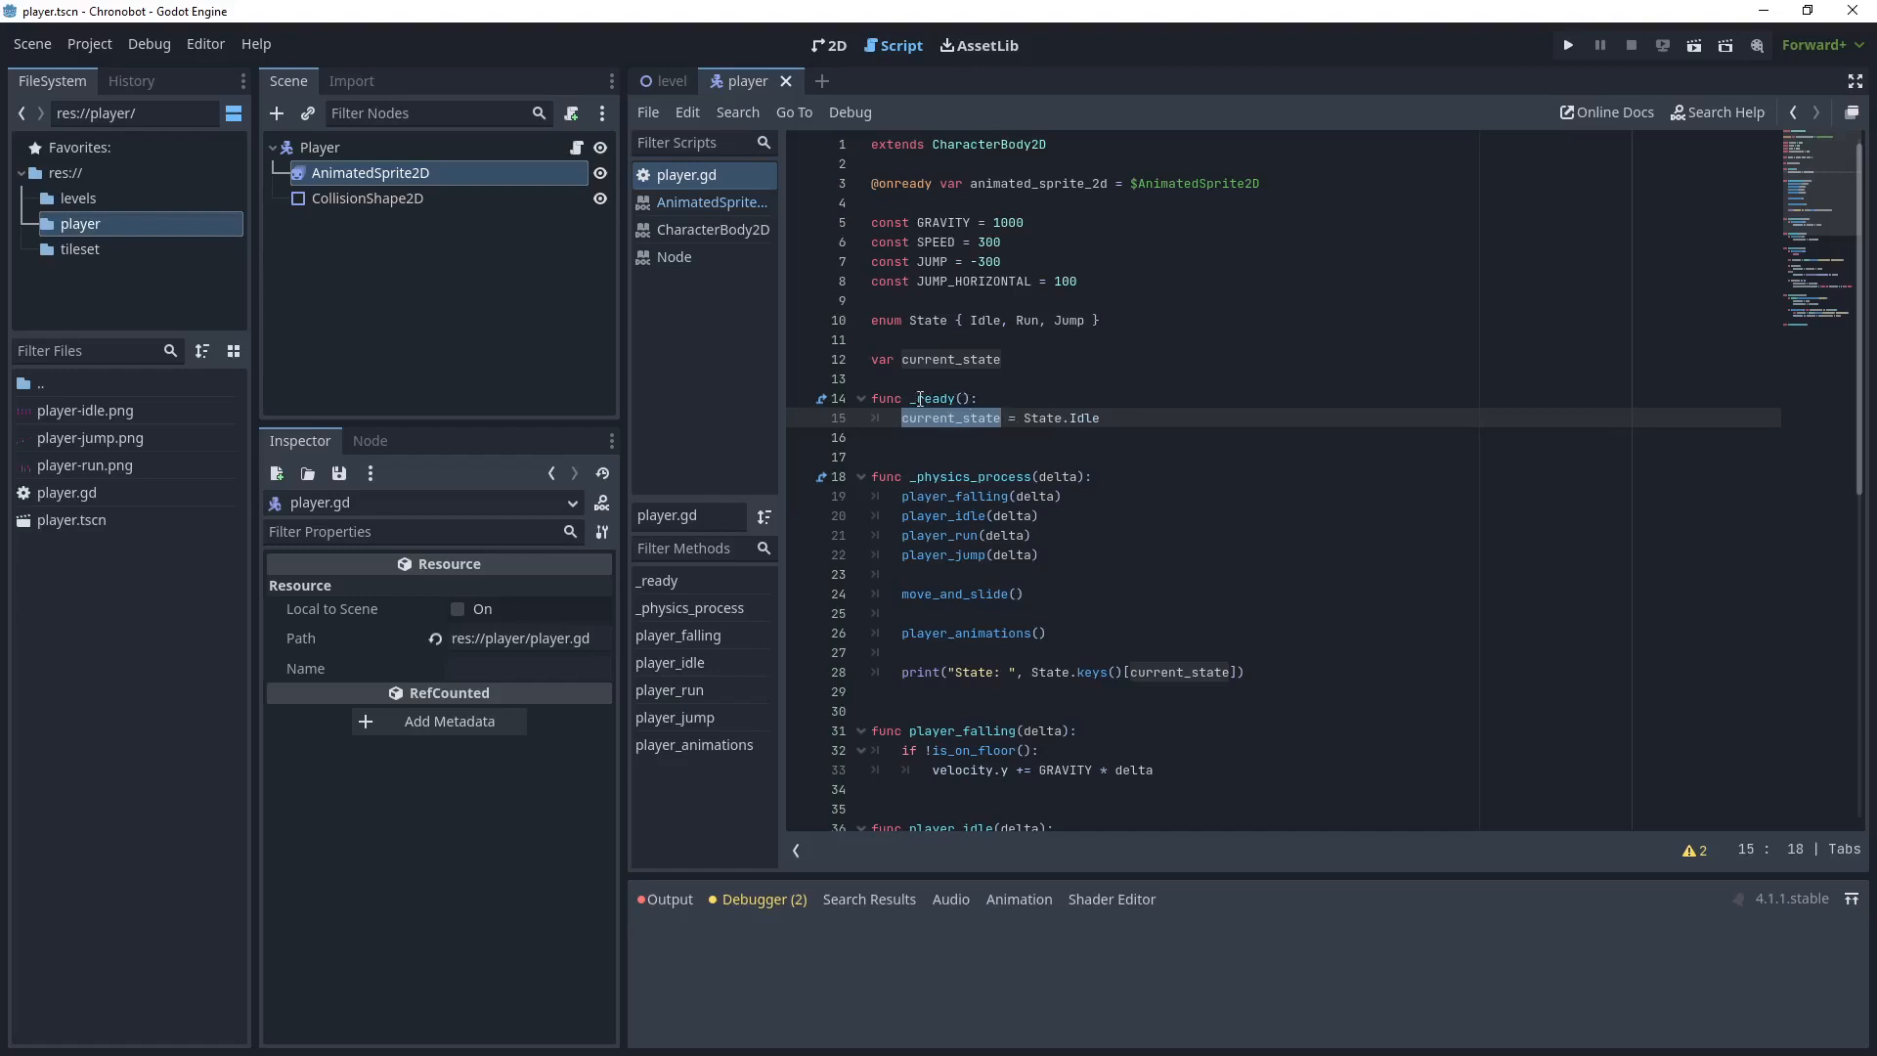
pyautogui.moveTo(1087, 423)
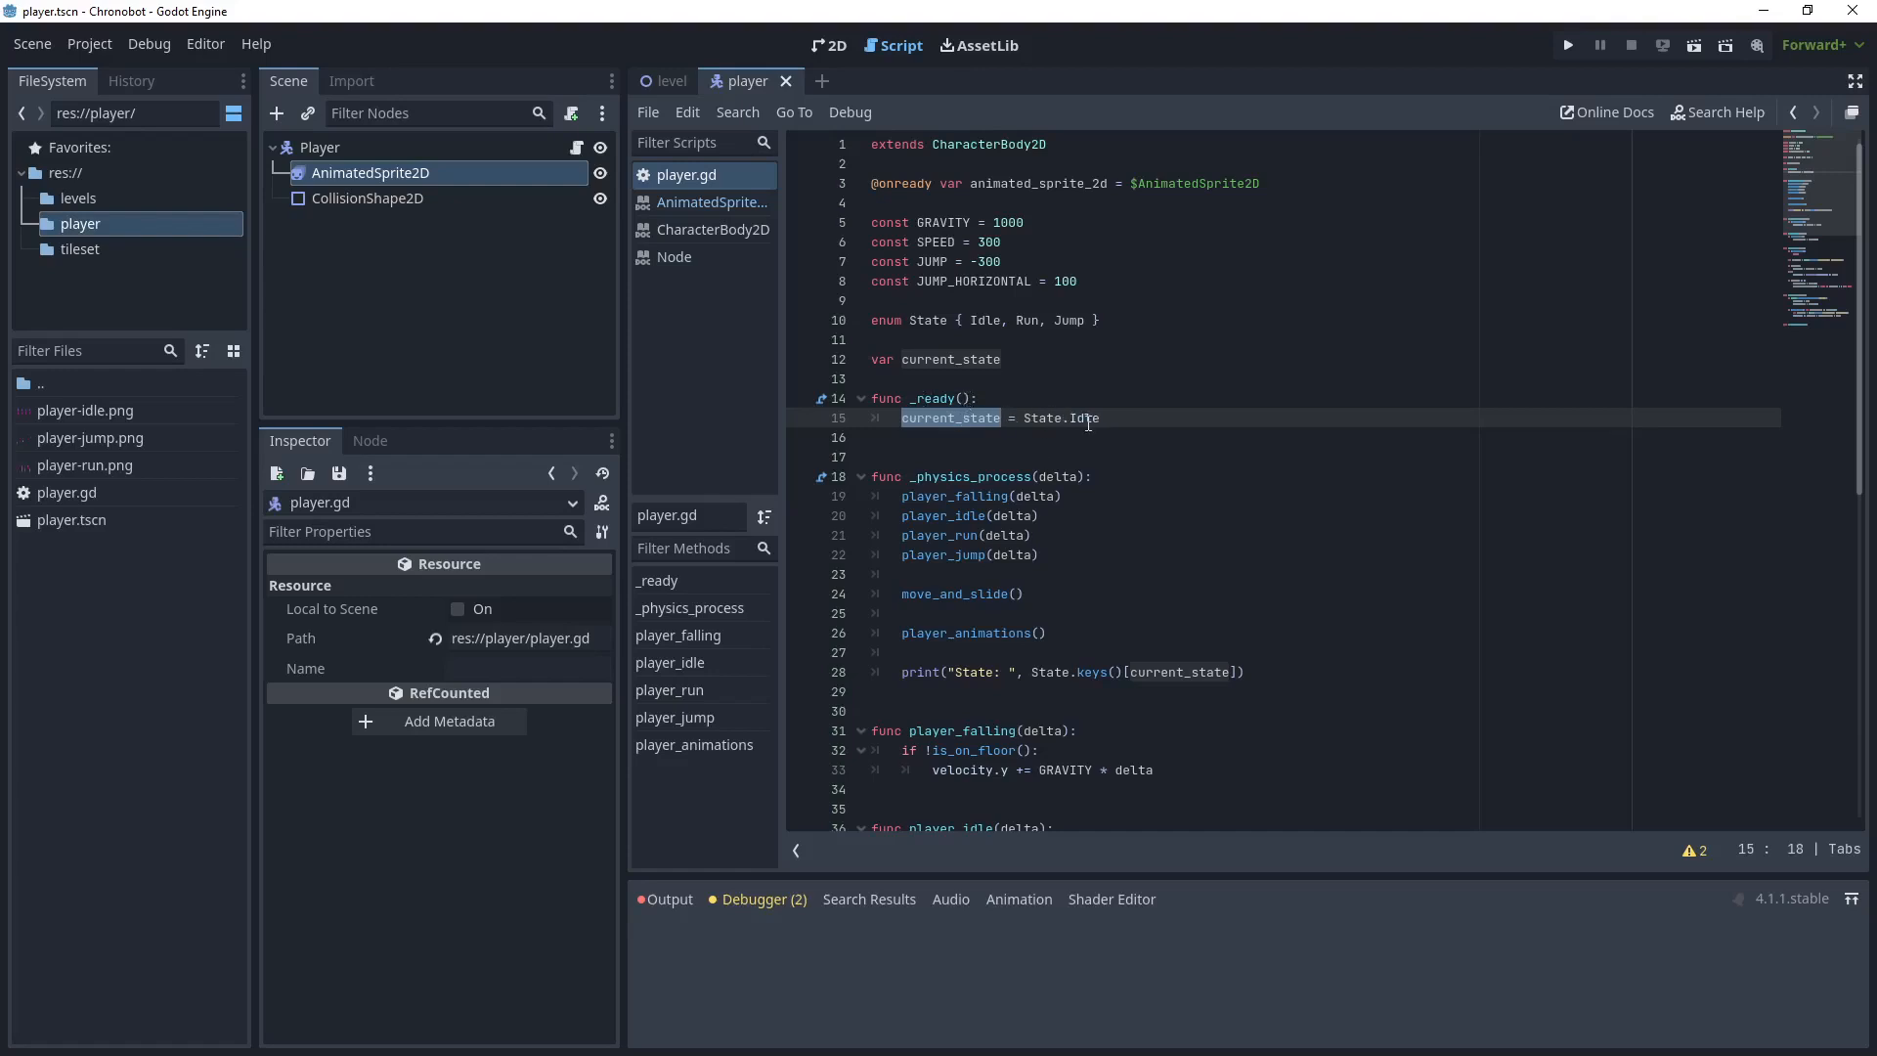
pyautogui.doubleClick(1084, 418)
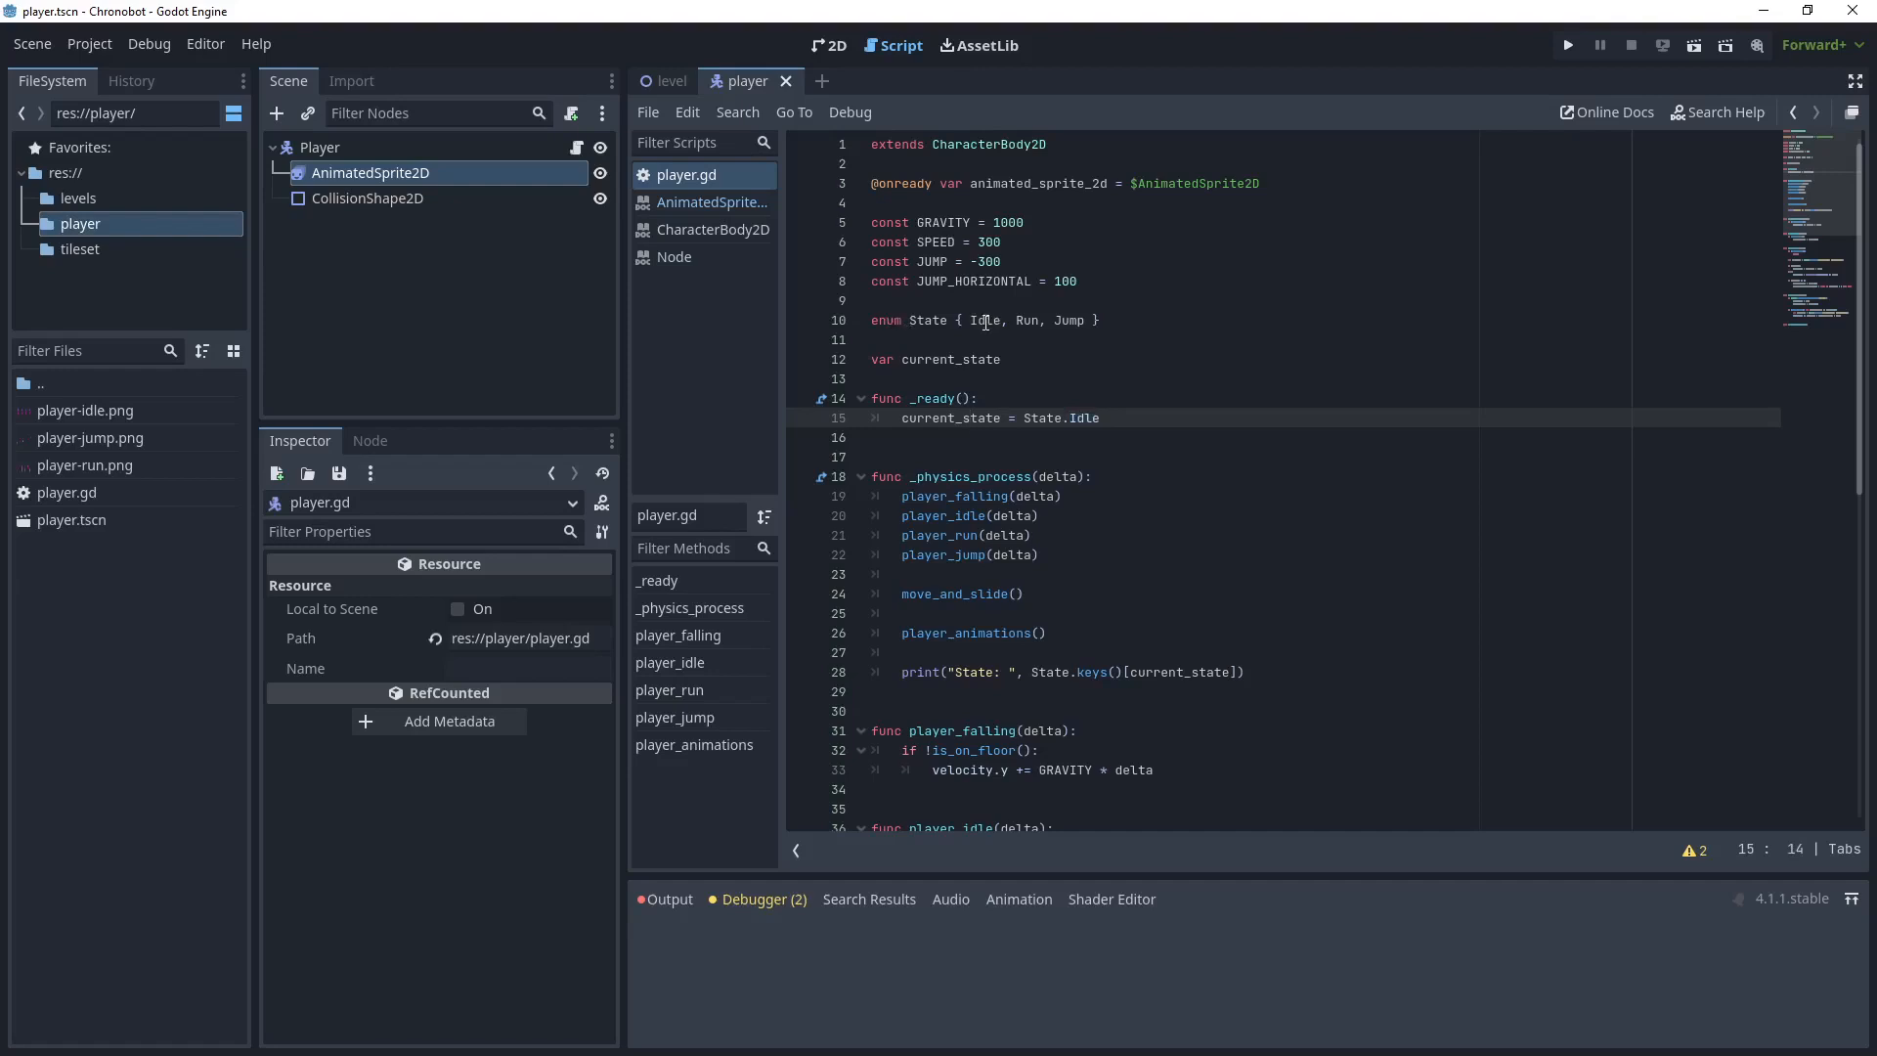
pyautogui.moveTo(1056, 417)
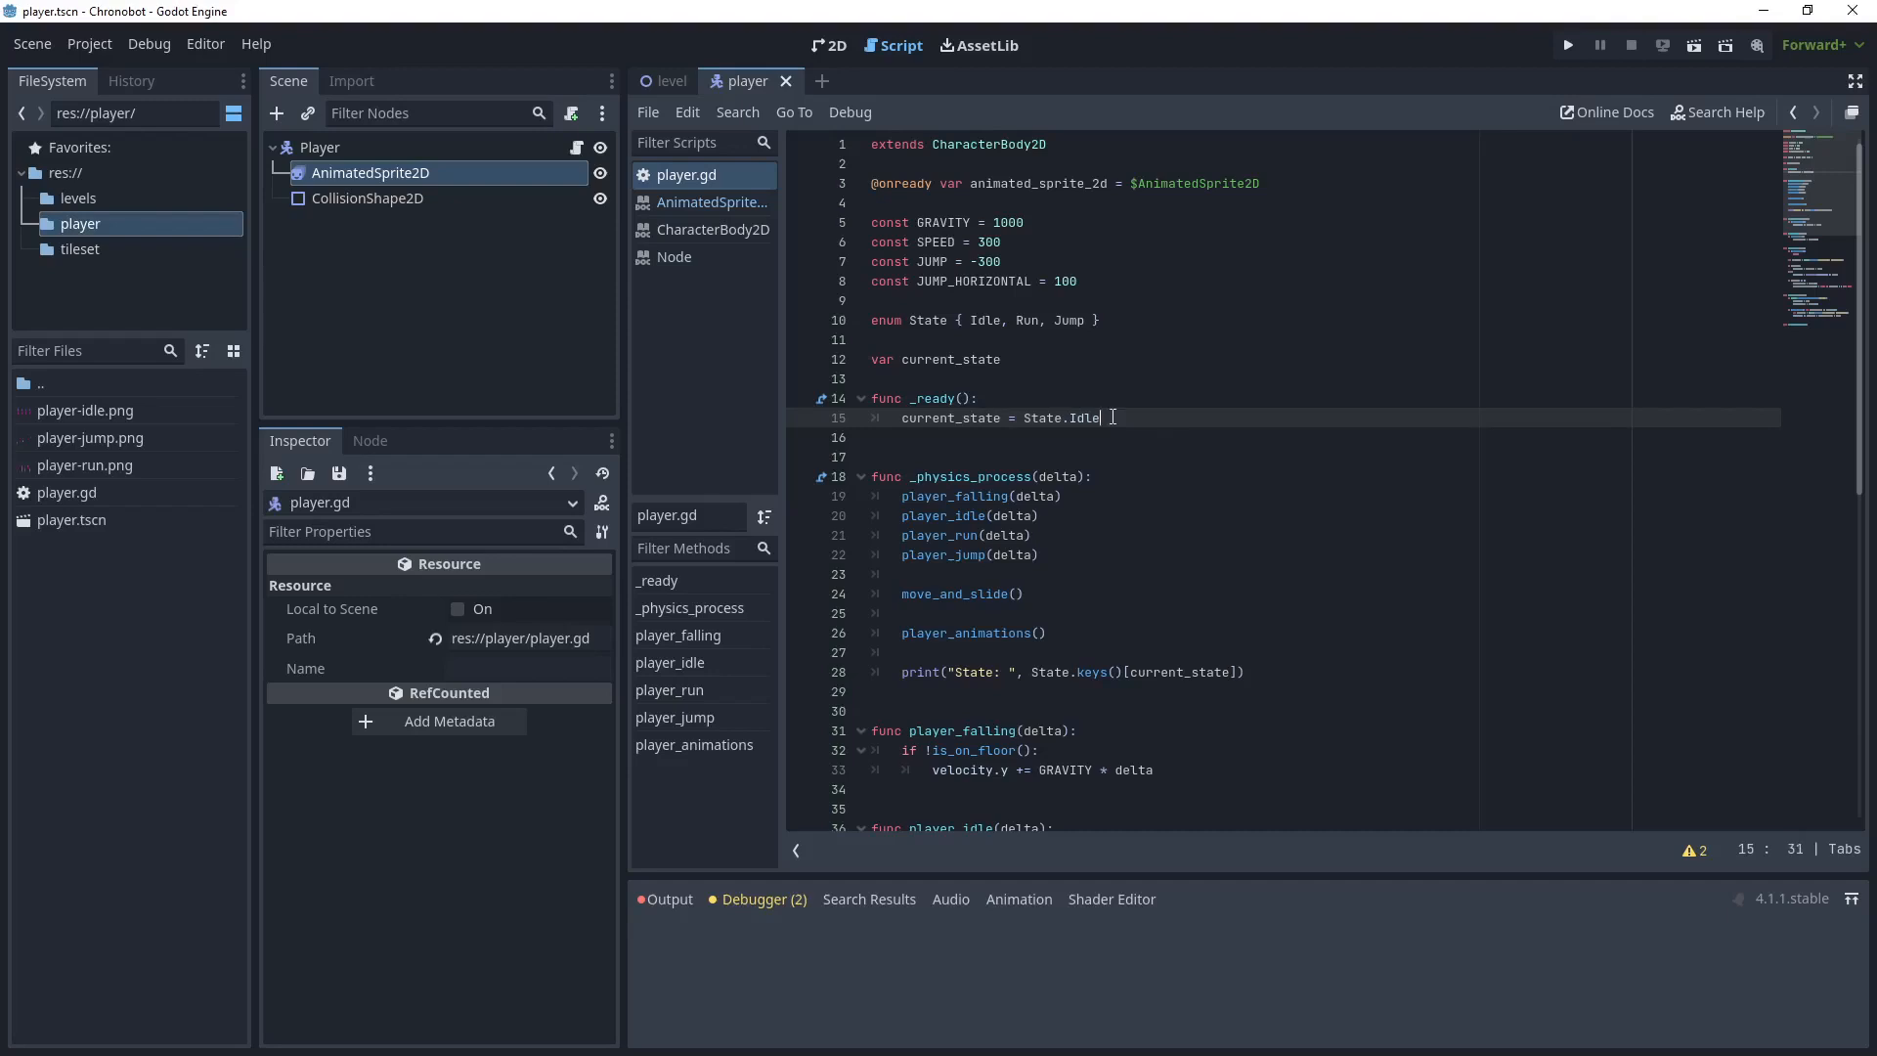
pyautogui.write('current')
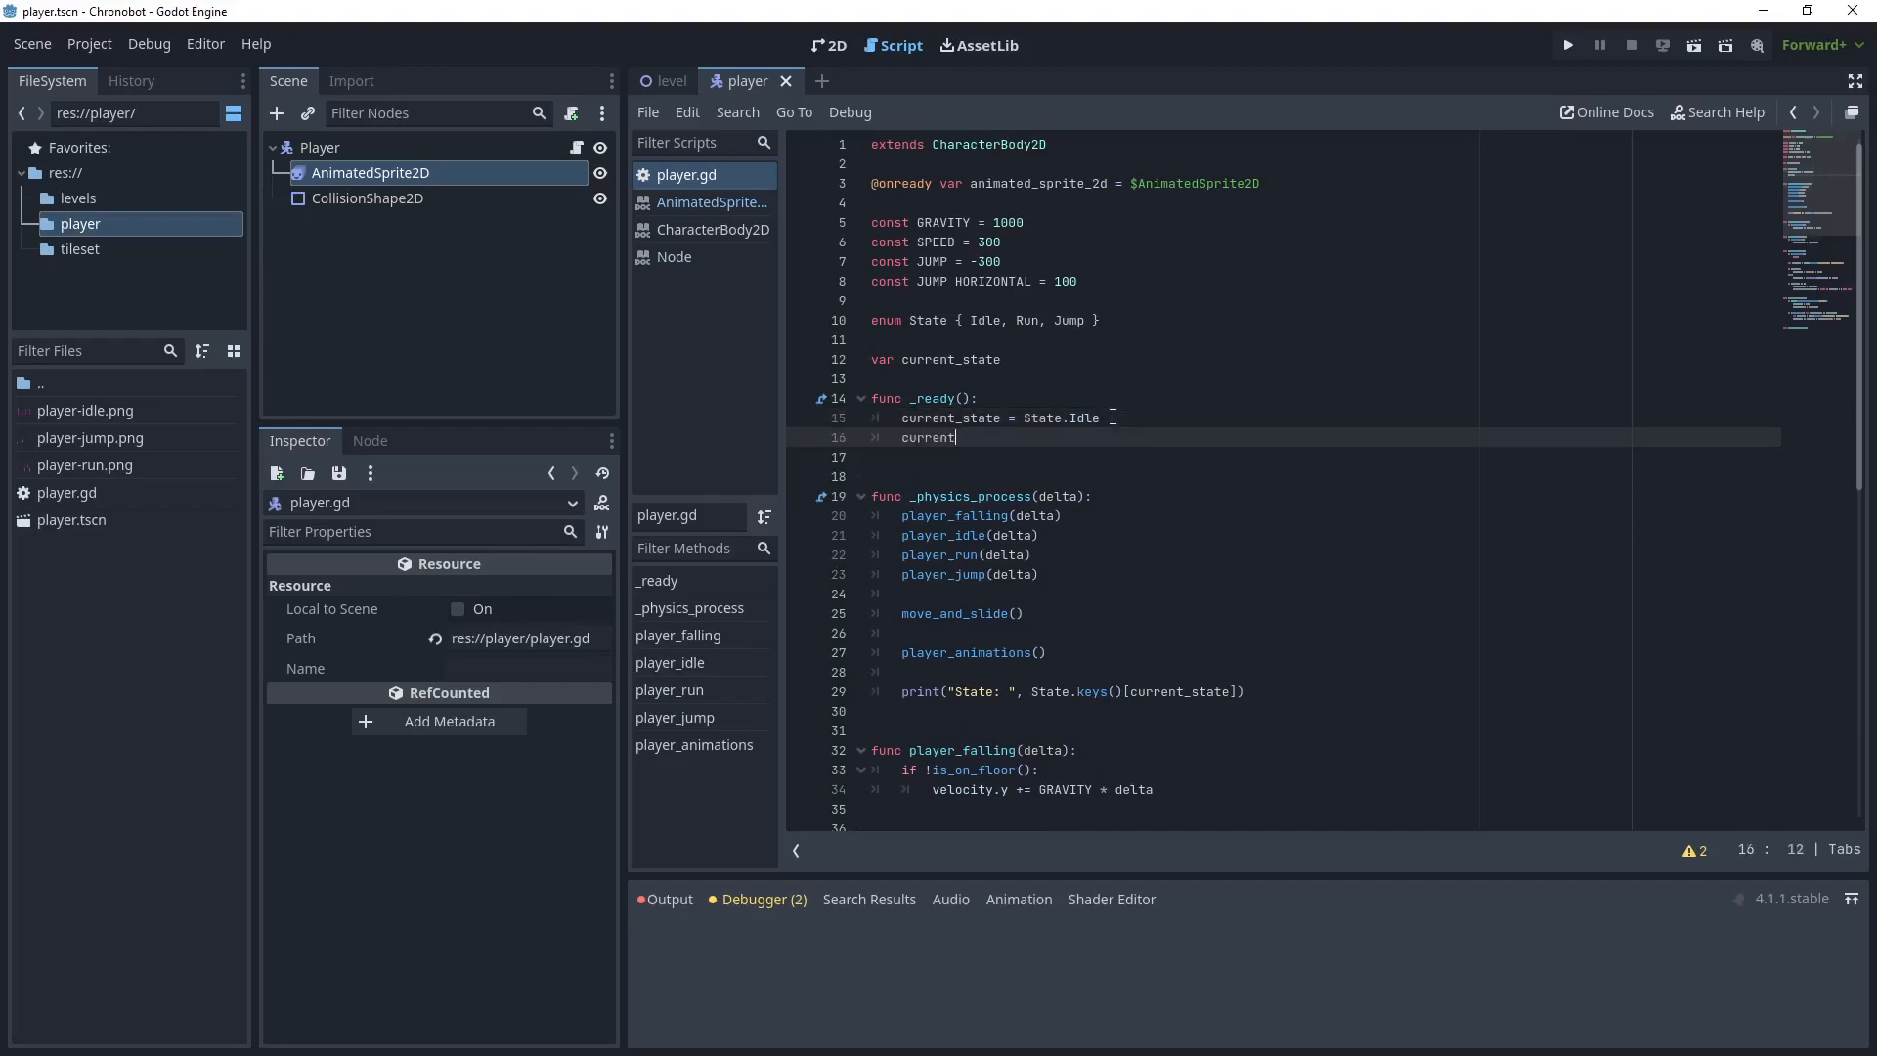
pyautogui.write('_state.')
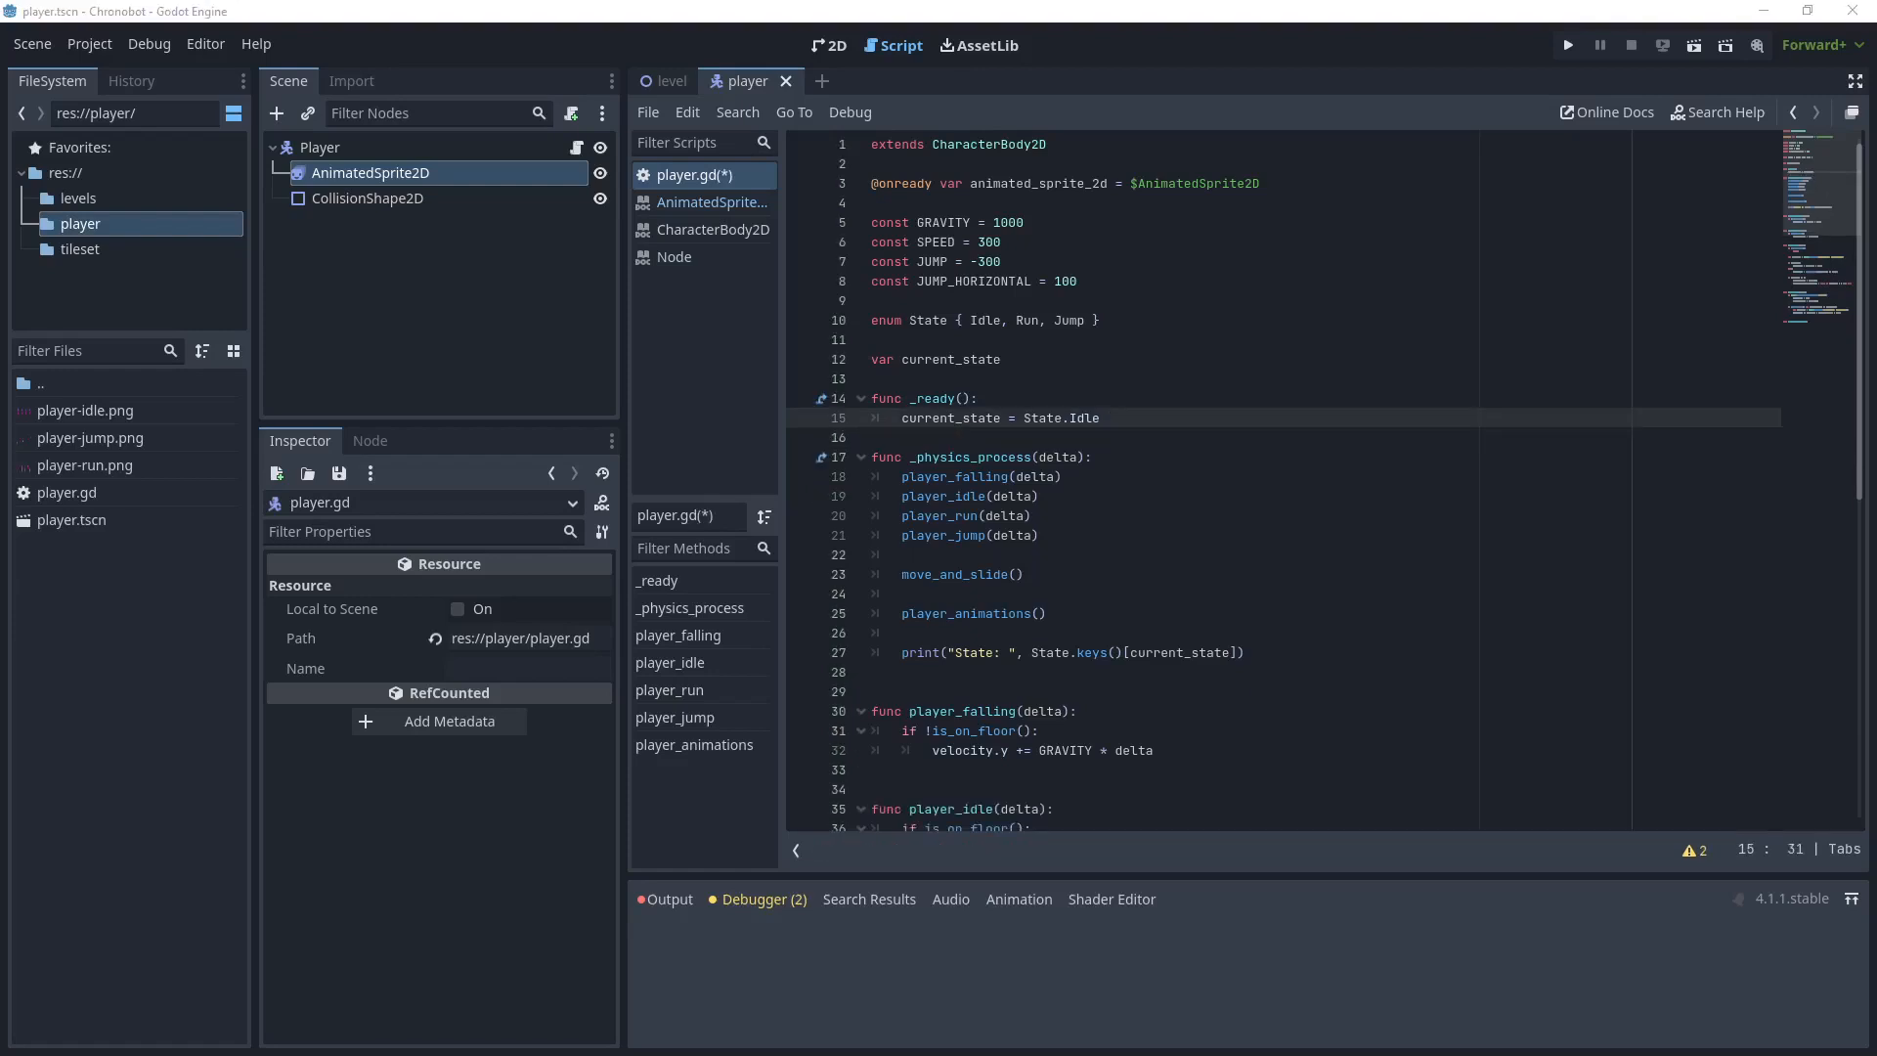
pyautogui.moveTo(880, 589)
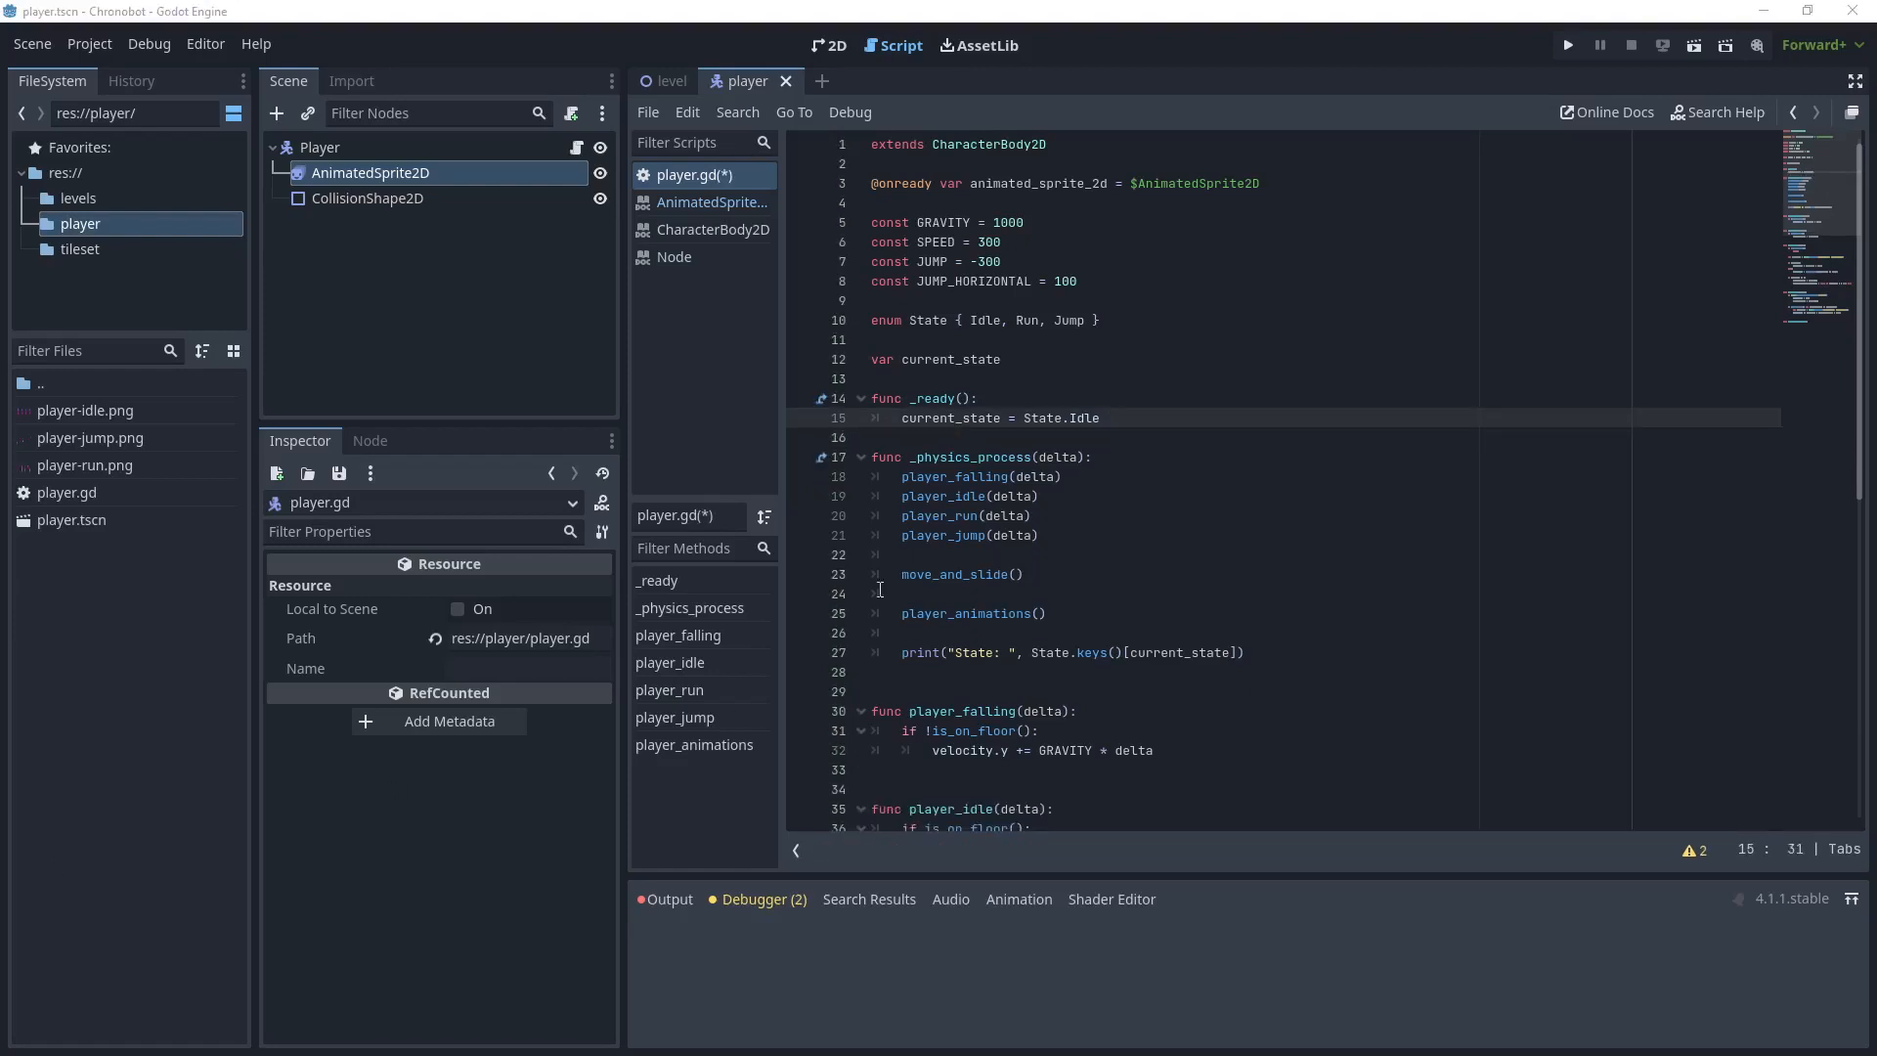
# Step: Annotate the line-12 current_state declaration, replacing String with State from autocomplete
pyautogui.click(1008, 359)
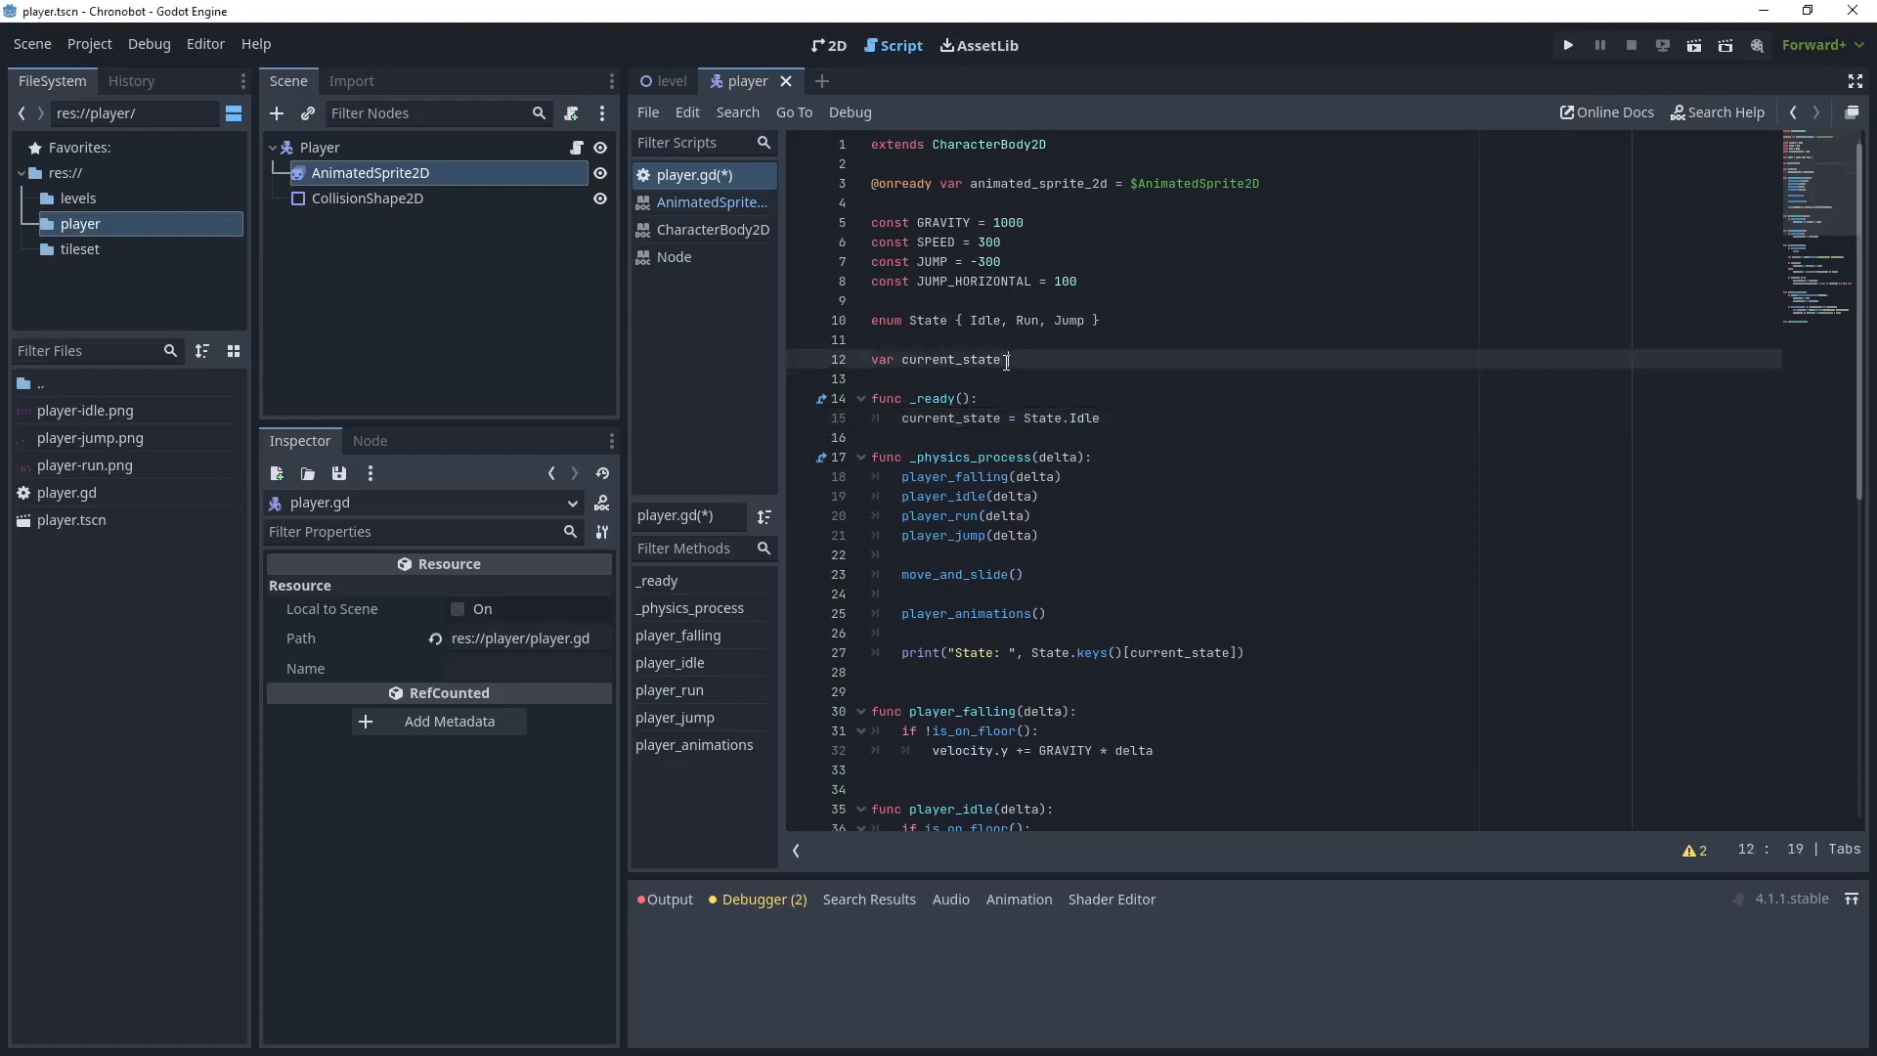
pyautogui.write(': State')
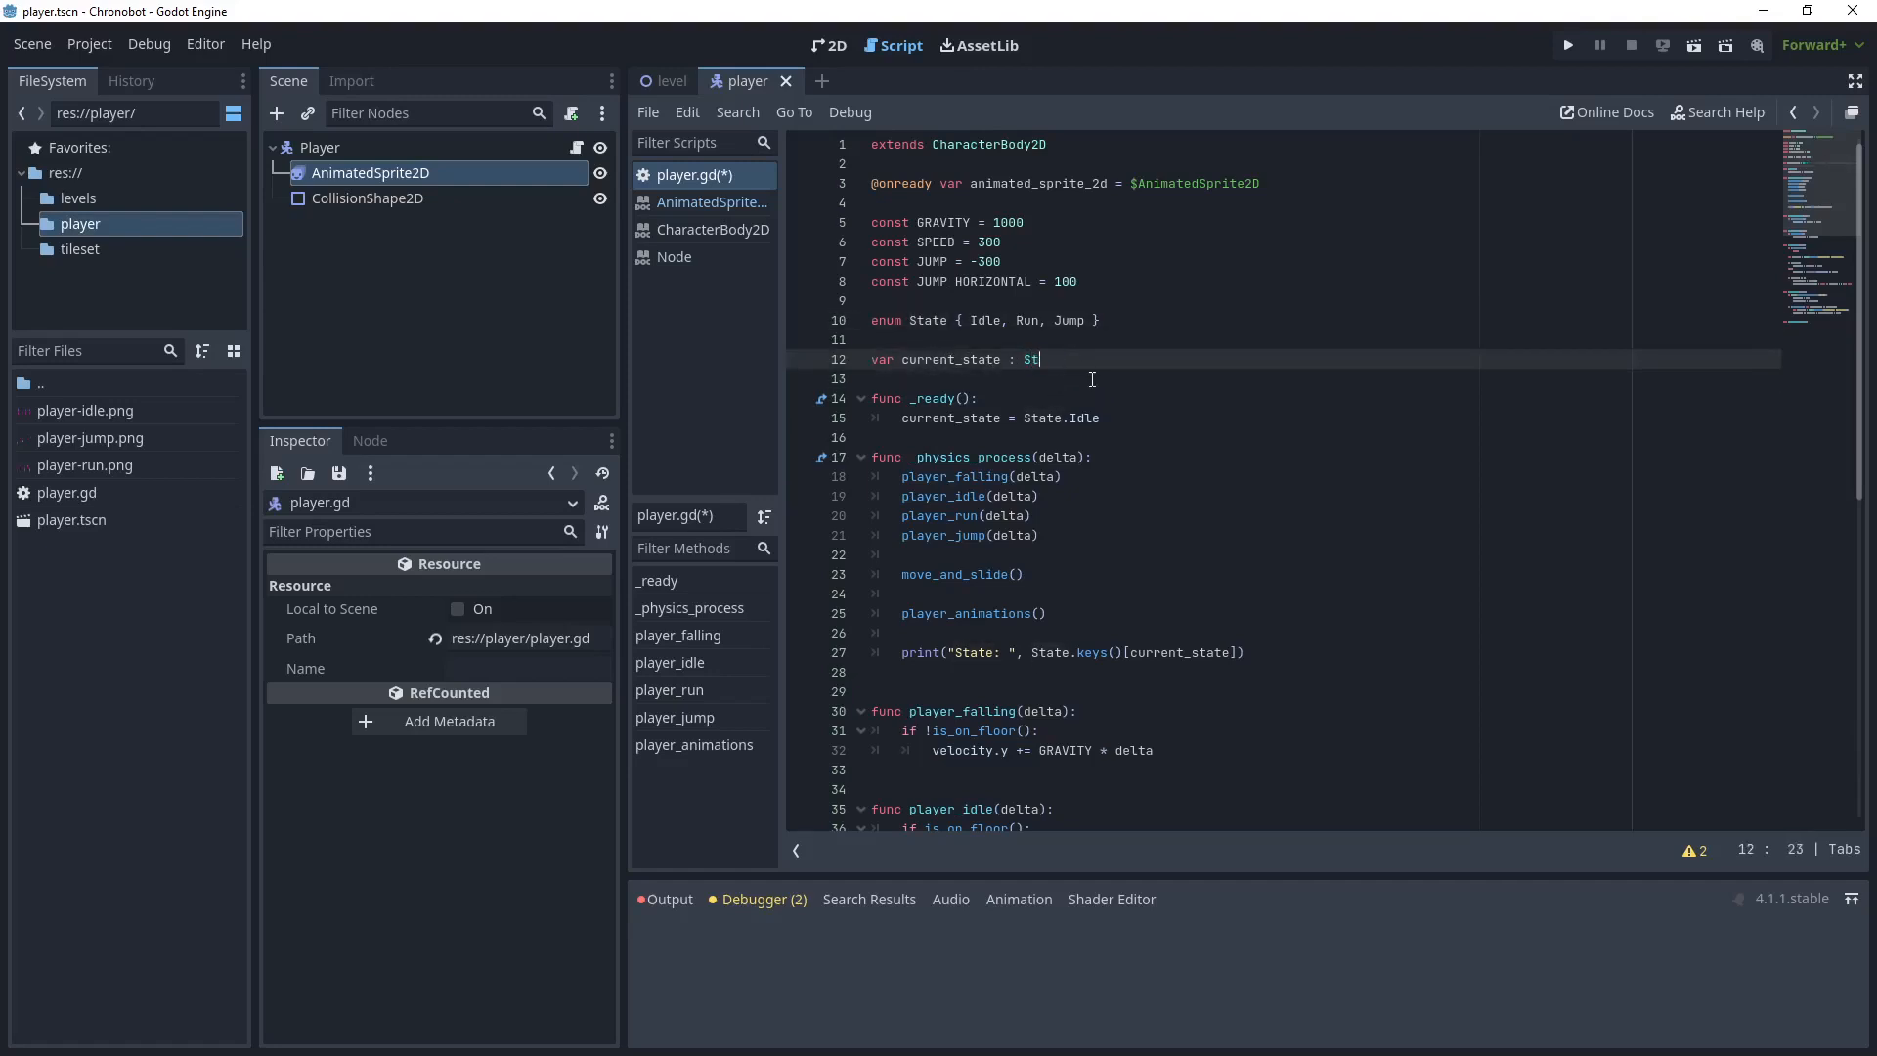
pyautogui.write('ring')
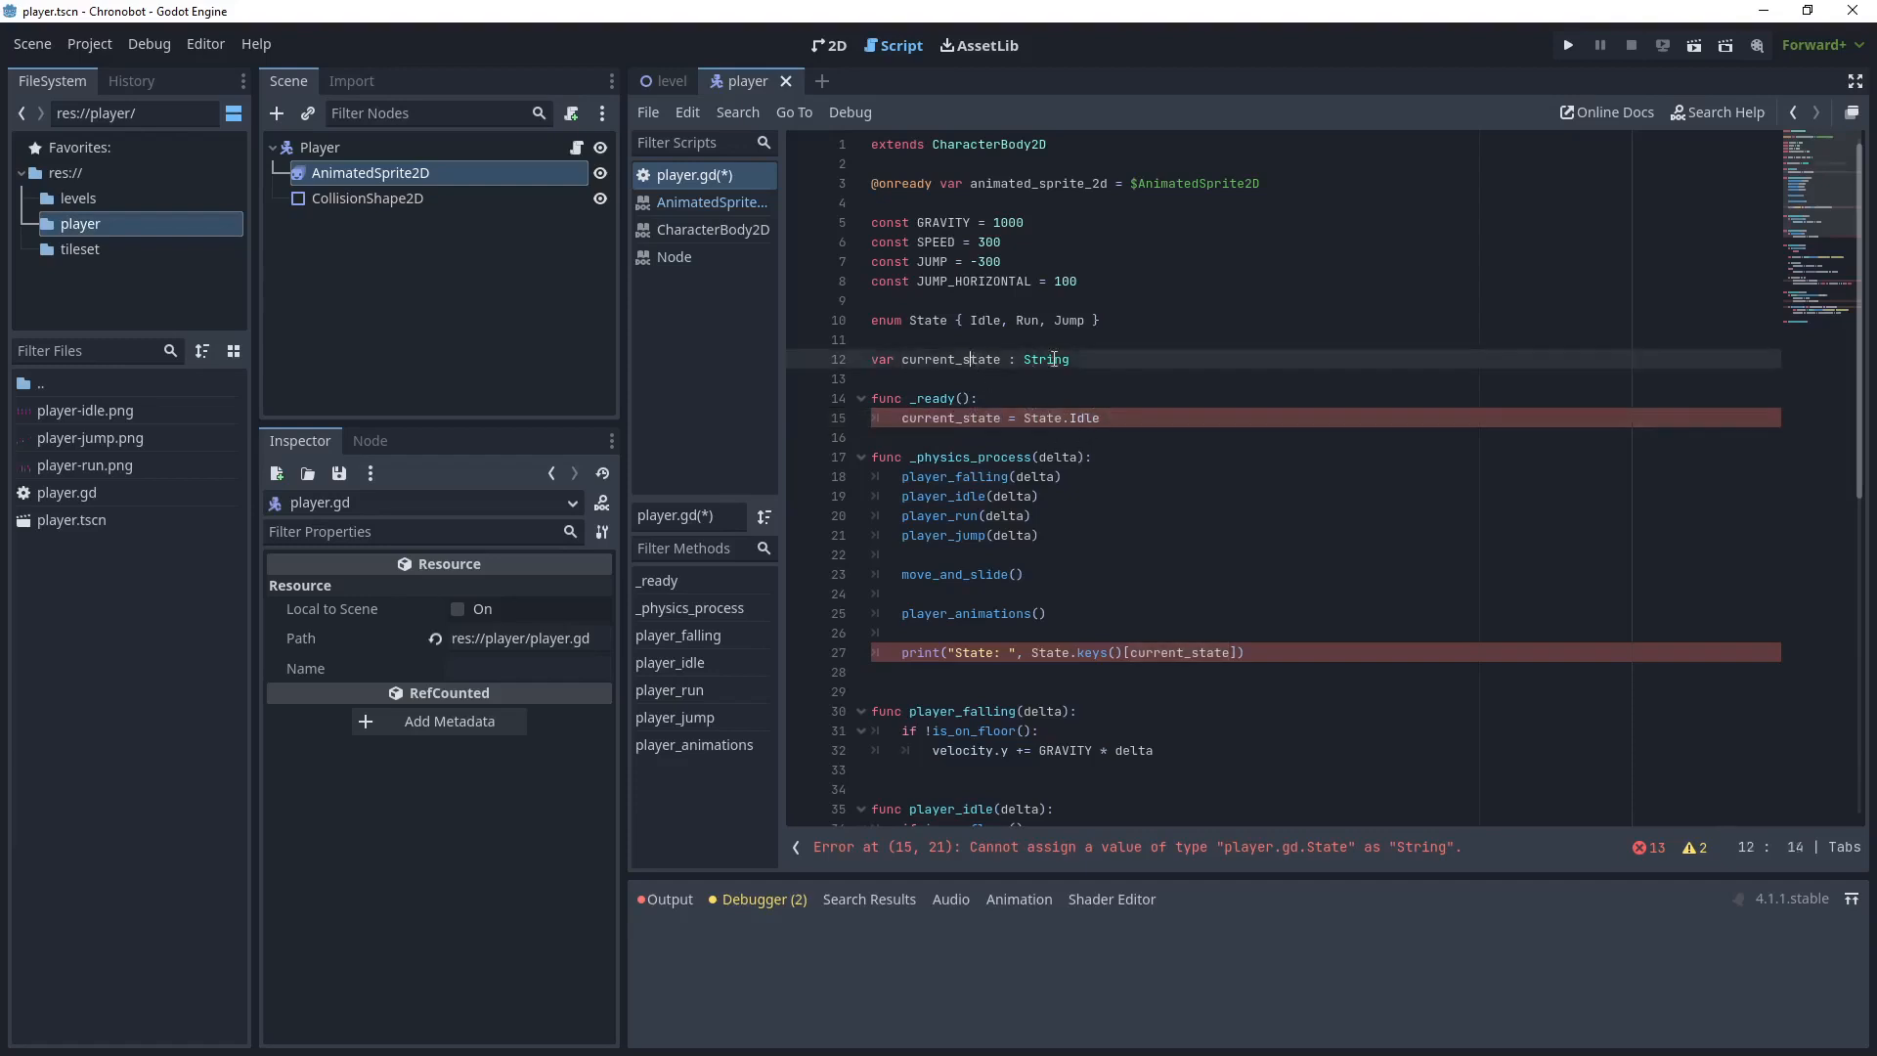
pyautogui.click(1070, 359)
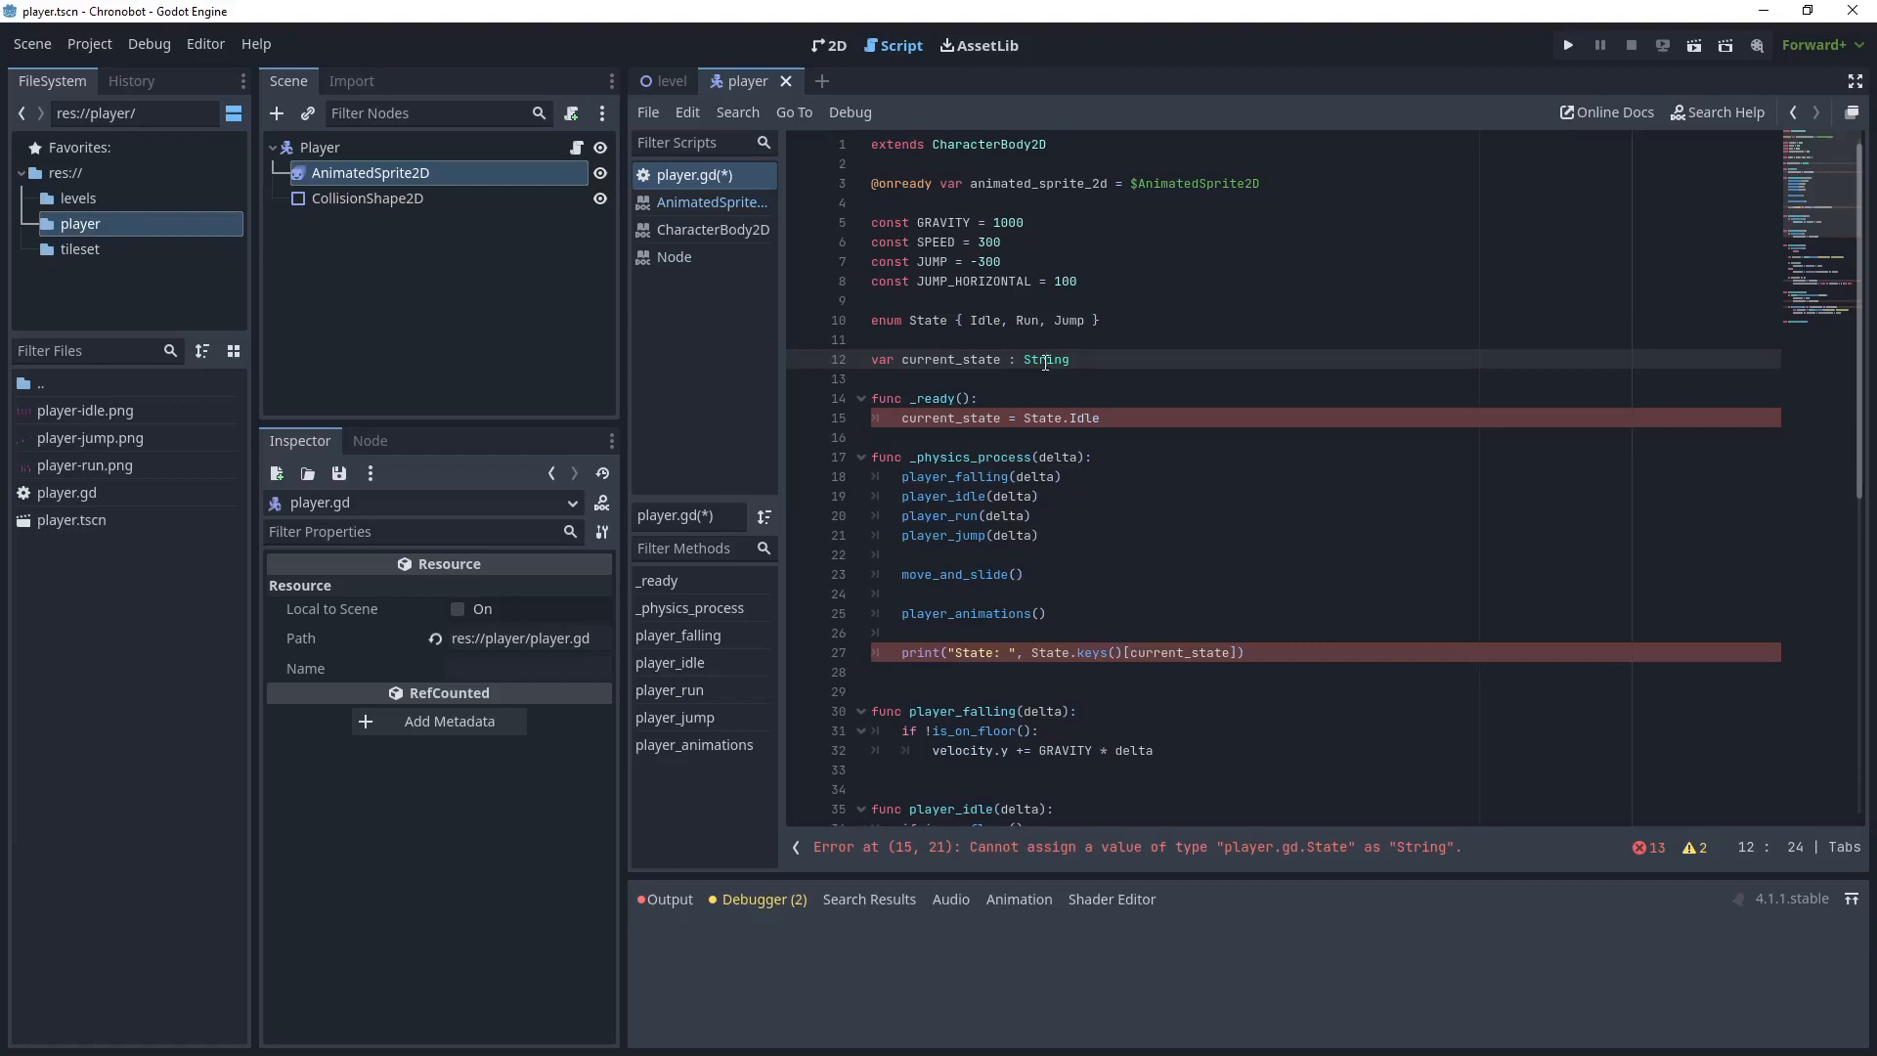
pyautogui.doubleClick(1045, 359)
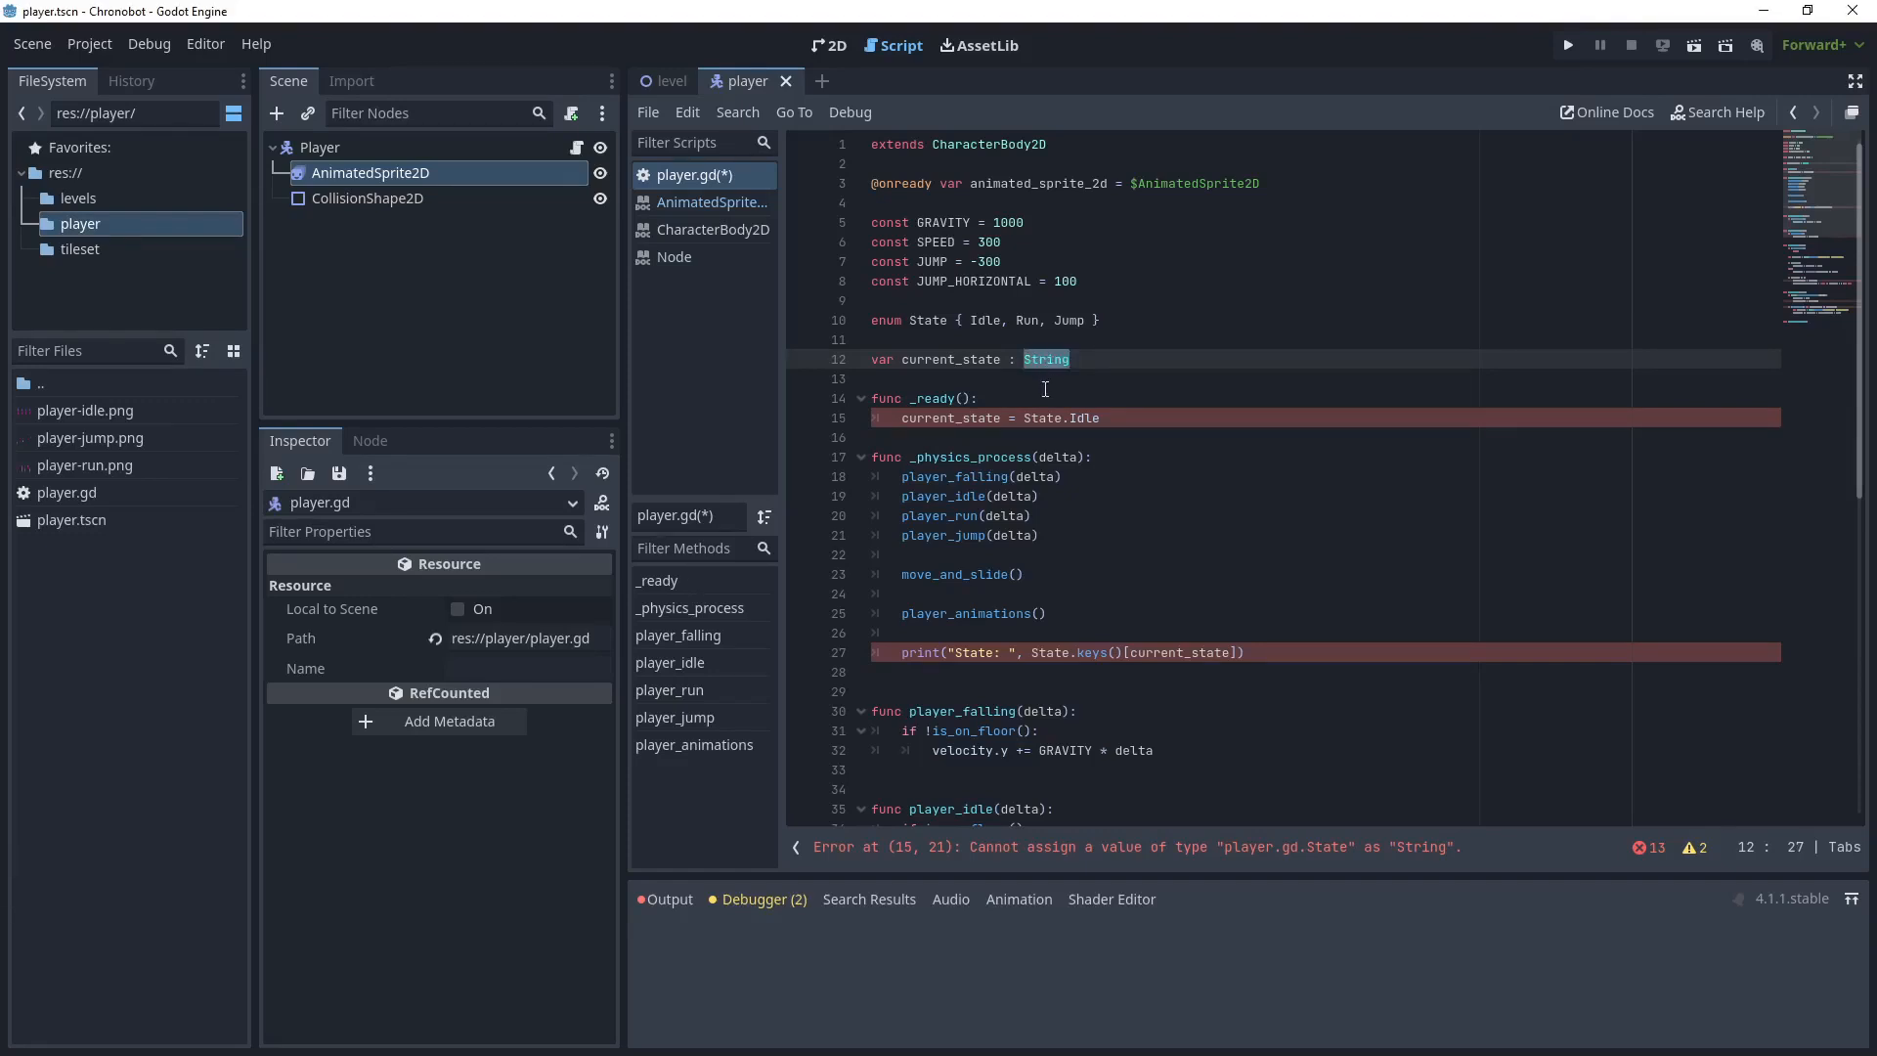
pyautogui.write('state')
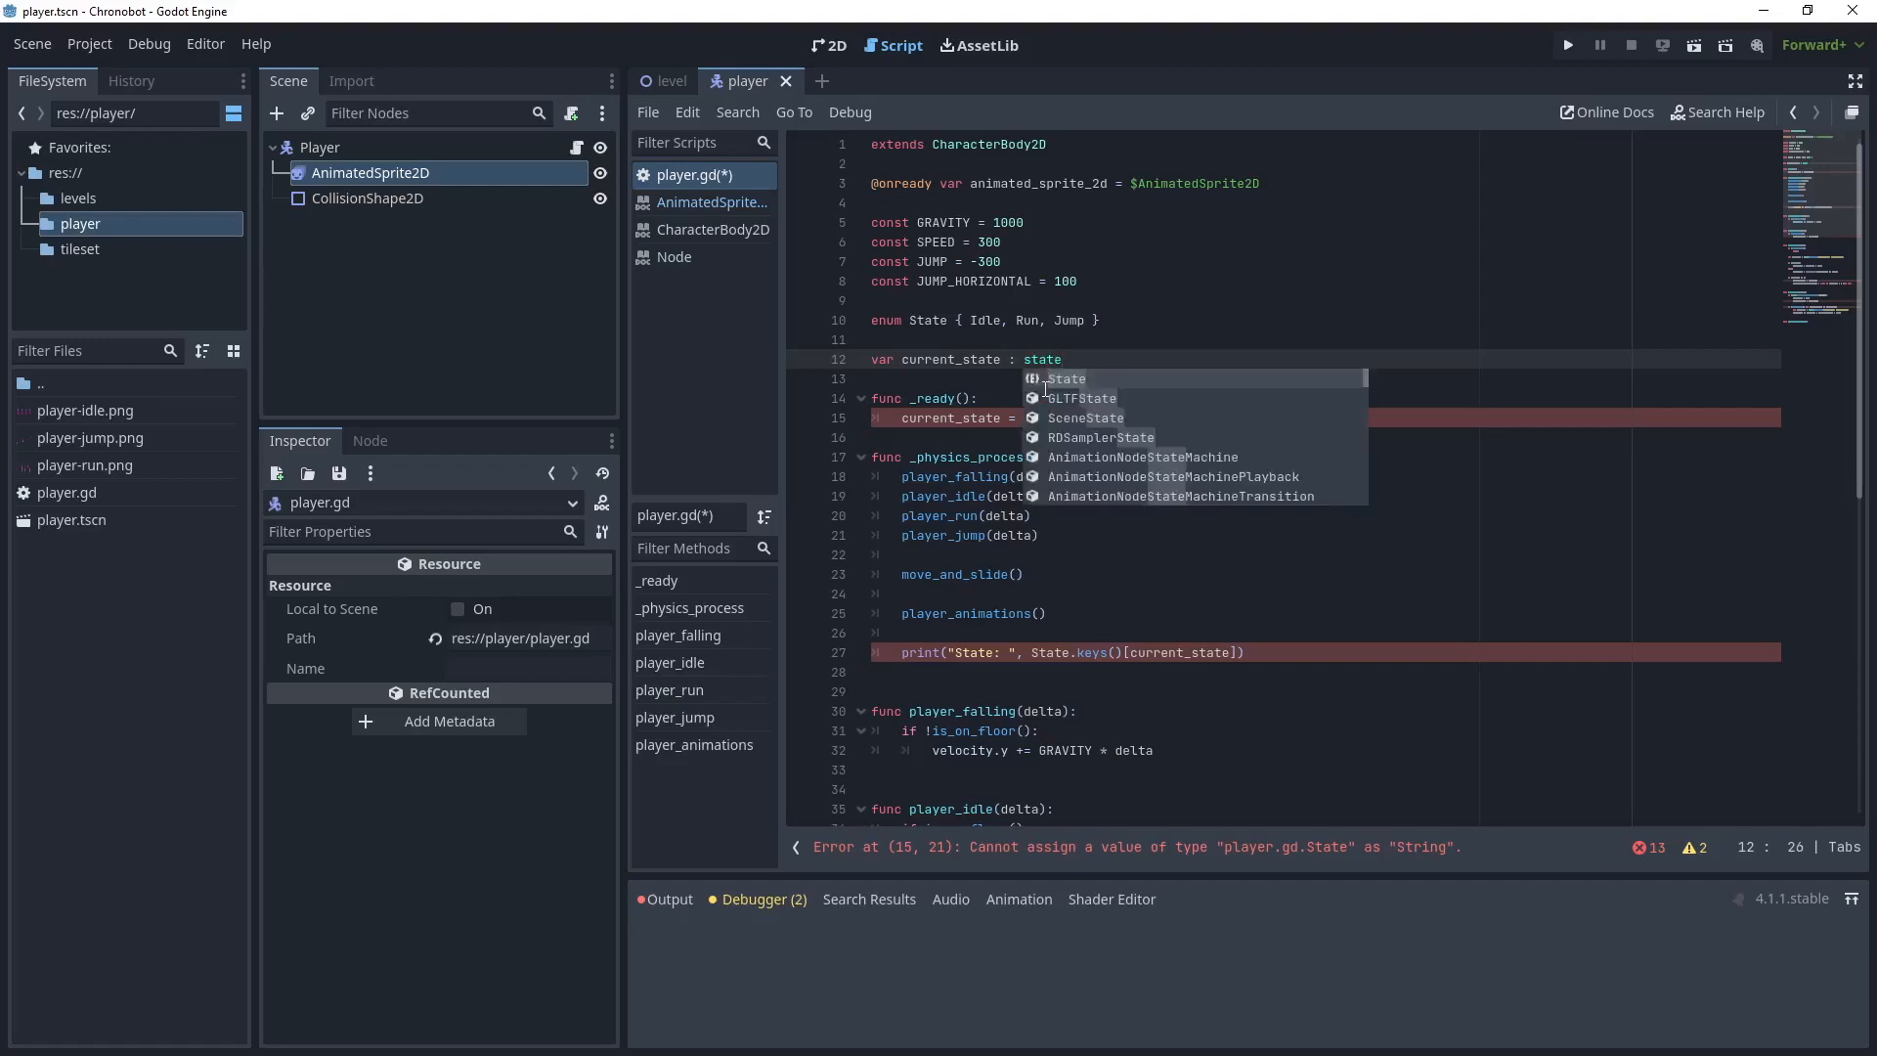
pyautogui.press('Enter')
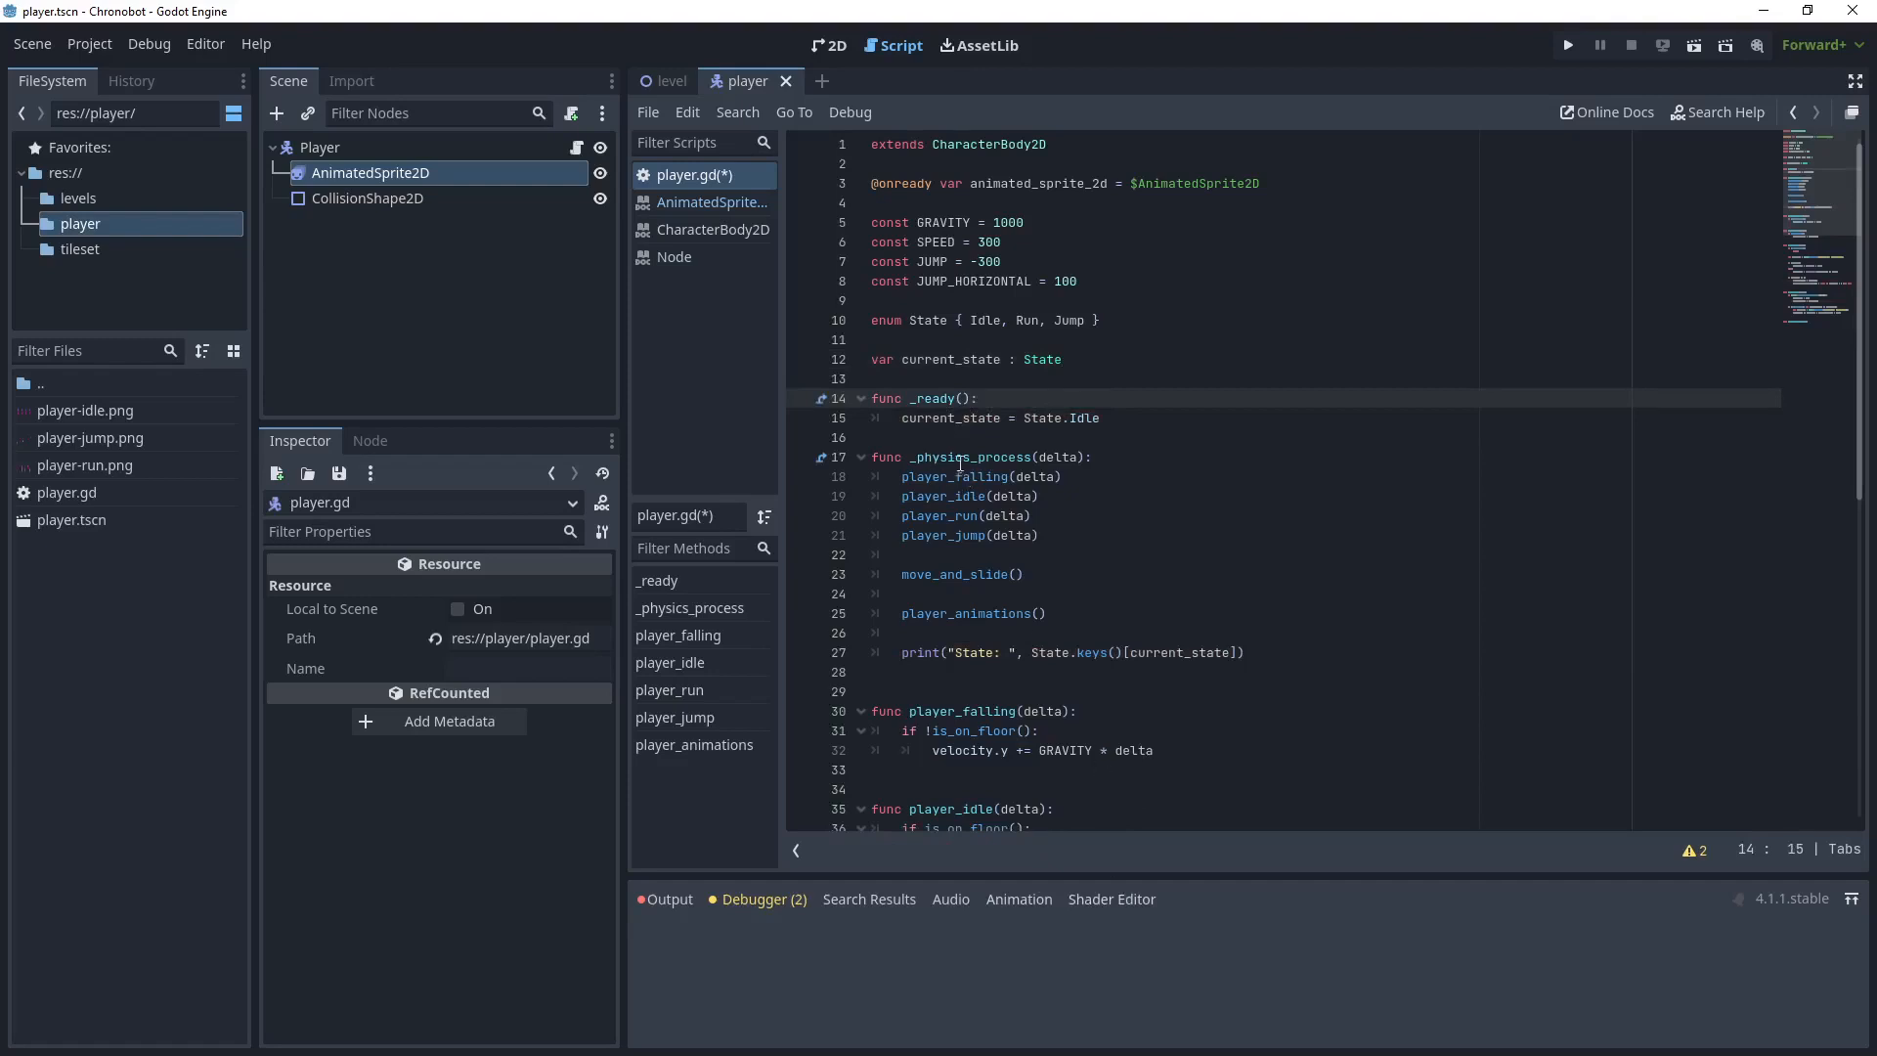
pyautogui.click(954, 437)
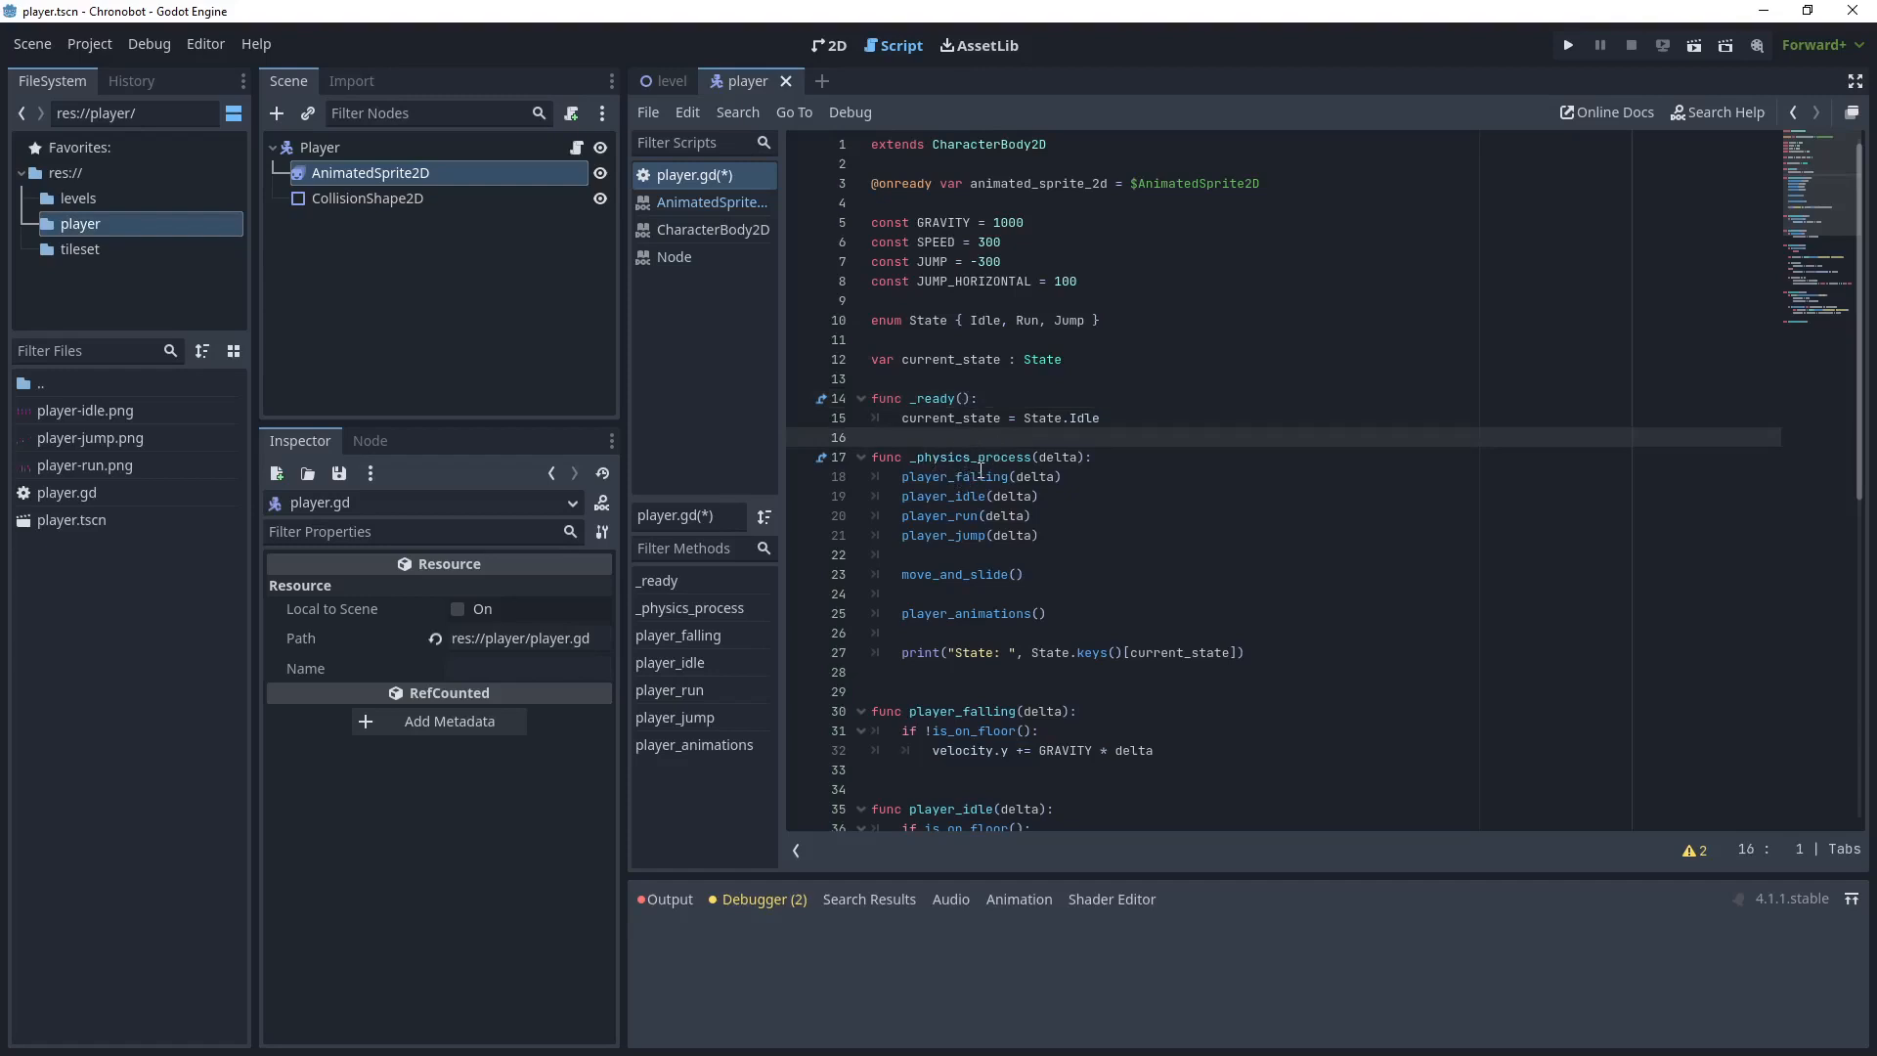
pyautogui.moveTo(1068, 458)
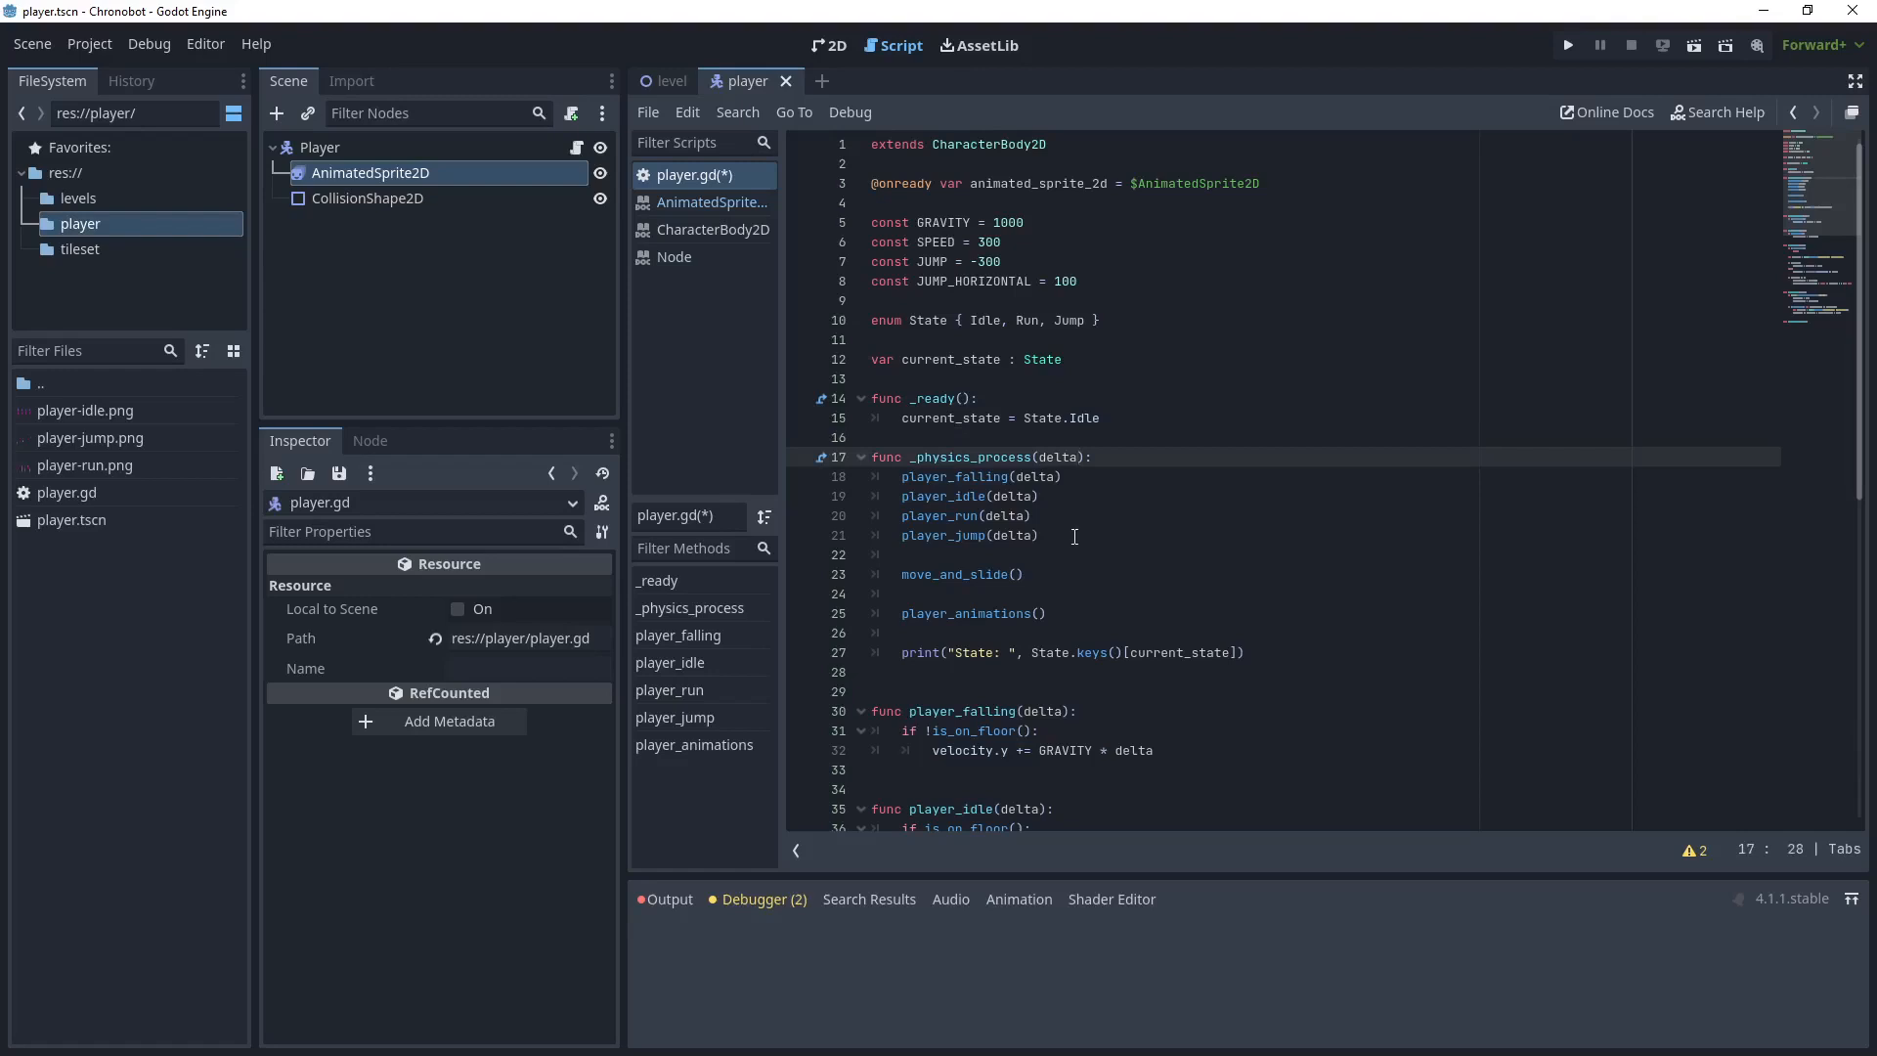
pyautogui.moveTo(1009, 476)
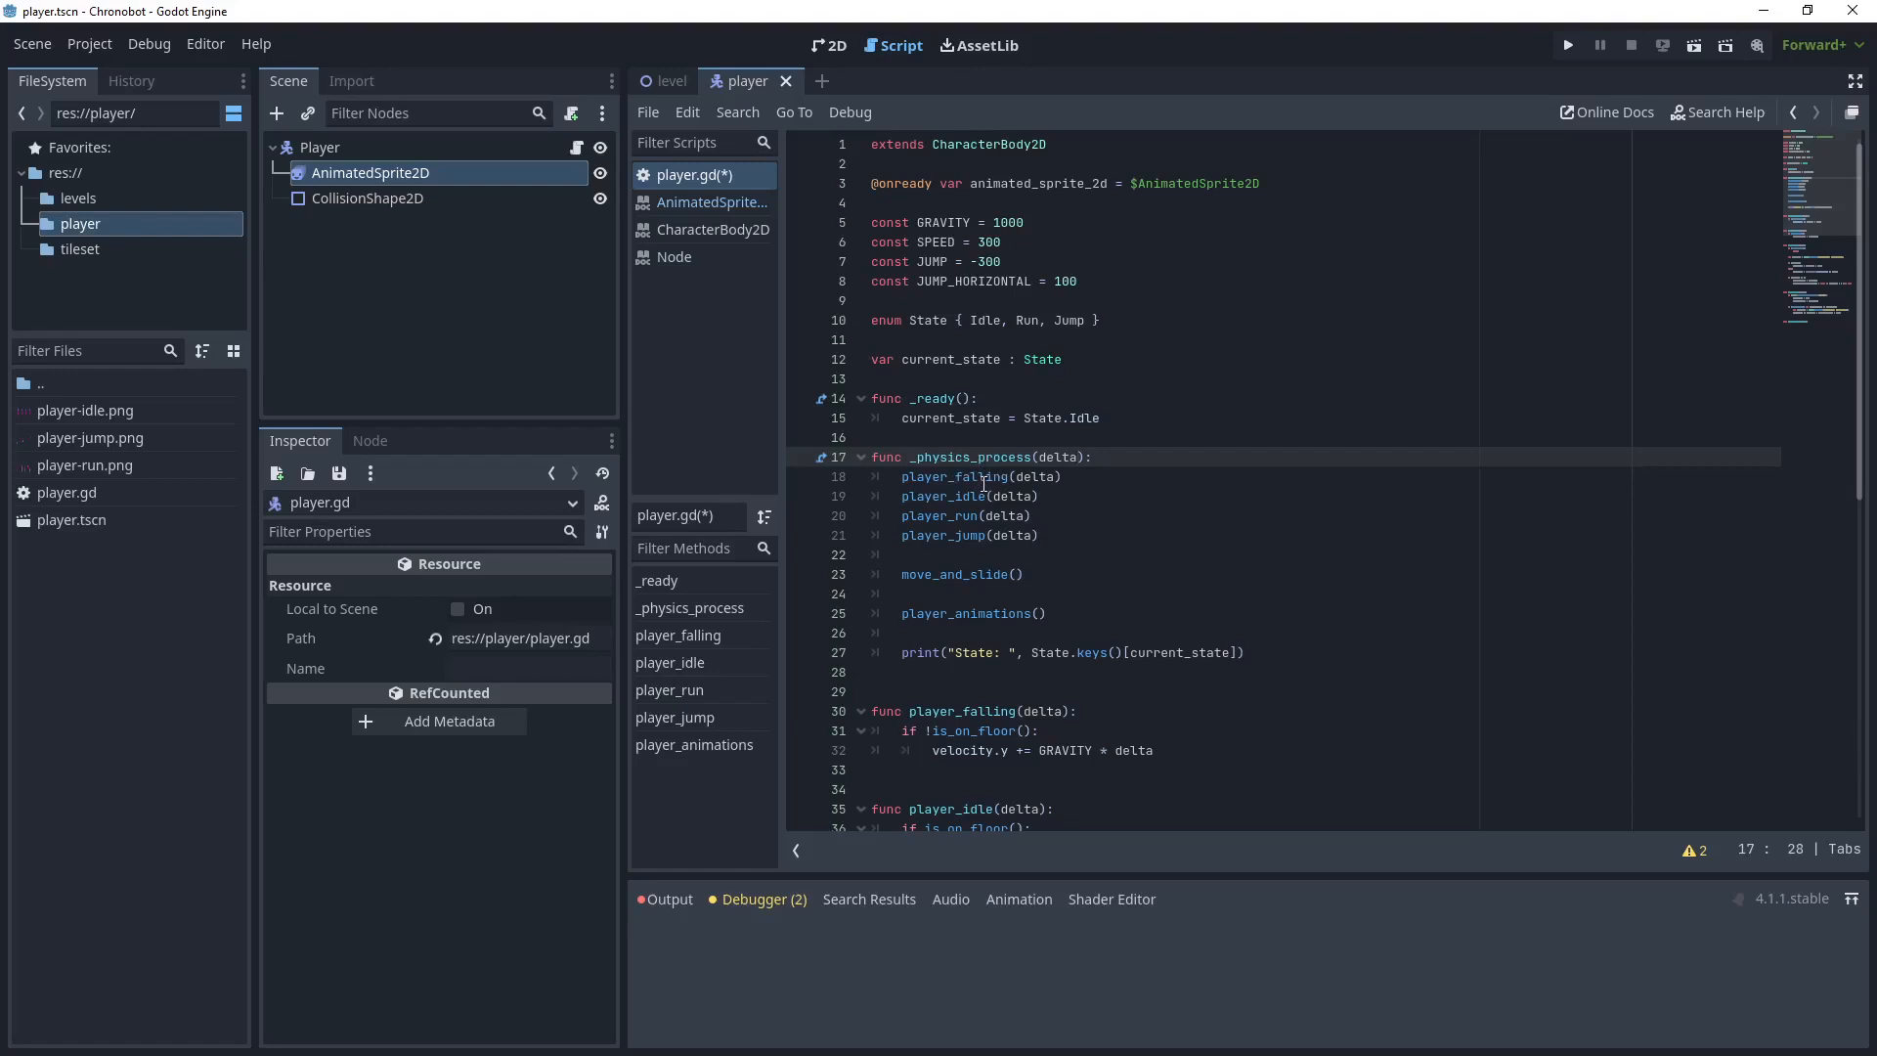
pyautogui.moveTo(974, 457)
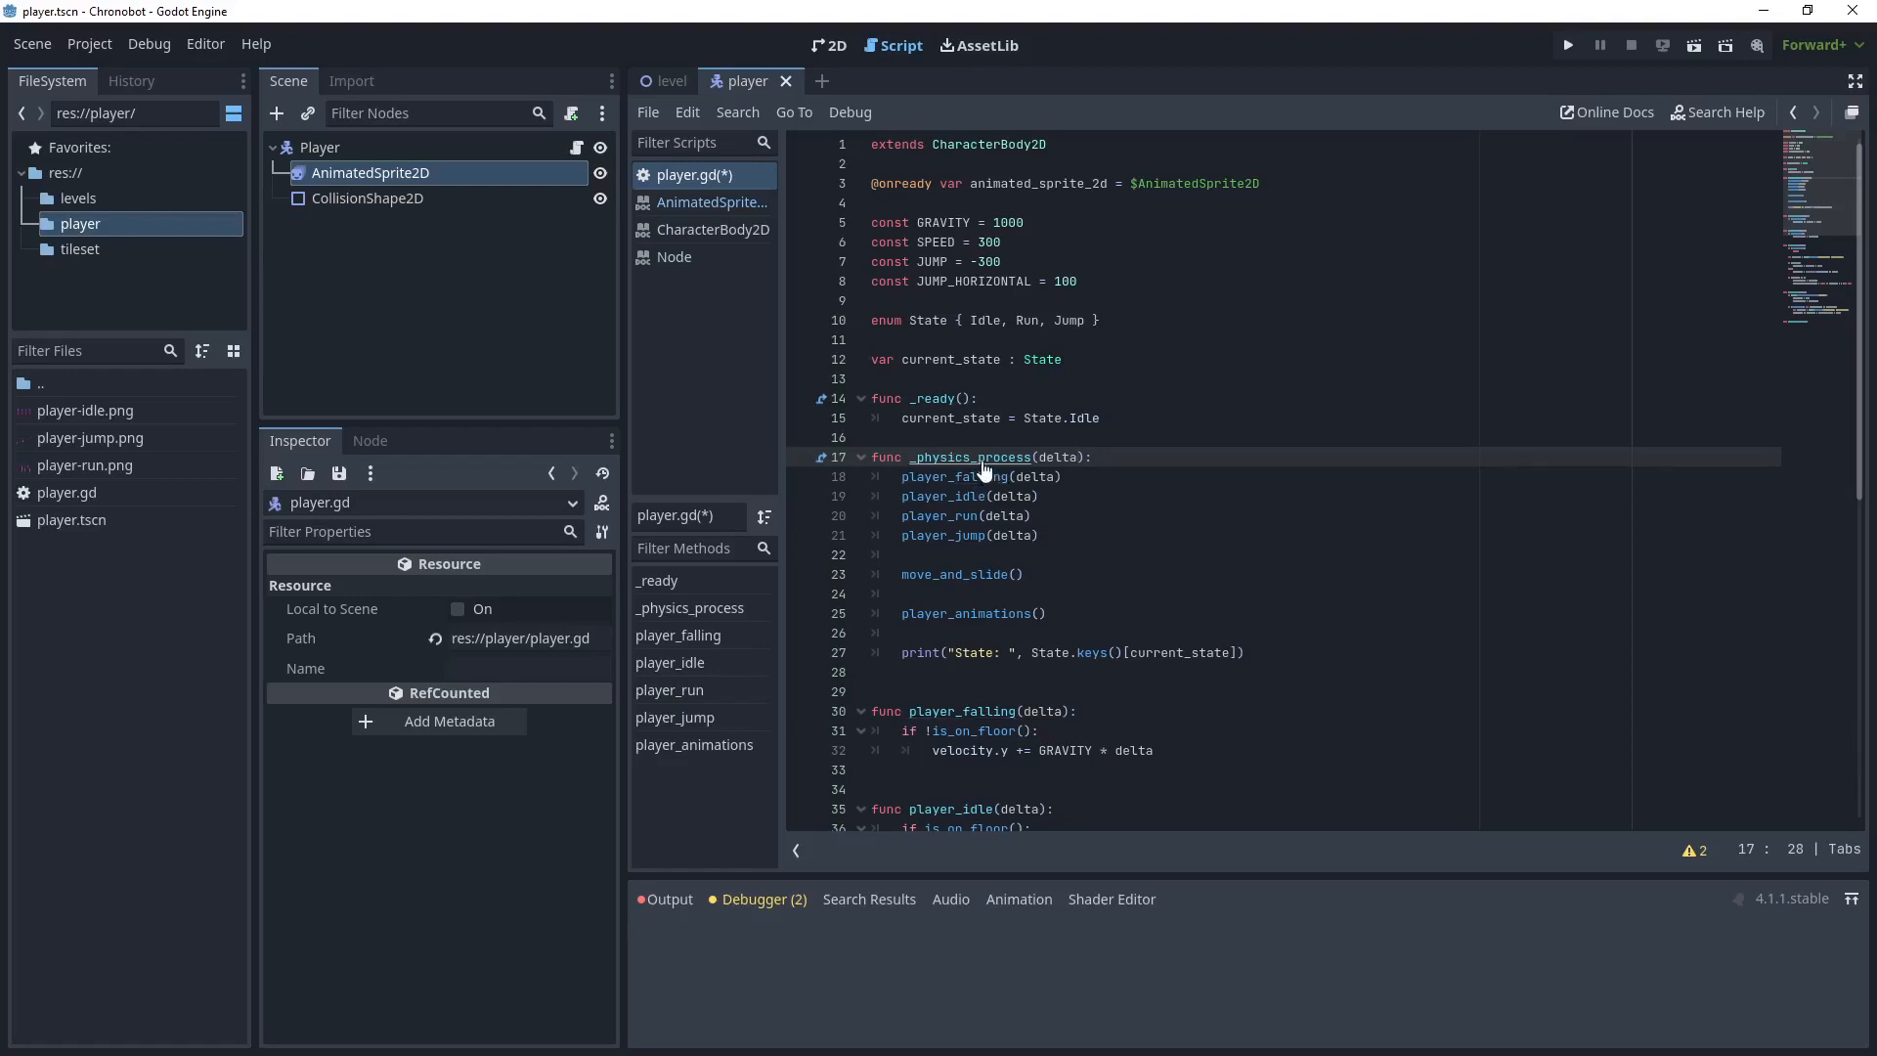
pyautogui.moveTo(986, 470)
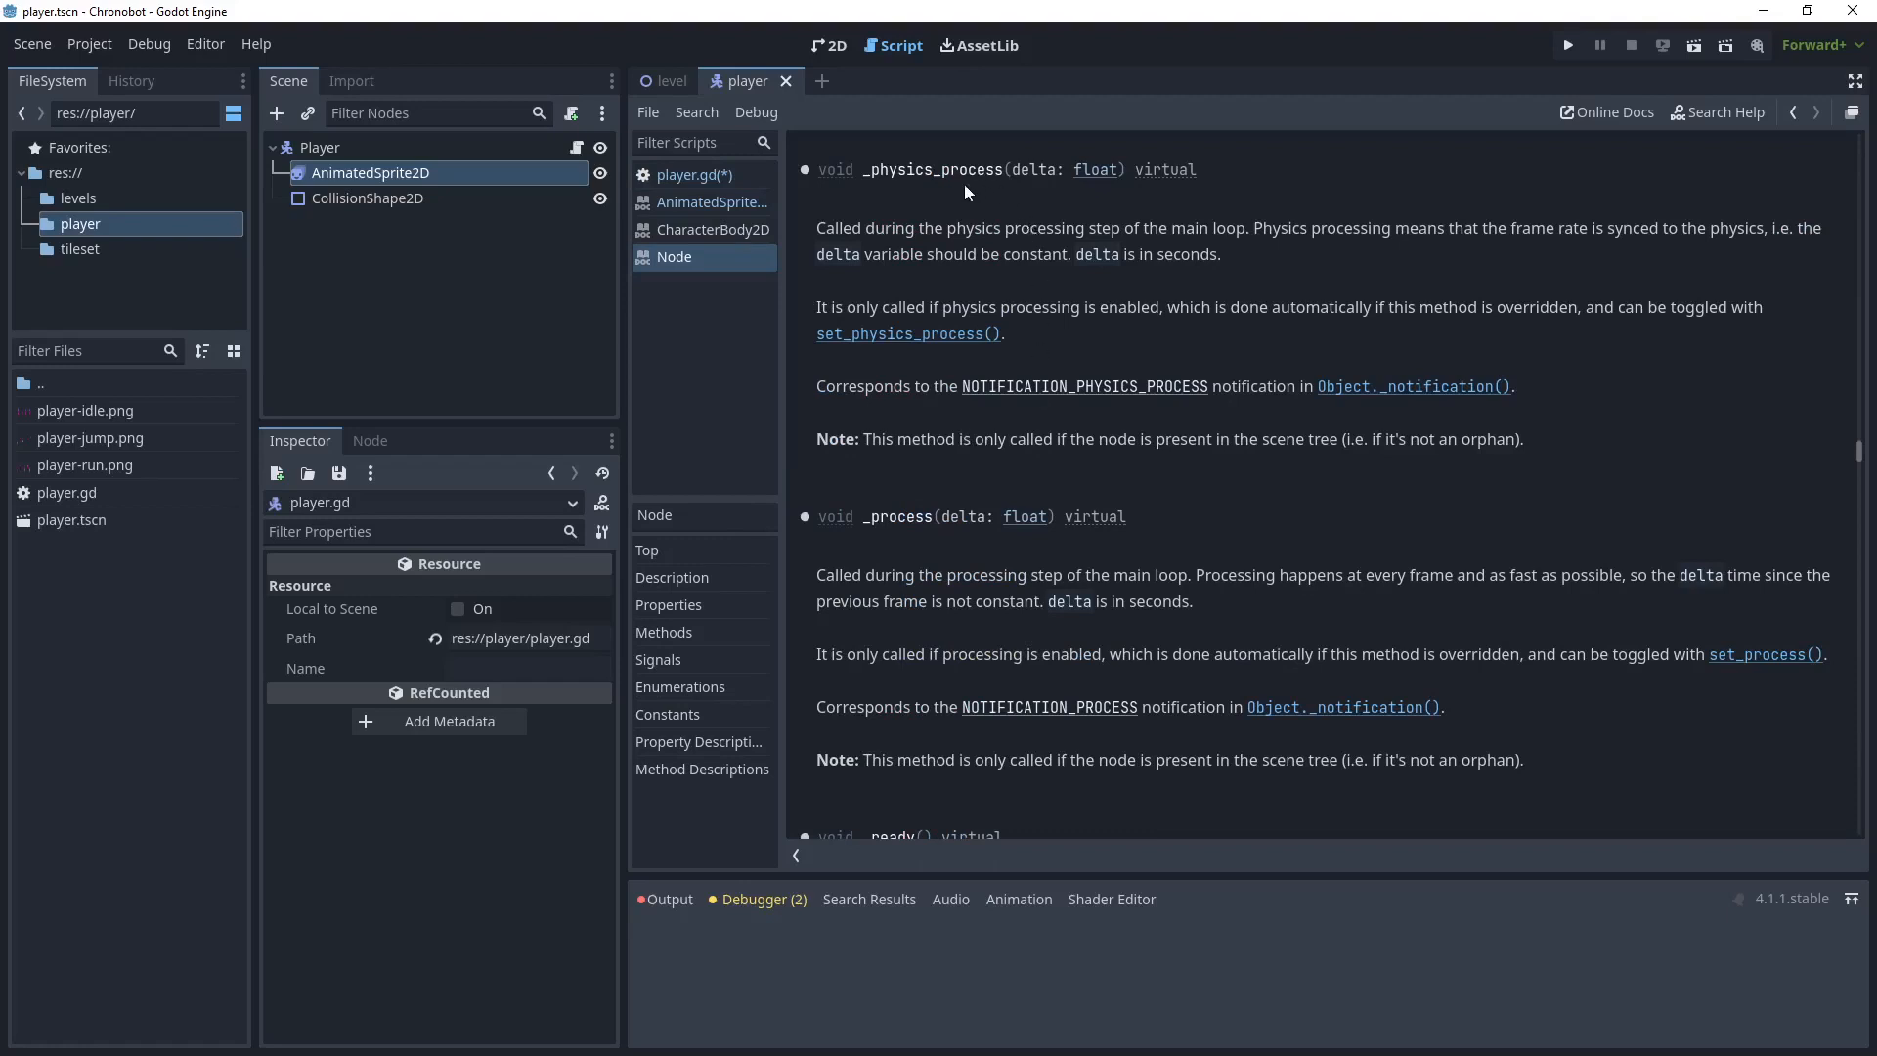
pyautogui.moveTo(1025, 229)
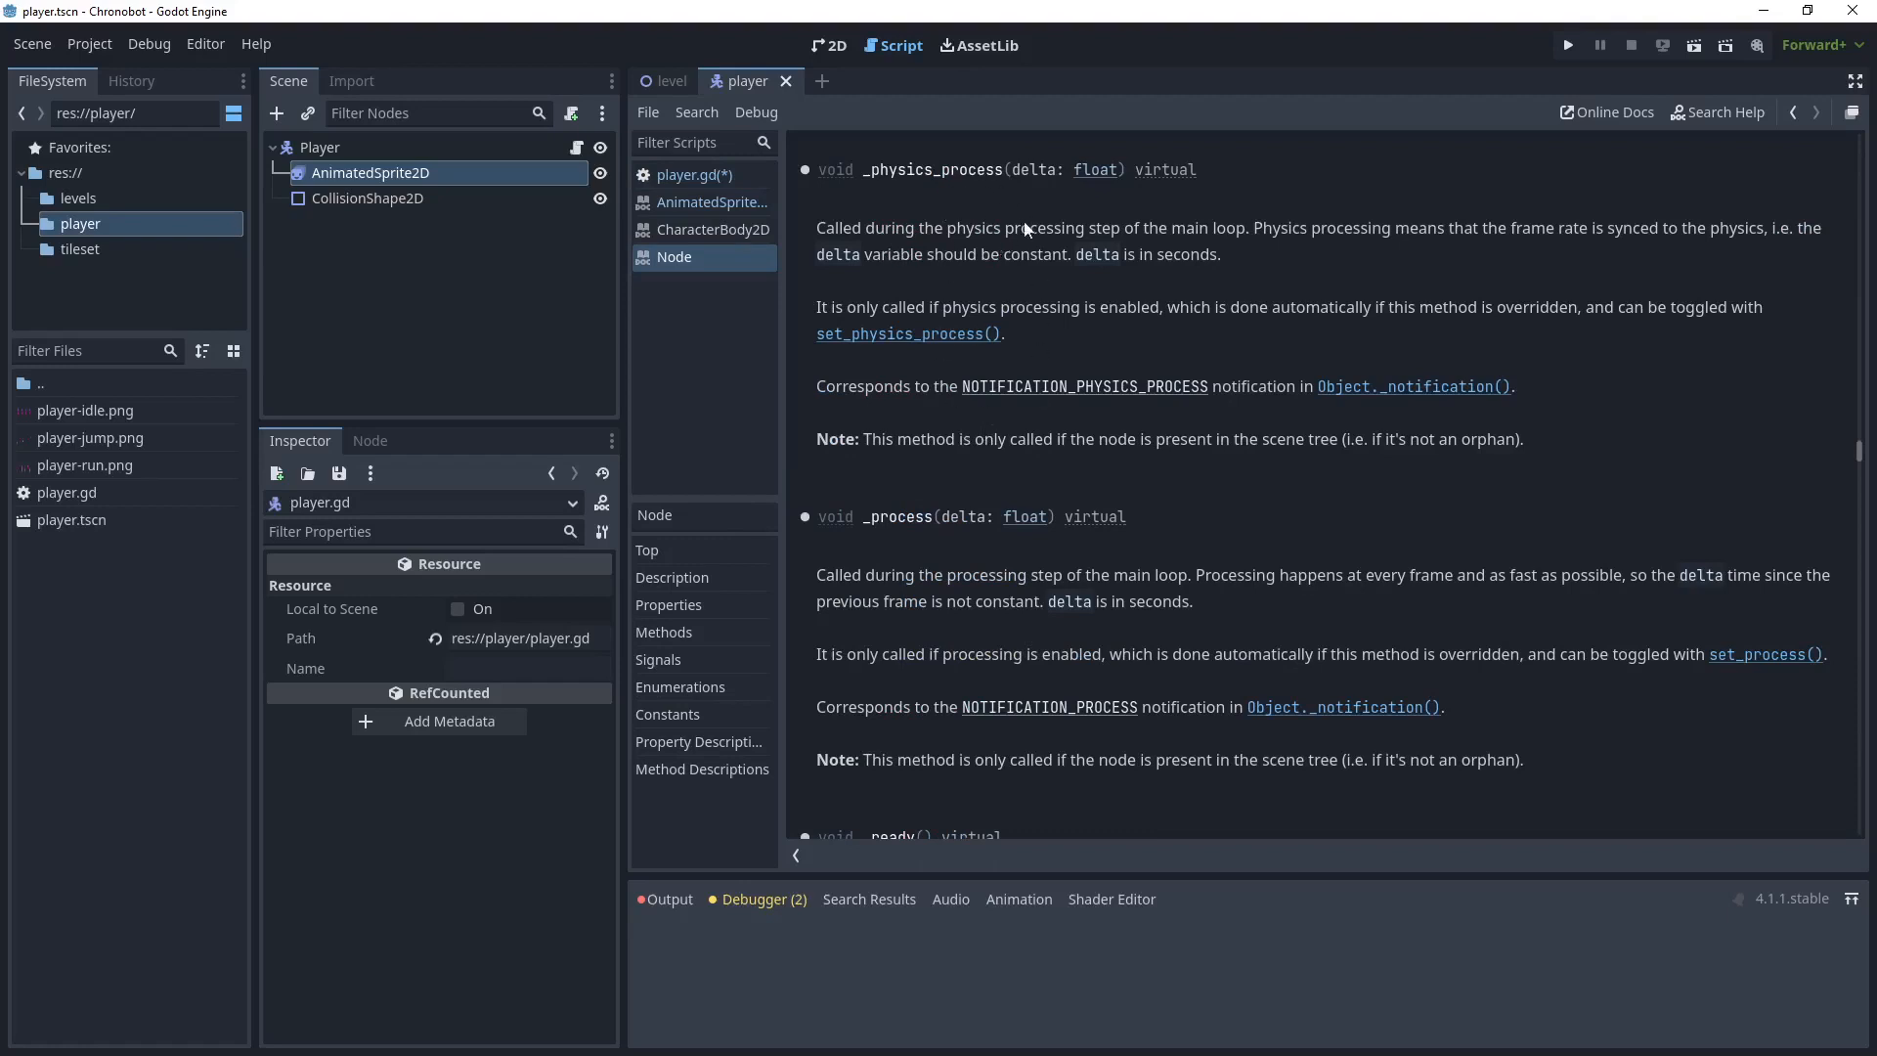
pyautogui.moveTo(1103, 186)
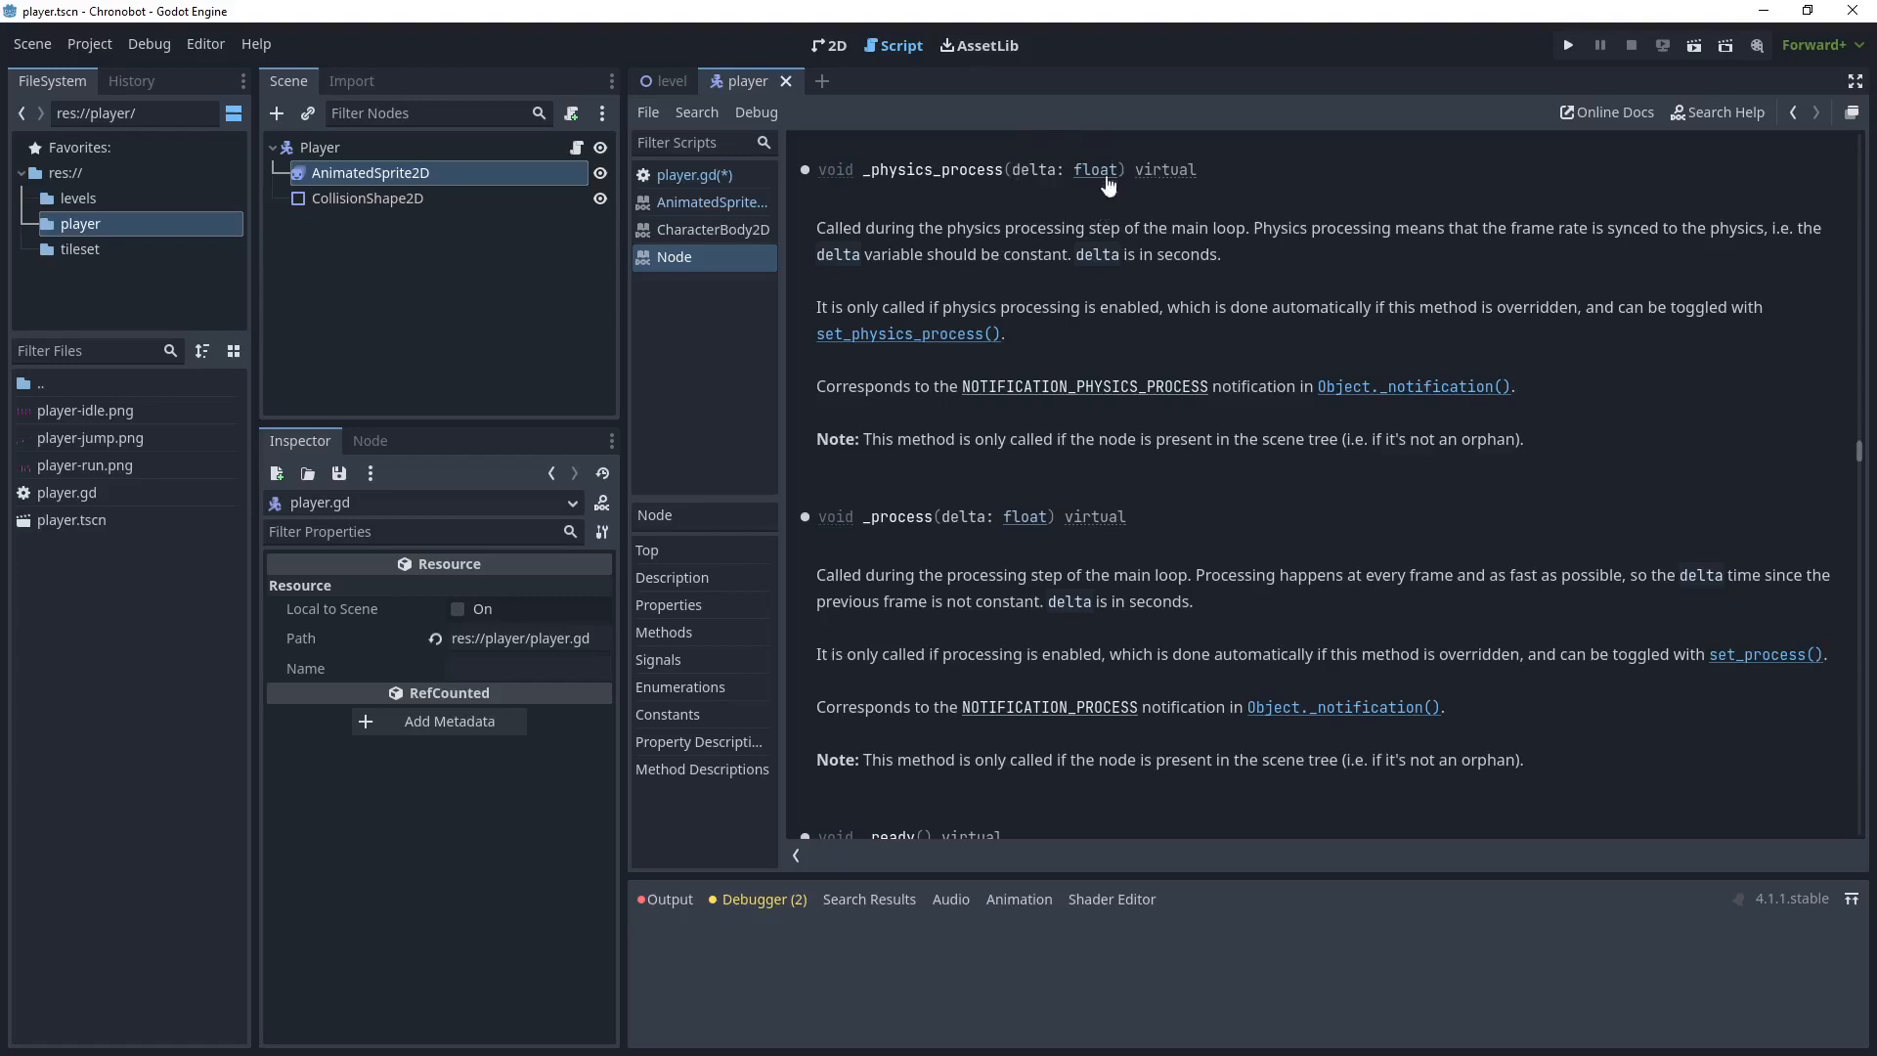
pyautogui.moveTo(1038, 193)
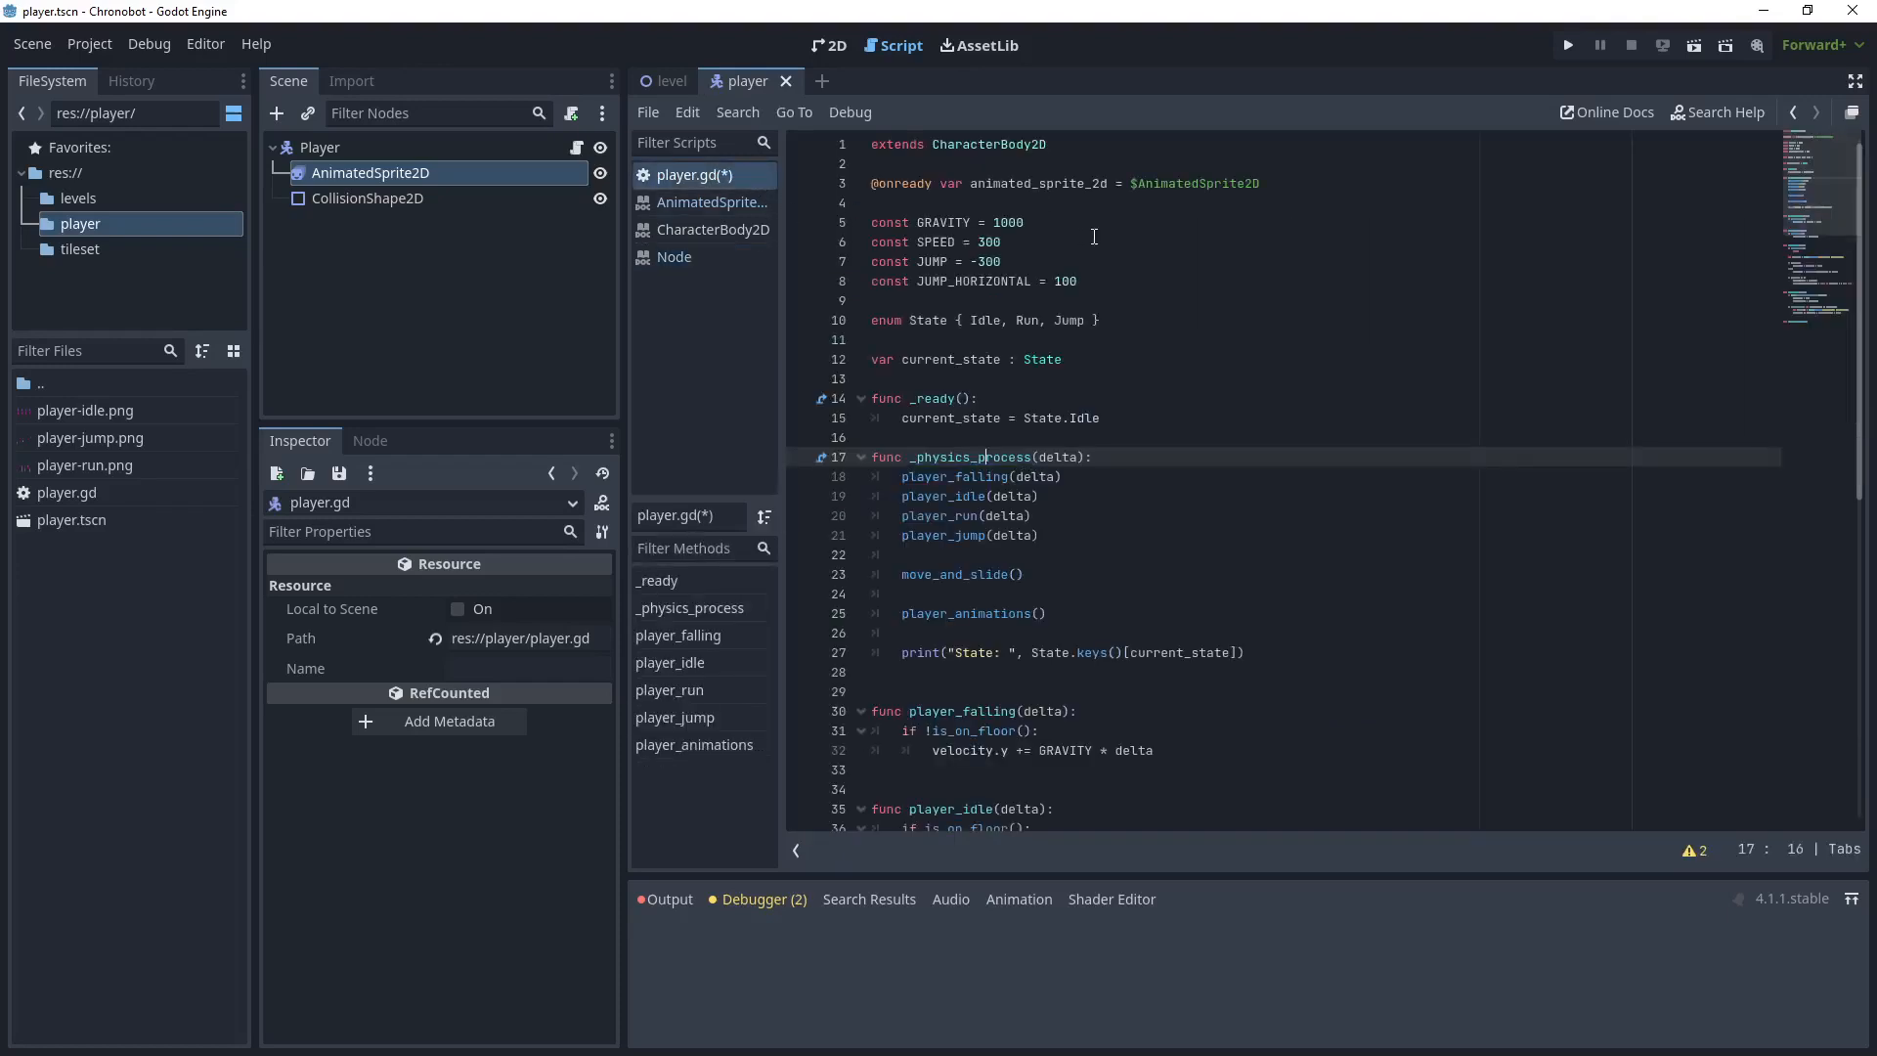
# Step: Type delta as float in _physics_process, player_idle, player_run and player_jump, then save
pyautogui.click(1079, 457)
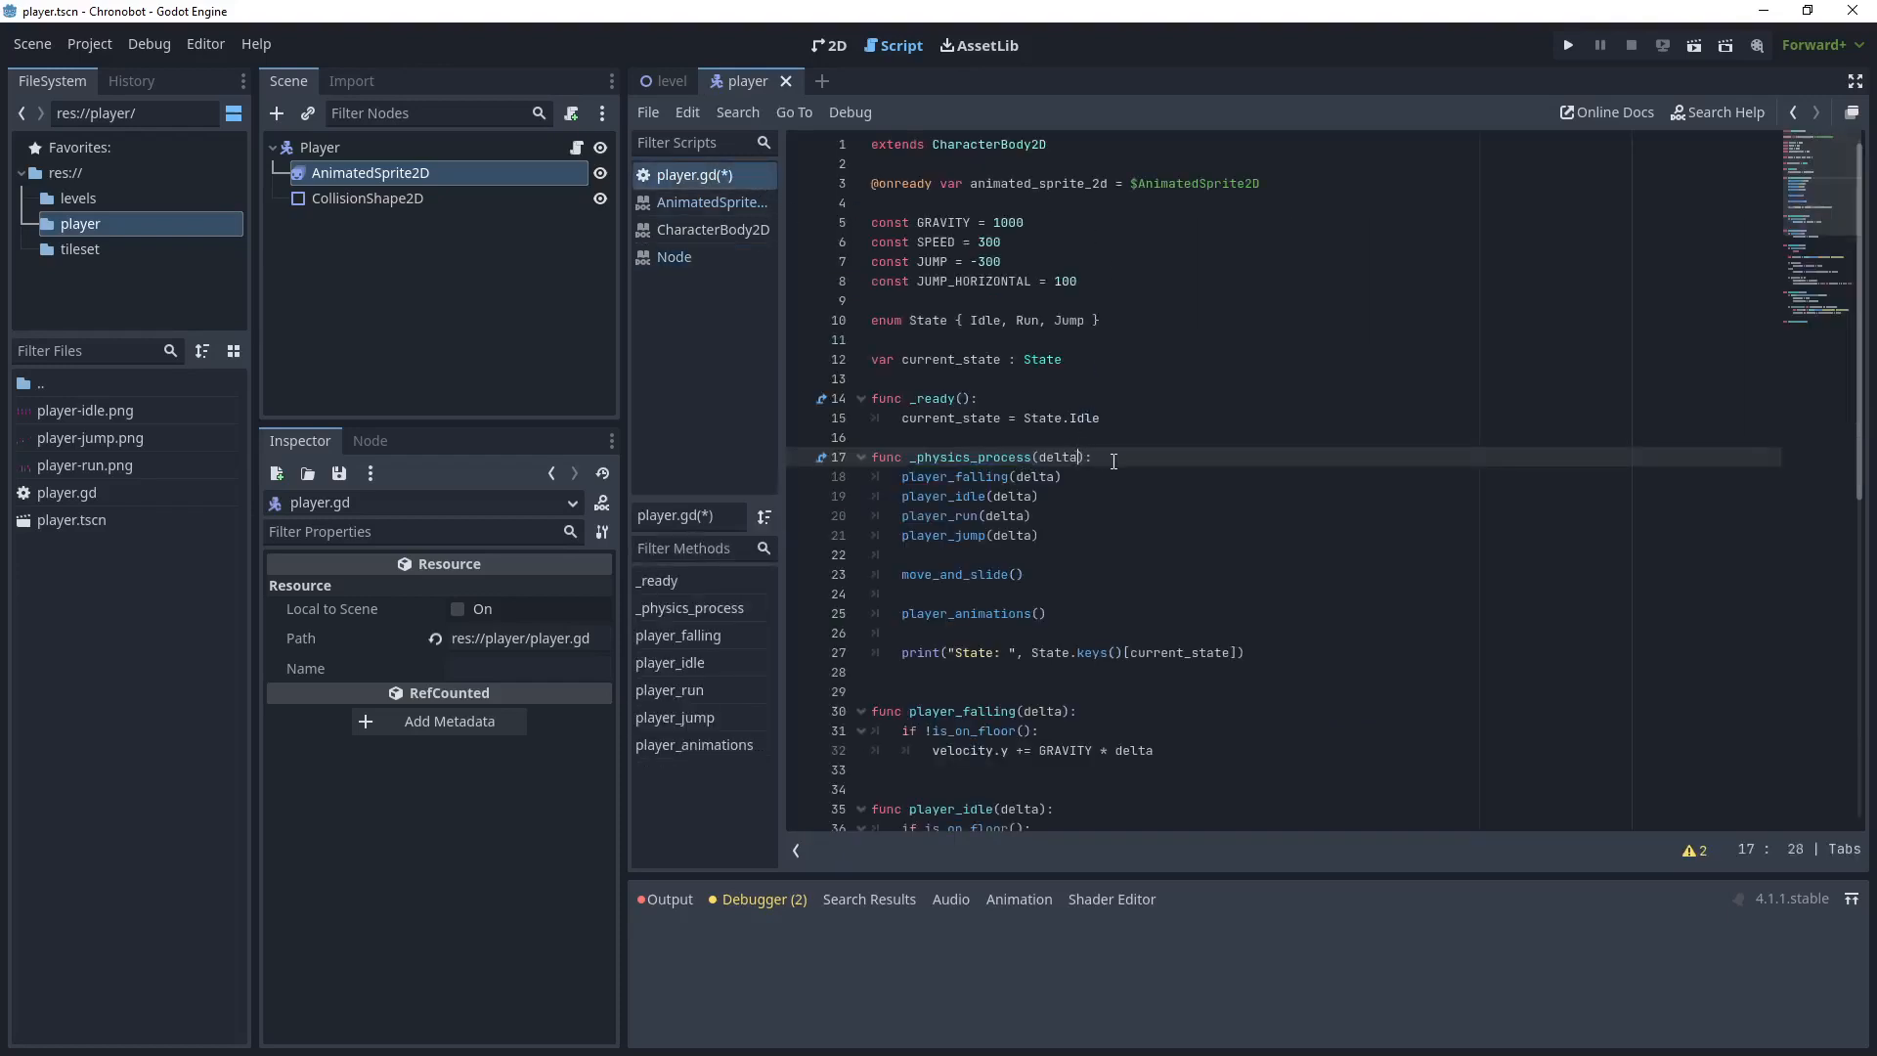
pyautogui.write(': float')
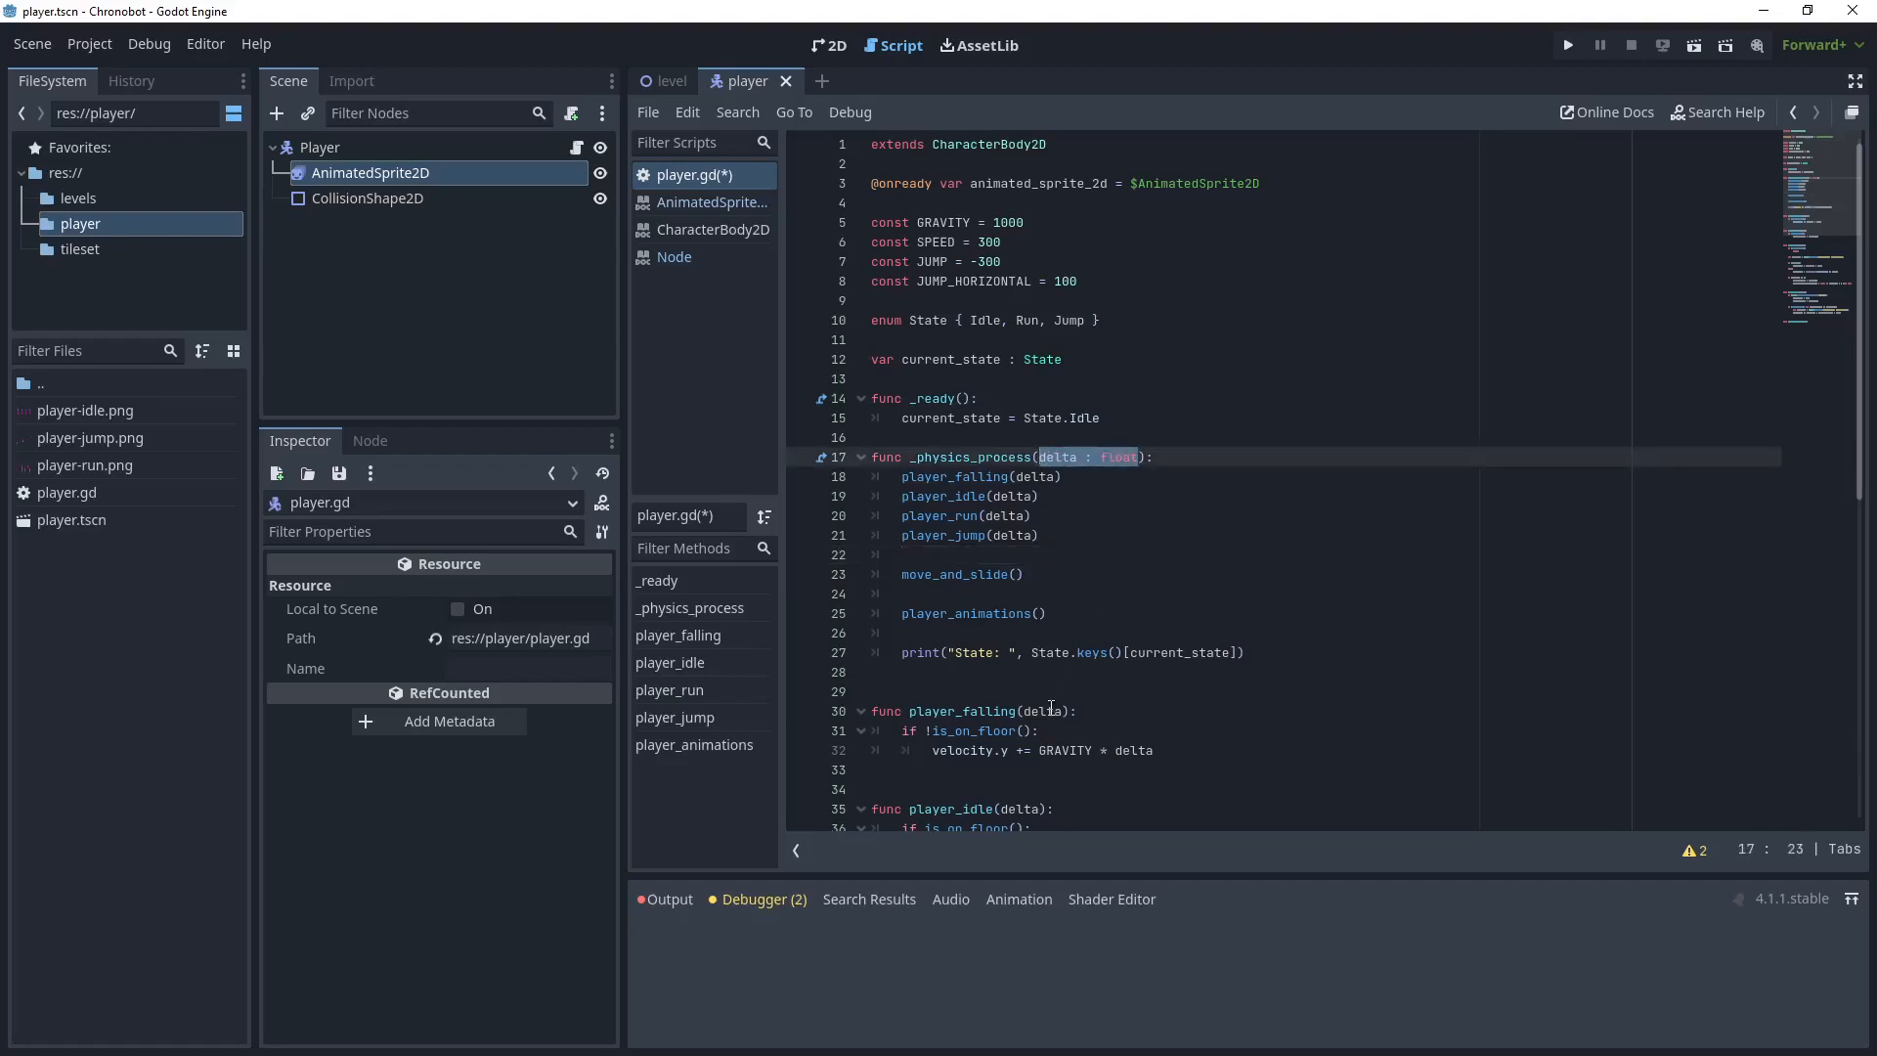
pyautogui.scroll(-3)
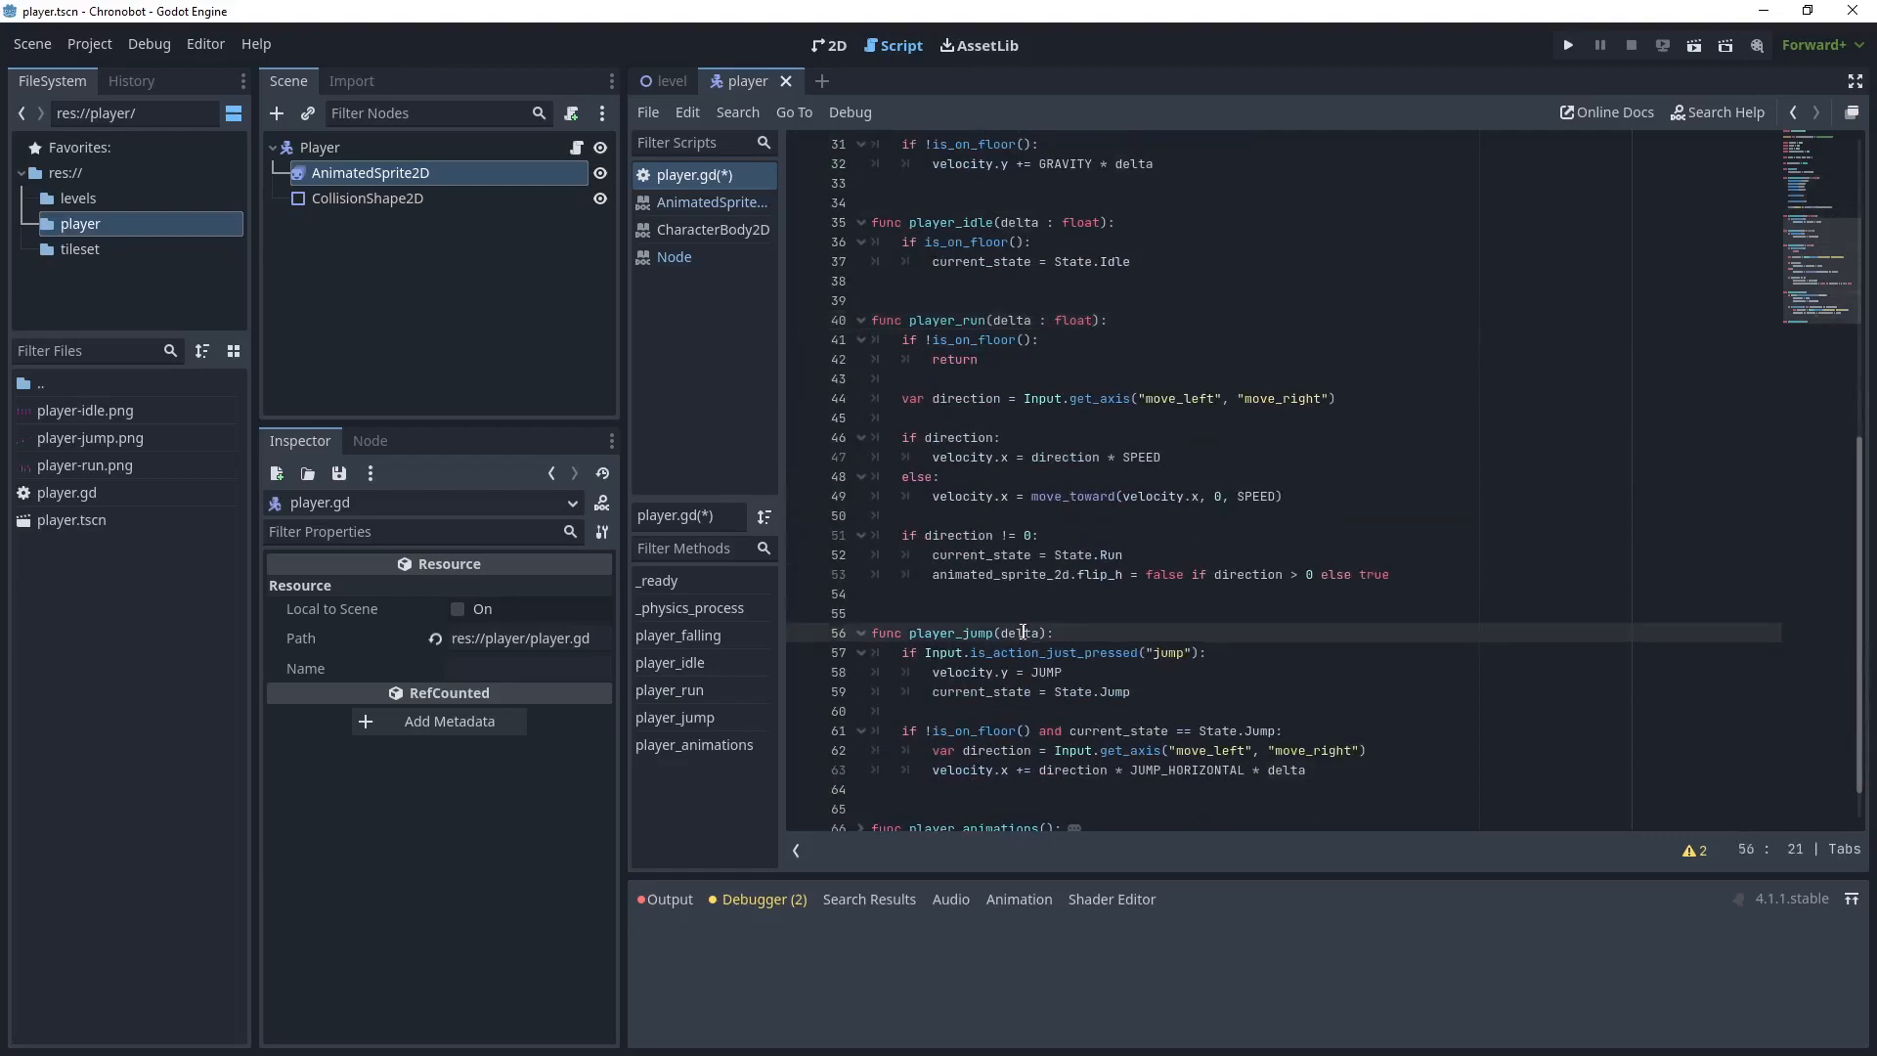
pyautogui.press('ctrl+s')
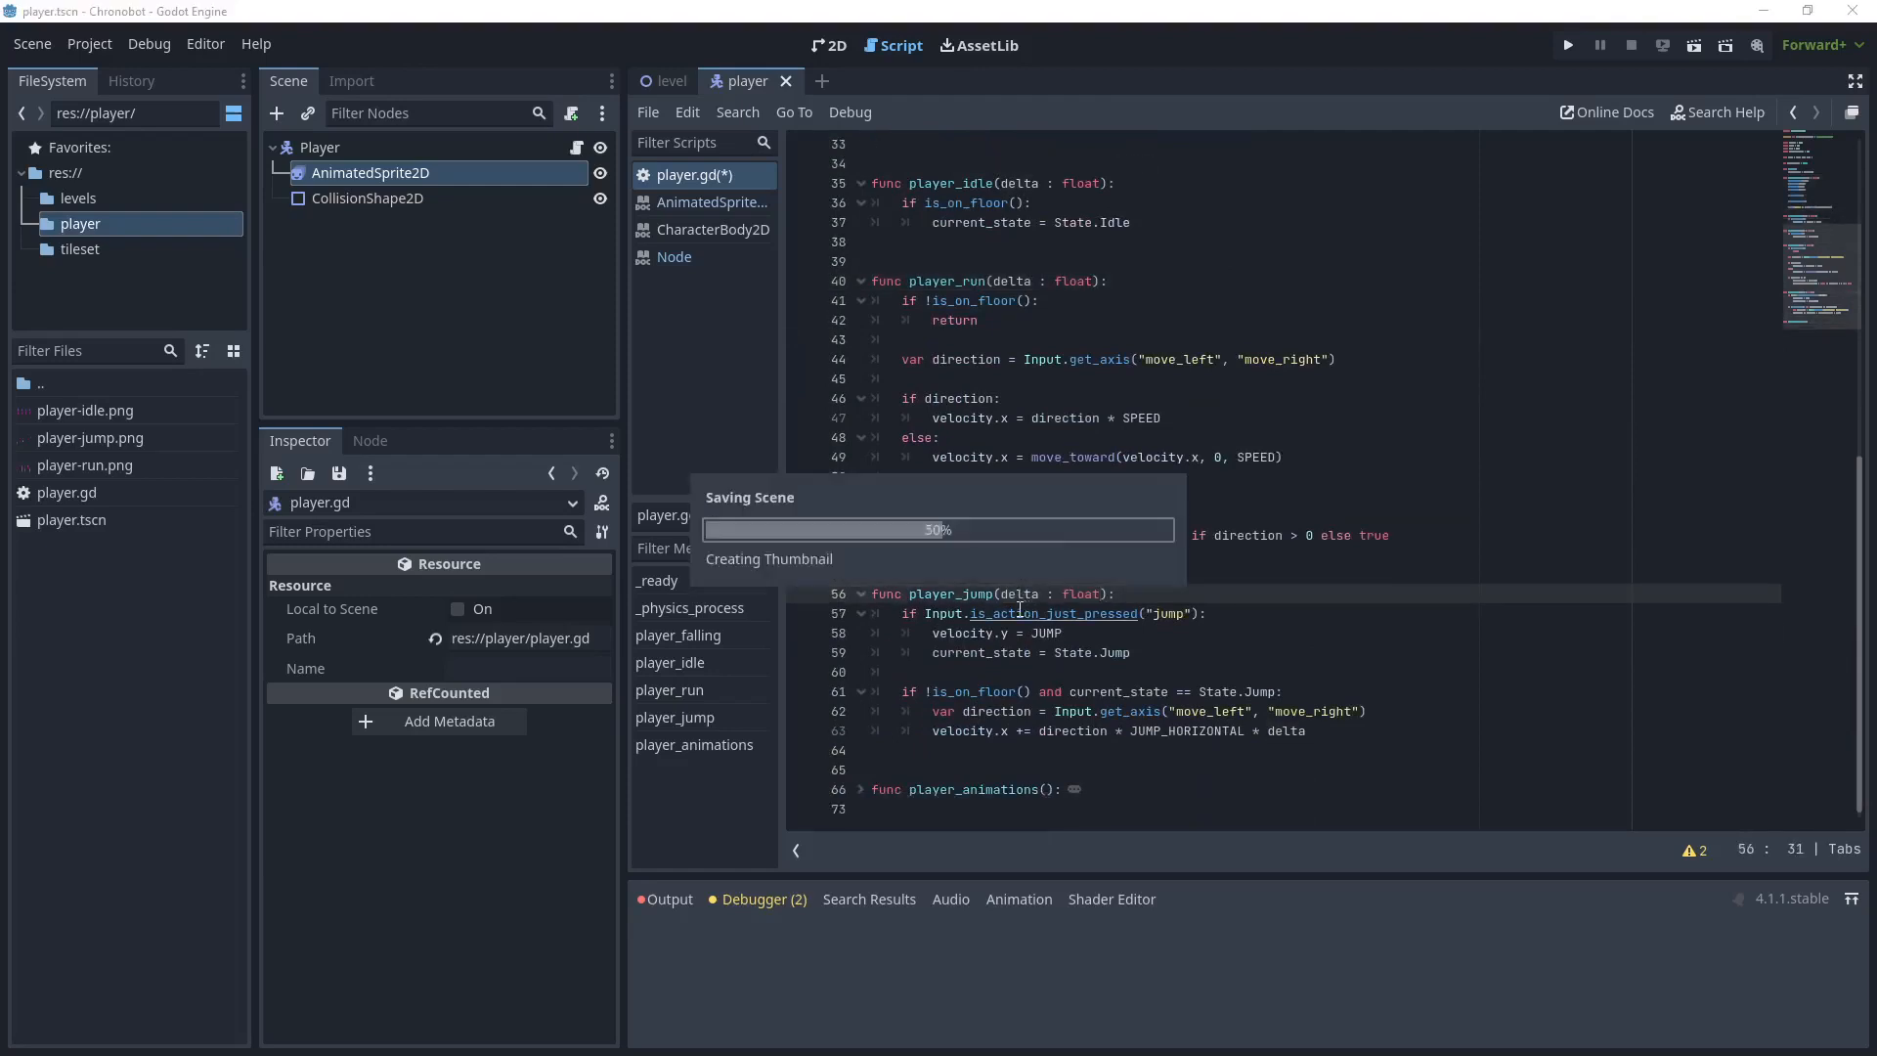
pyautogui.press('ctrl+s')
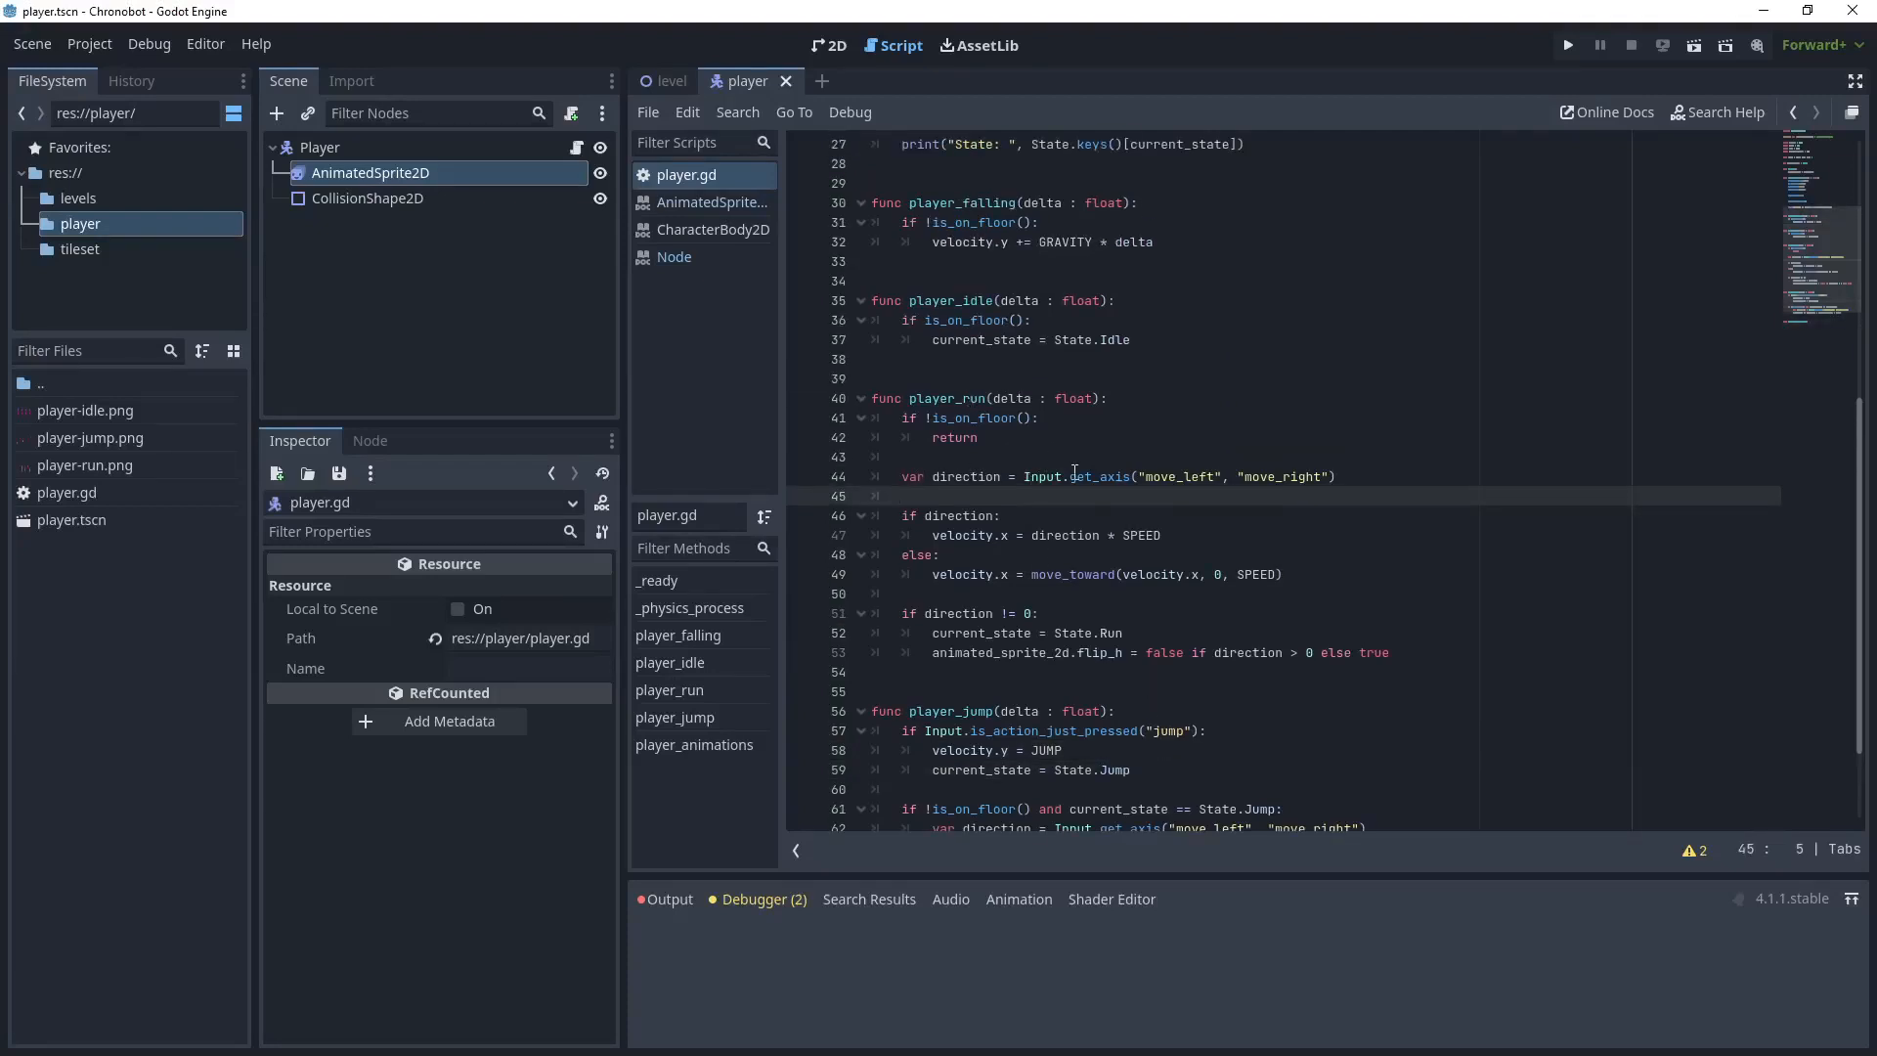
pyautogui.scroll(-3)
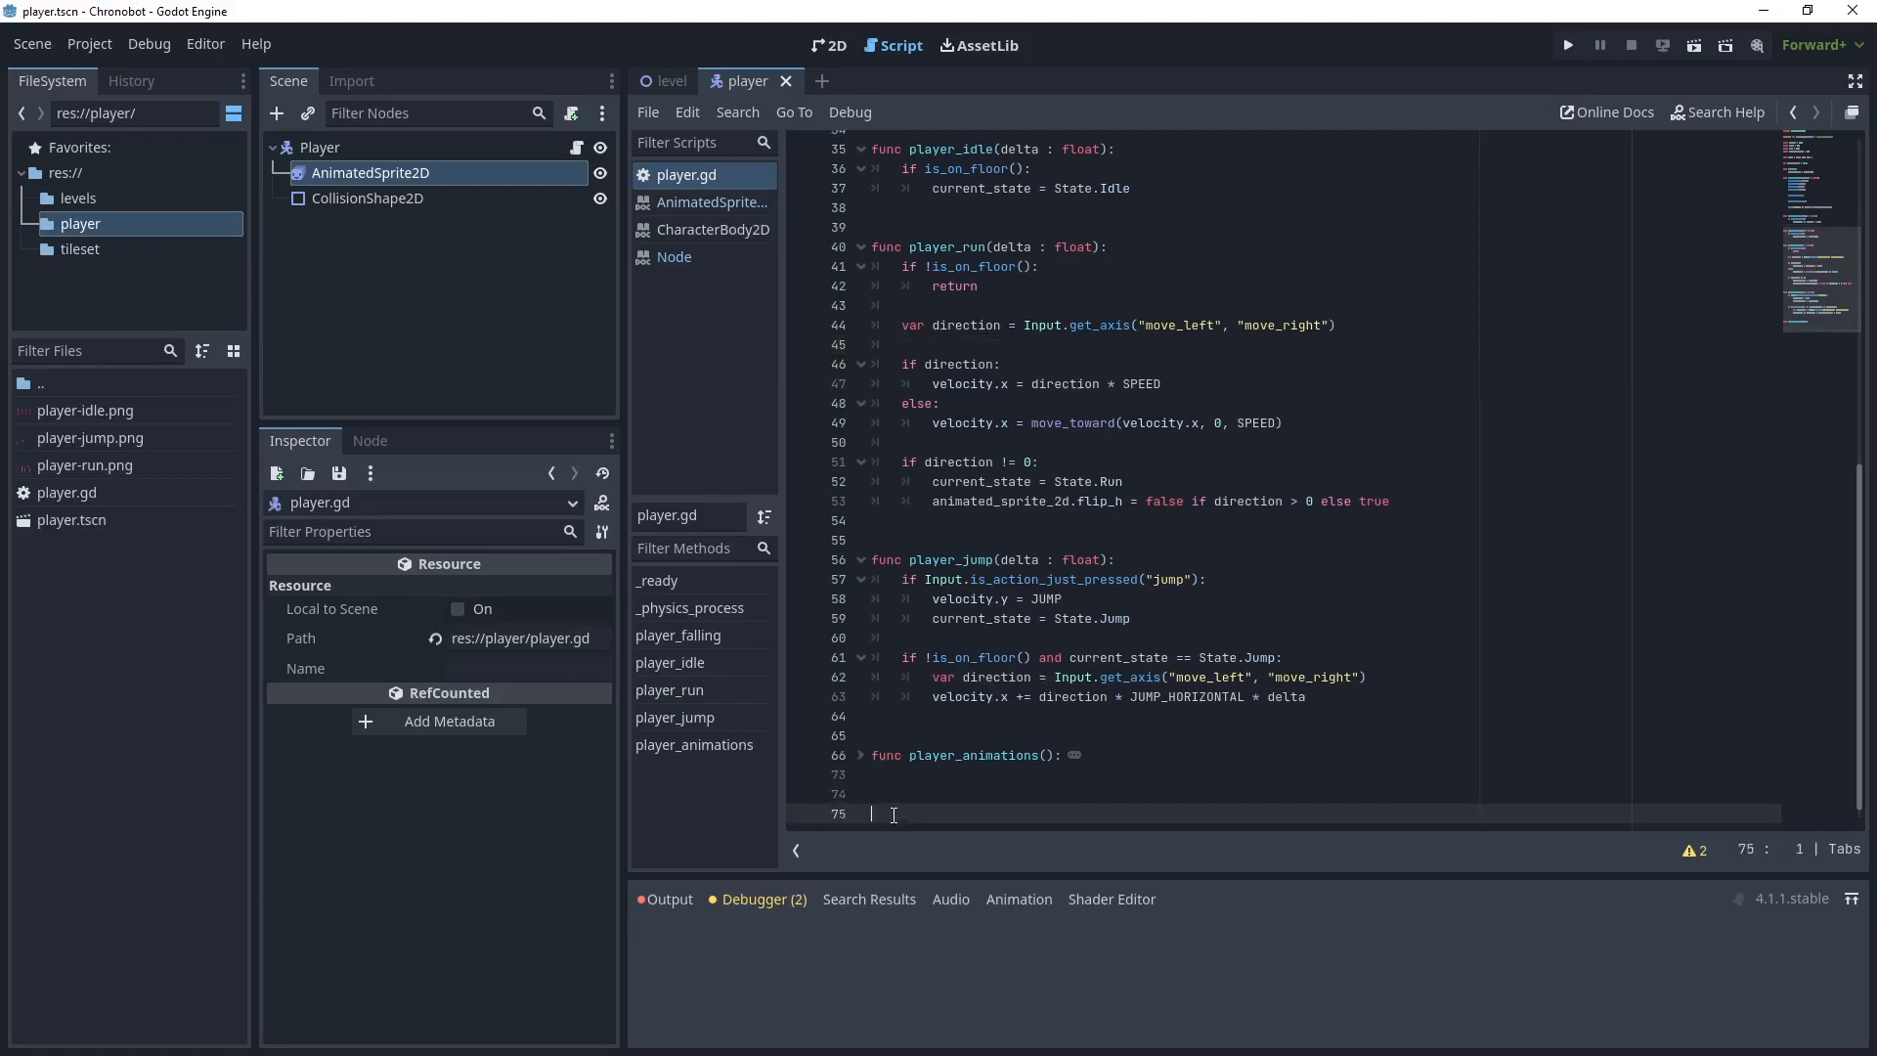
# Step: Write func input_movement() with var direction = Input.get_axis("move_left", "move_right")
pyautogui.write('func')
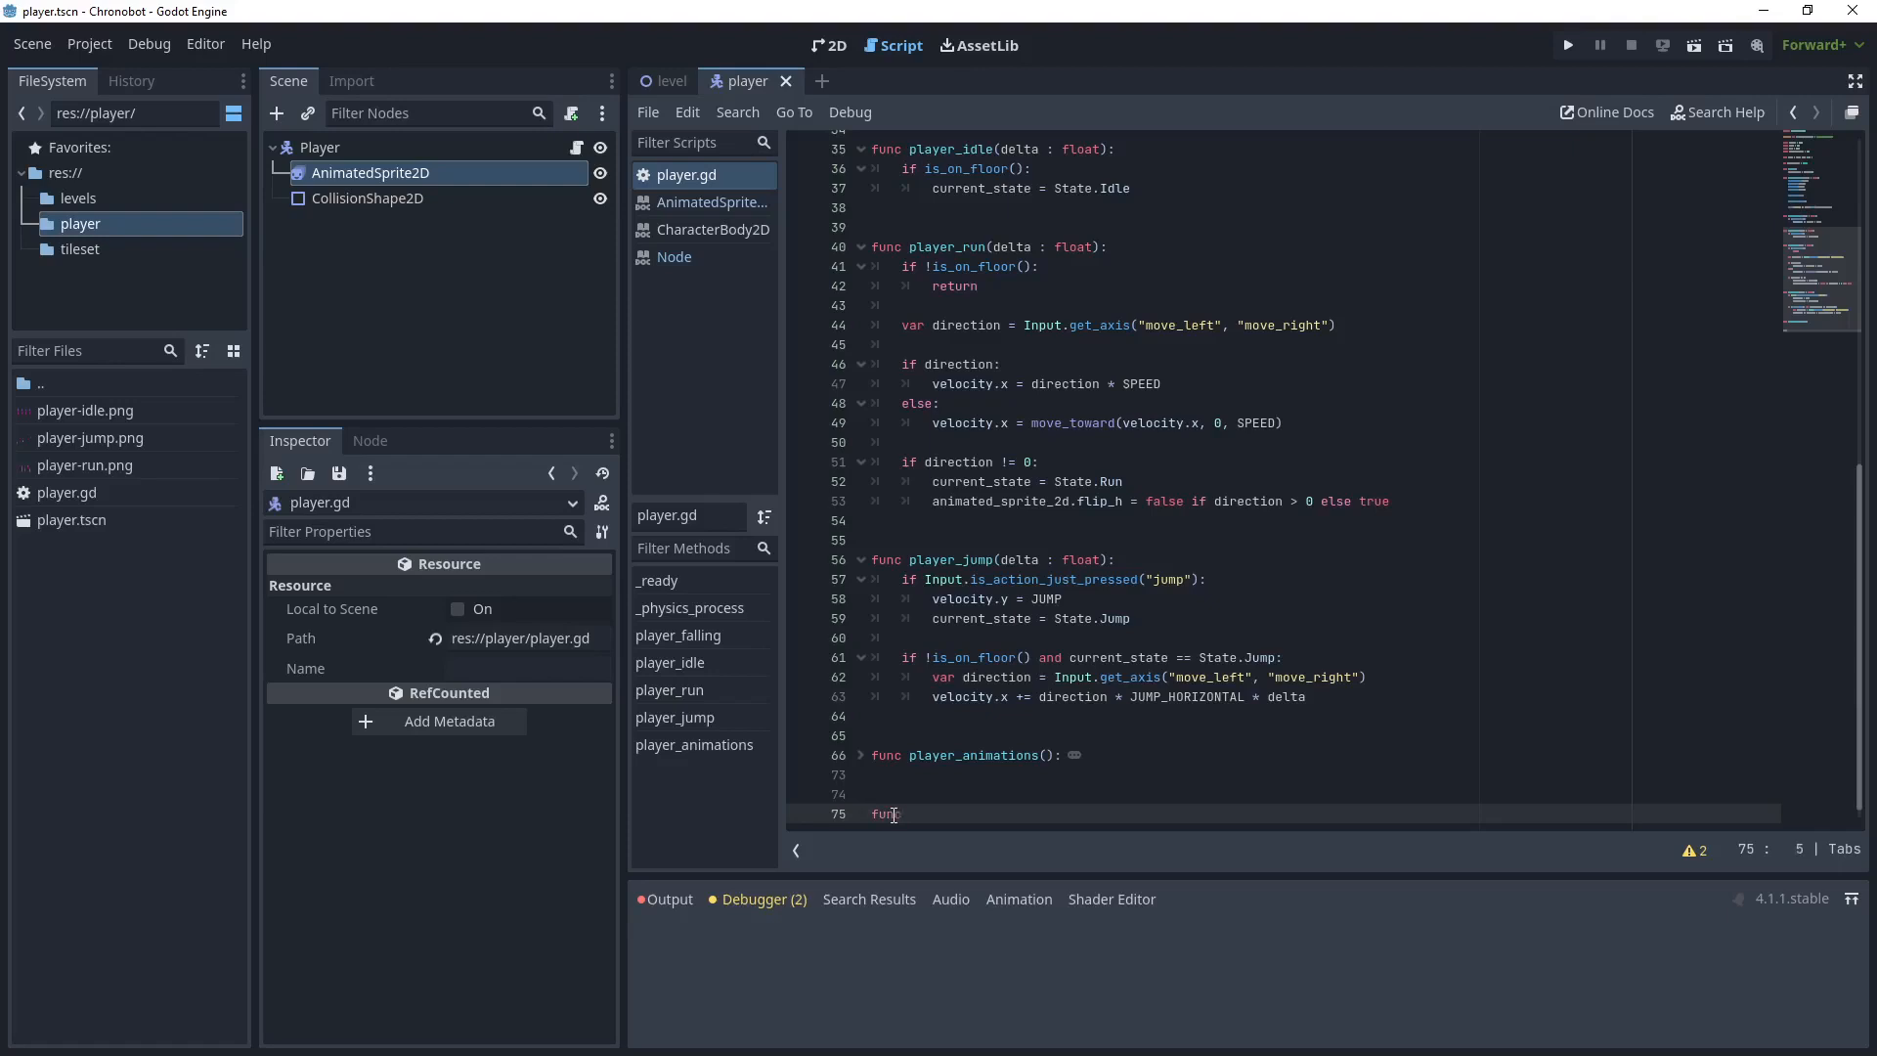
pyautogui.write('func')
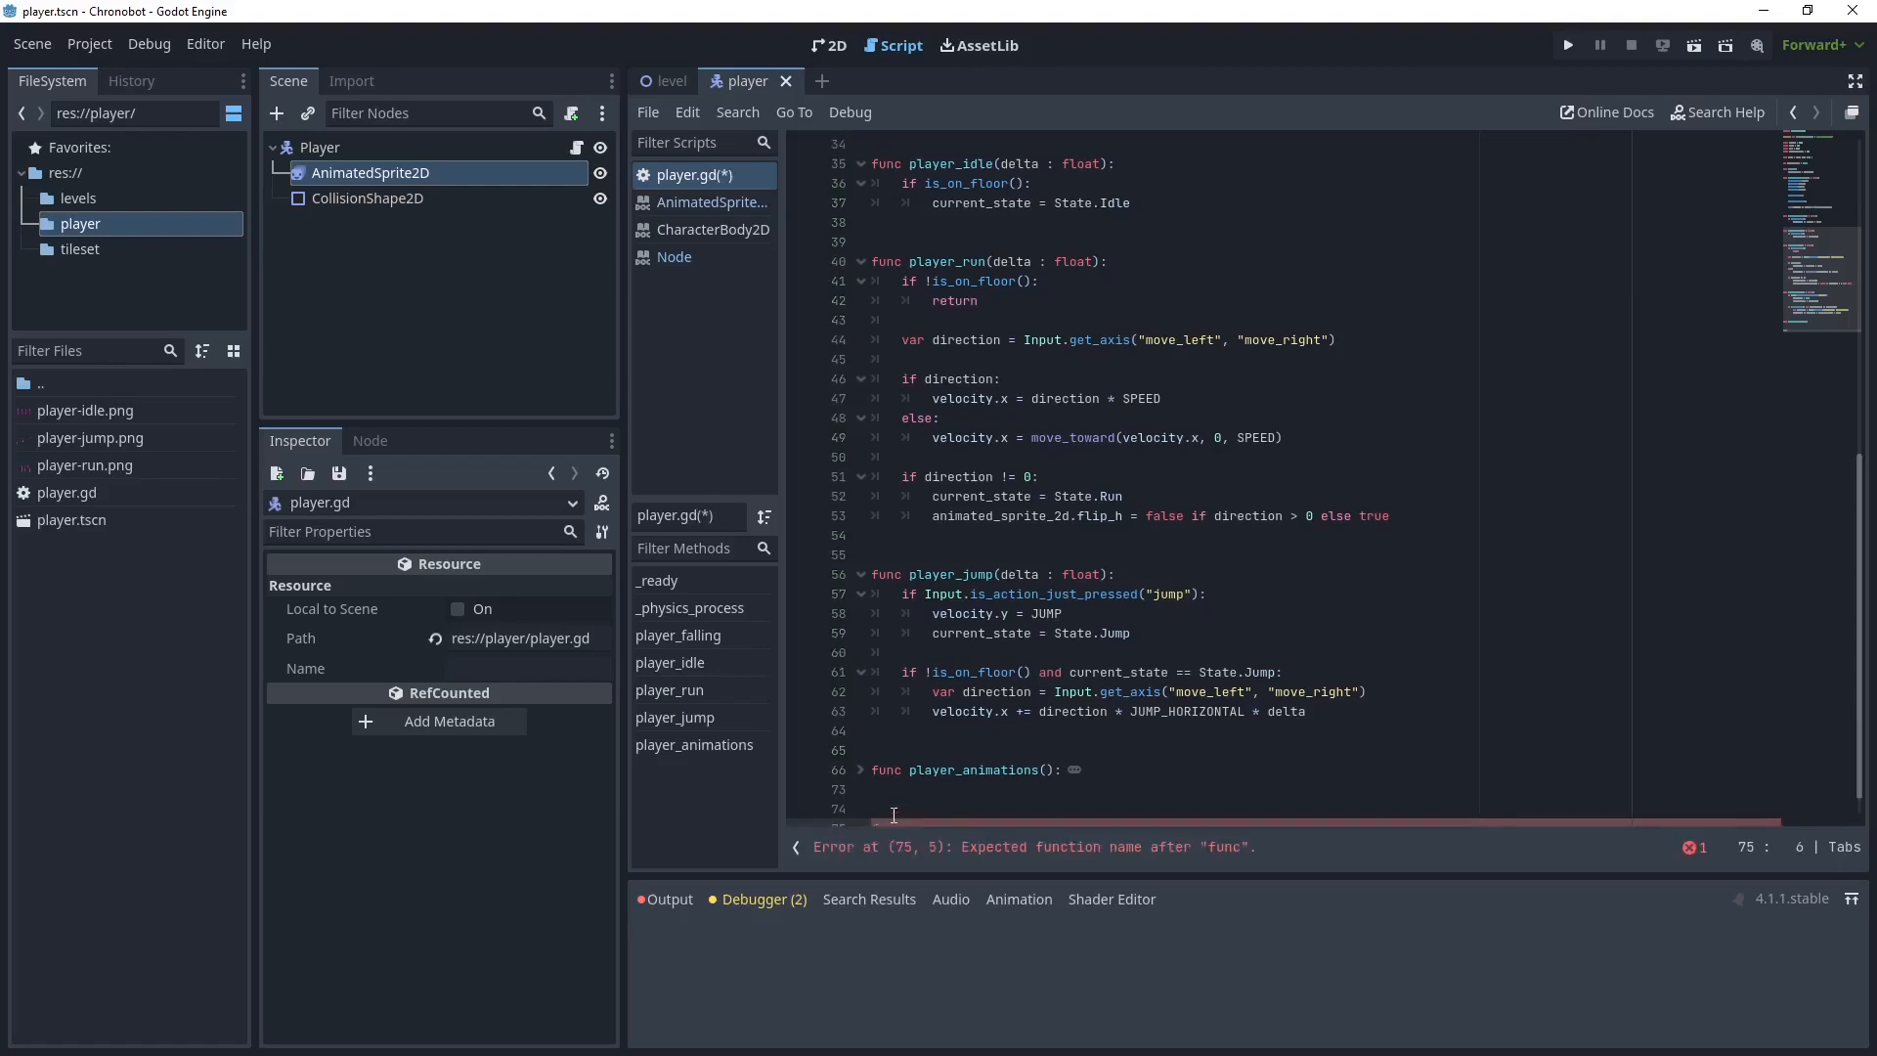
pyautogui.write('i')
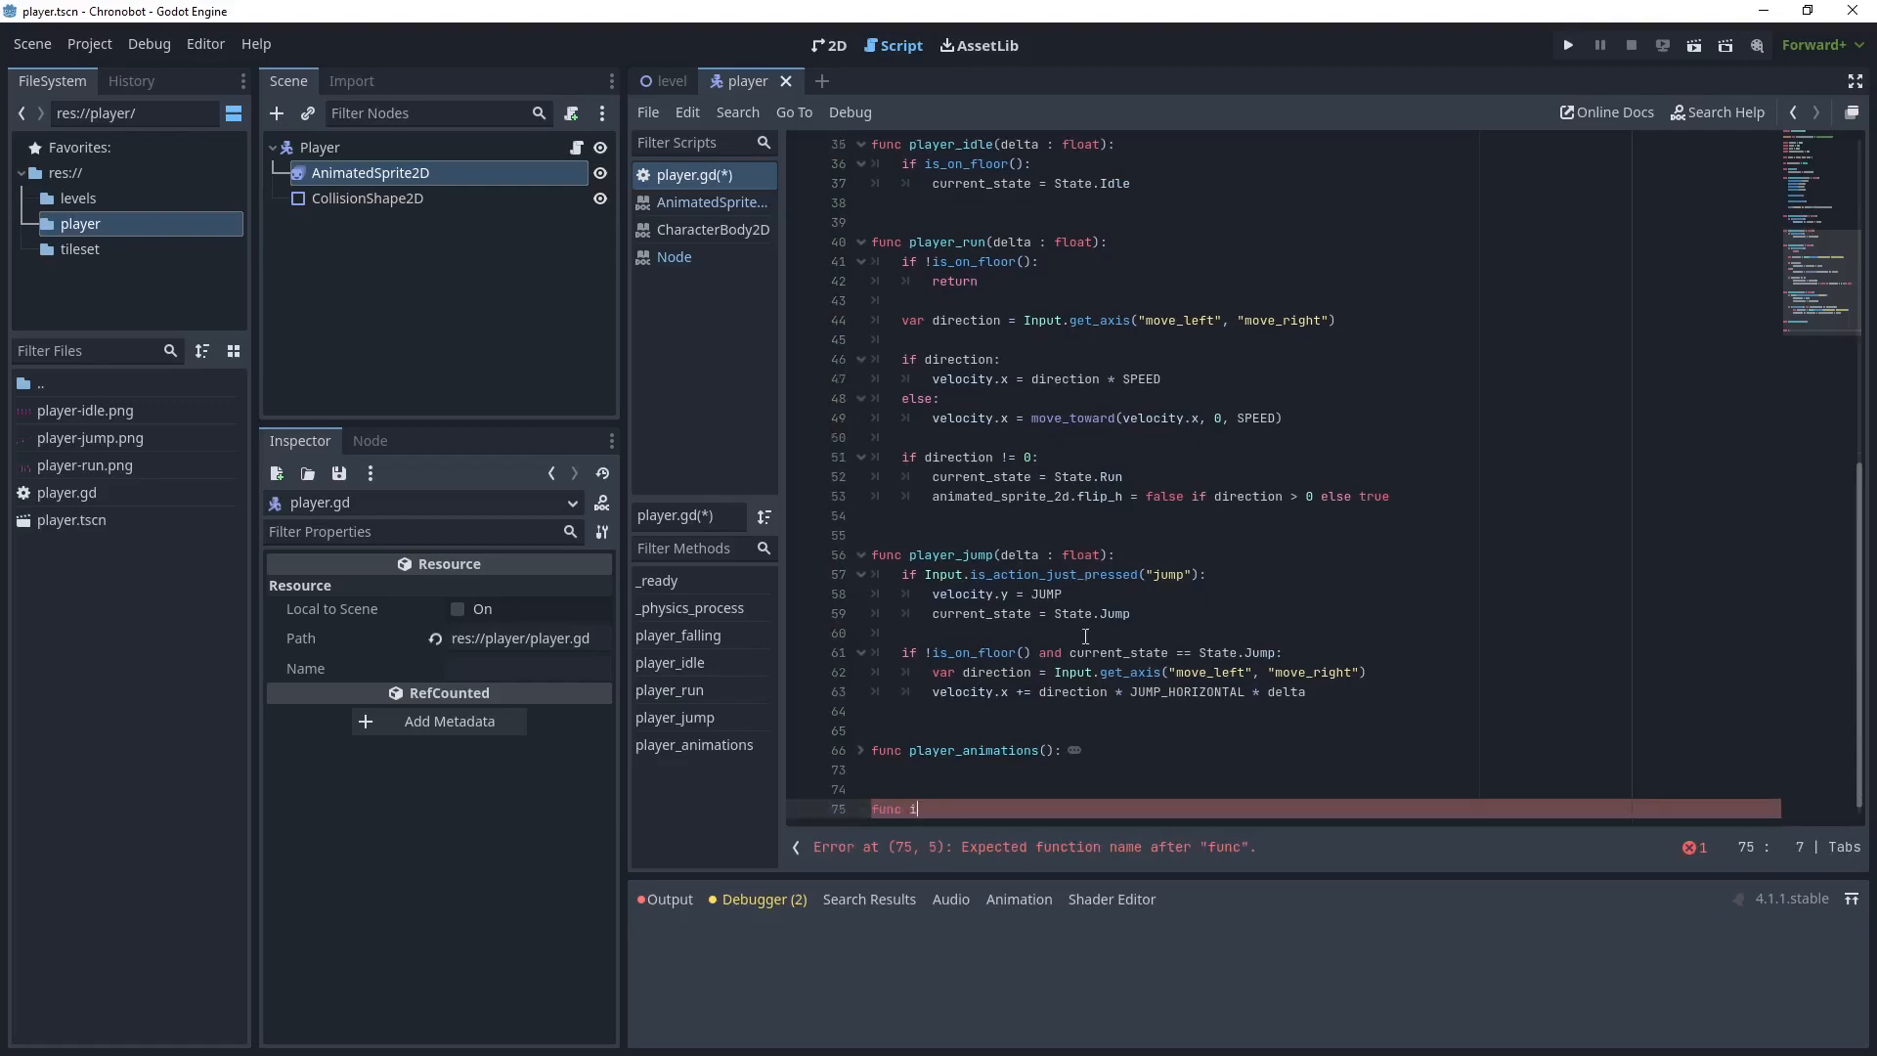
pyautogui.write('nput_movement(')
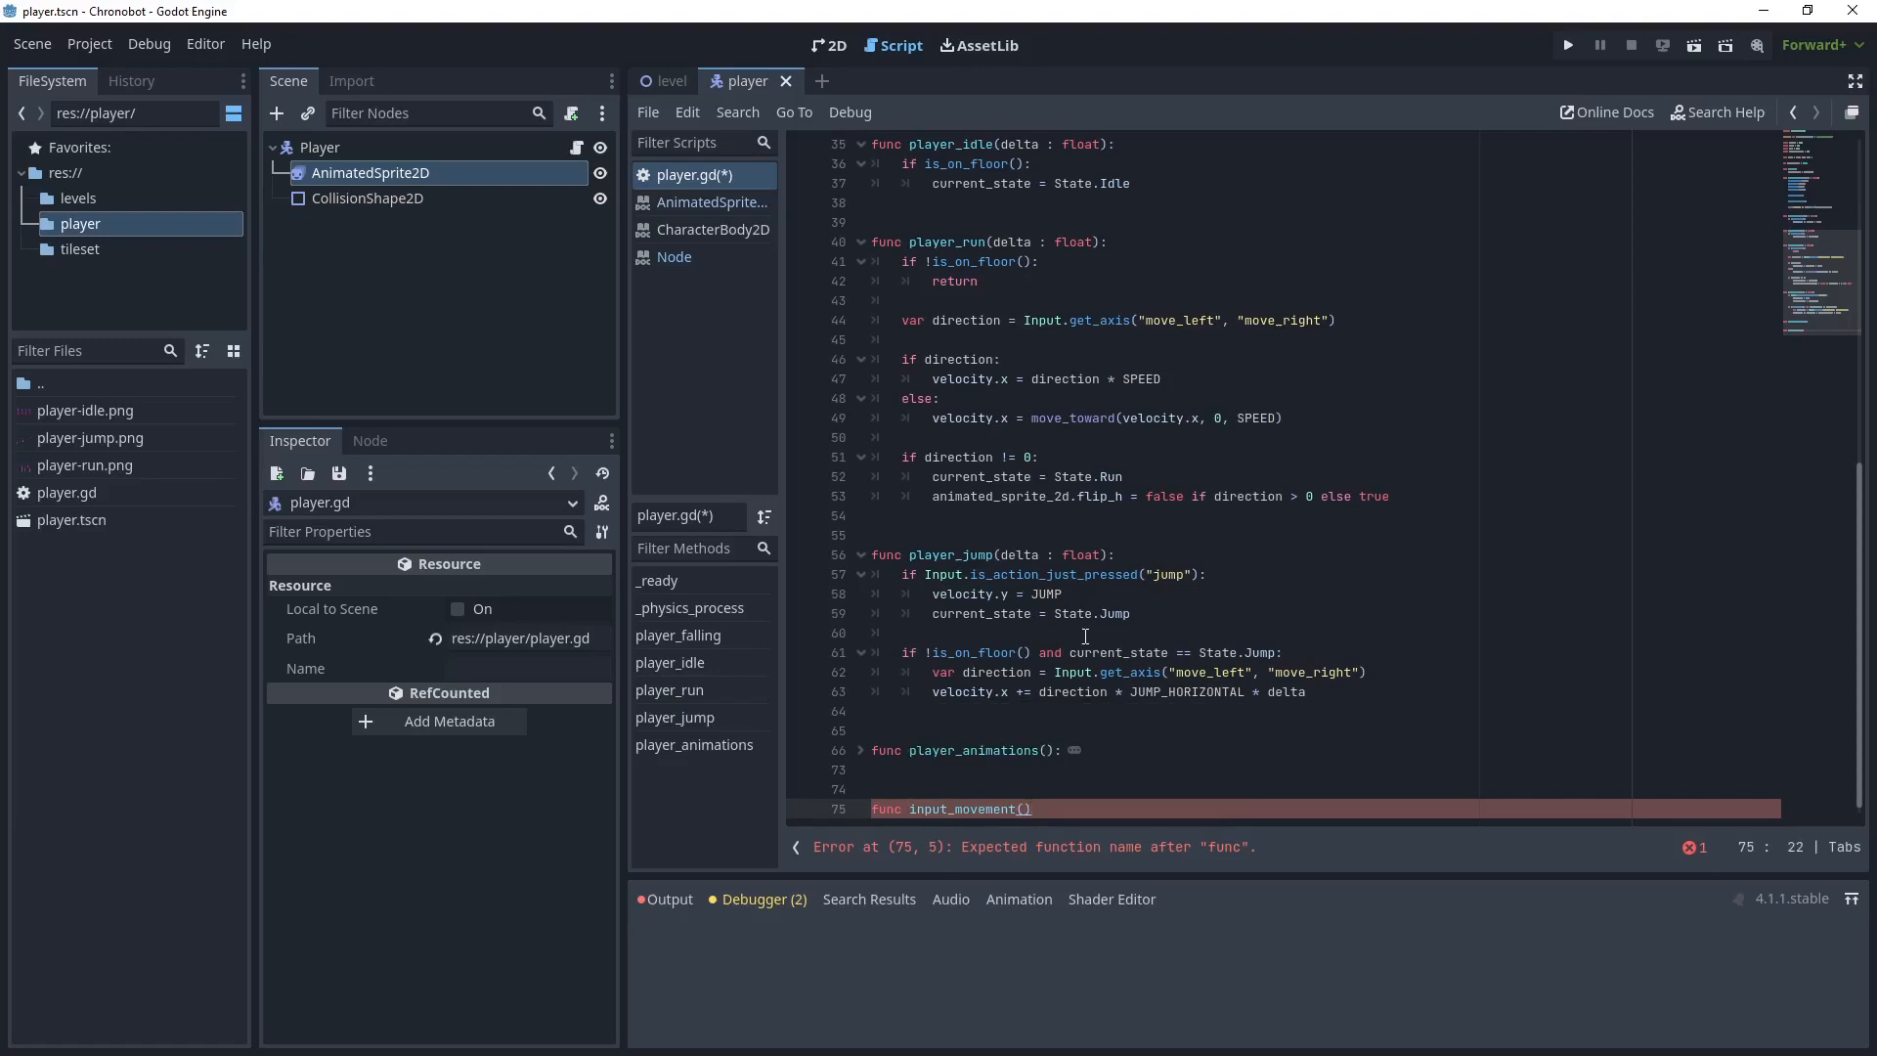
pyautogui.write(':')
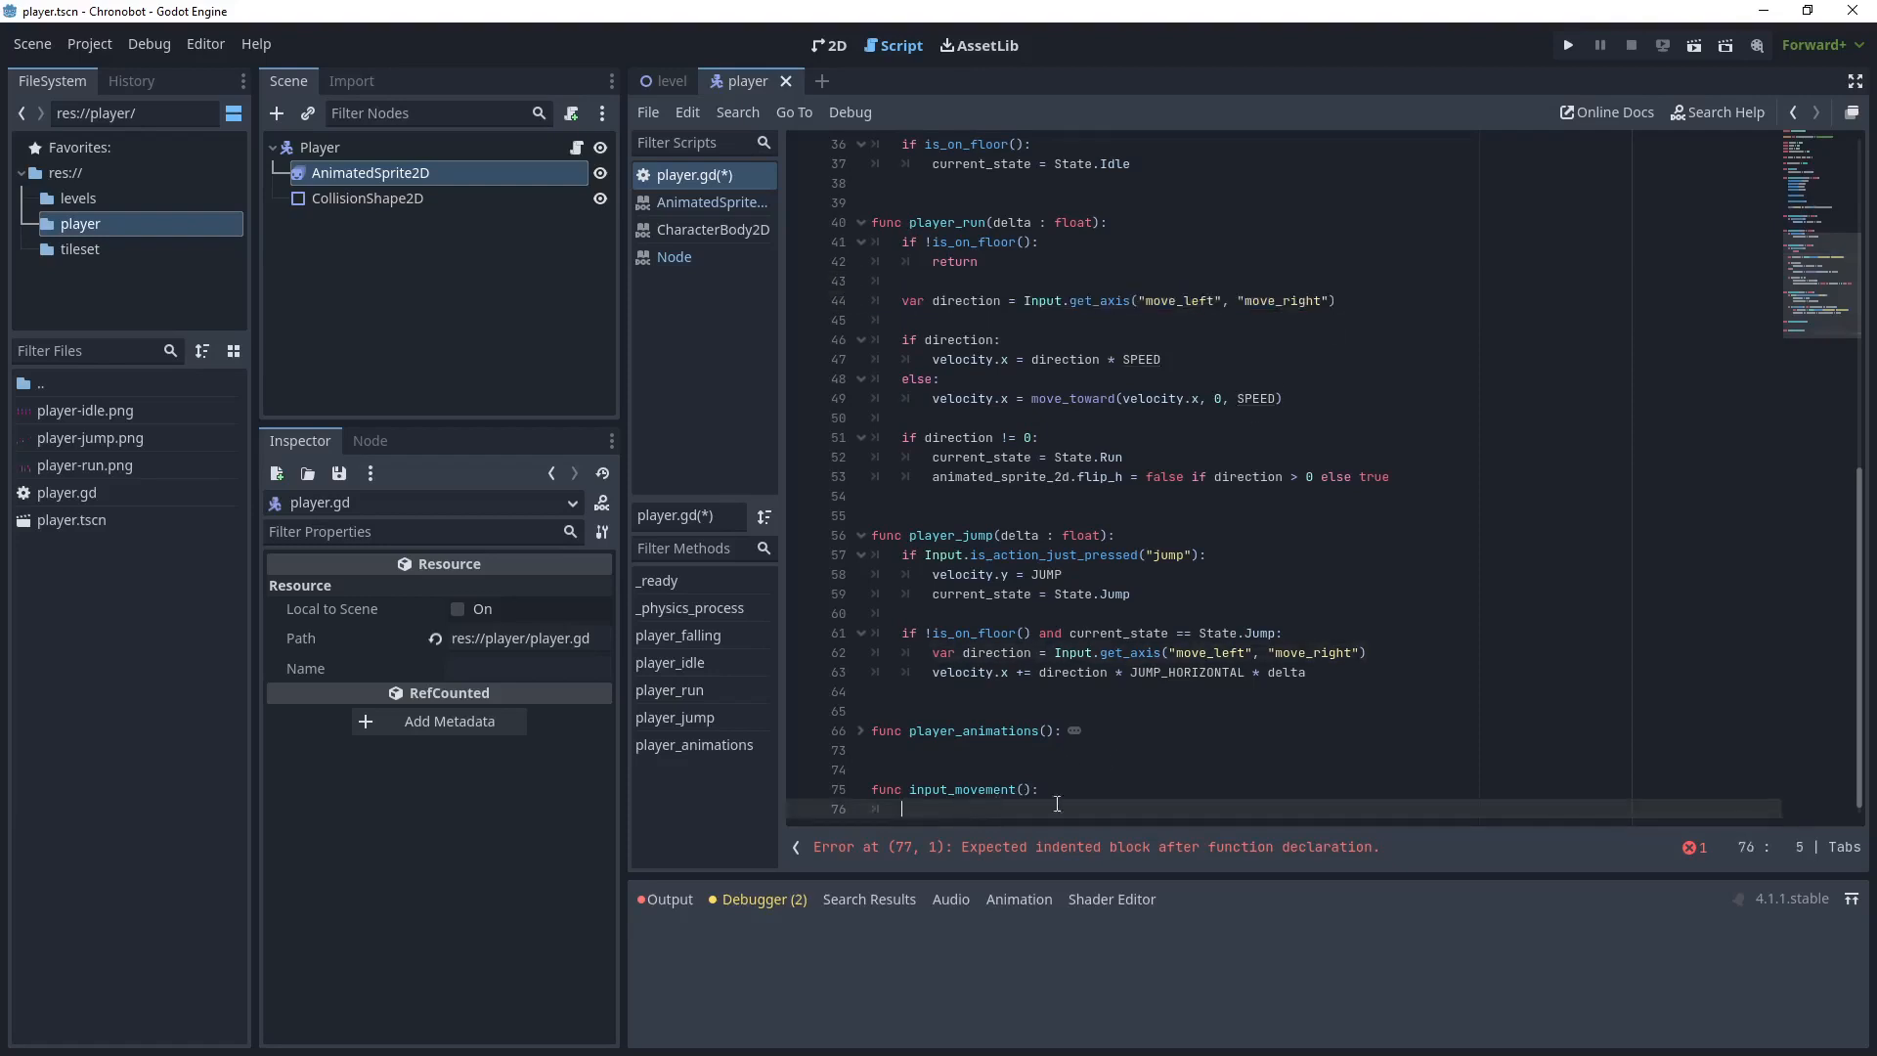
pyautogui.write('var direction = Input.get_axis("move_left", "move_right")')
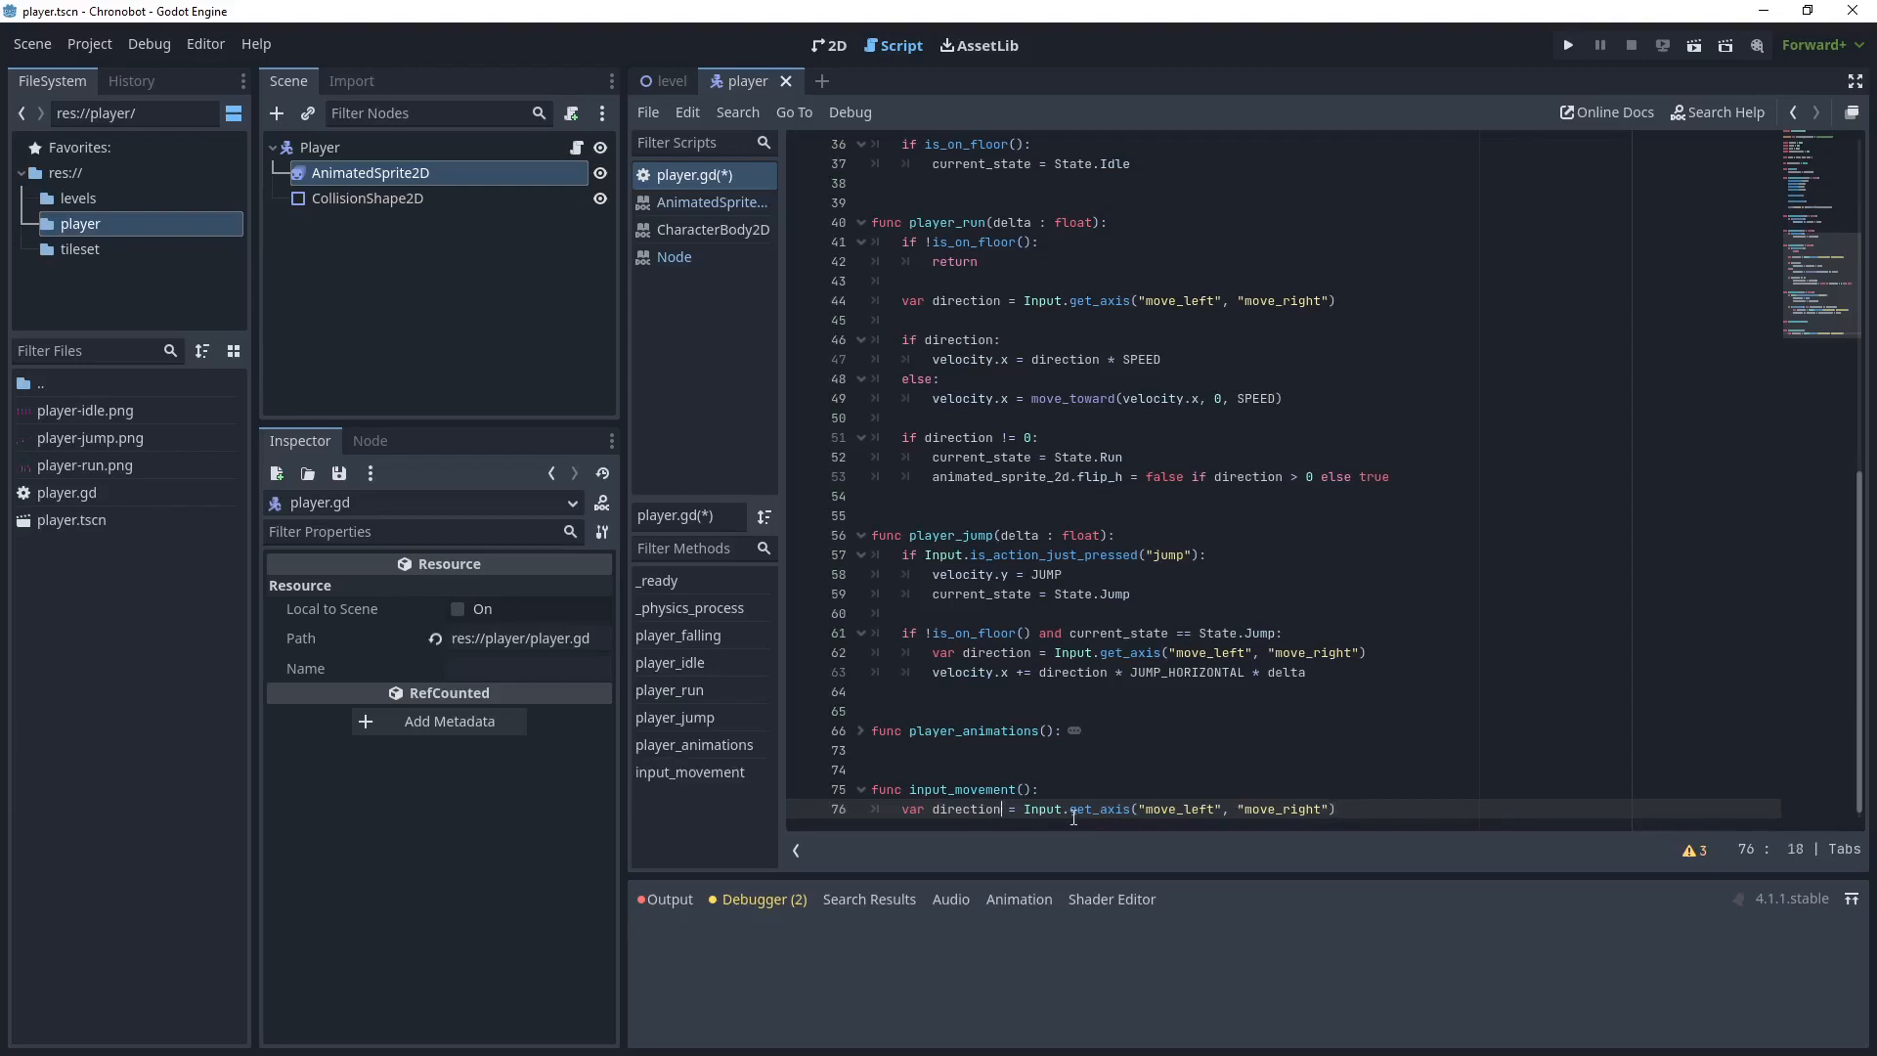
pyautogui.write(': int')
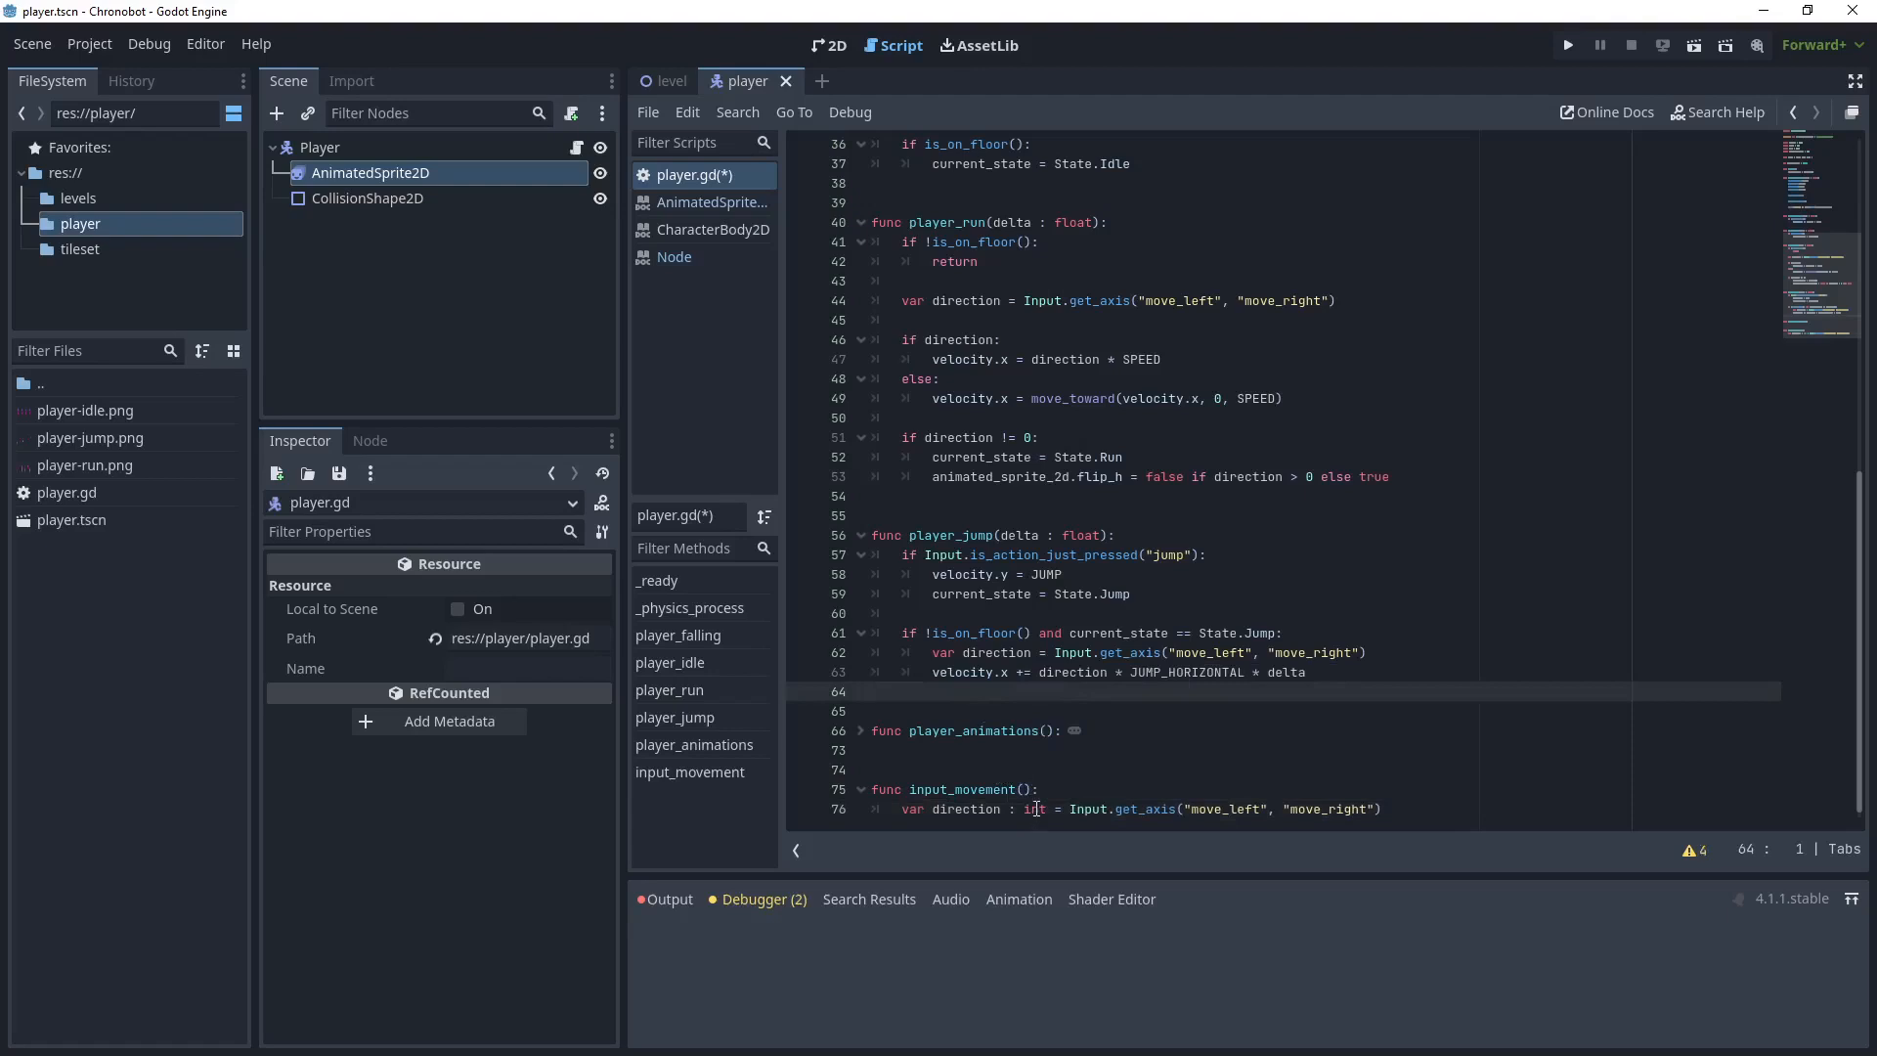
pyautogui.write('String')
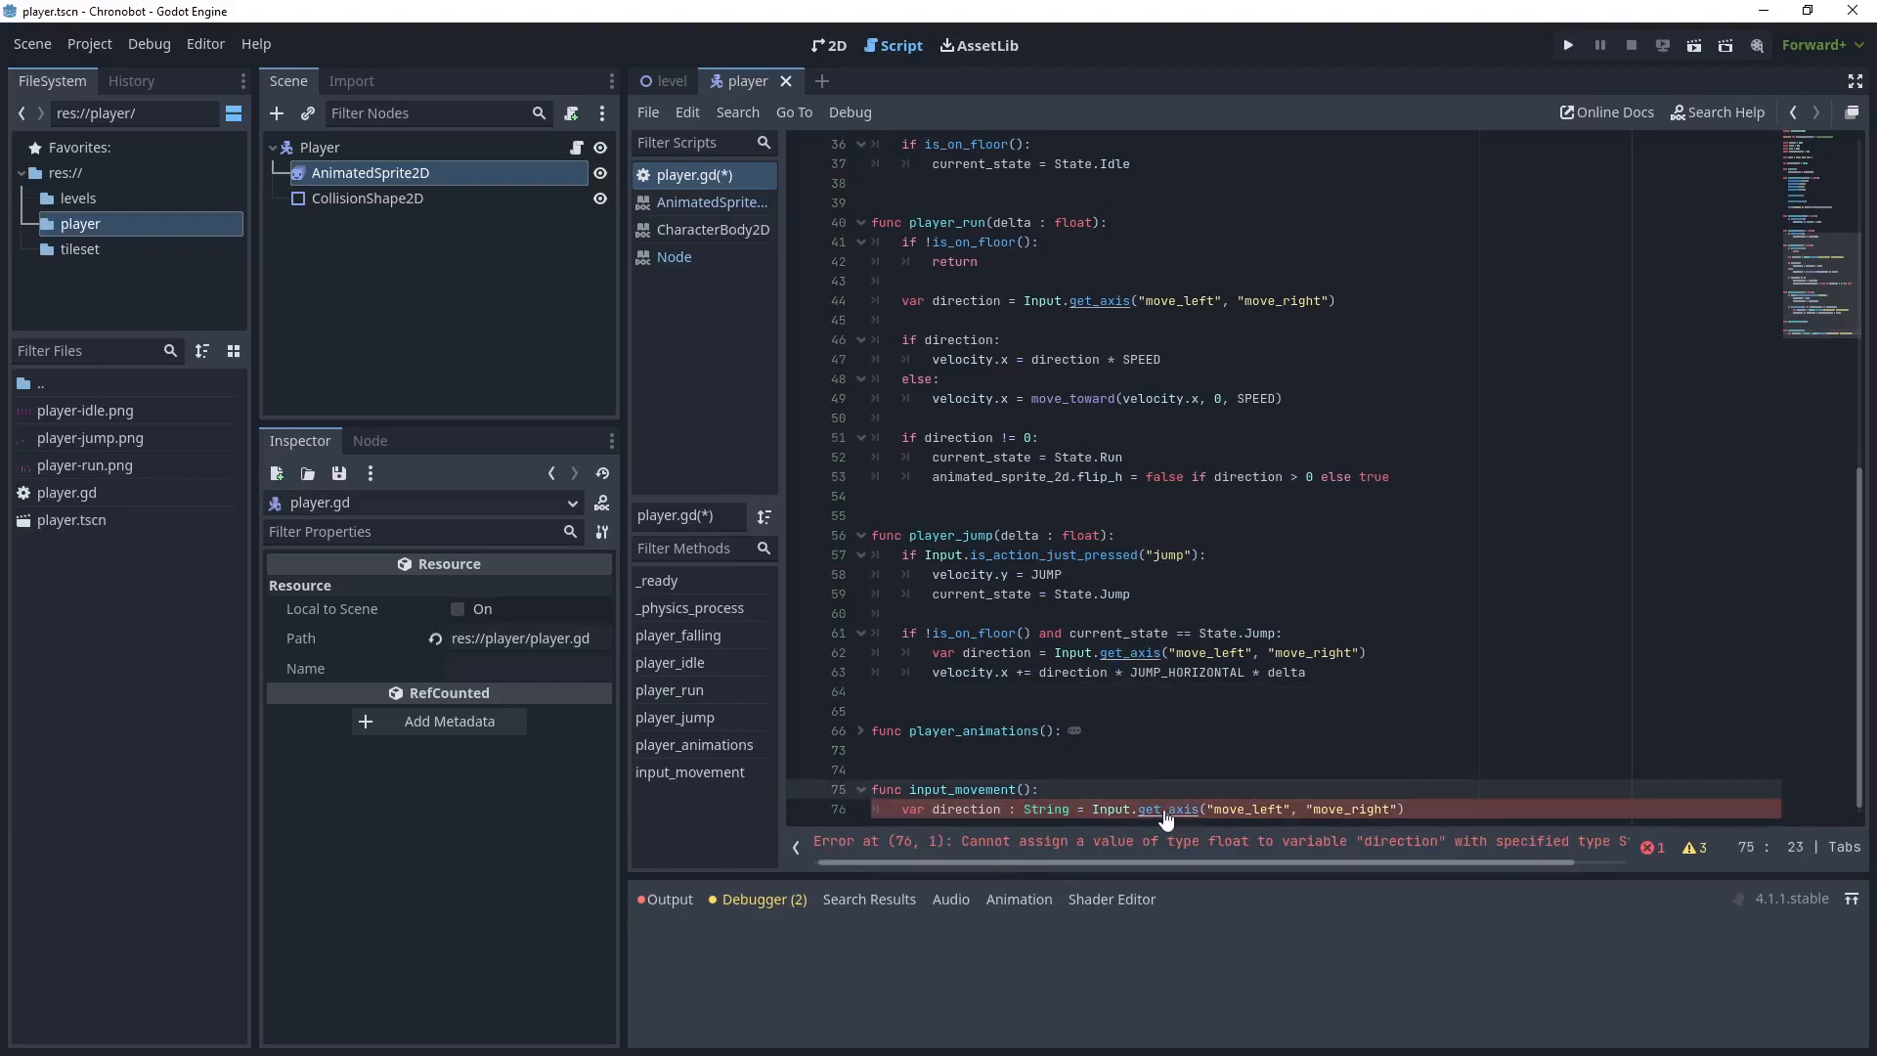
# Step: Type direction as float, return it, and call input_movement() in player_run
pyautogui.click(1149, 809)
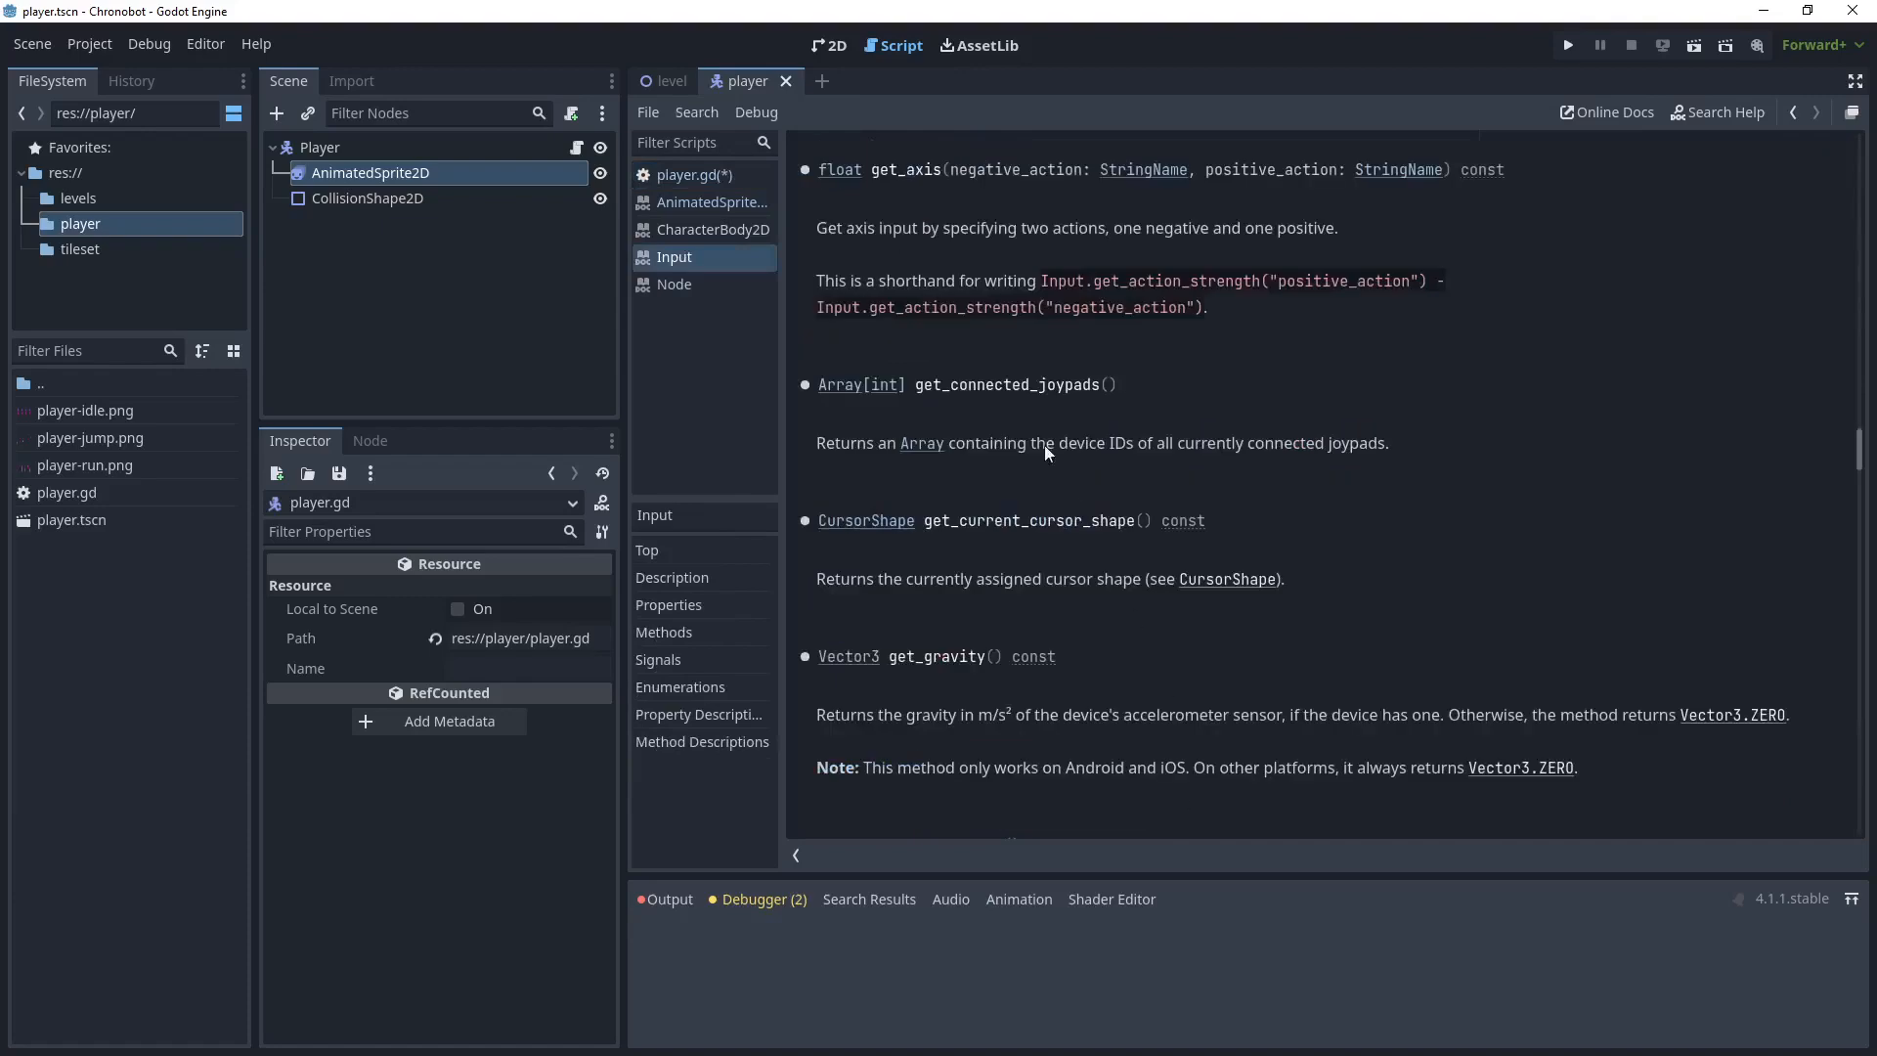
pyautogui.moveTo(838, 192)
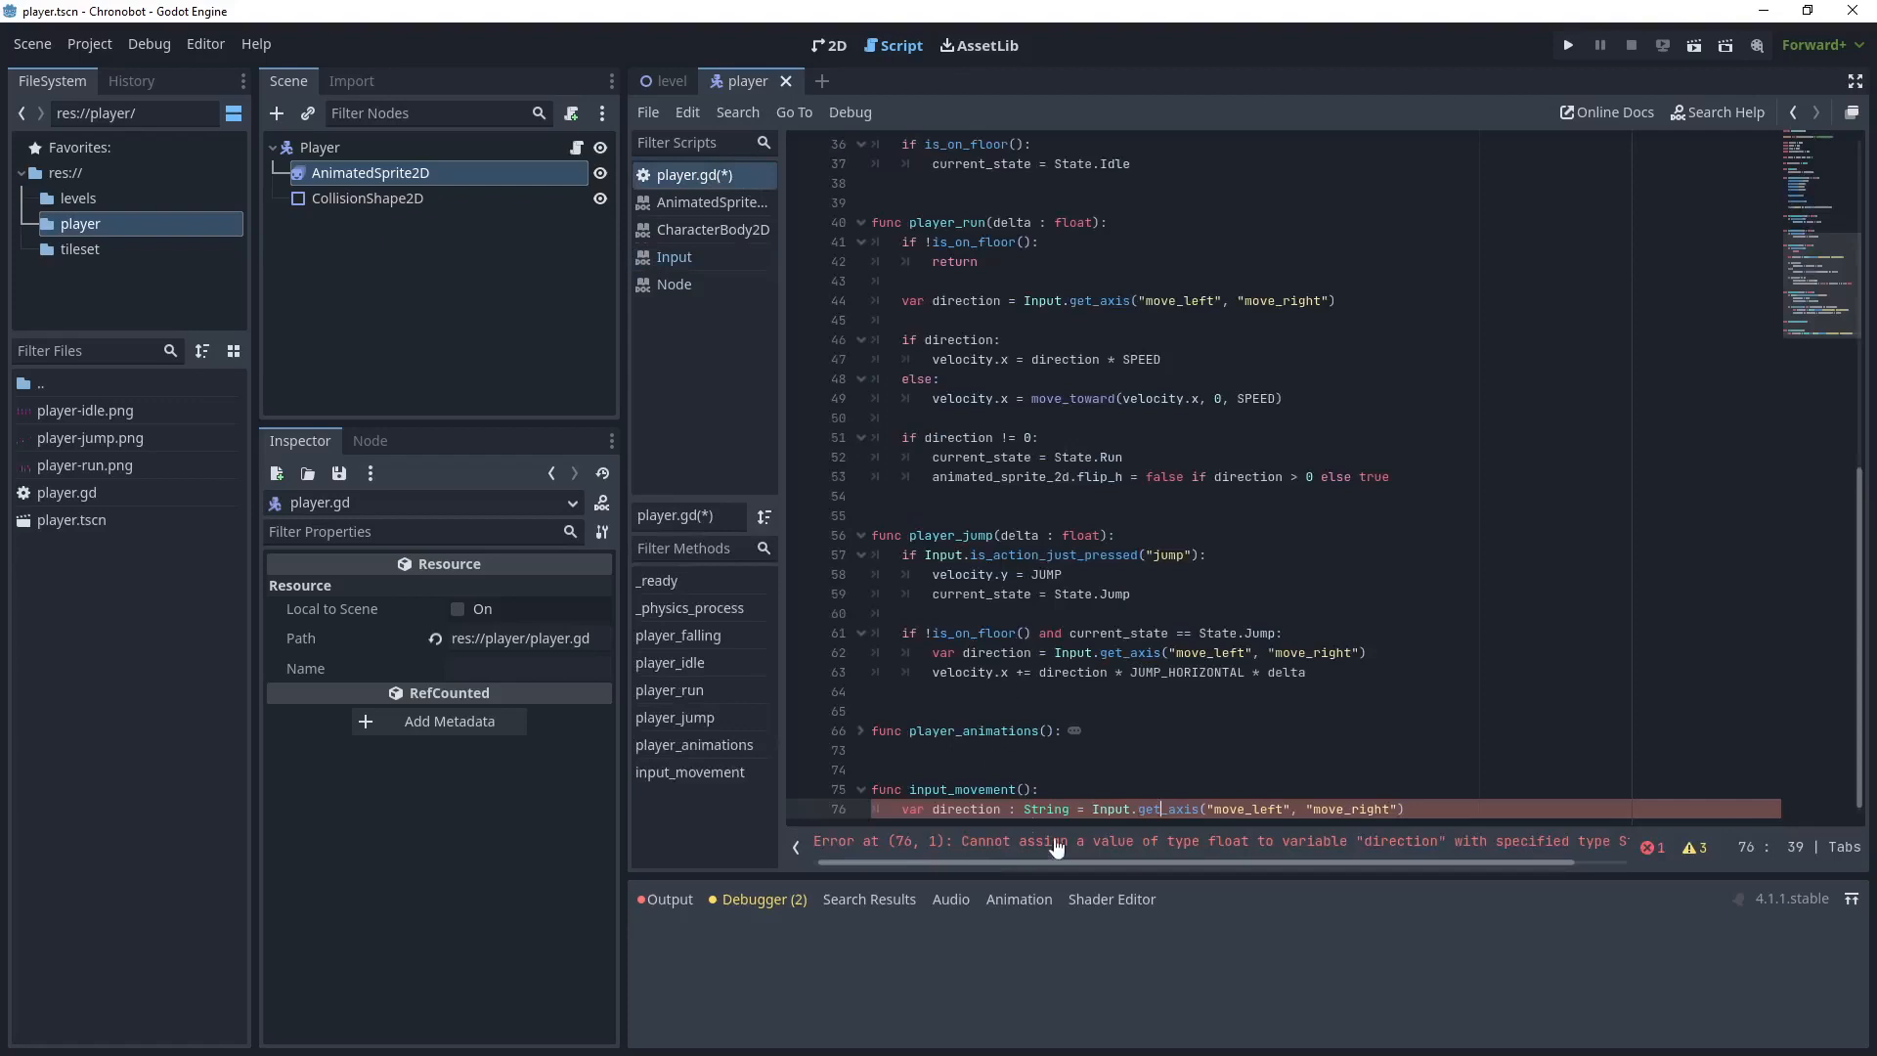
pyautogui.doubleClick(1045, 809)
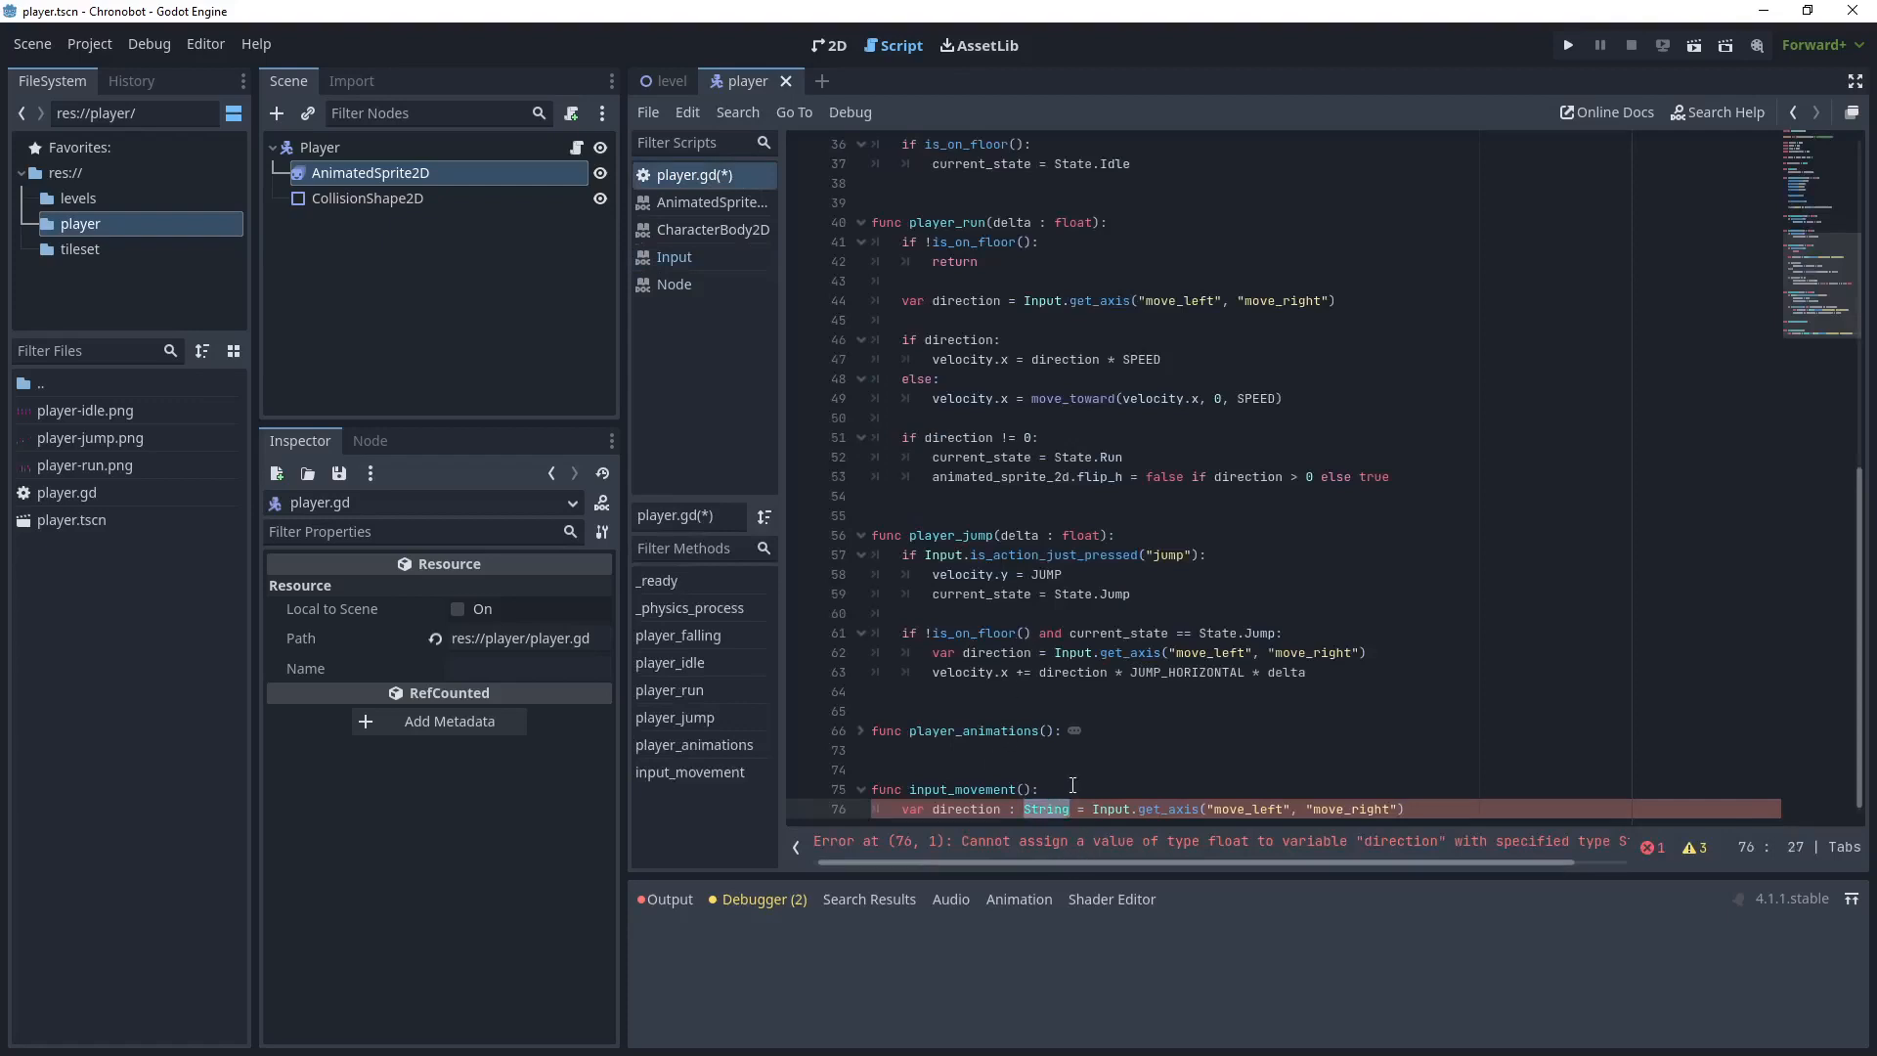
pyautogui.write('float')
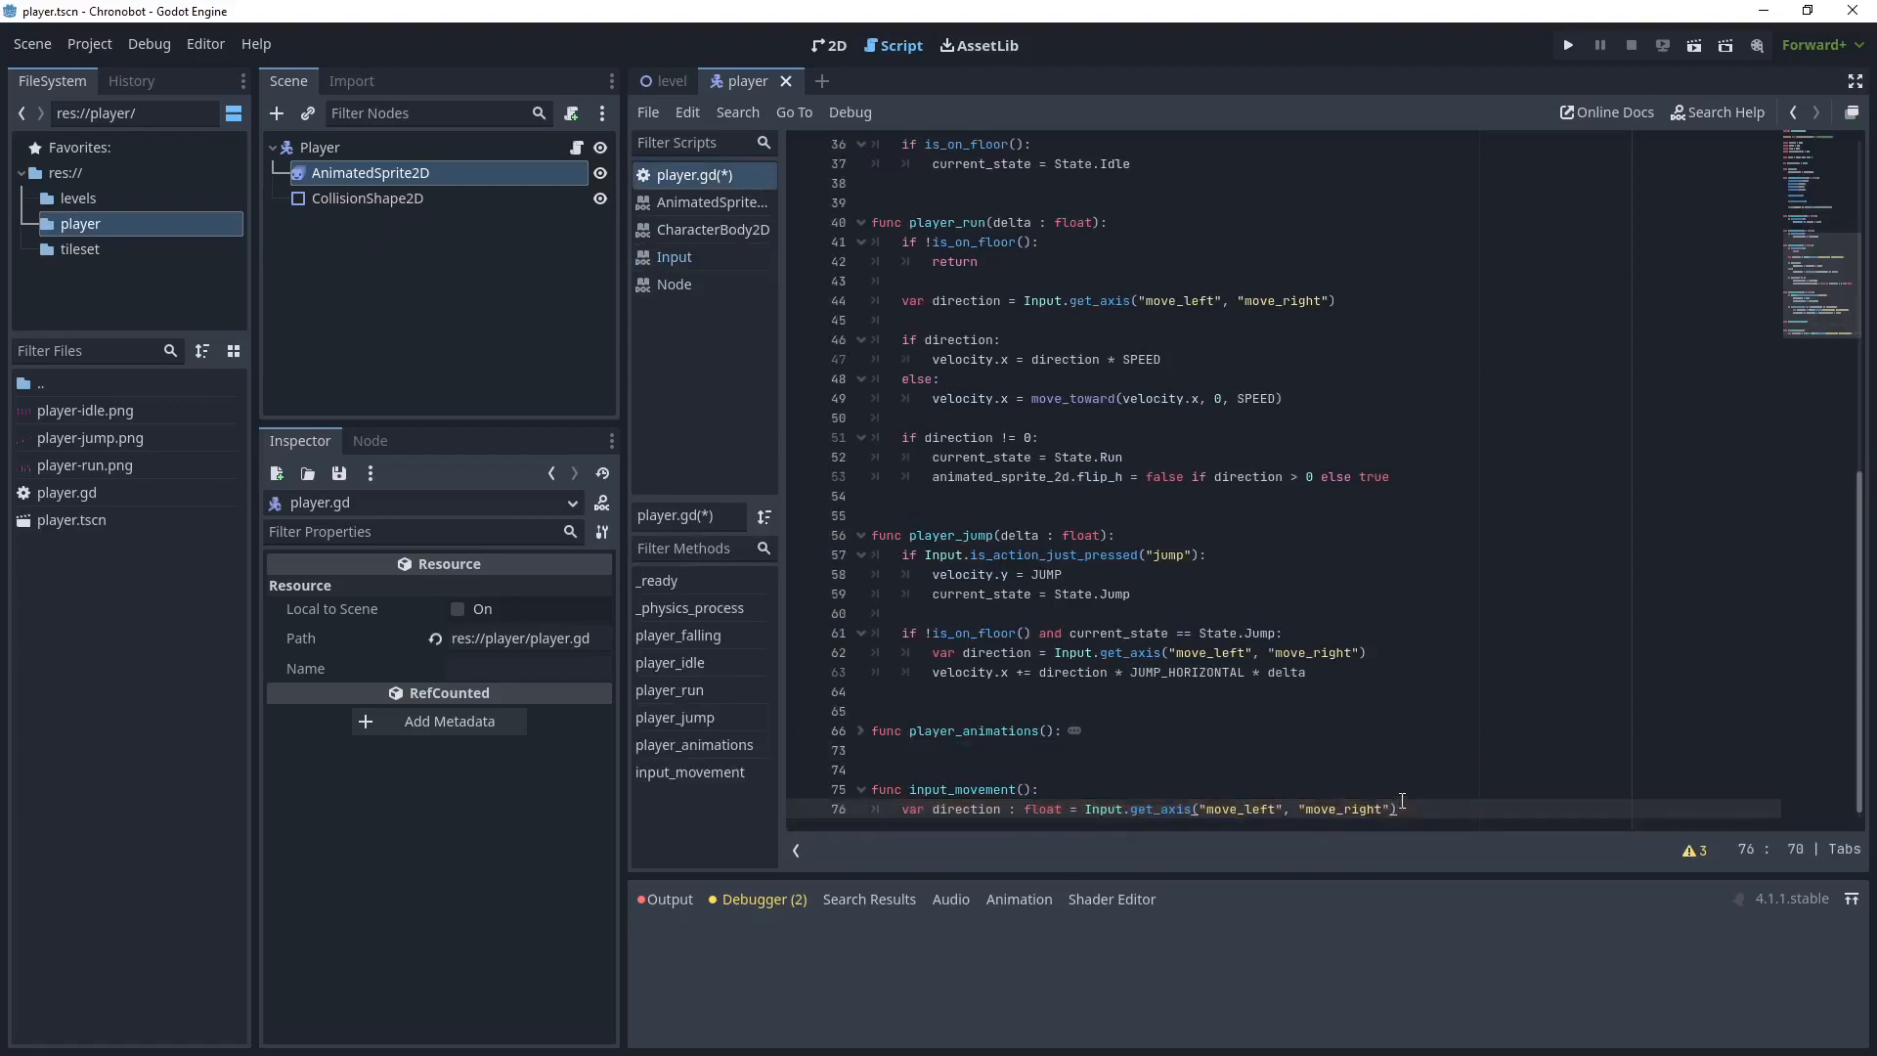
pyautogui.write('return direction')
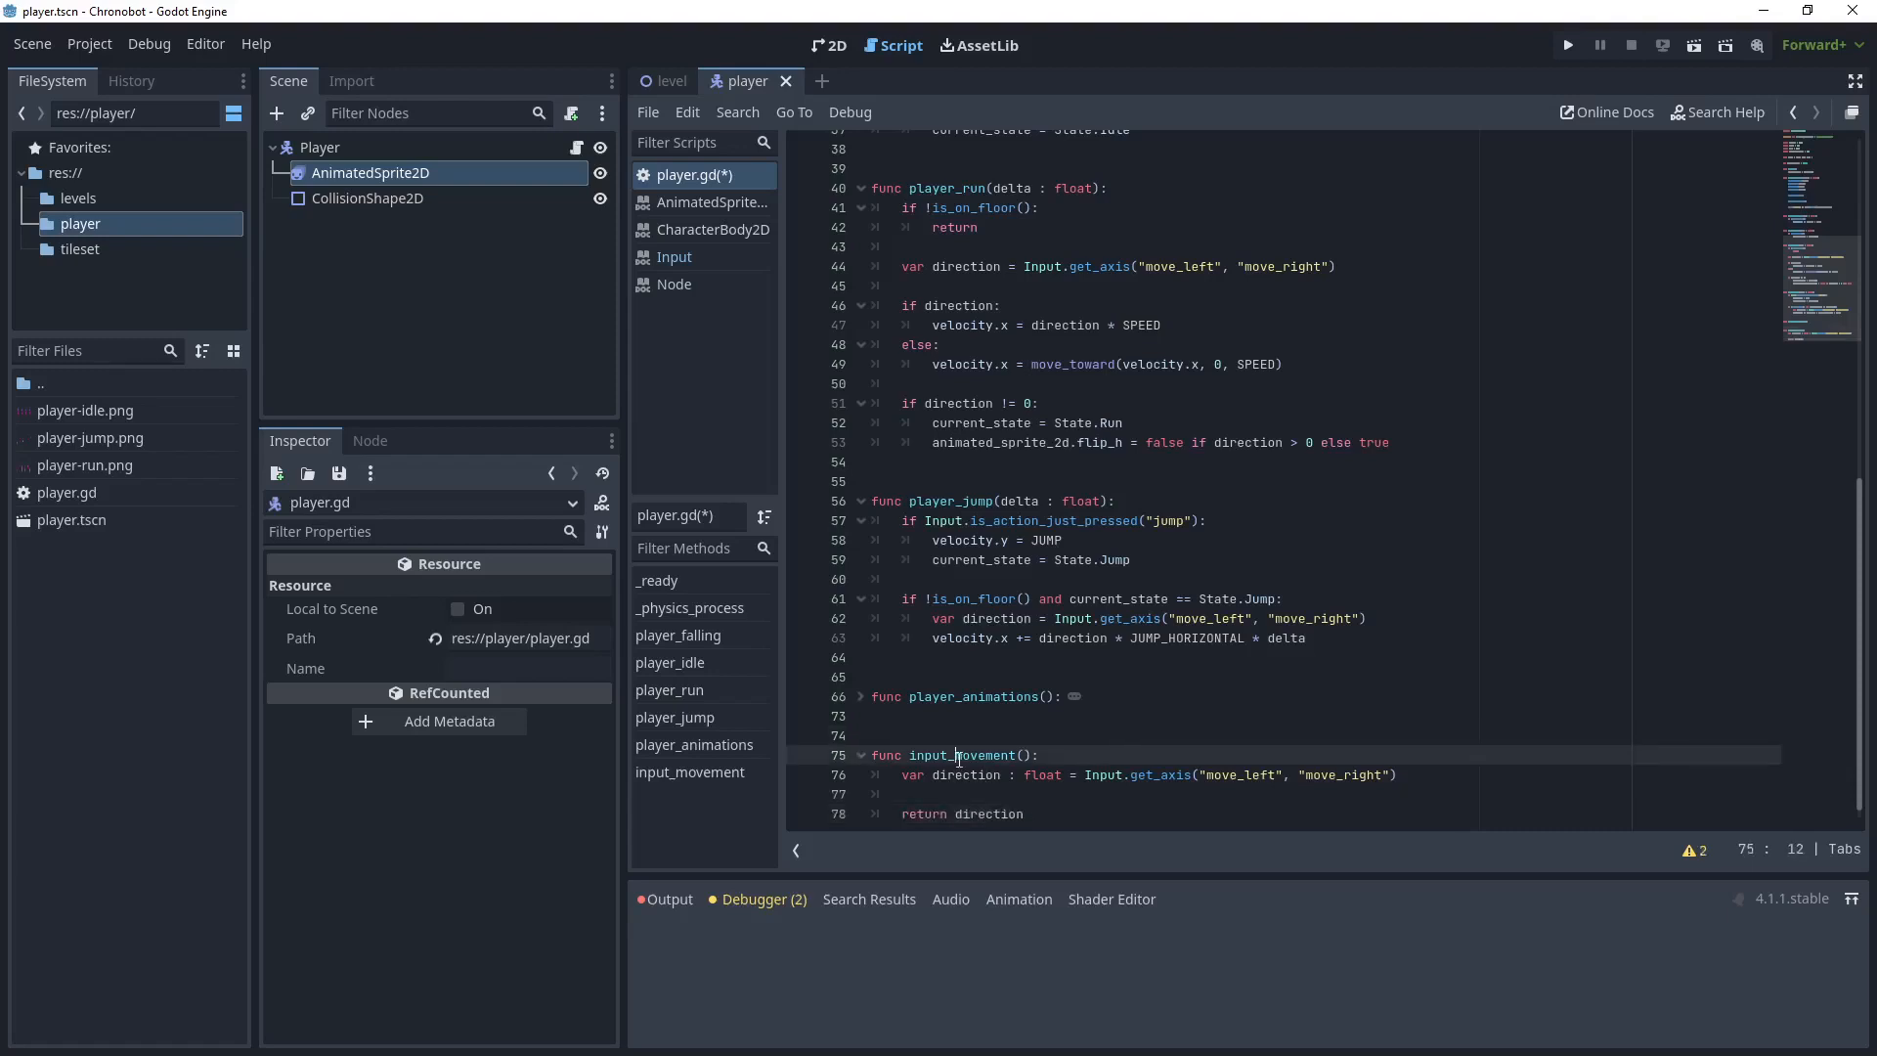
pyautogui.doubleClick(958, 754)
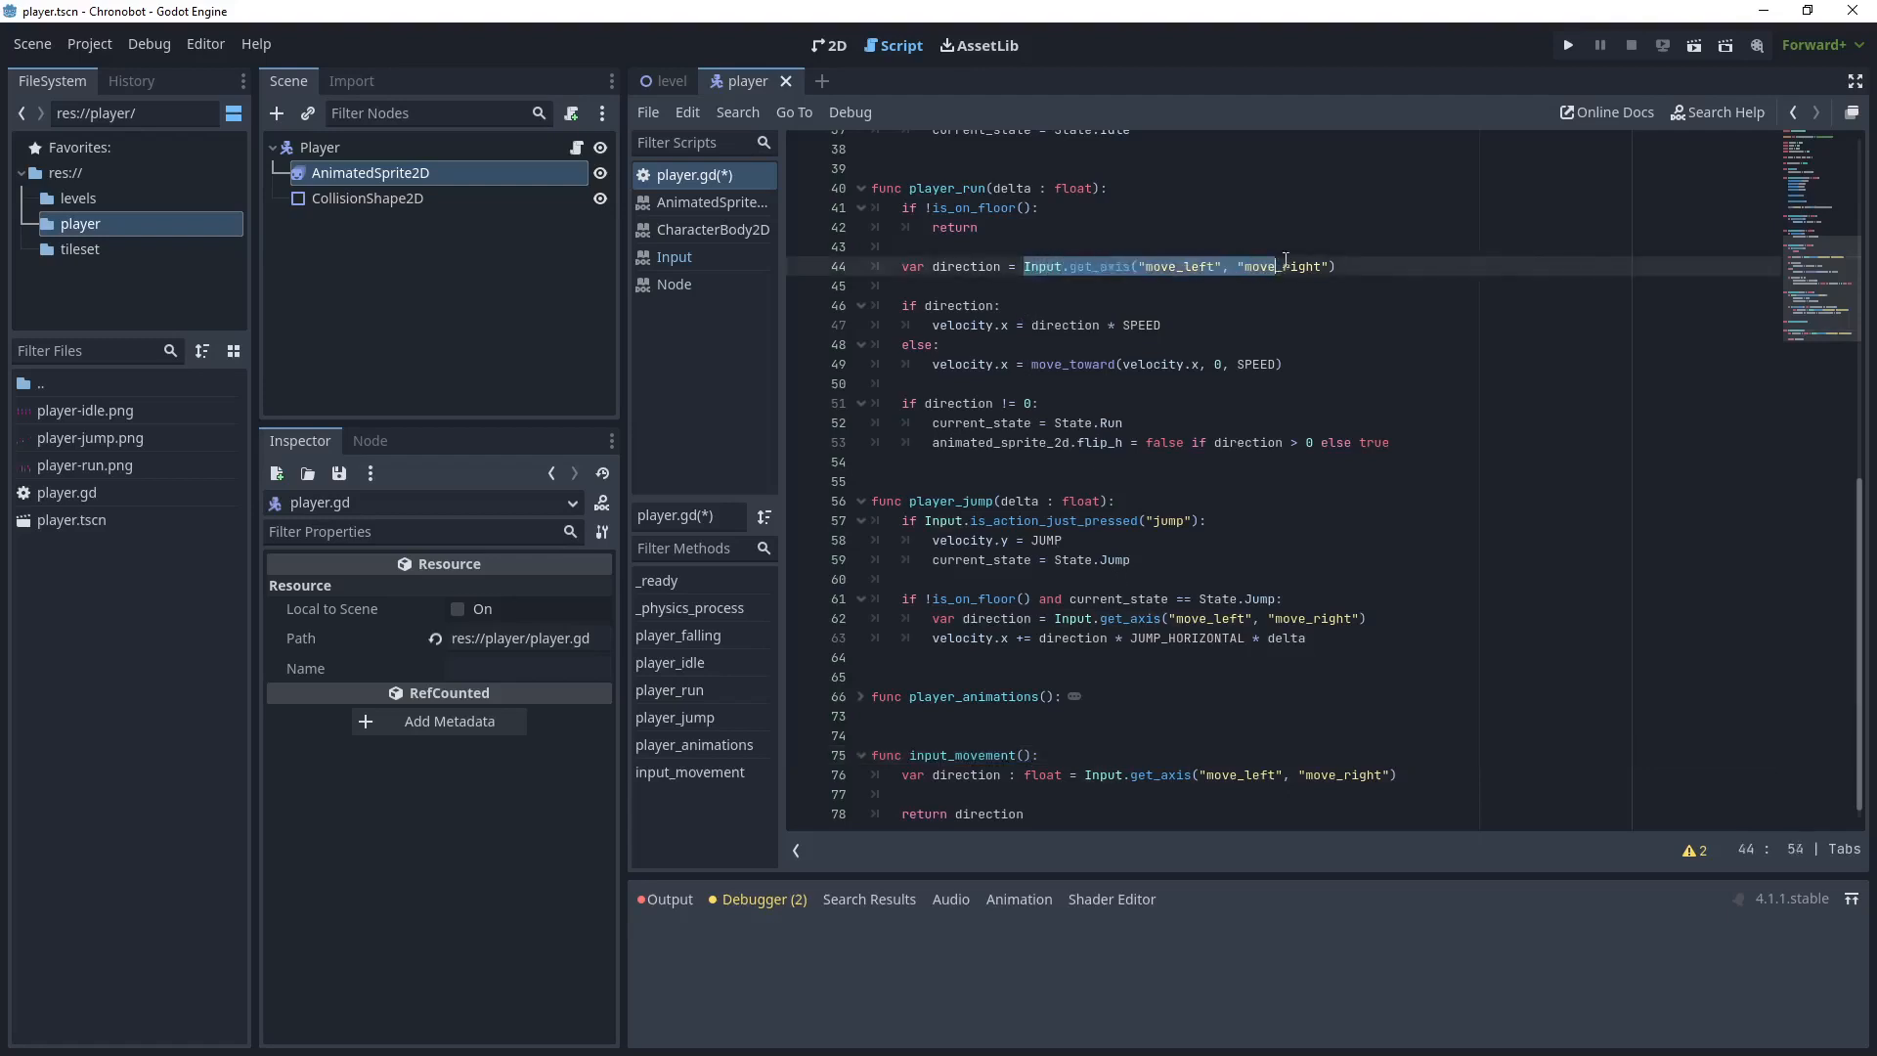
pyautogui.write('input_movement()')
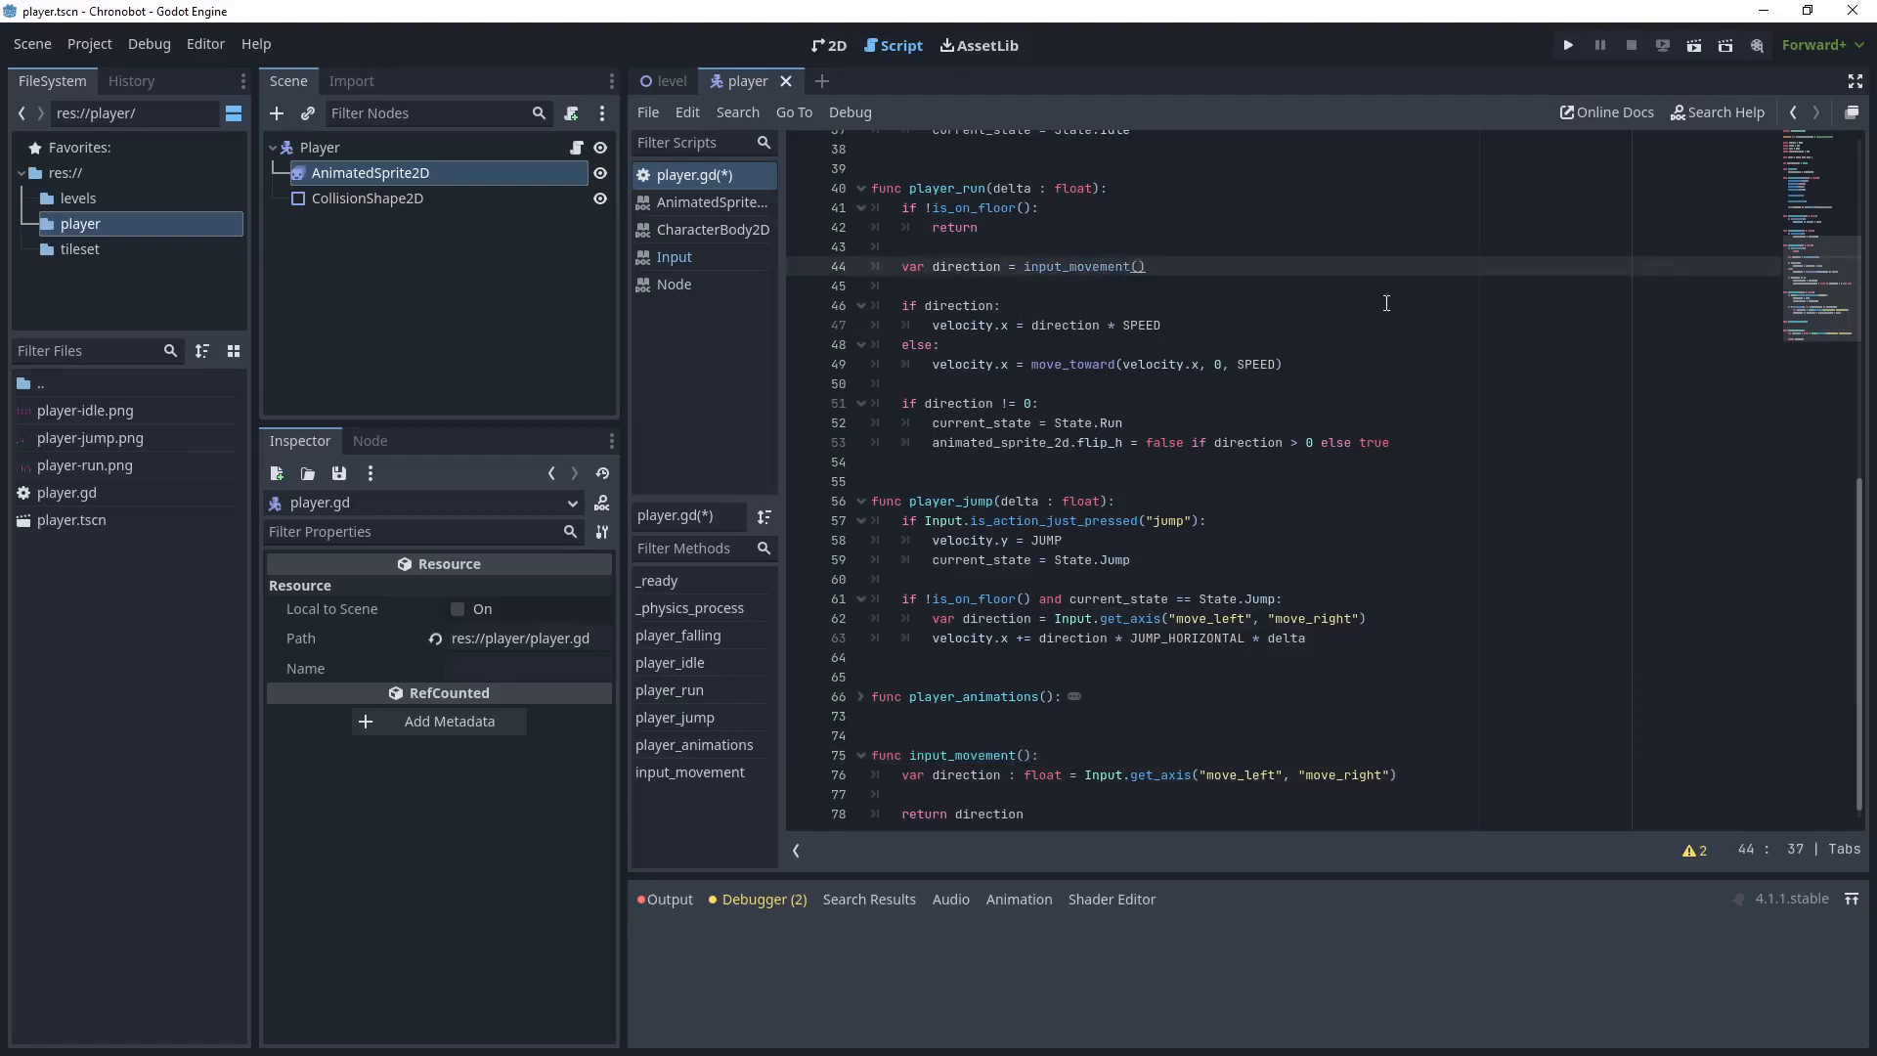
pyautogui.click(1057, 618)
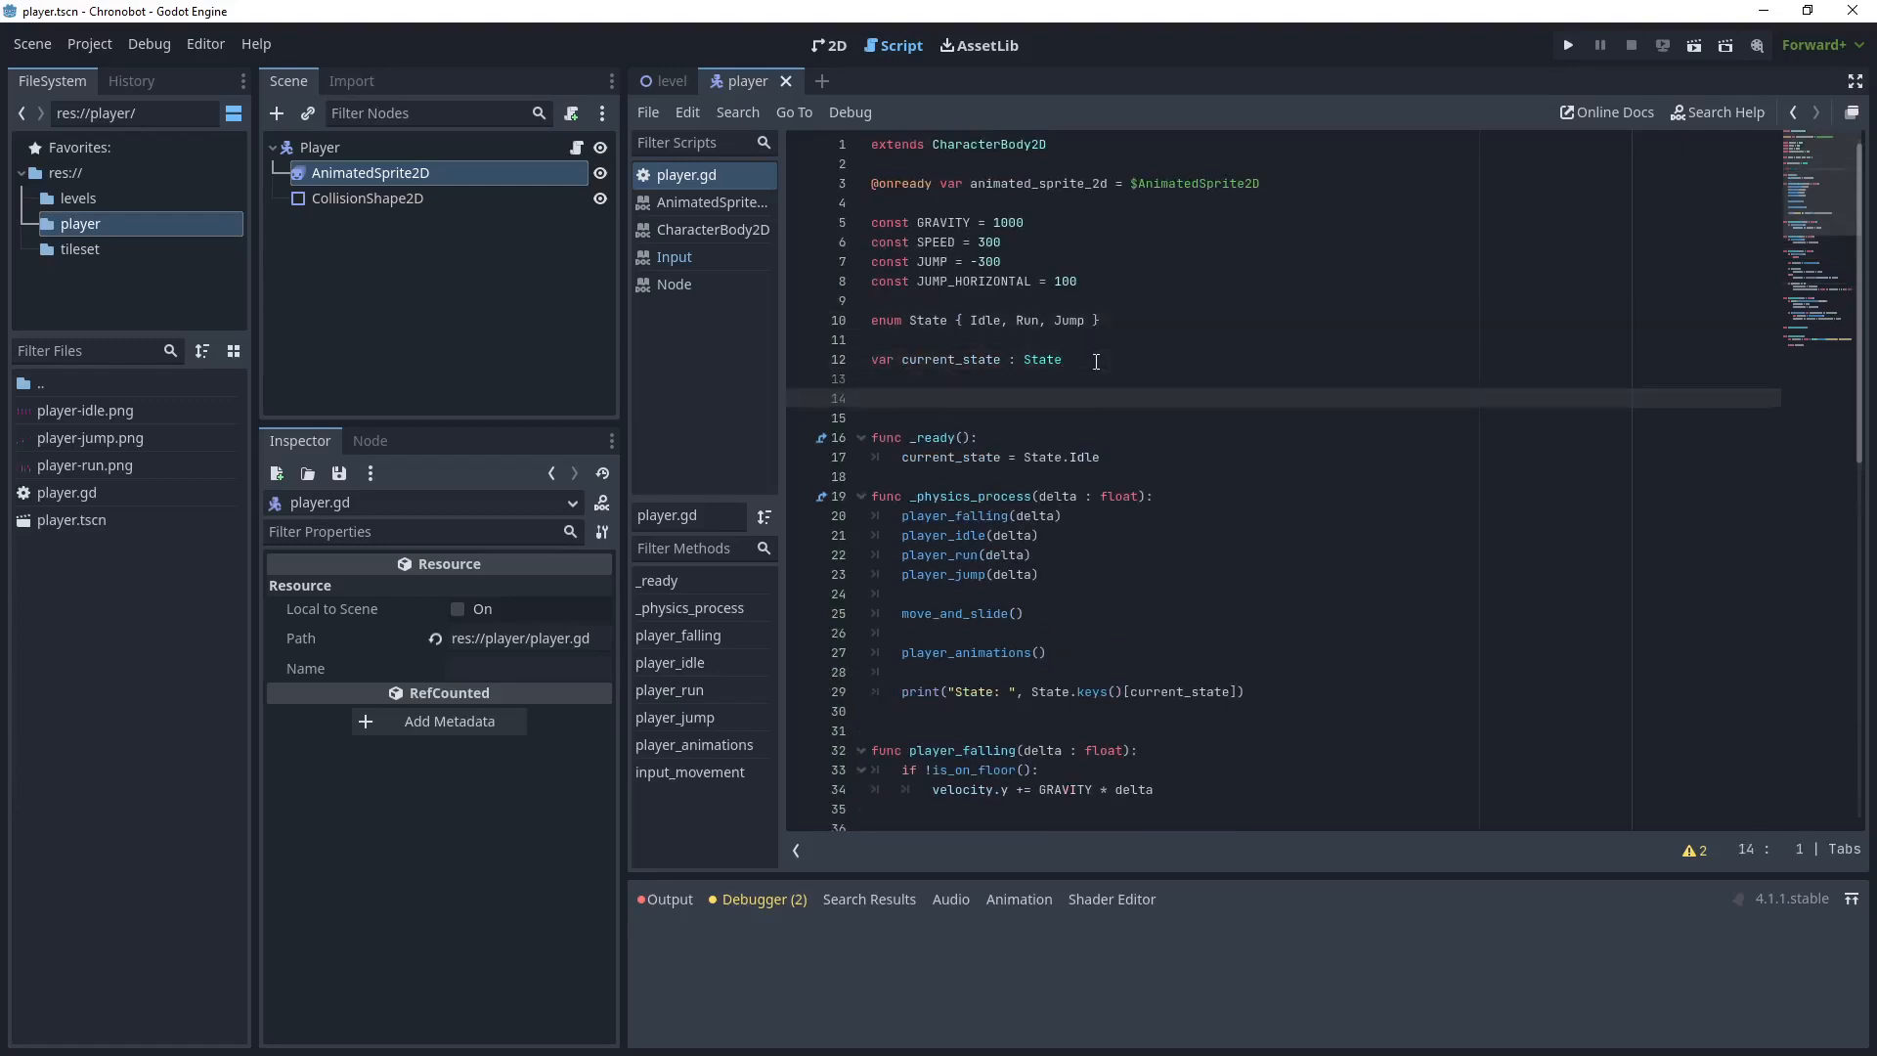
# Step: Declare a Sprite2D-typed character_sprite variable and begin a character_sprite call in _physics_process
pyautogui.write('var')
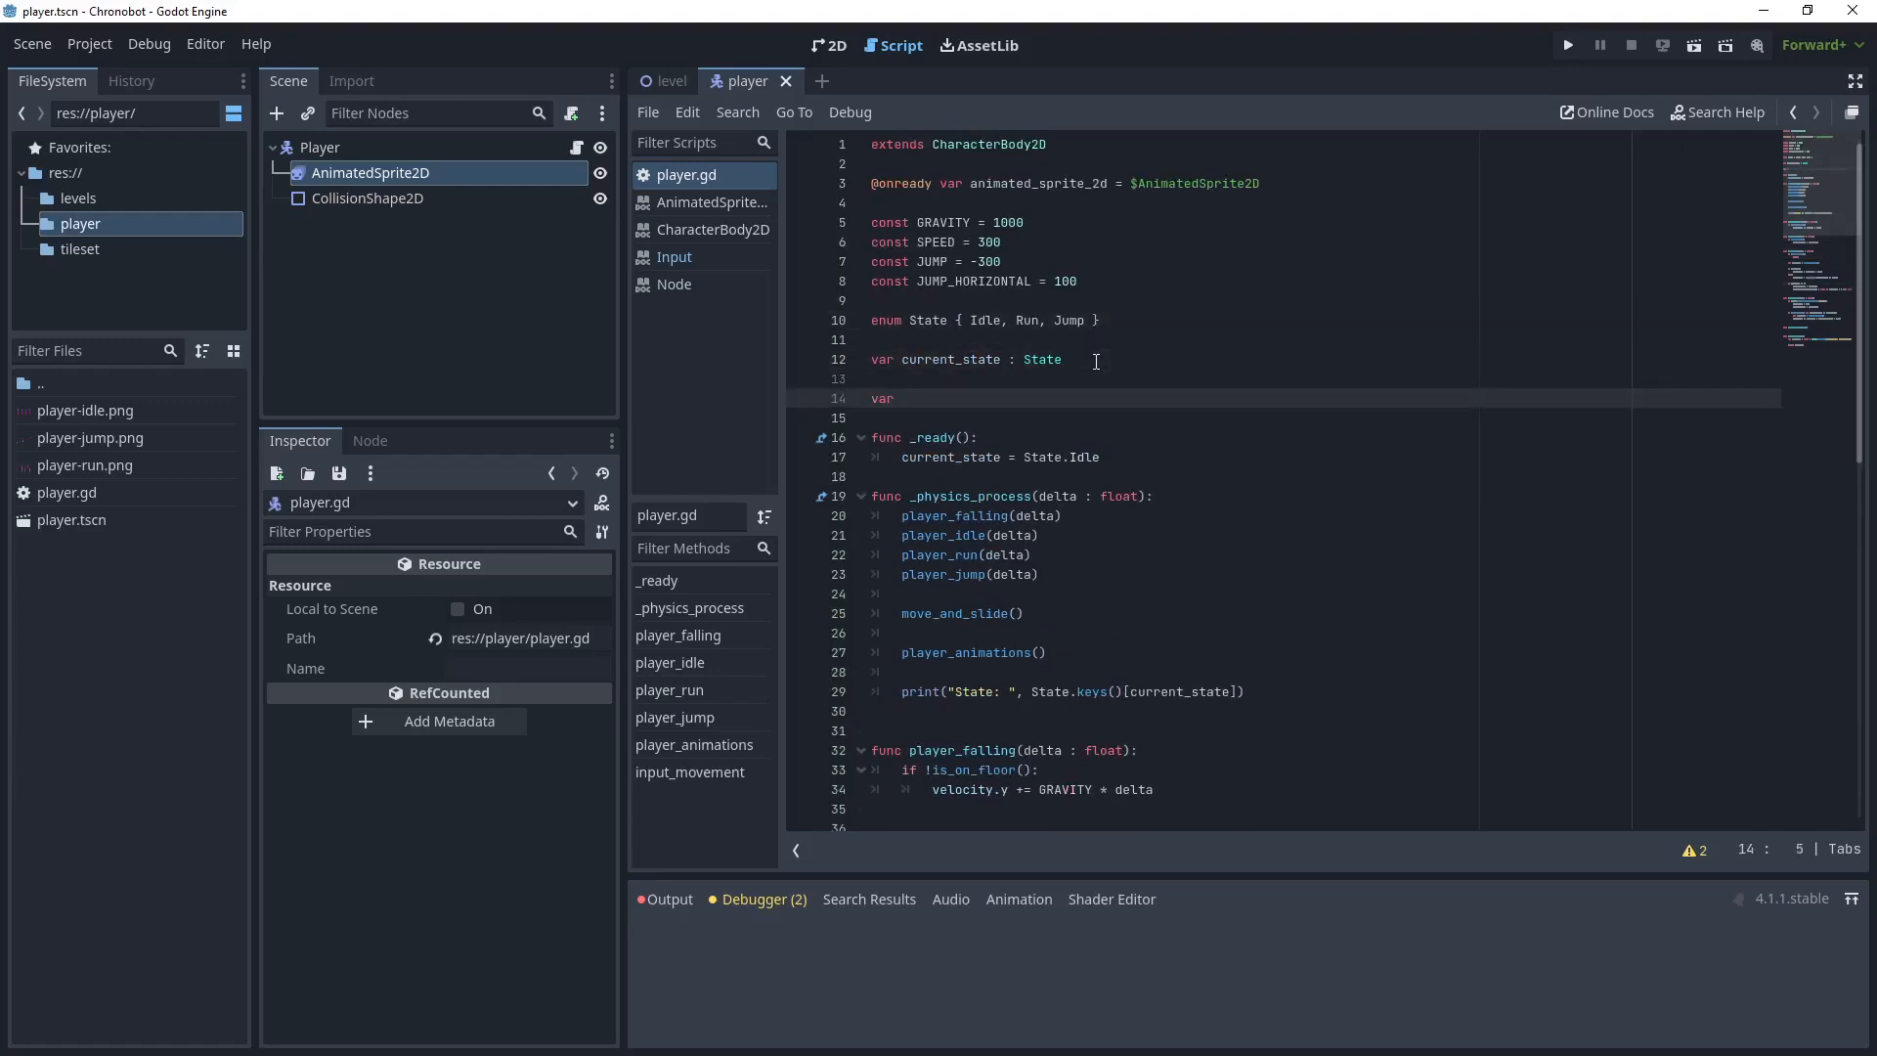
pyautogui.write('charcter_sprite')
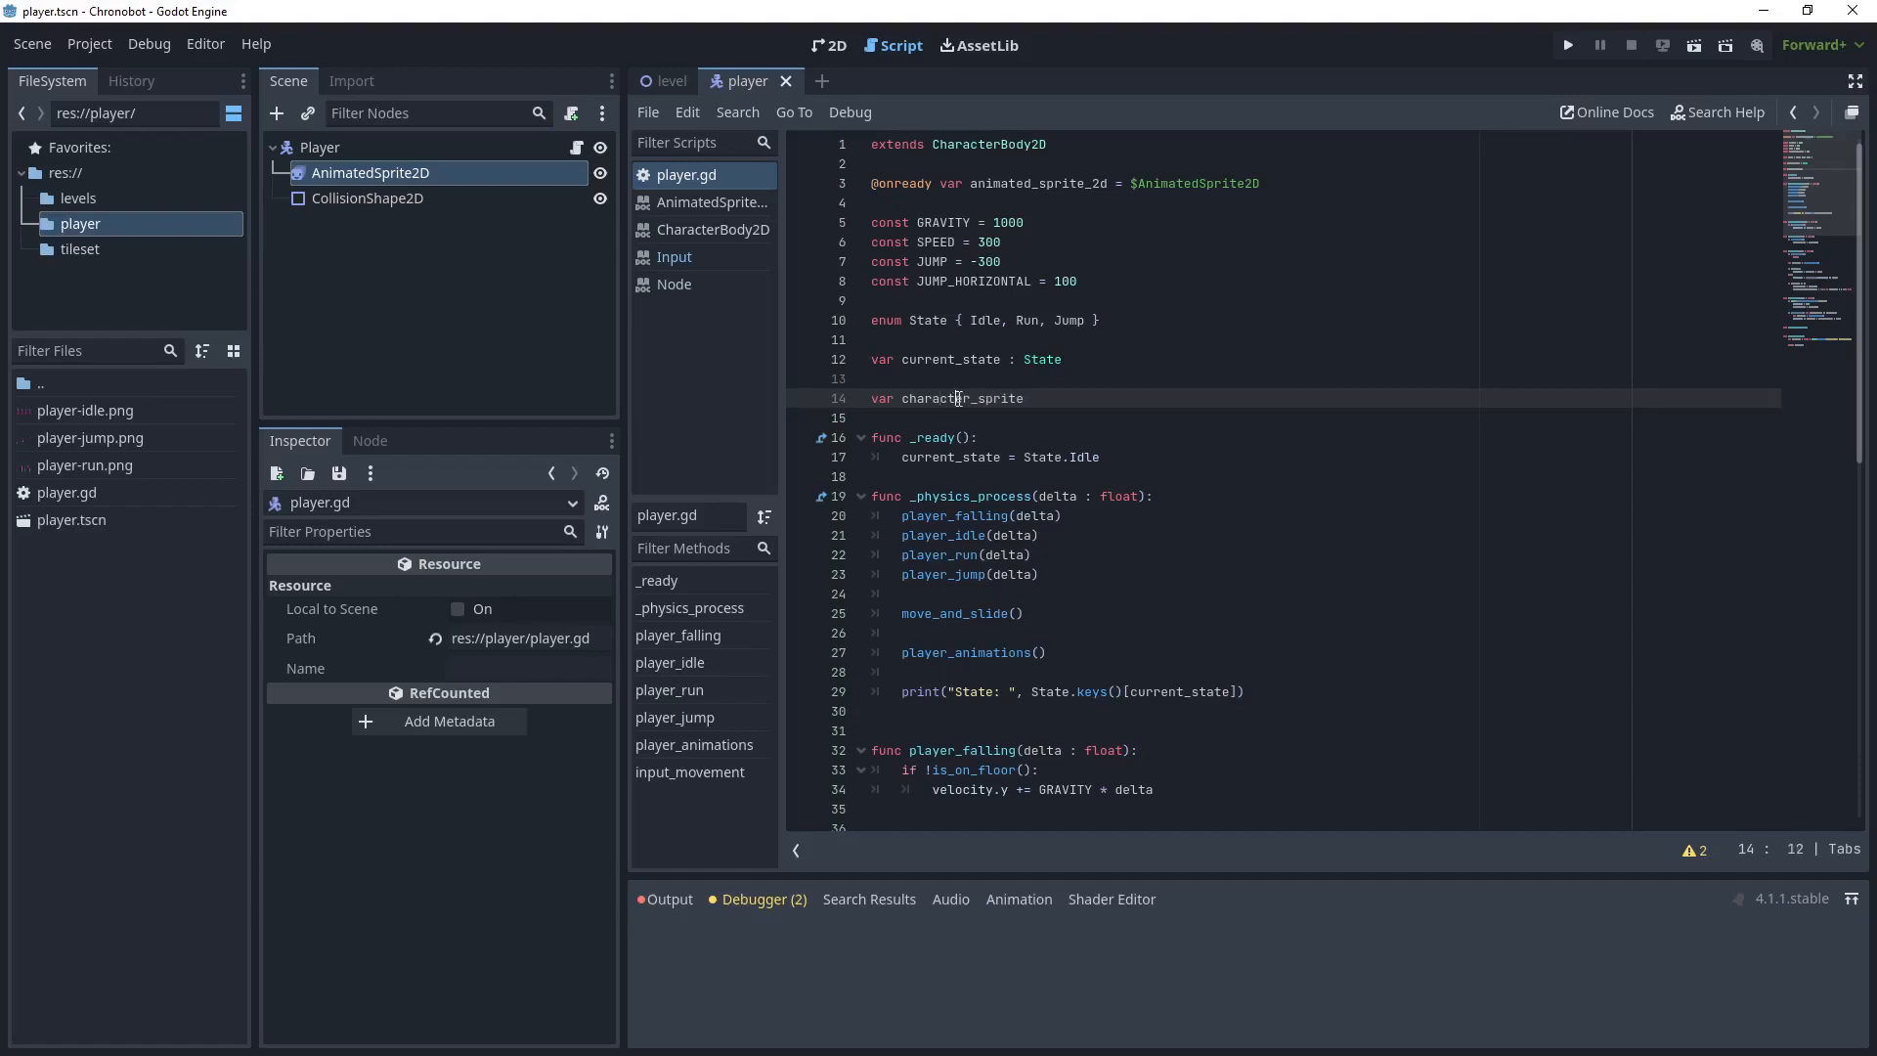
pyautogui.doubleClick(960, 397)
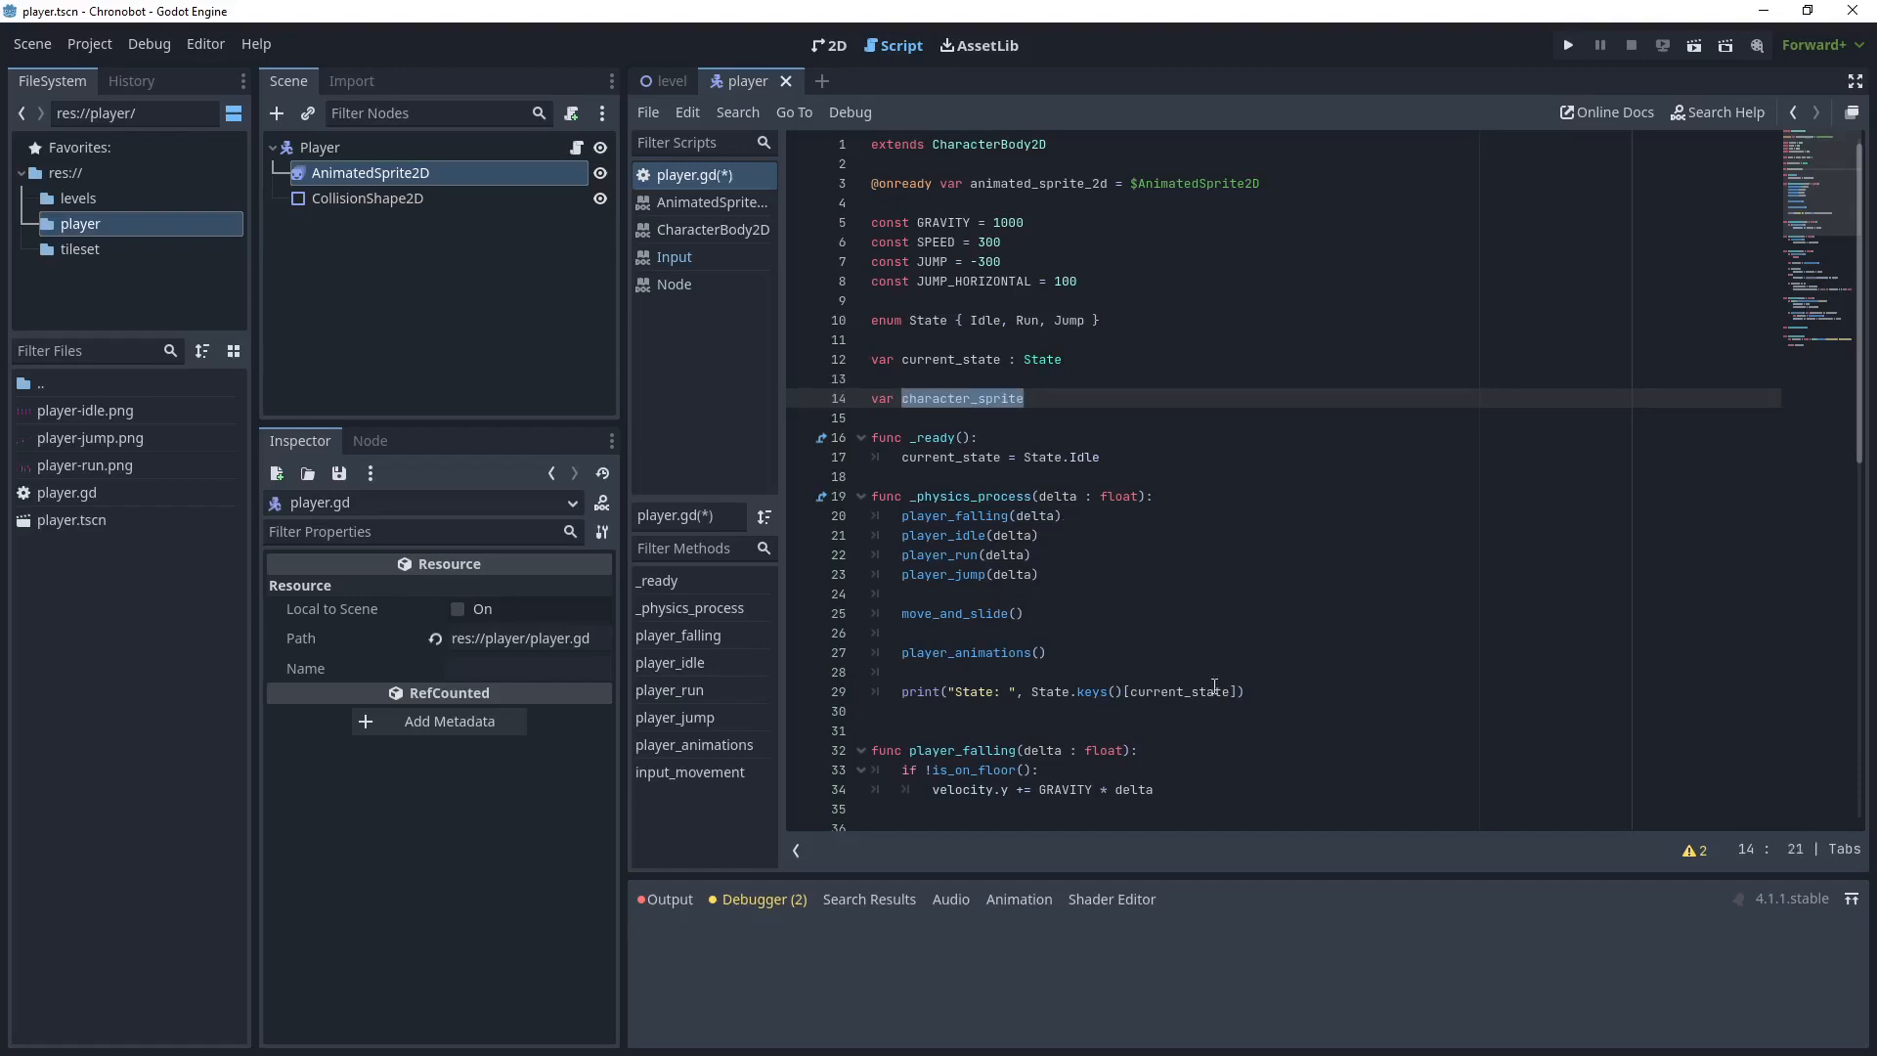
pyautogui.write('character_sprite.')
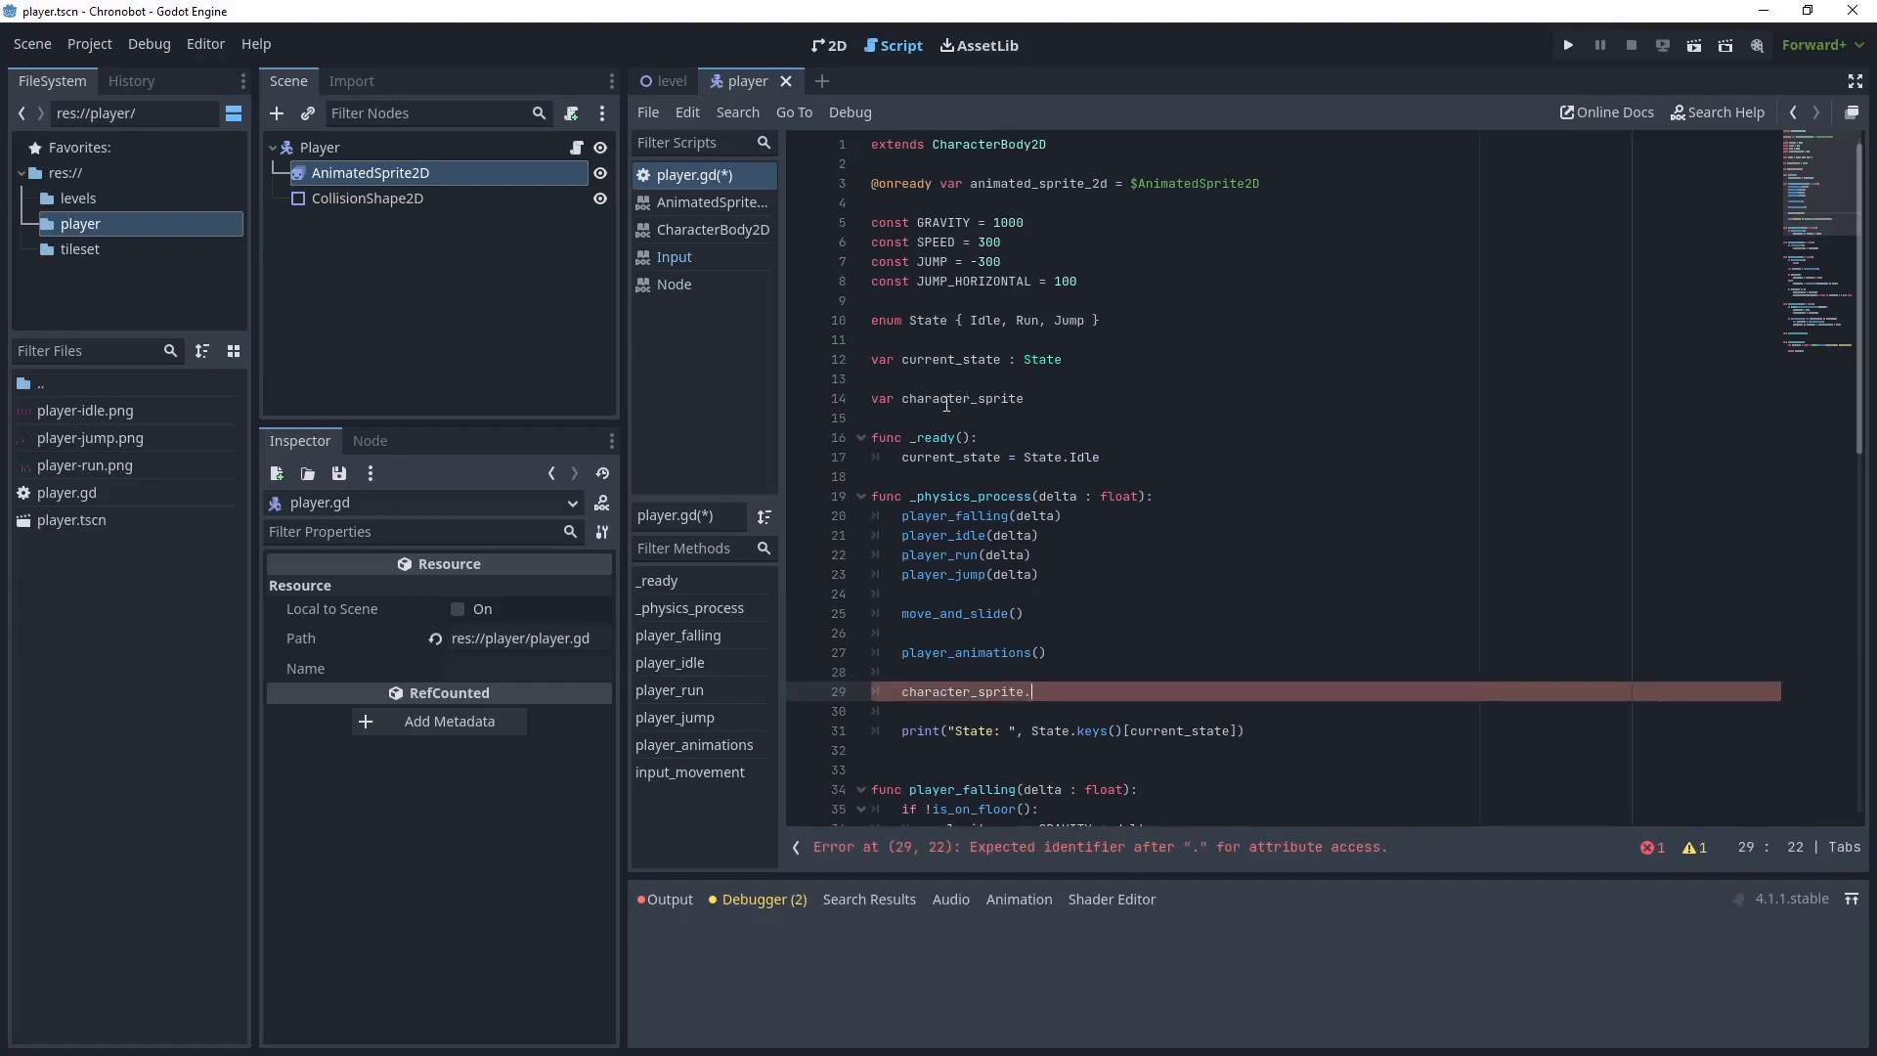
pyautogui.moveTo(961, 412)
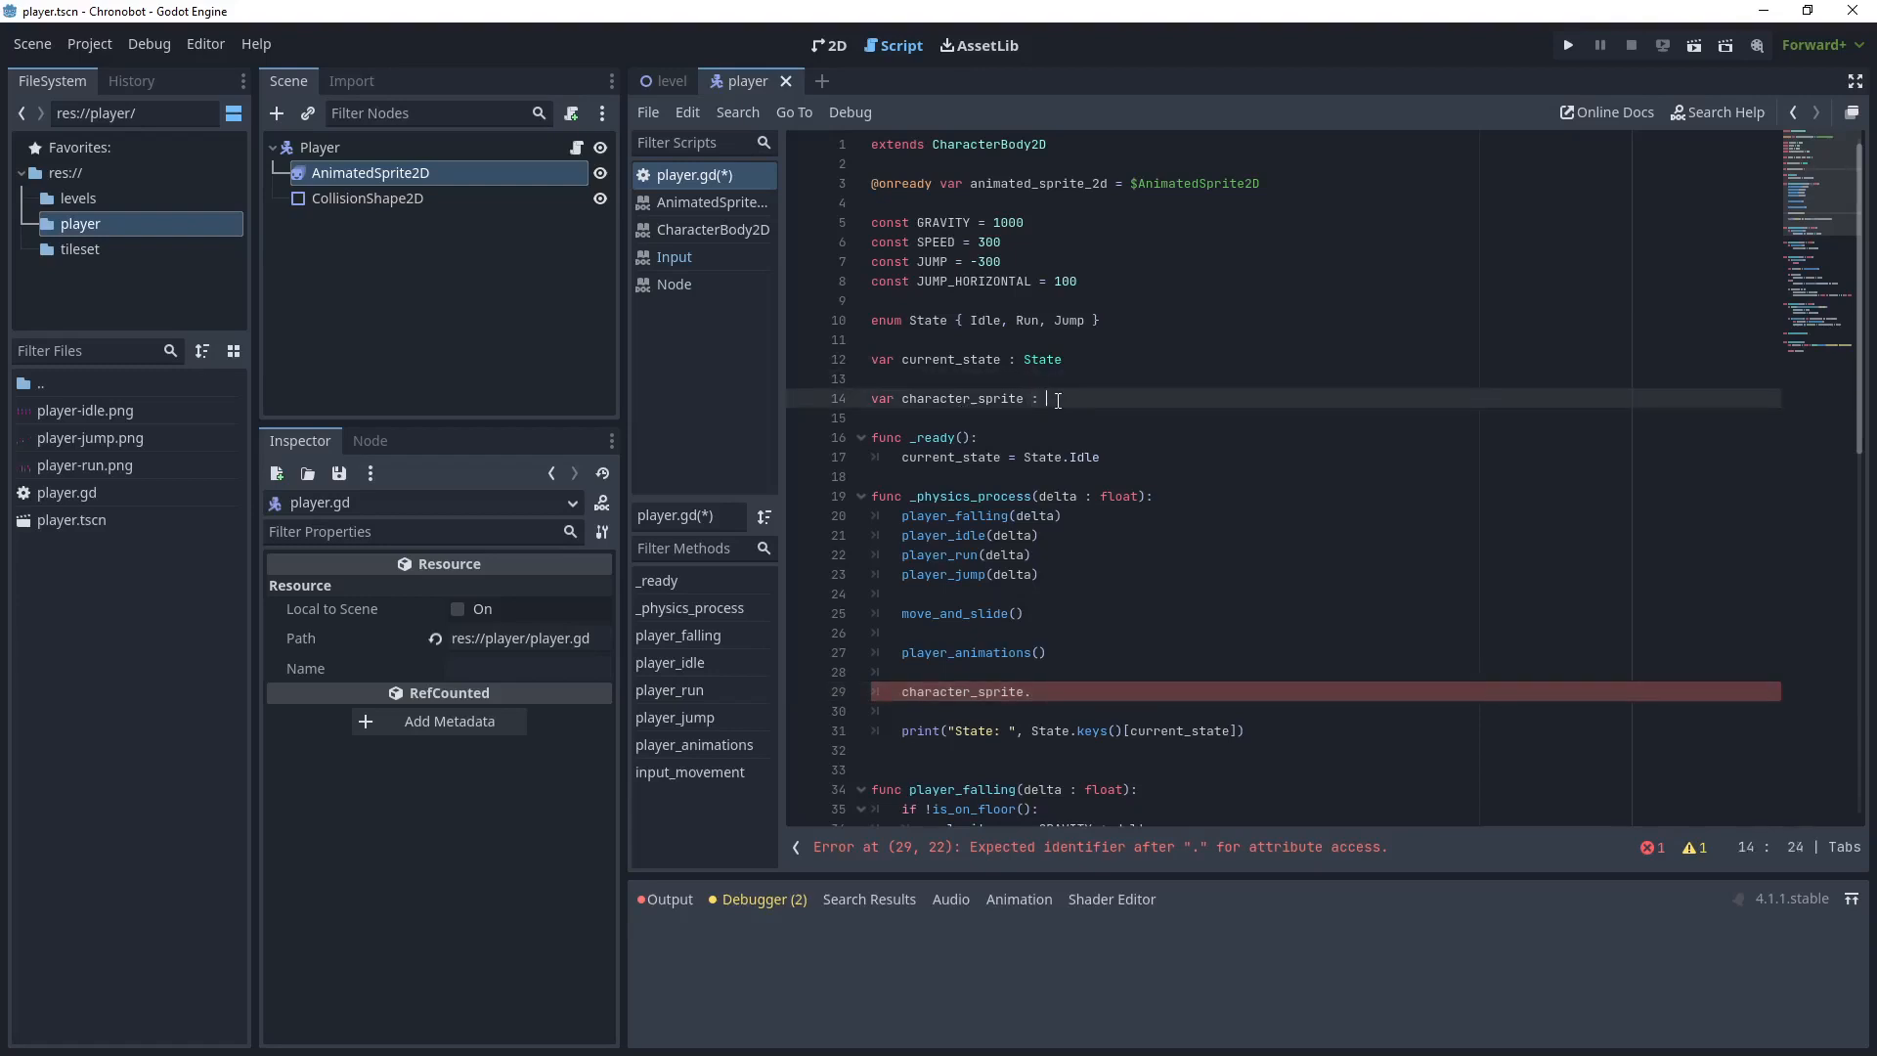
pyautogui.write('Sprite2D')
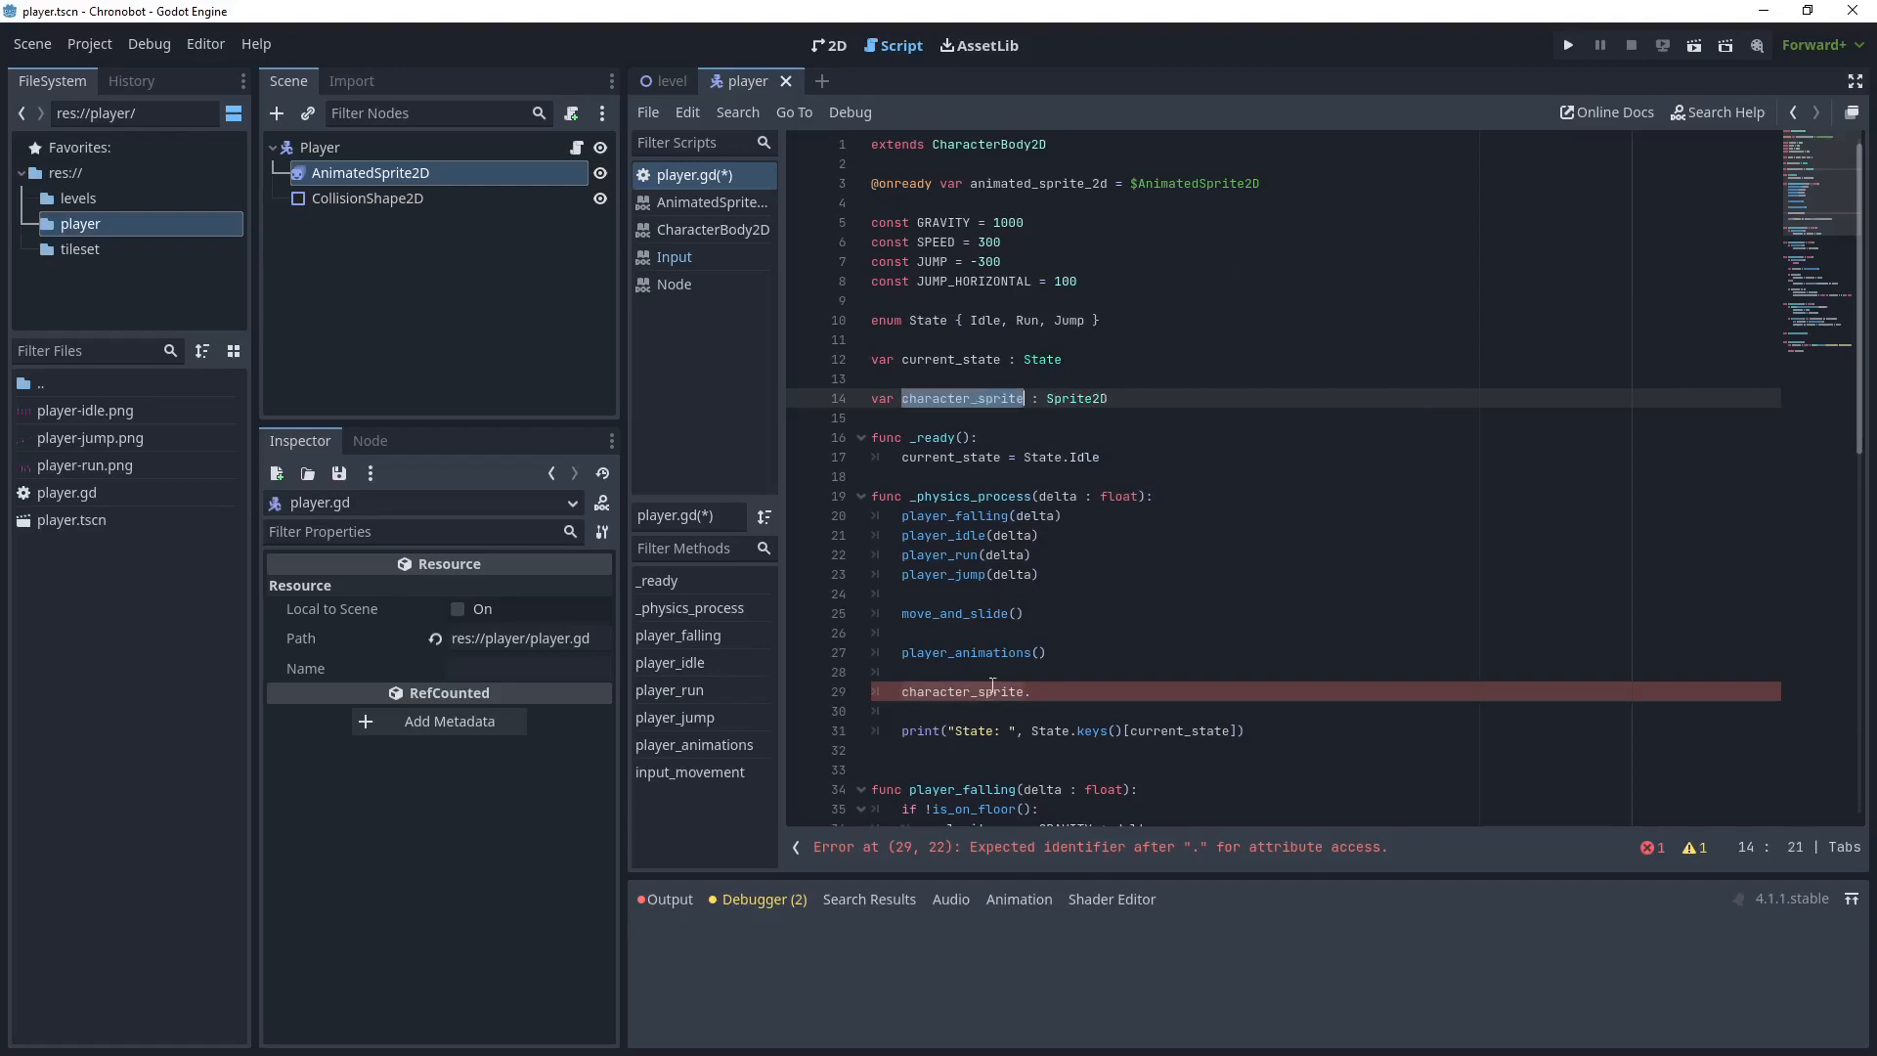
pyautogui.press('BackSpace')
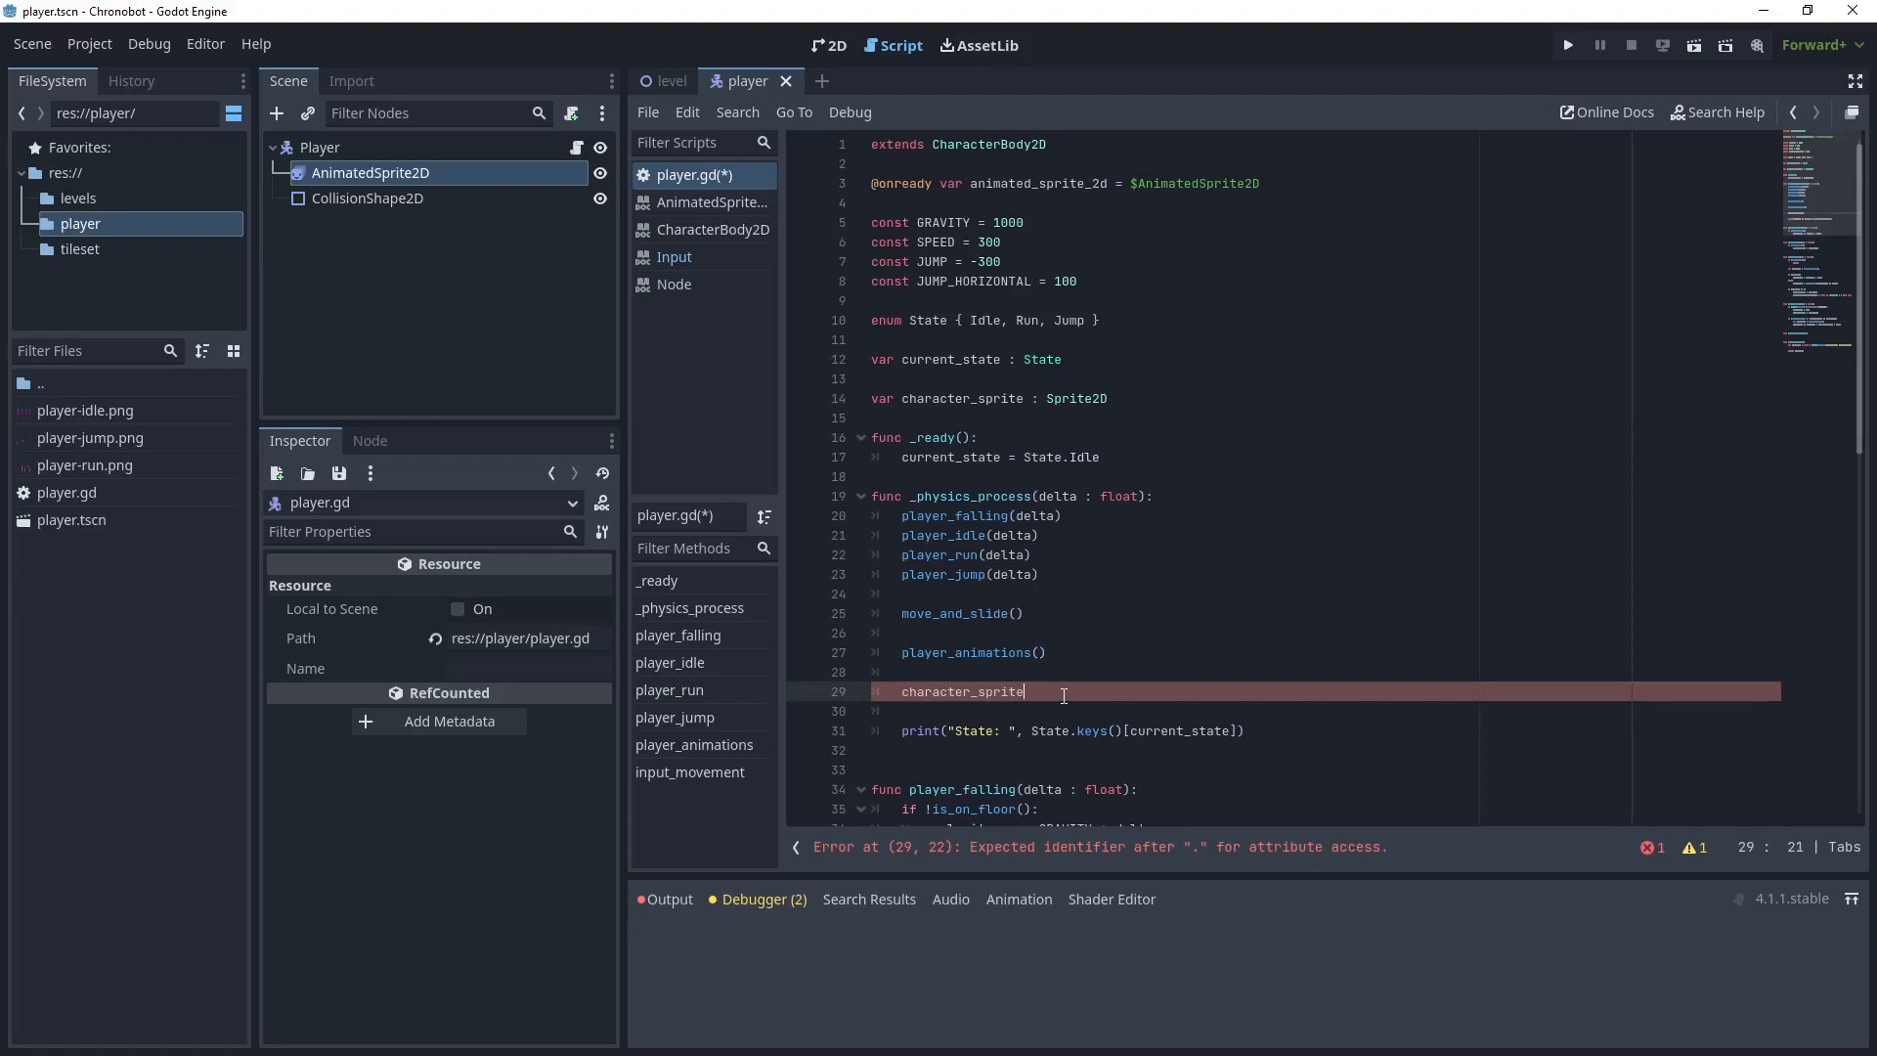
pyautogui.write('.')
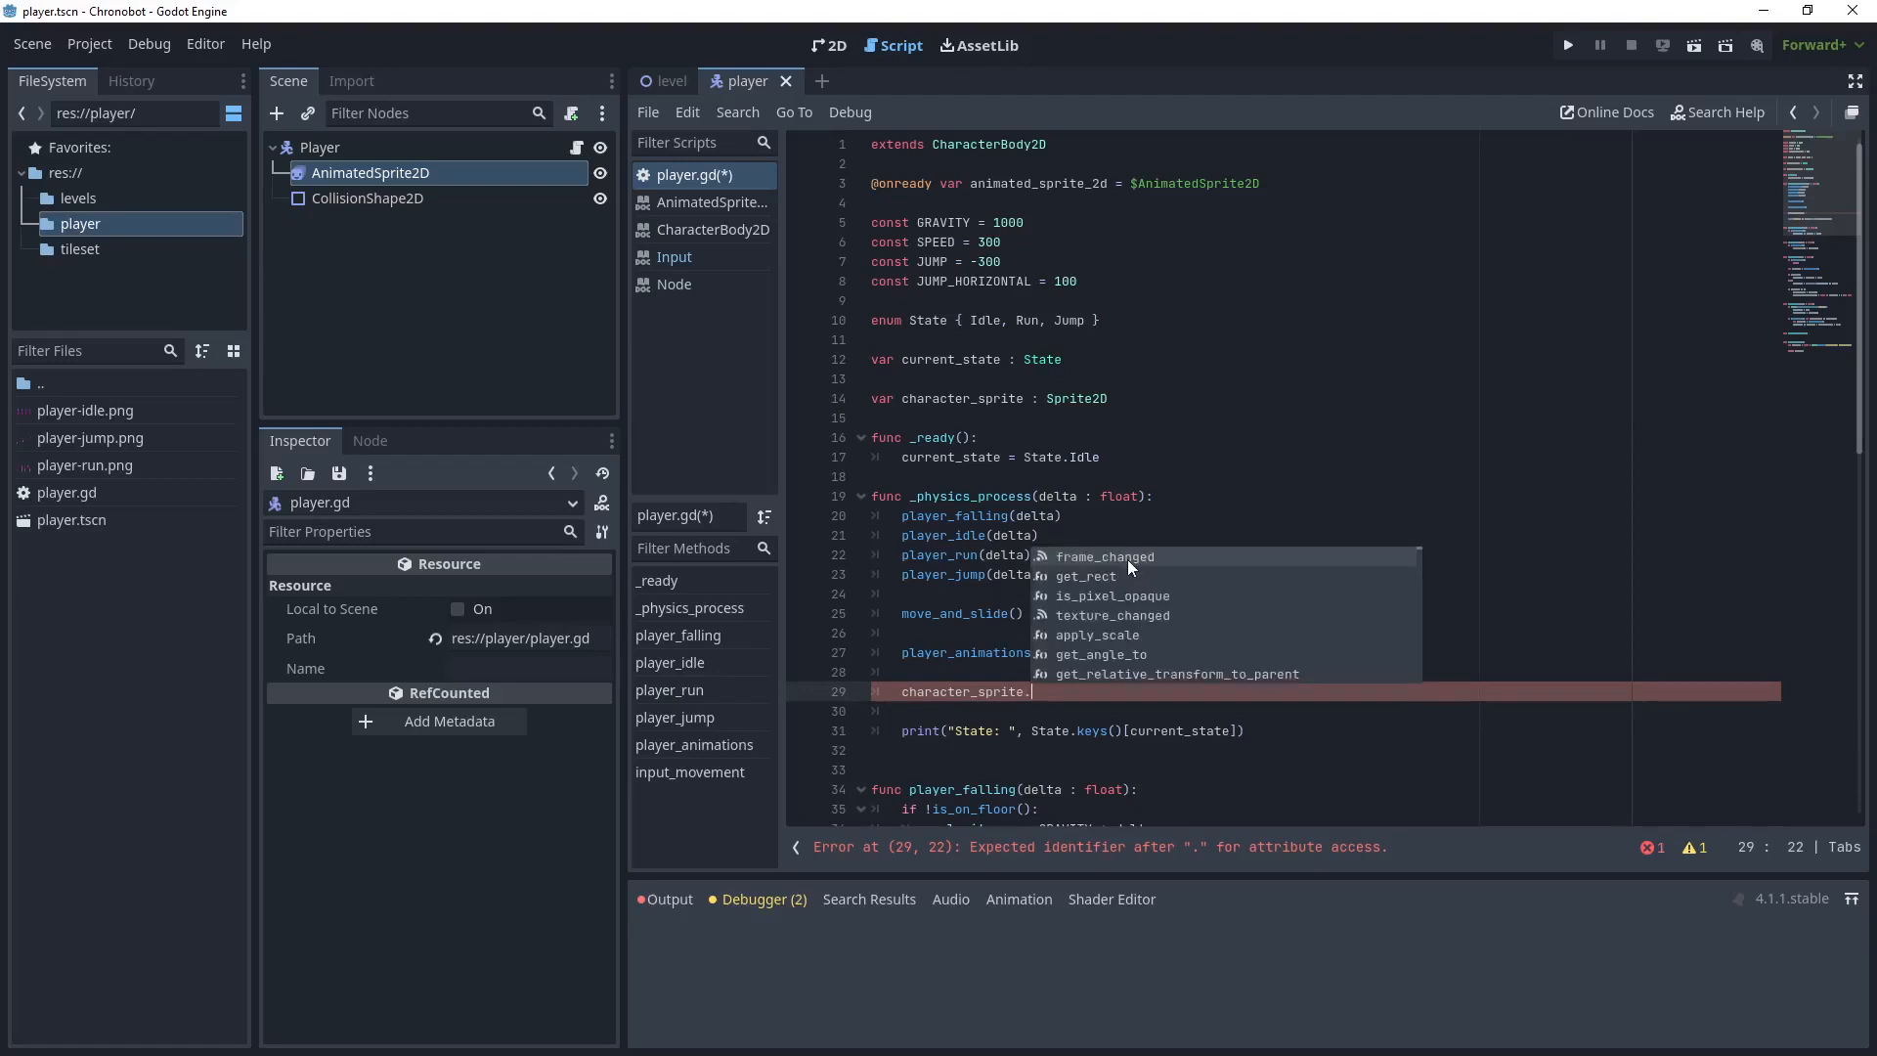
pyautogui.moveTo(1123, 592)
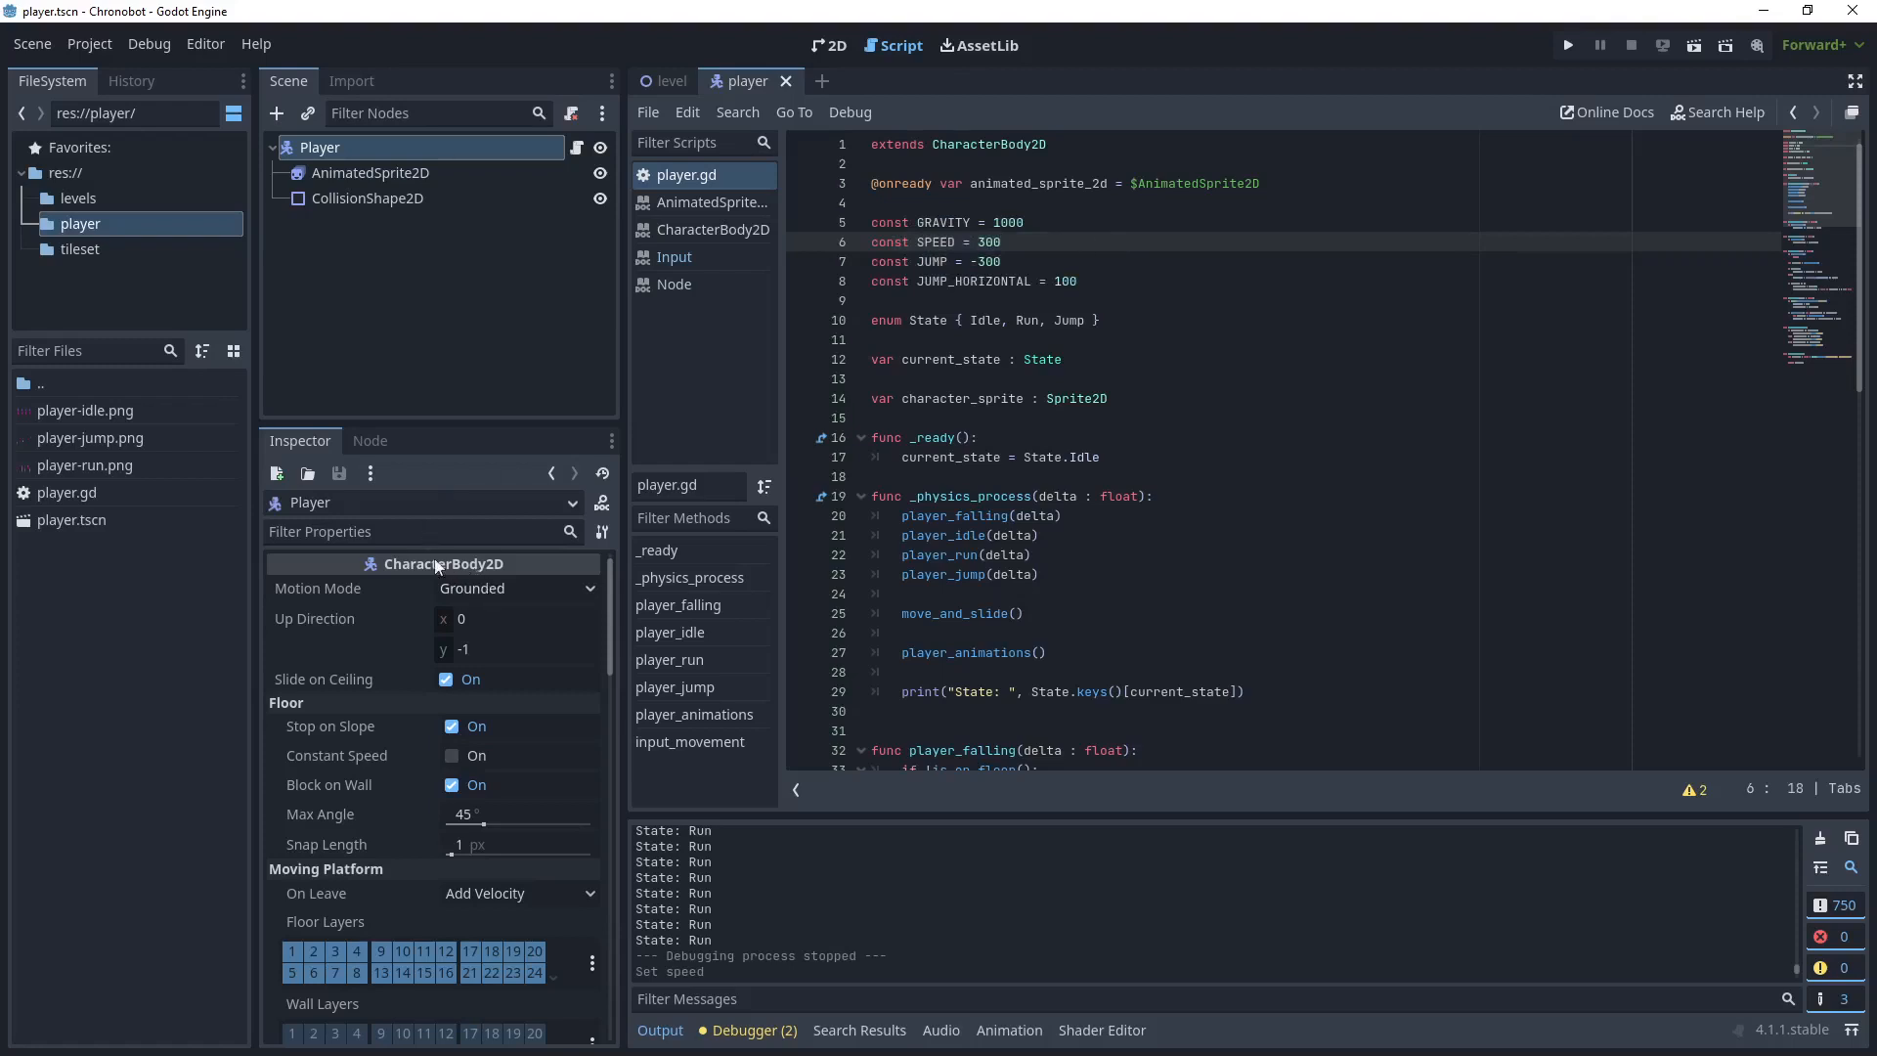
pyautogui.moveTo(485, 588)
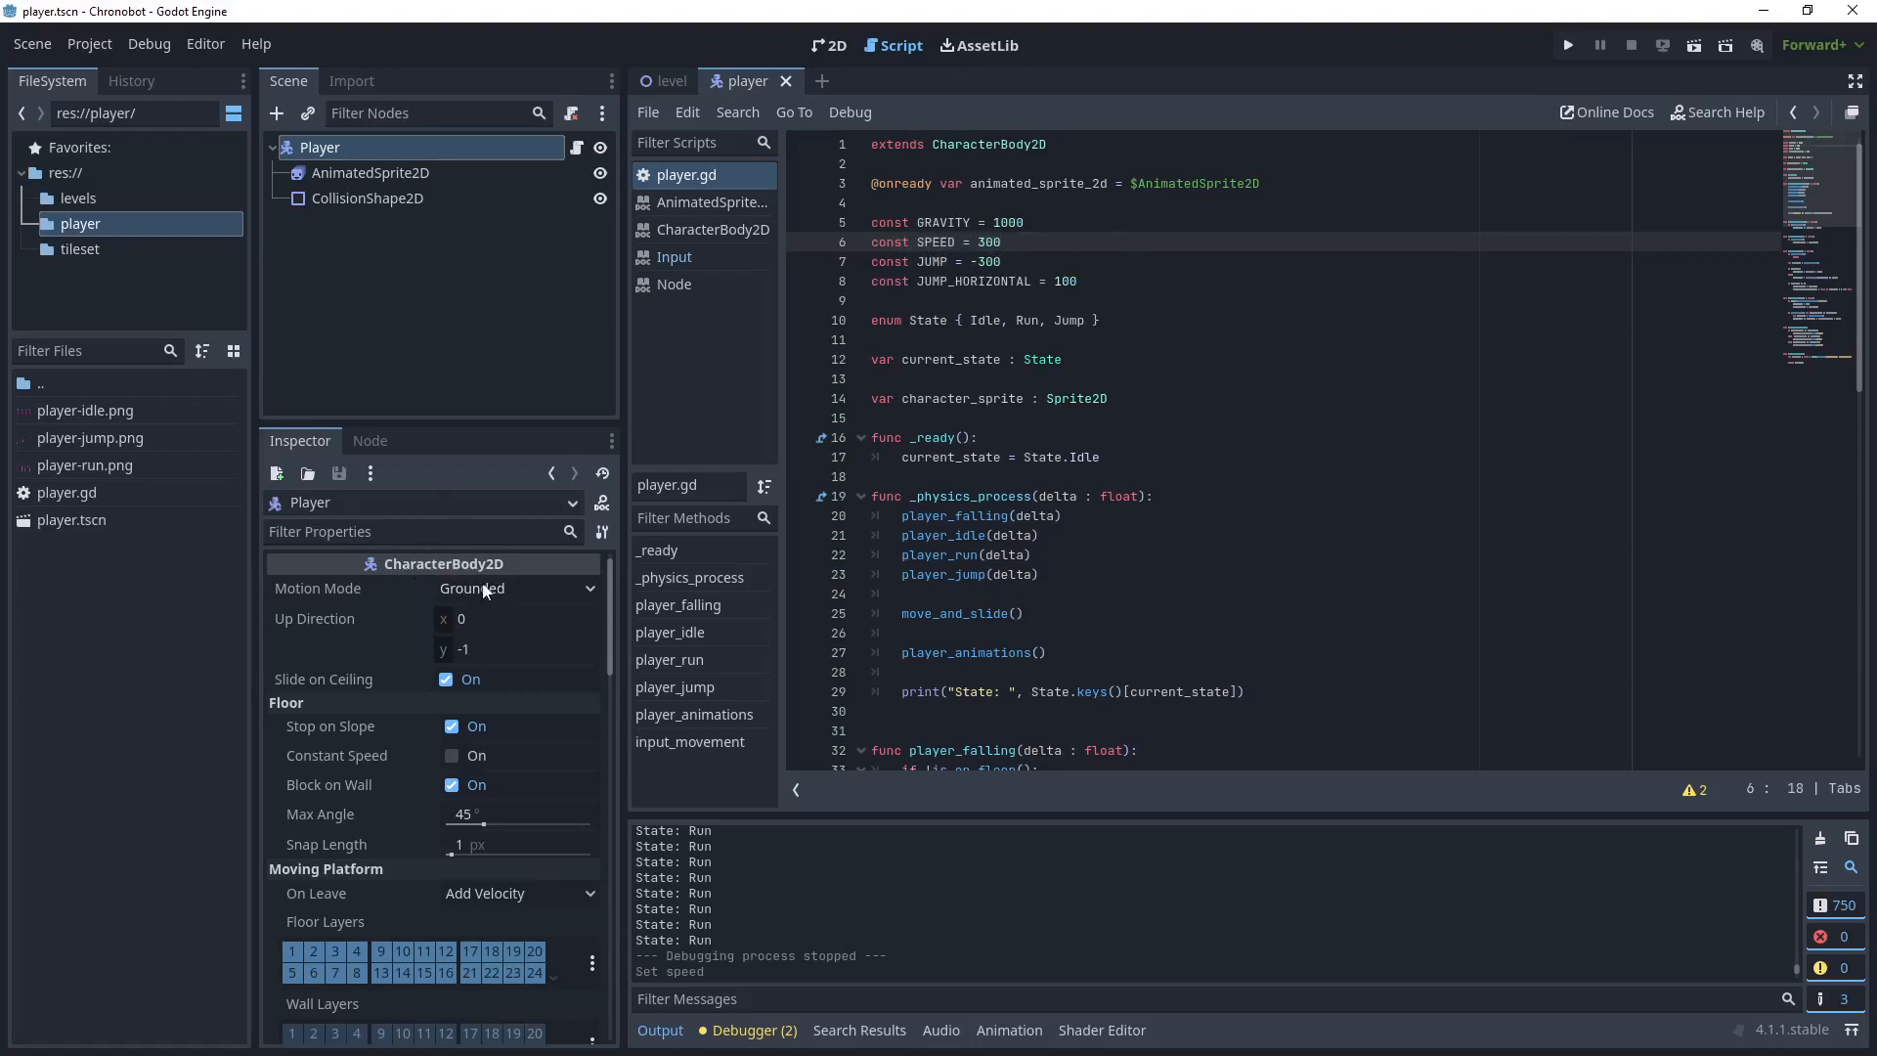
pyautogui.moveTo(442, 564)
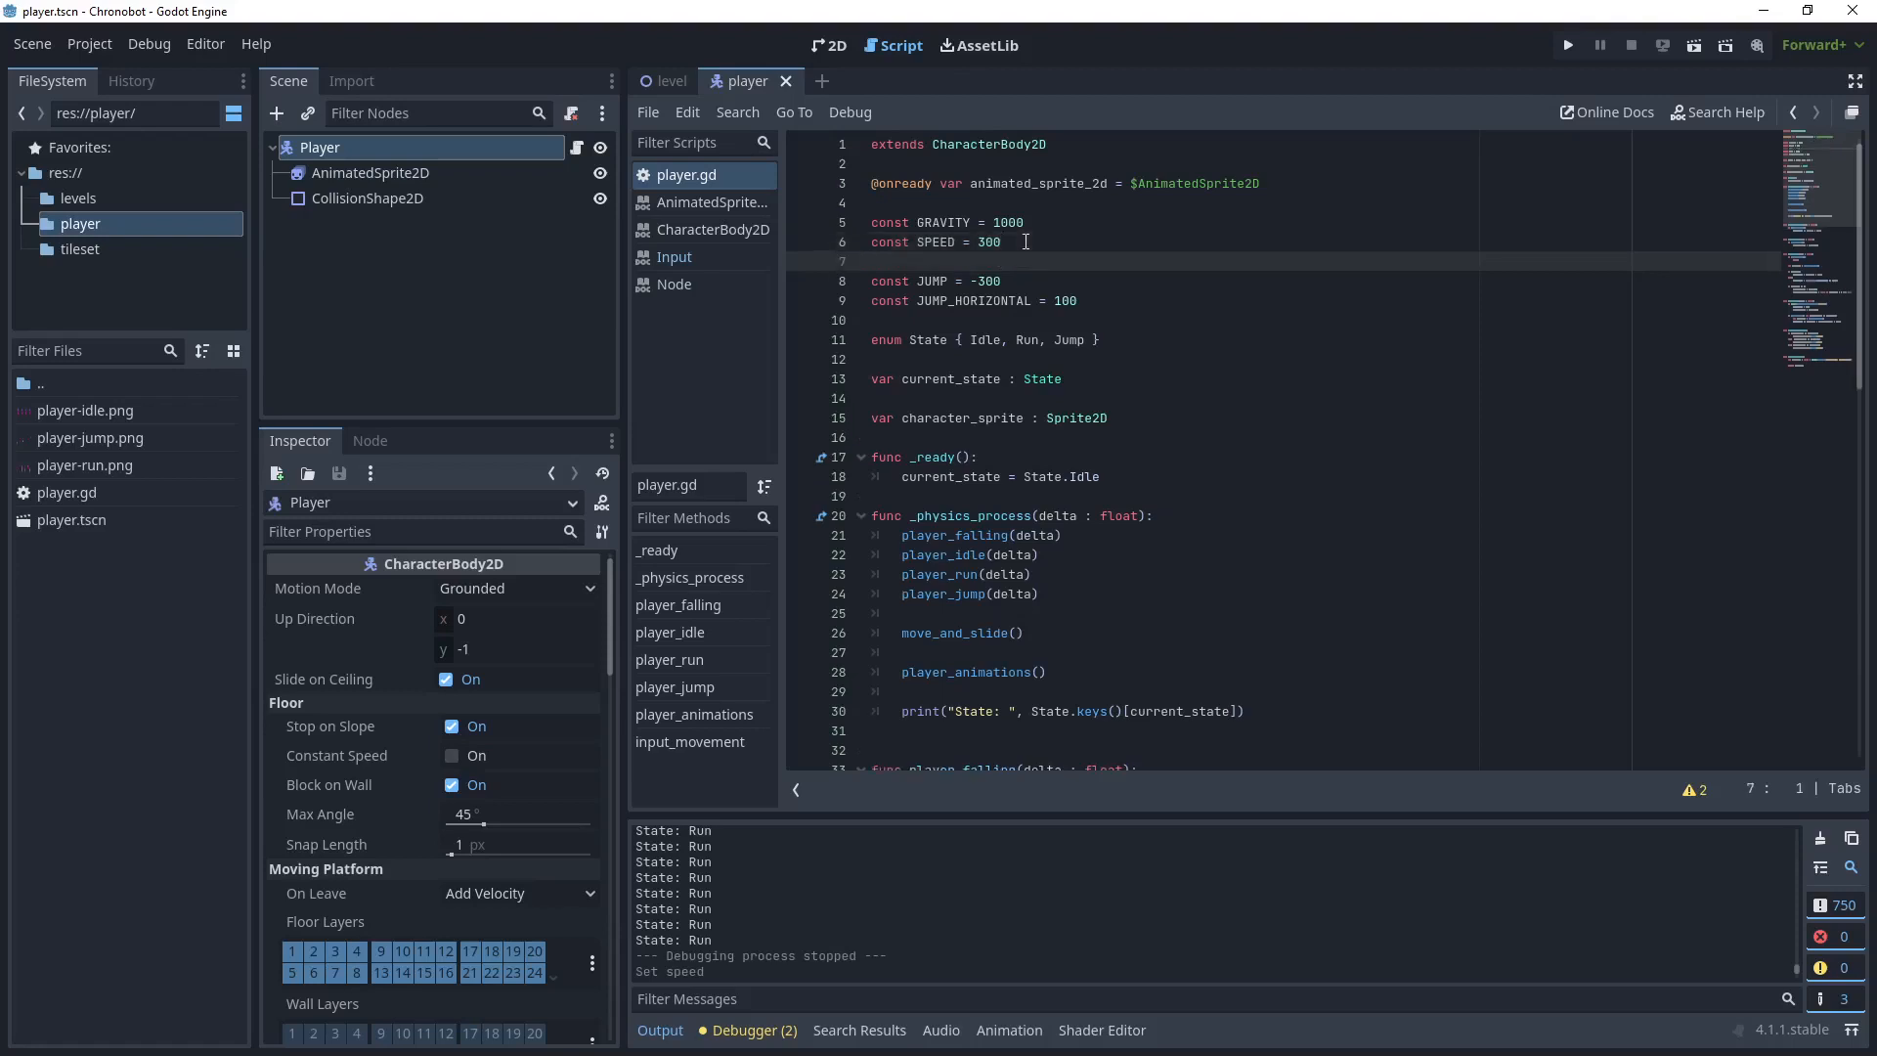
pyautogui.write('@export')
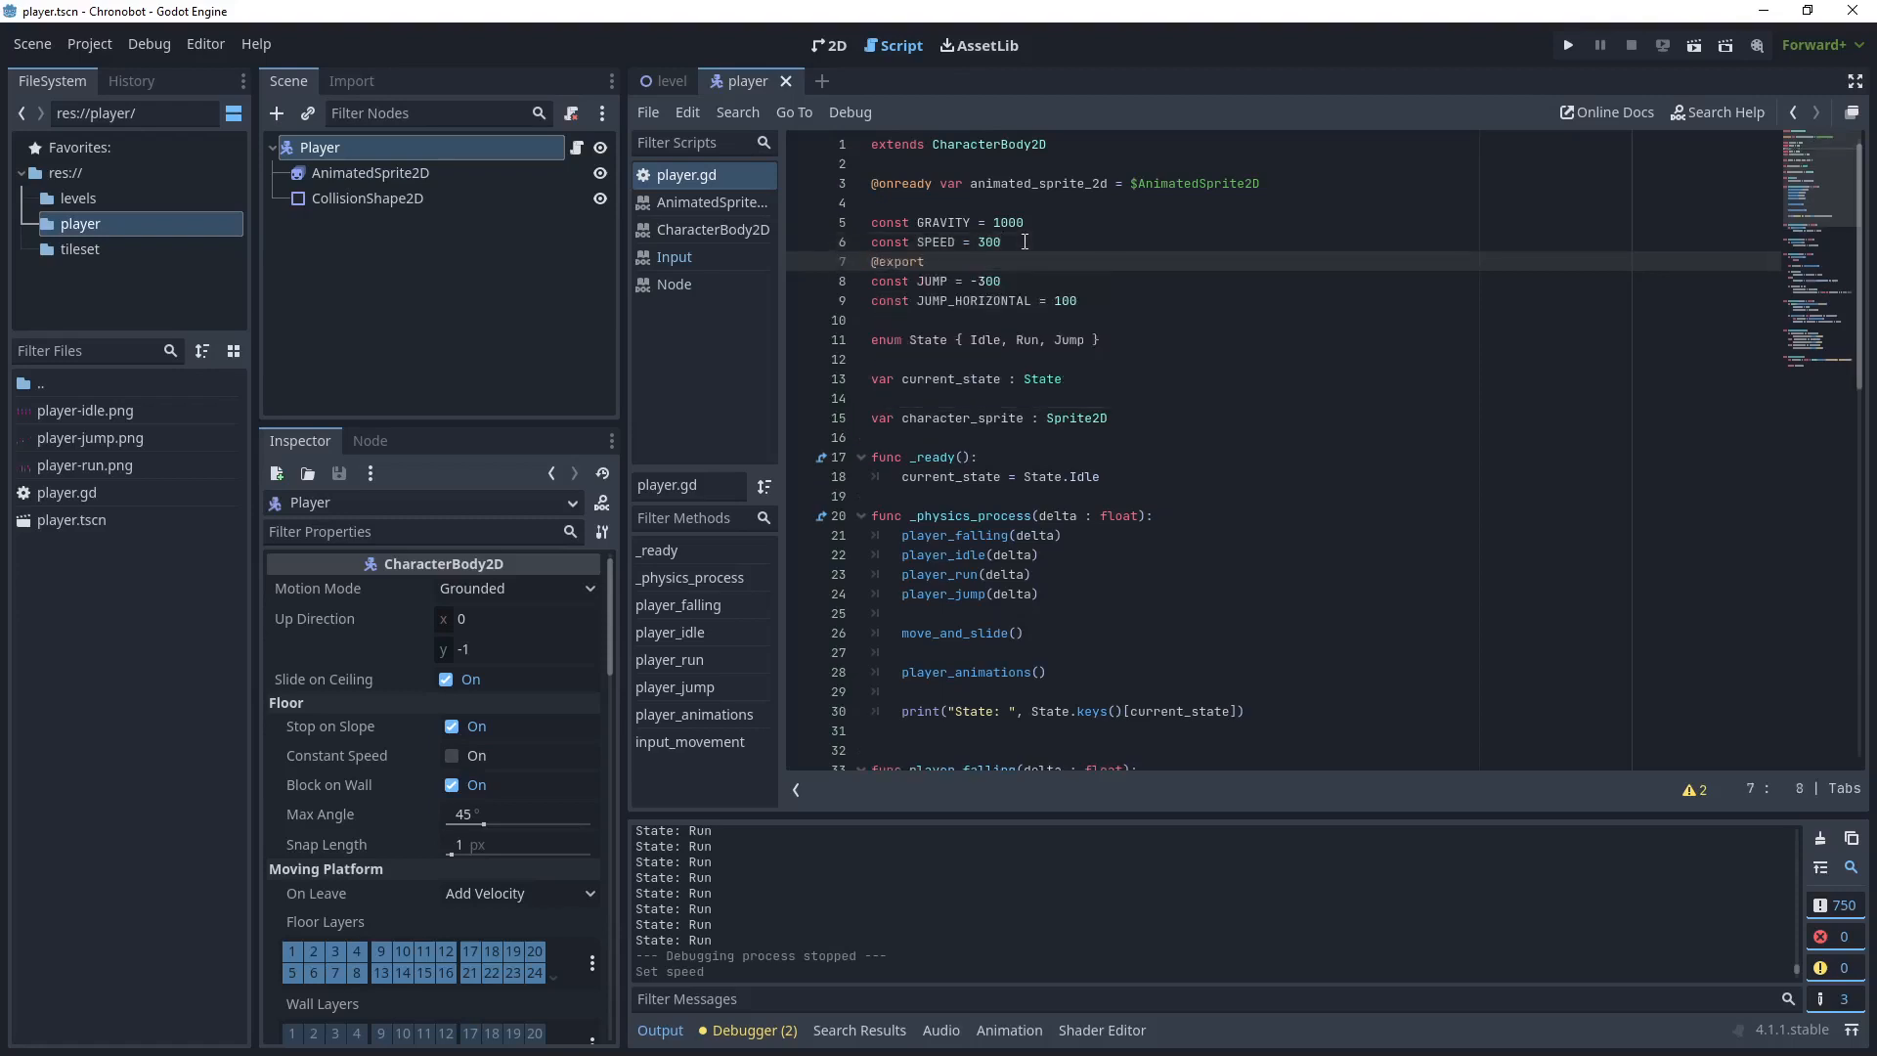
pyautogui.write('var')
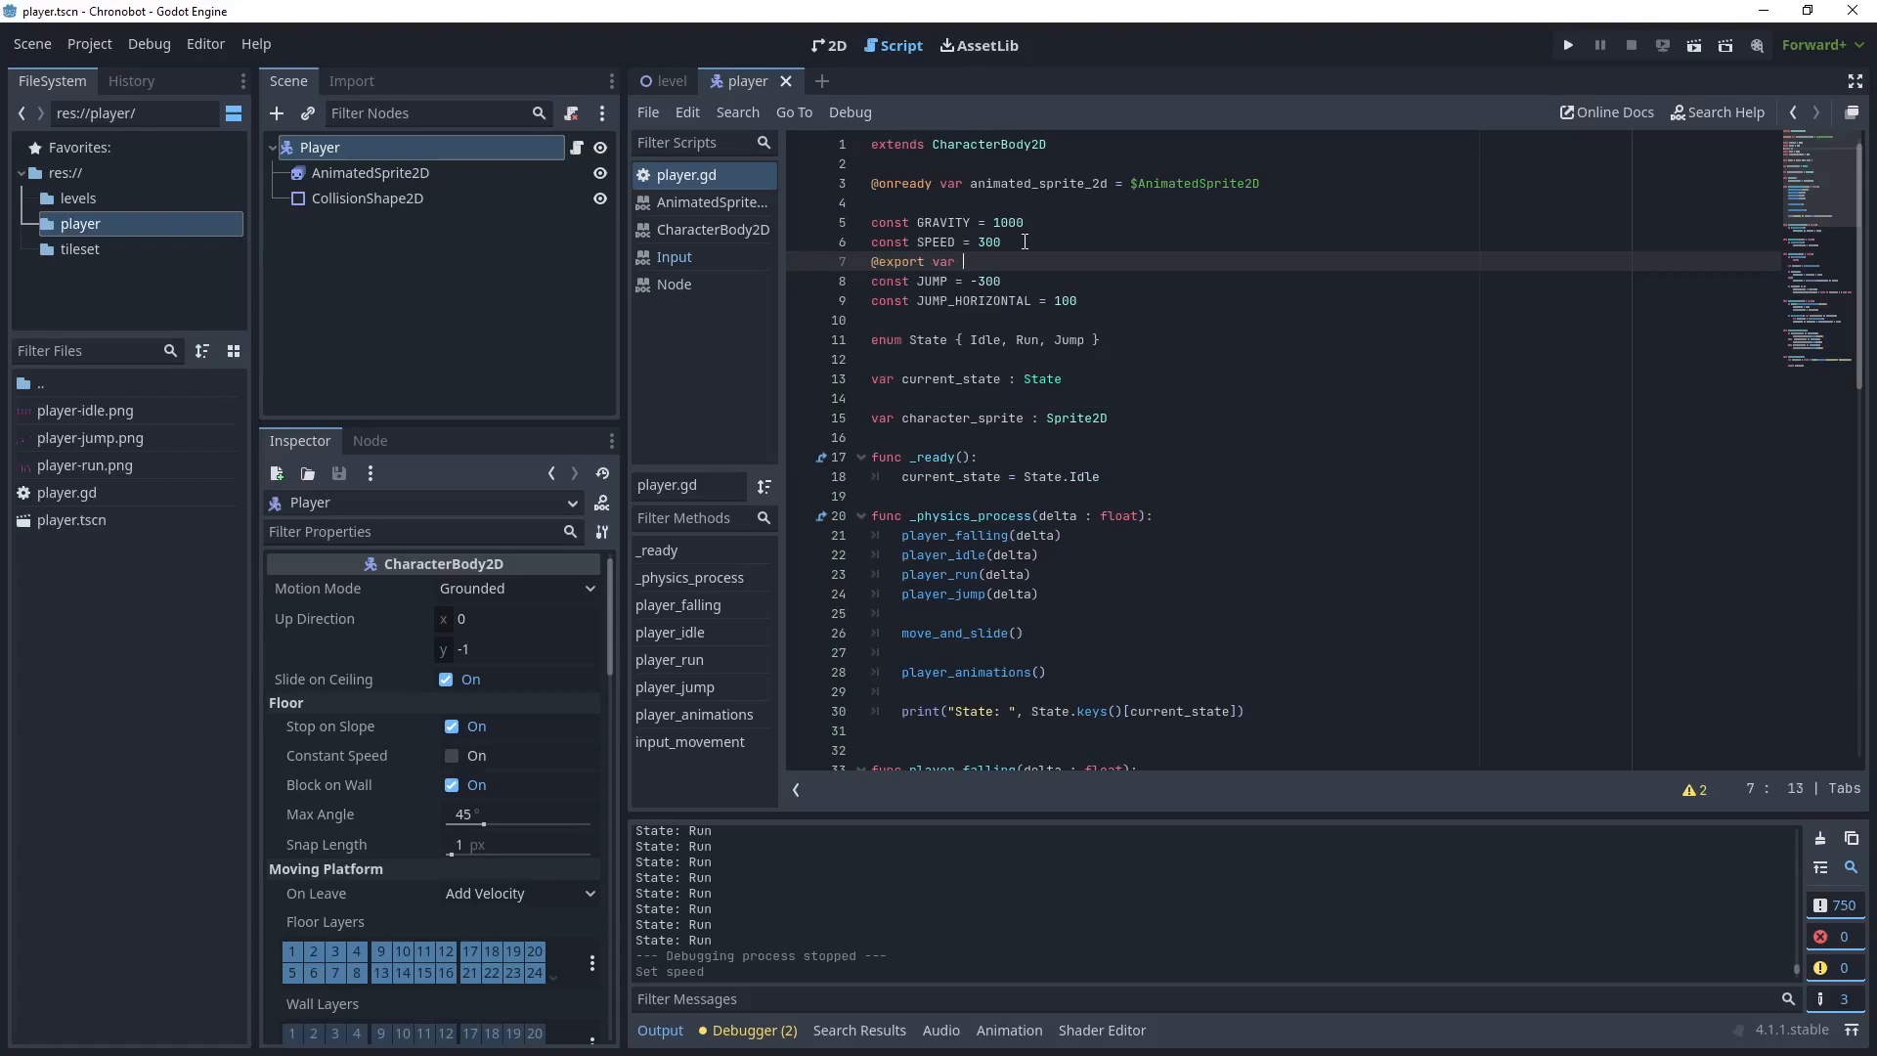
pyautogui.write('speed :')
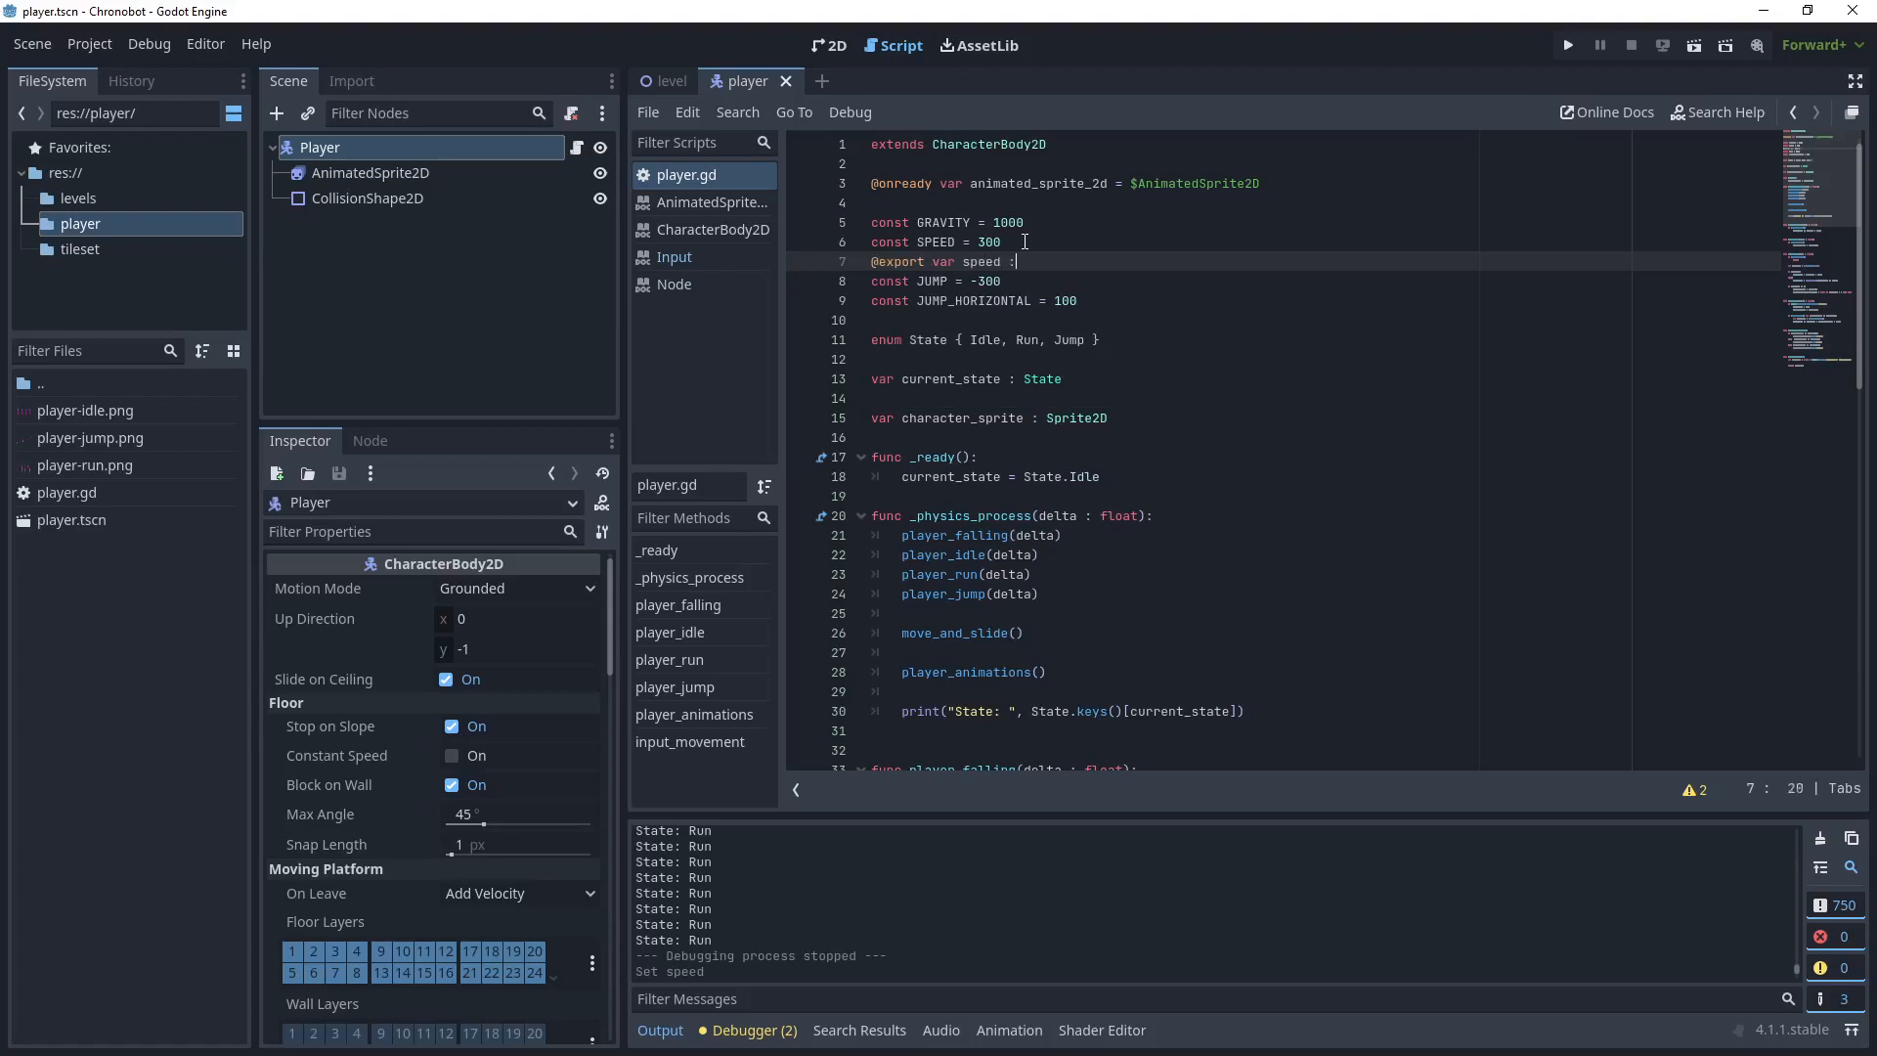
pyautogui.write('int')
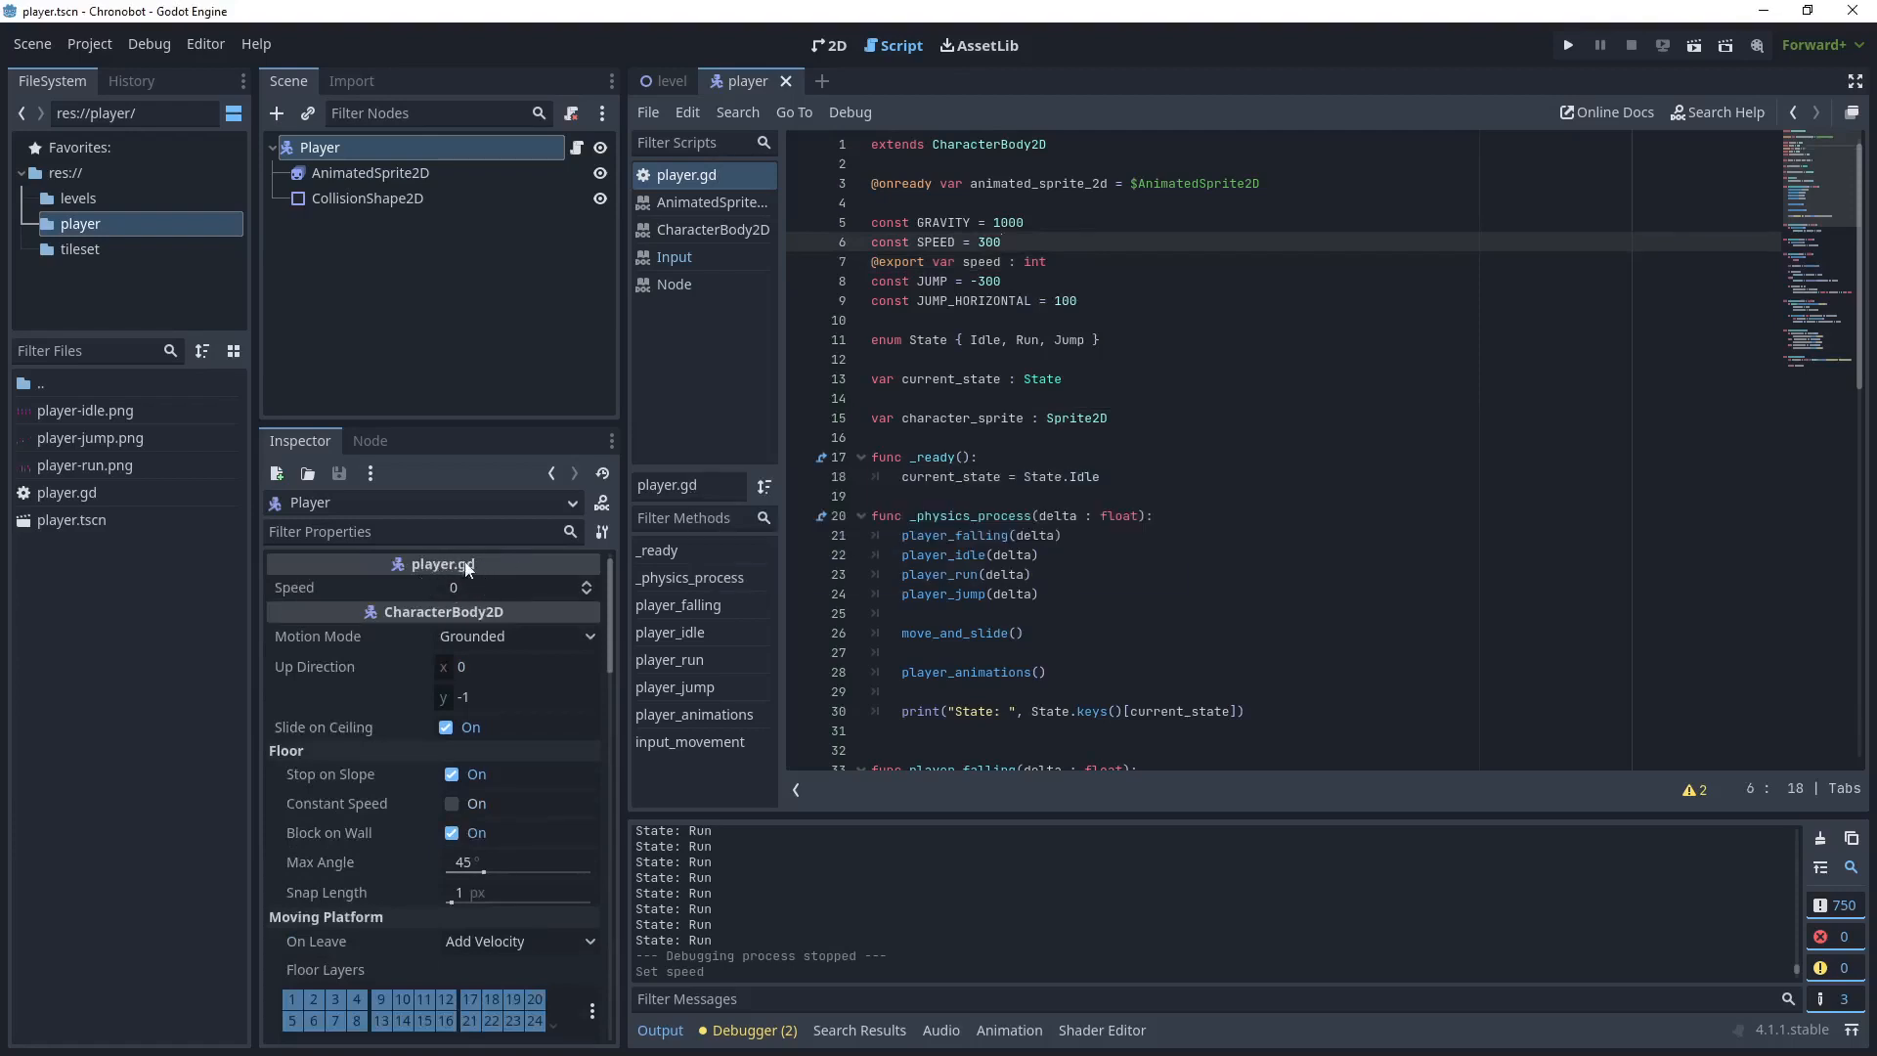
pyautogui.moveTo(293, 595)
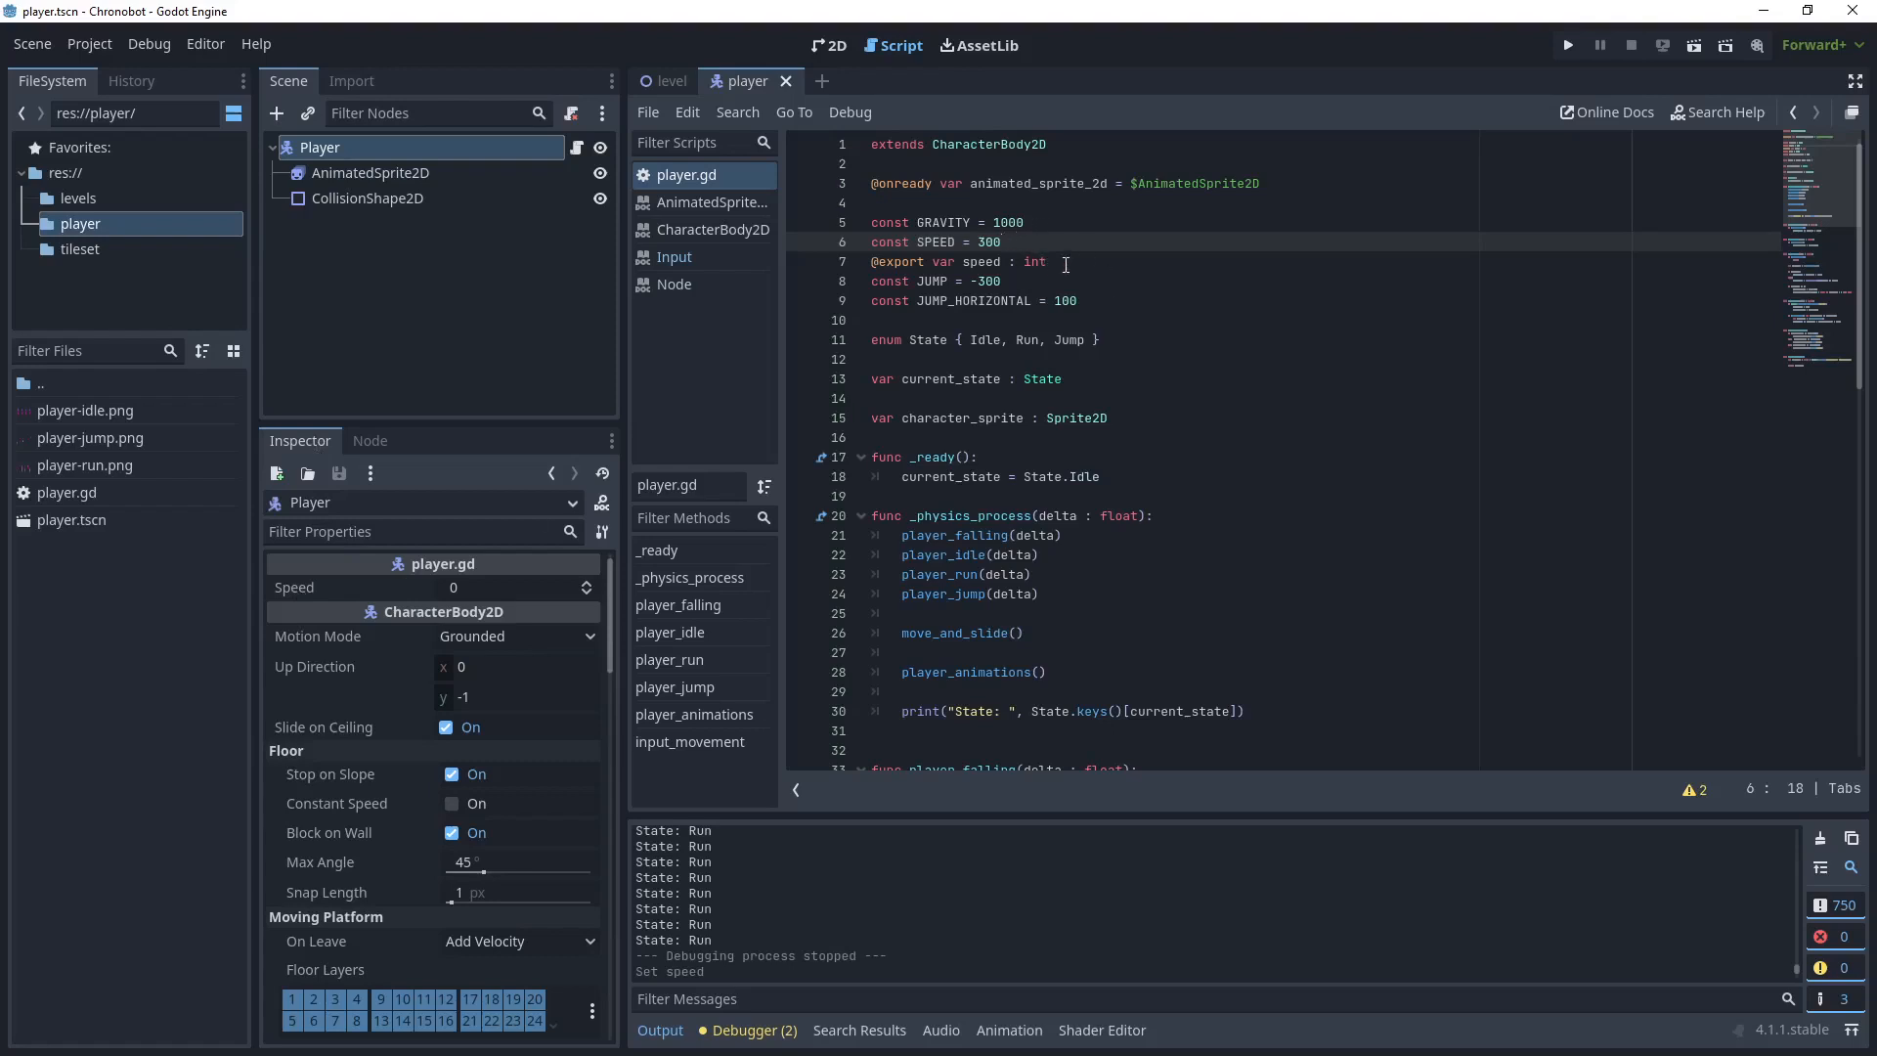
pyautogui.write('=300')
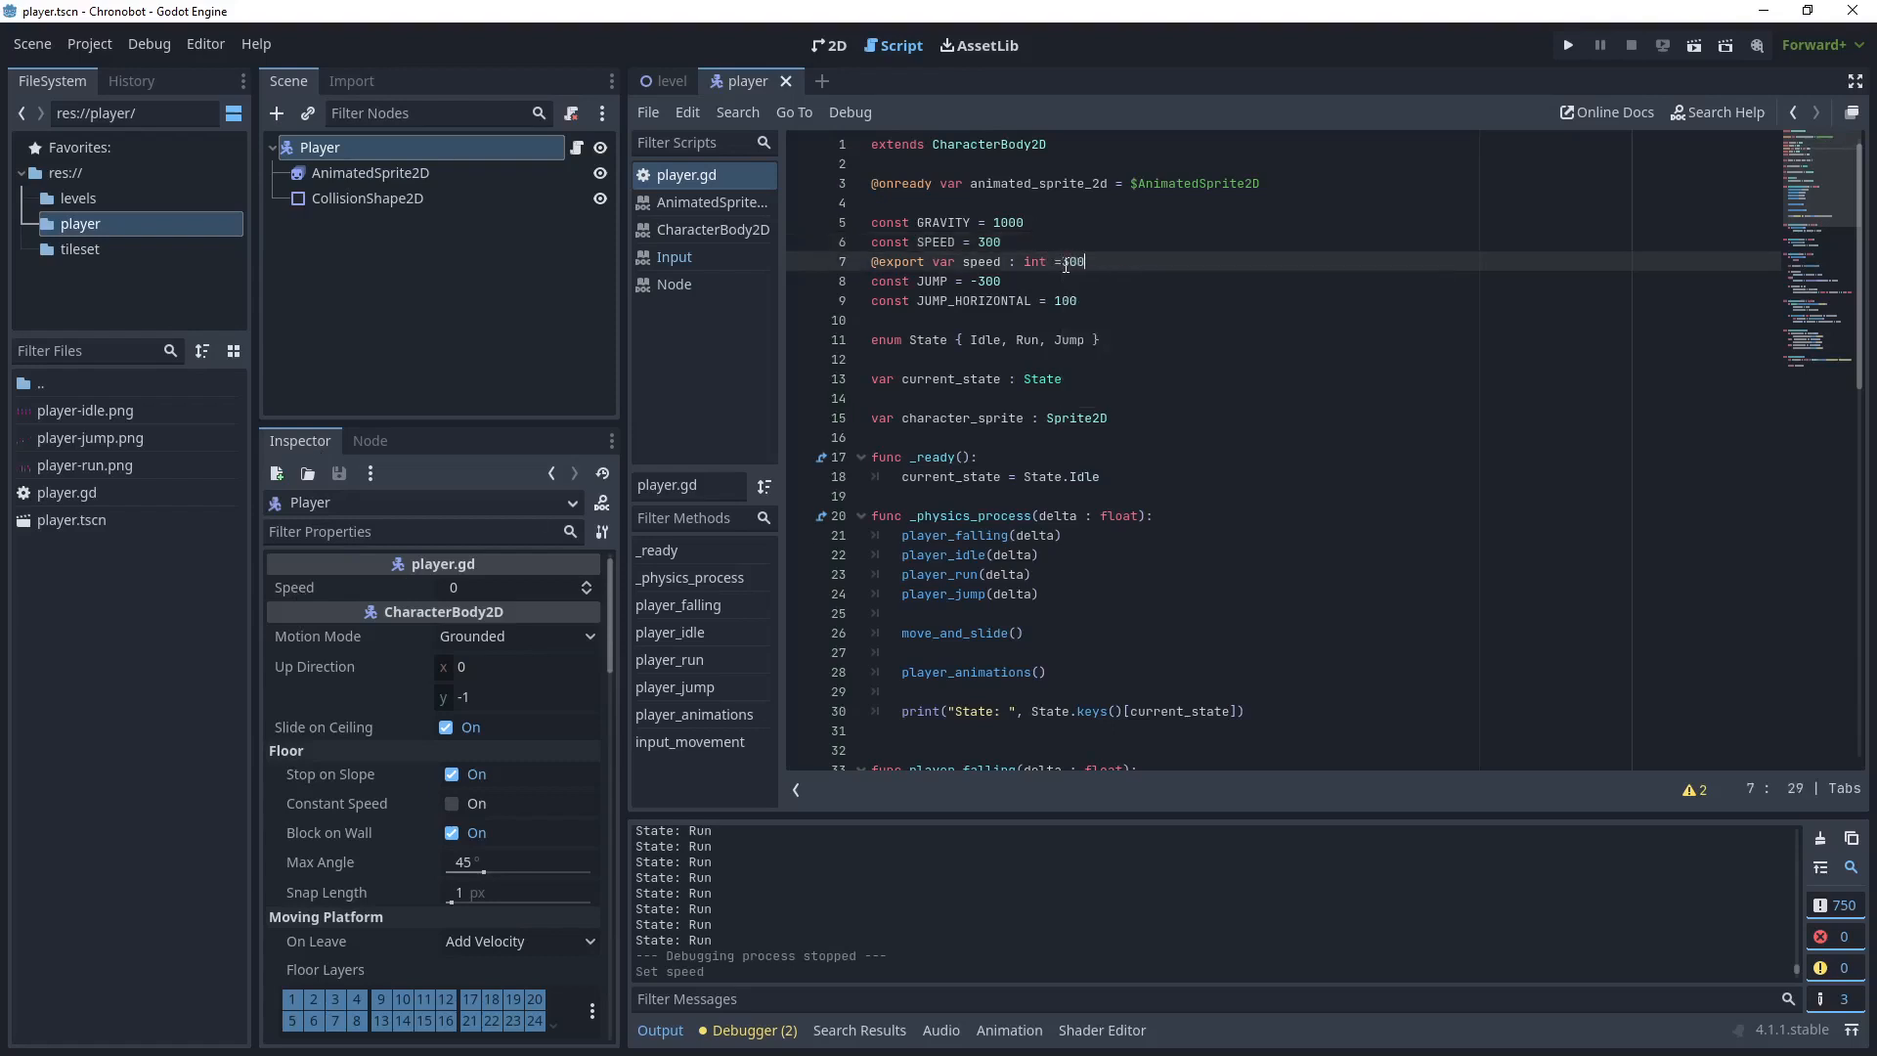
pyautogui.write('300')
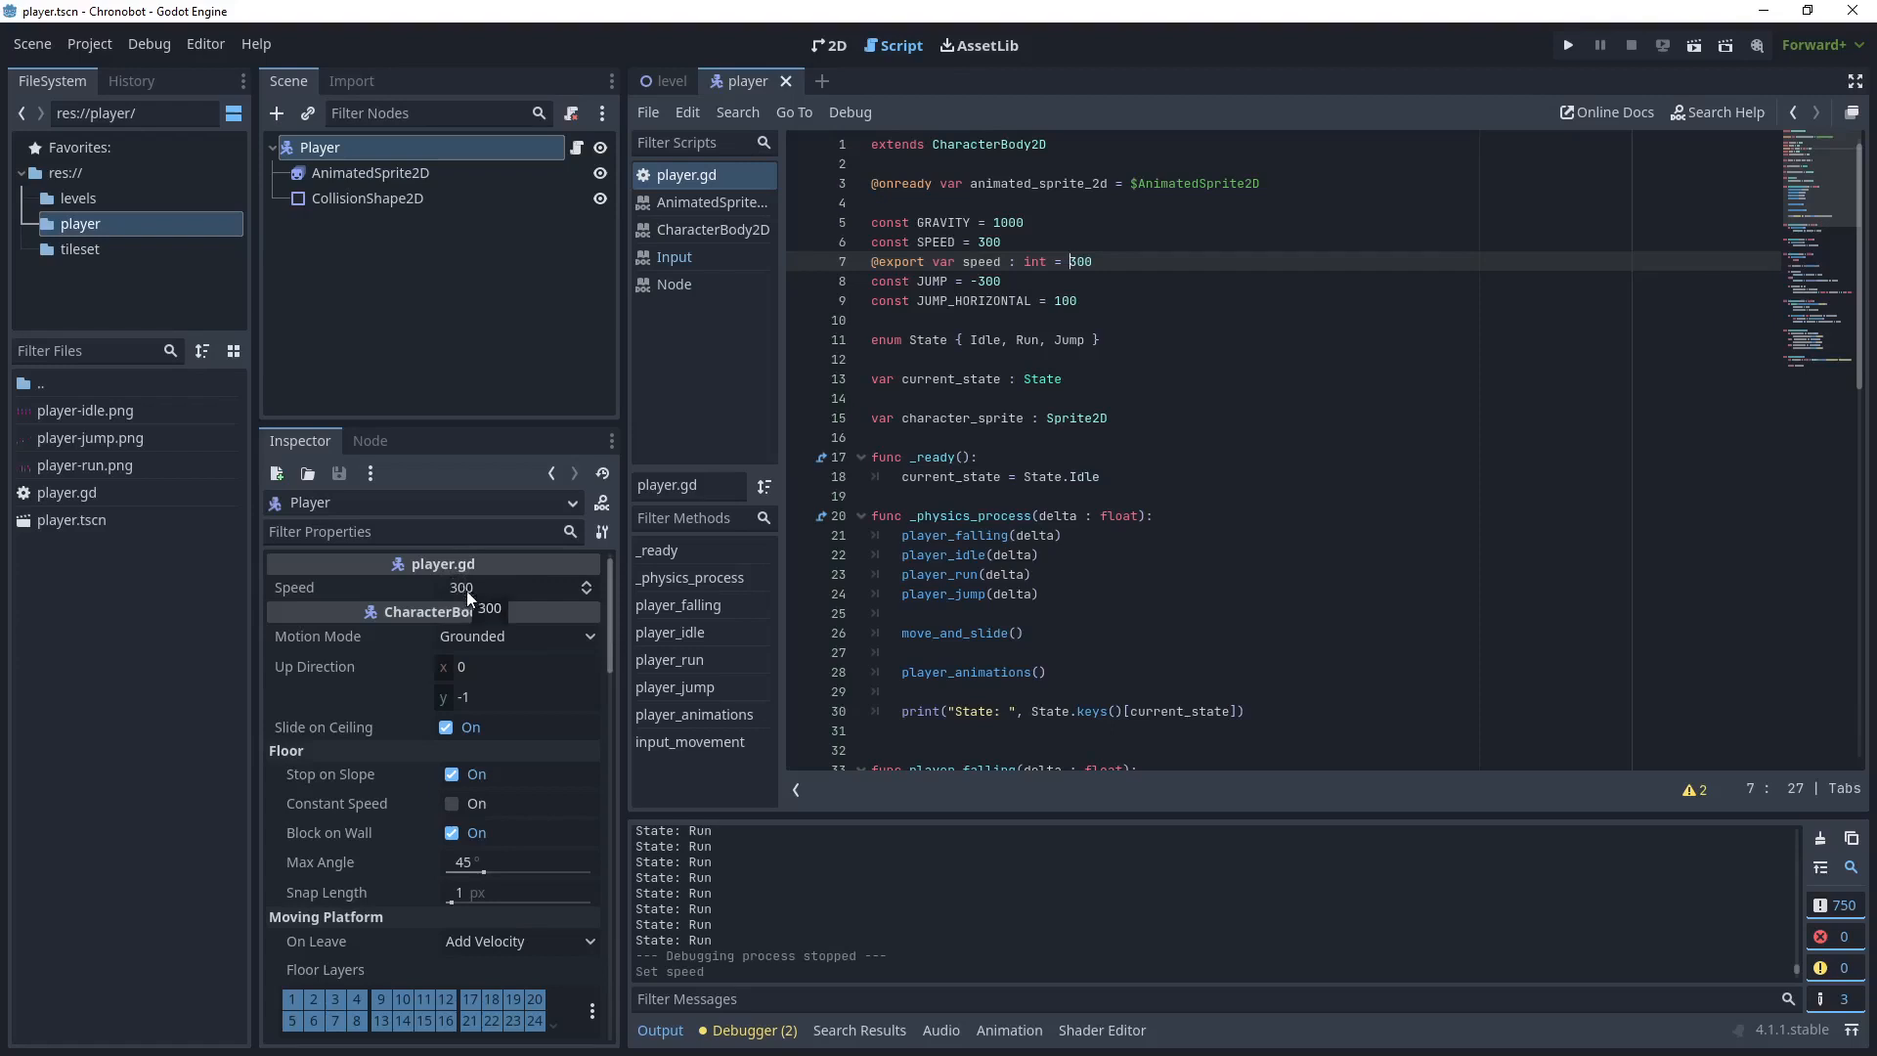
# Step: Replace SPEED with speed in player_run
pyautogui.doubleClick(981, 261)
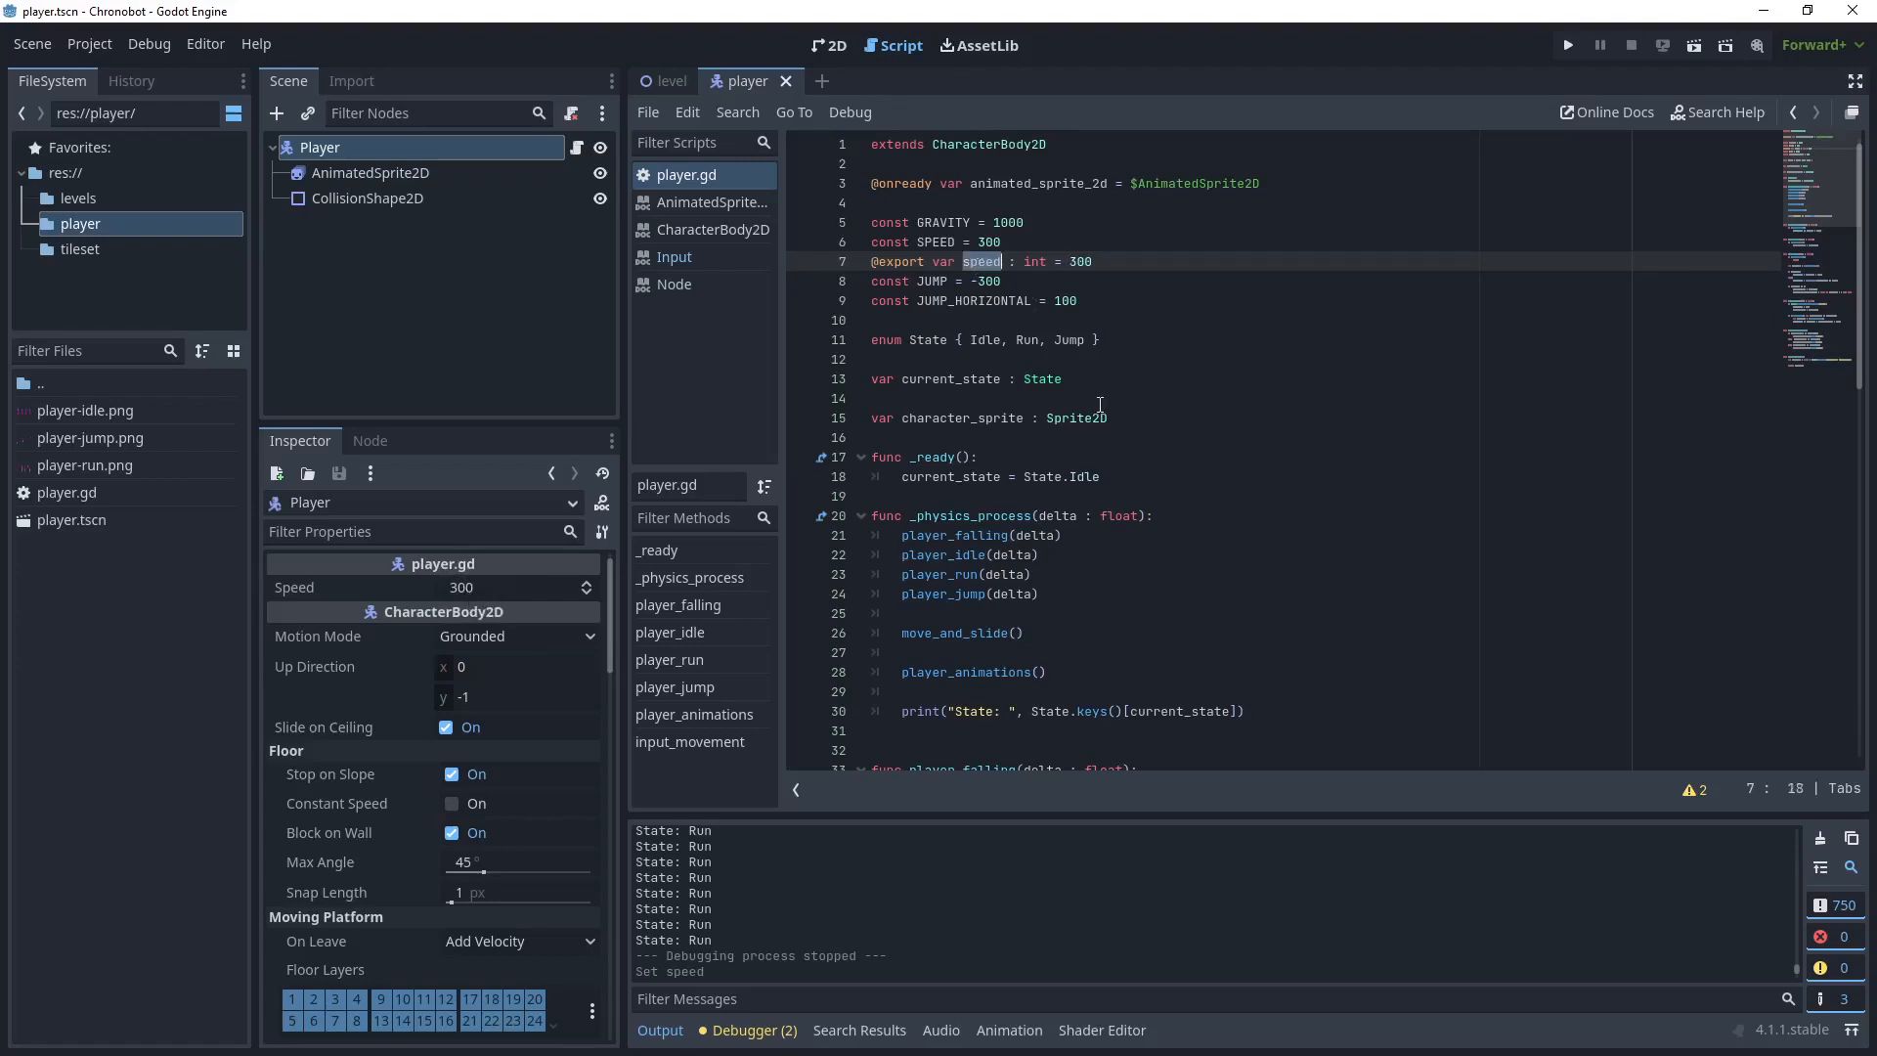
pyautogui.scroll(-3)
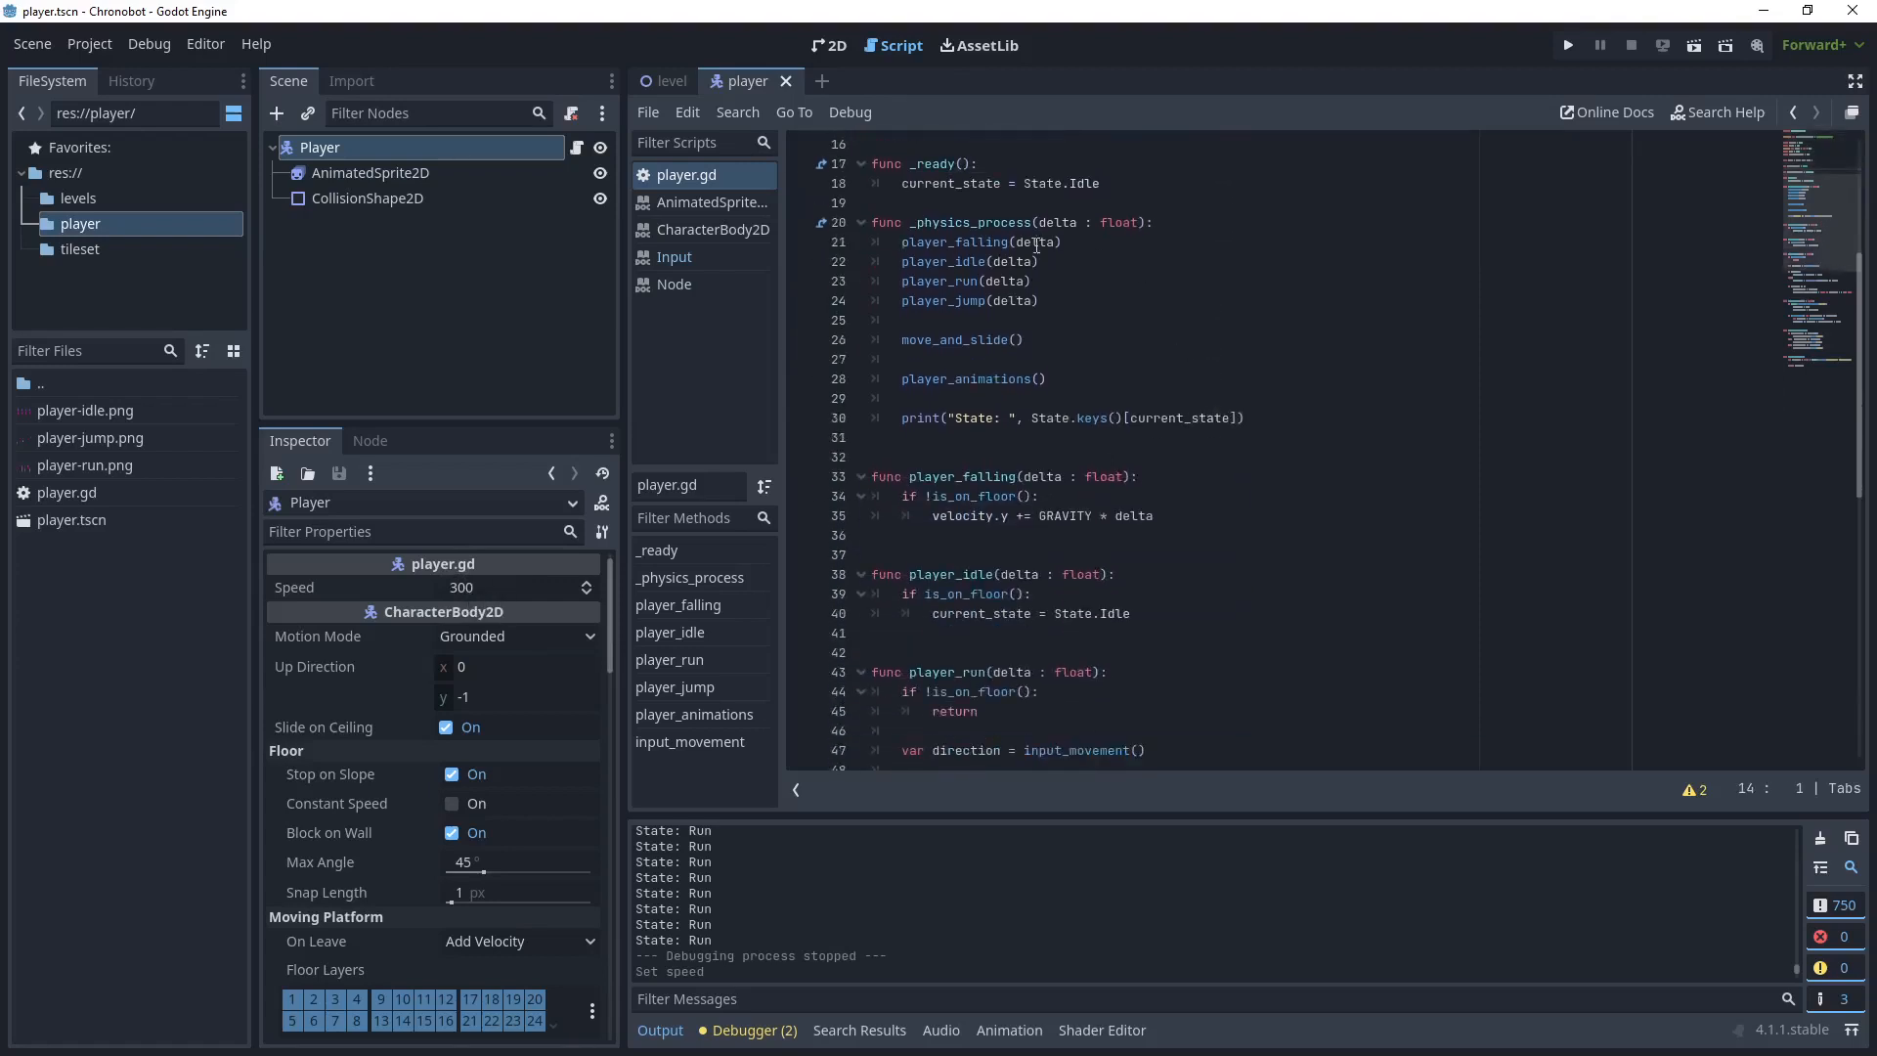
pyautogui.scroll(-3)
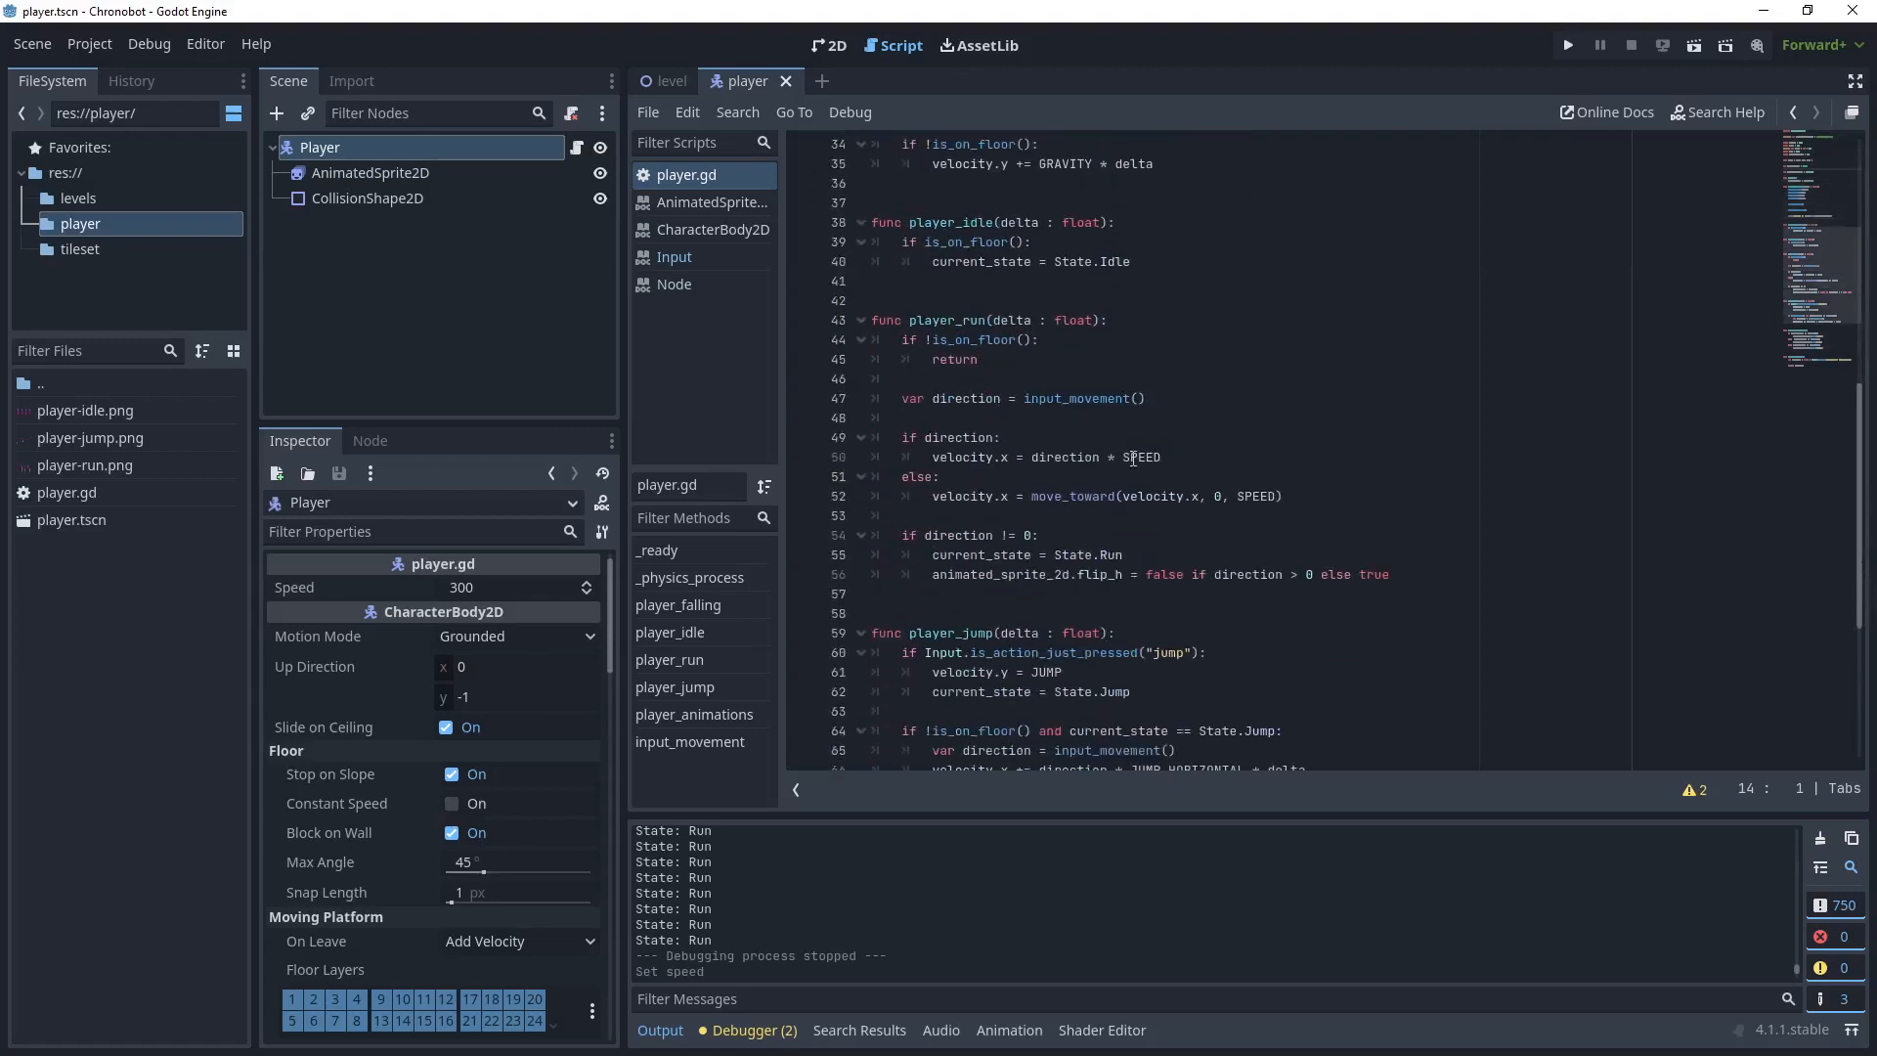
pyautogui.write('speed')
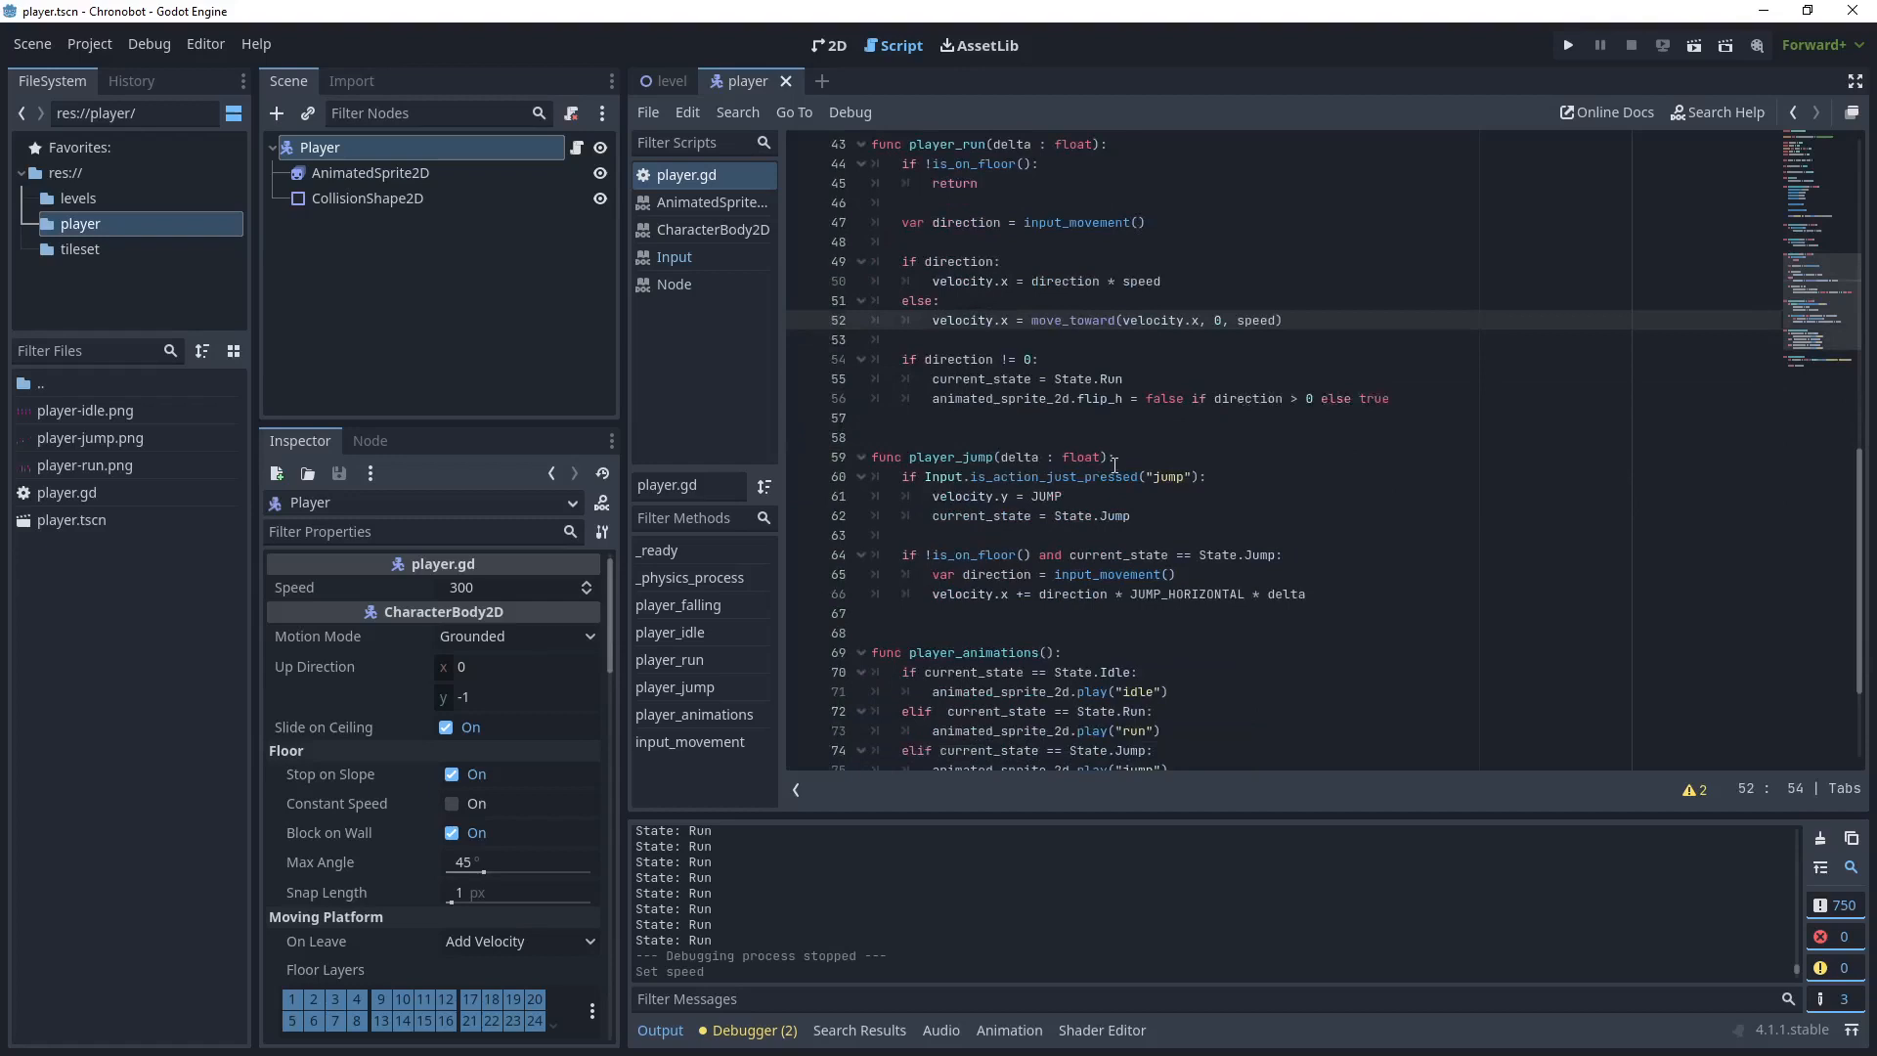
pyautogui.scroll(-3)
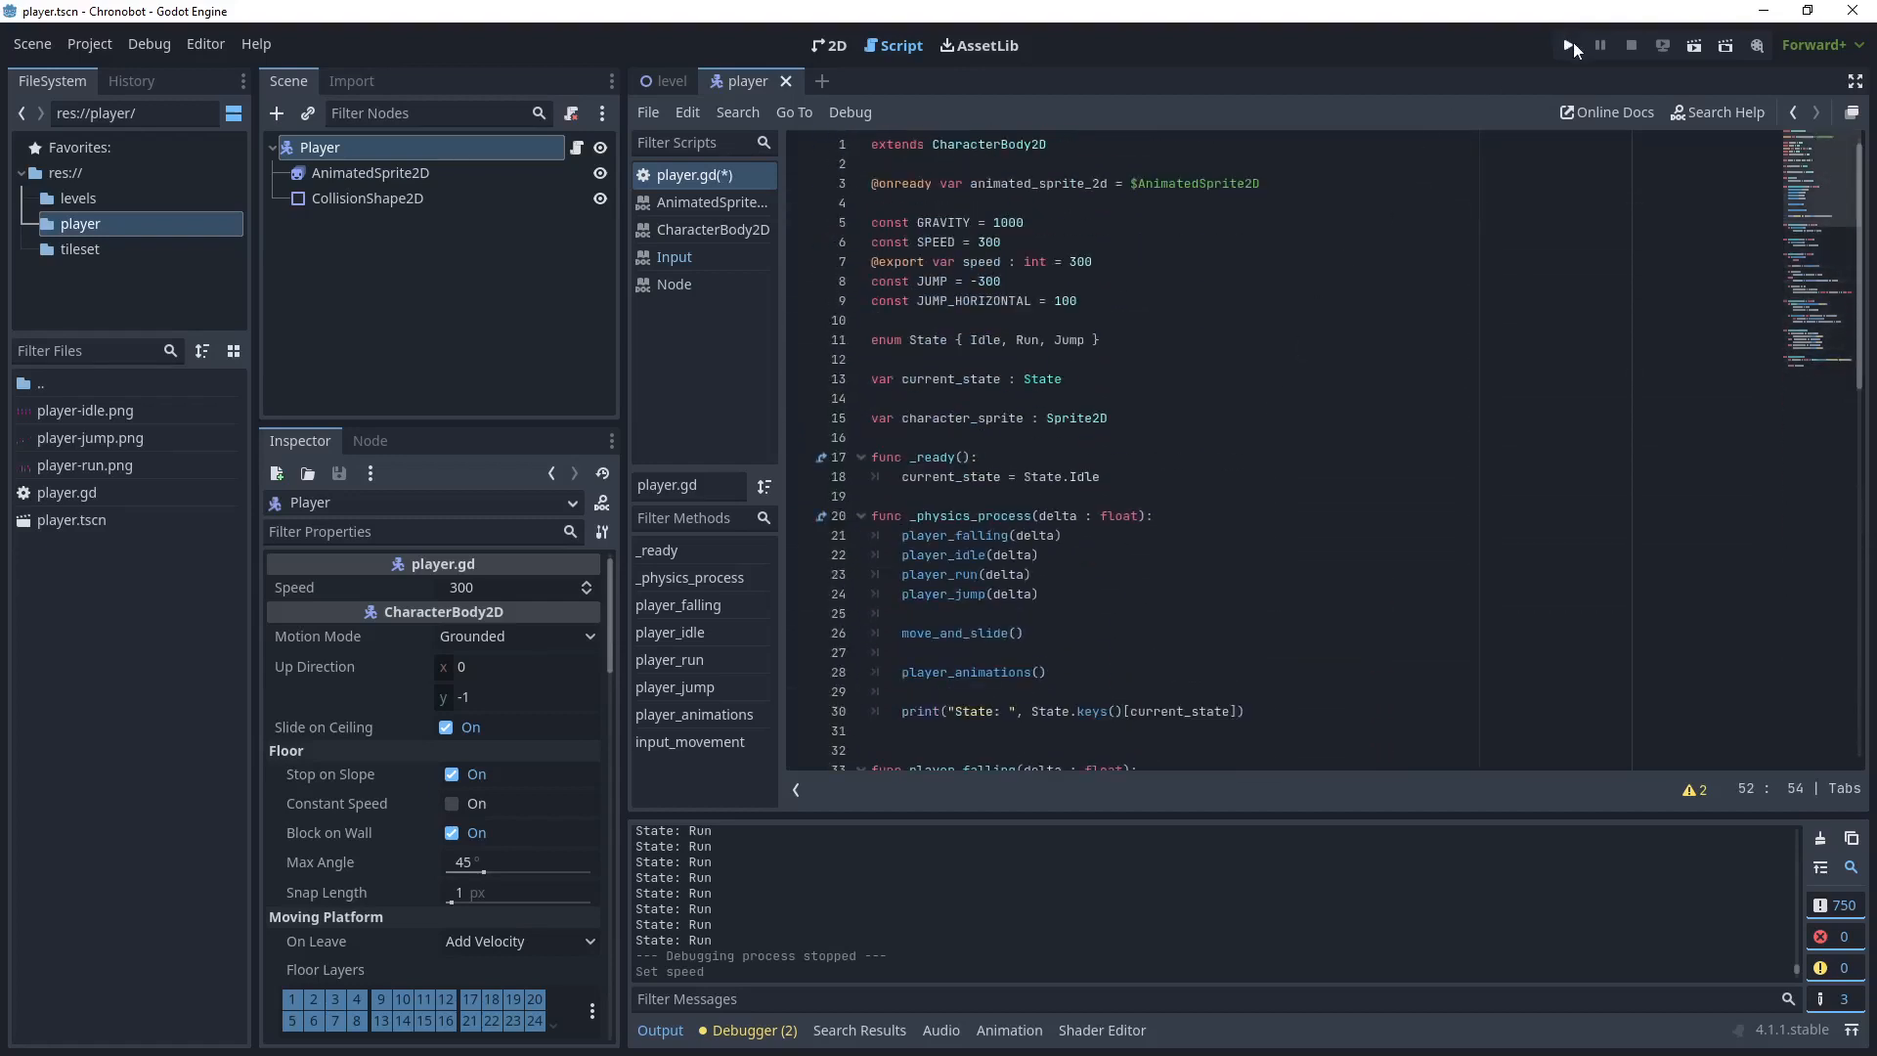
# Step: Run the level, change the player's Speed in the Inspector mid-run, then stop the game
pyautogui.click(1568, 44)
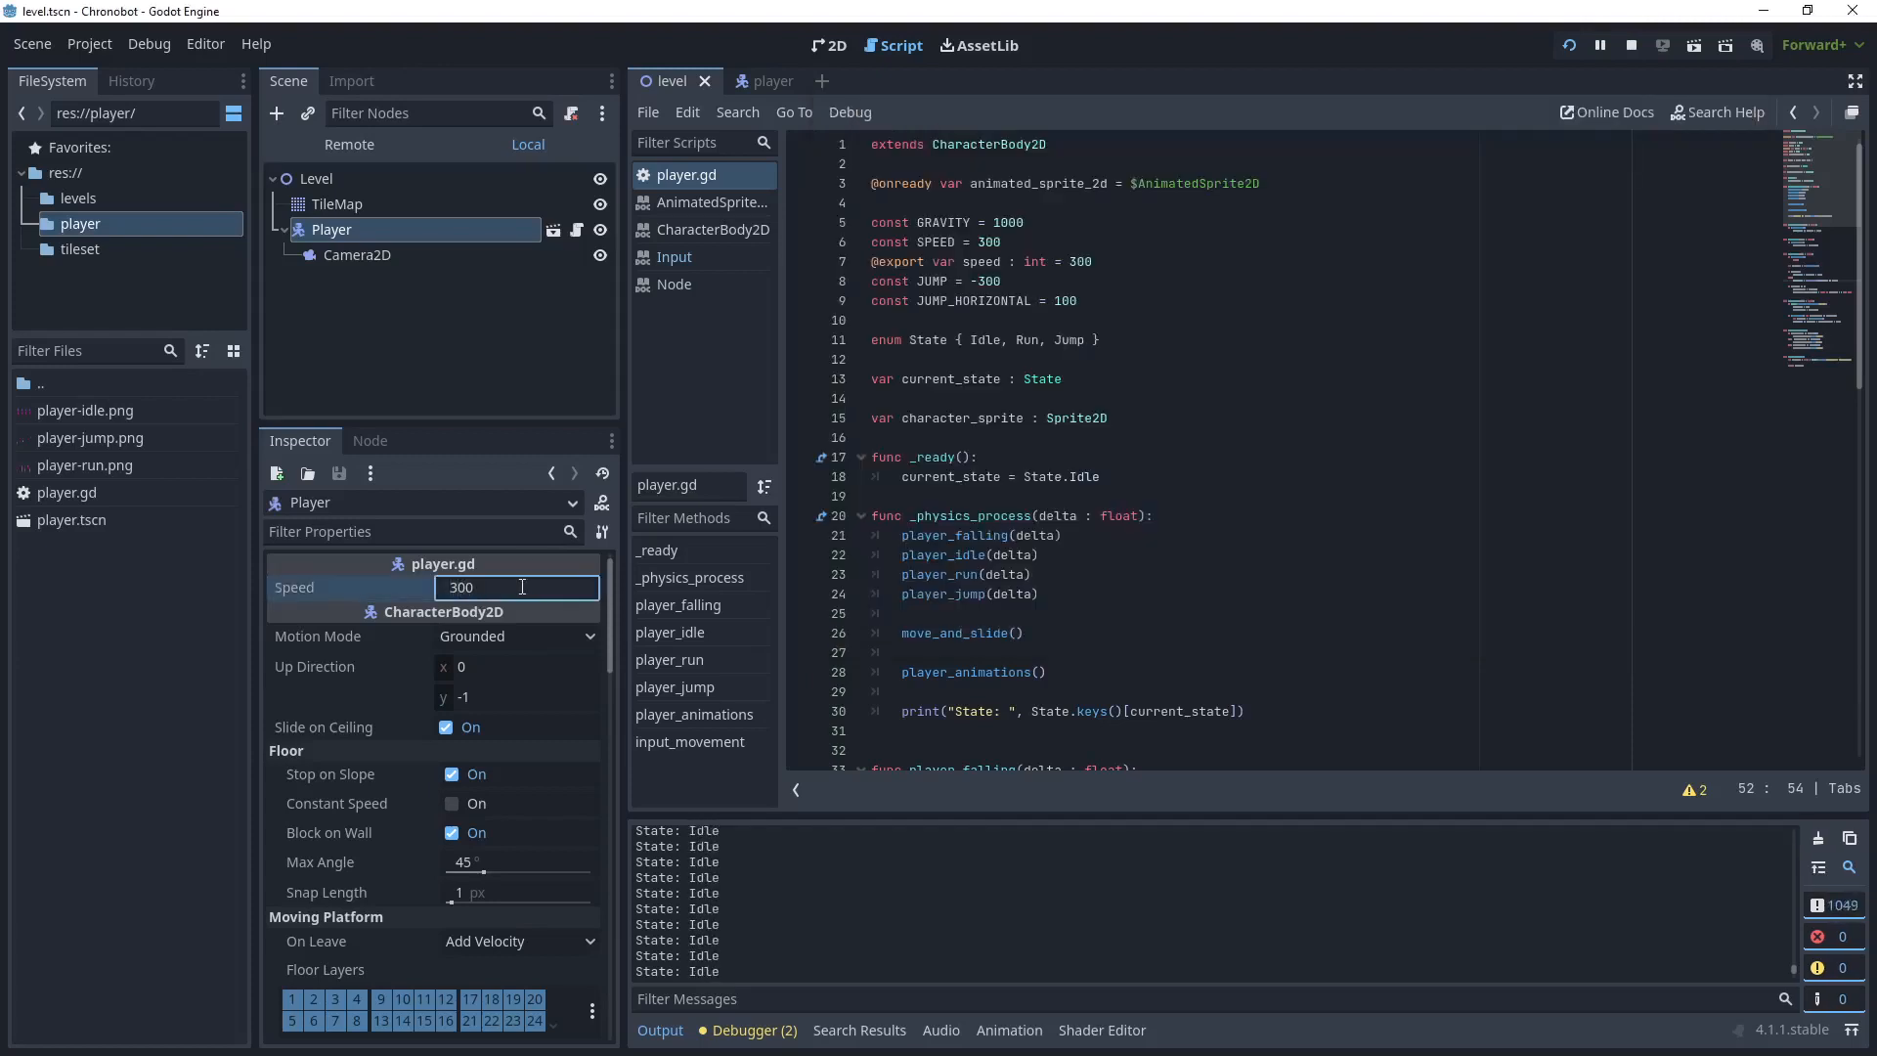
pyautogui.write('1000')
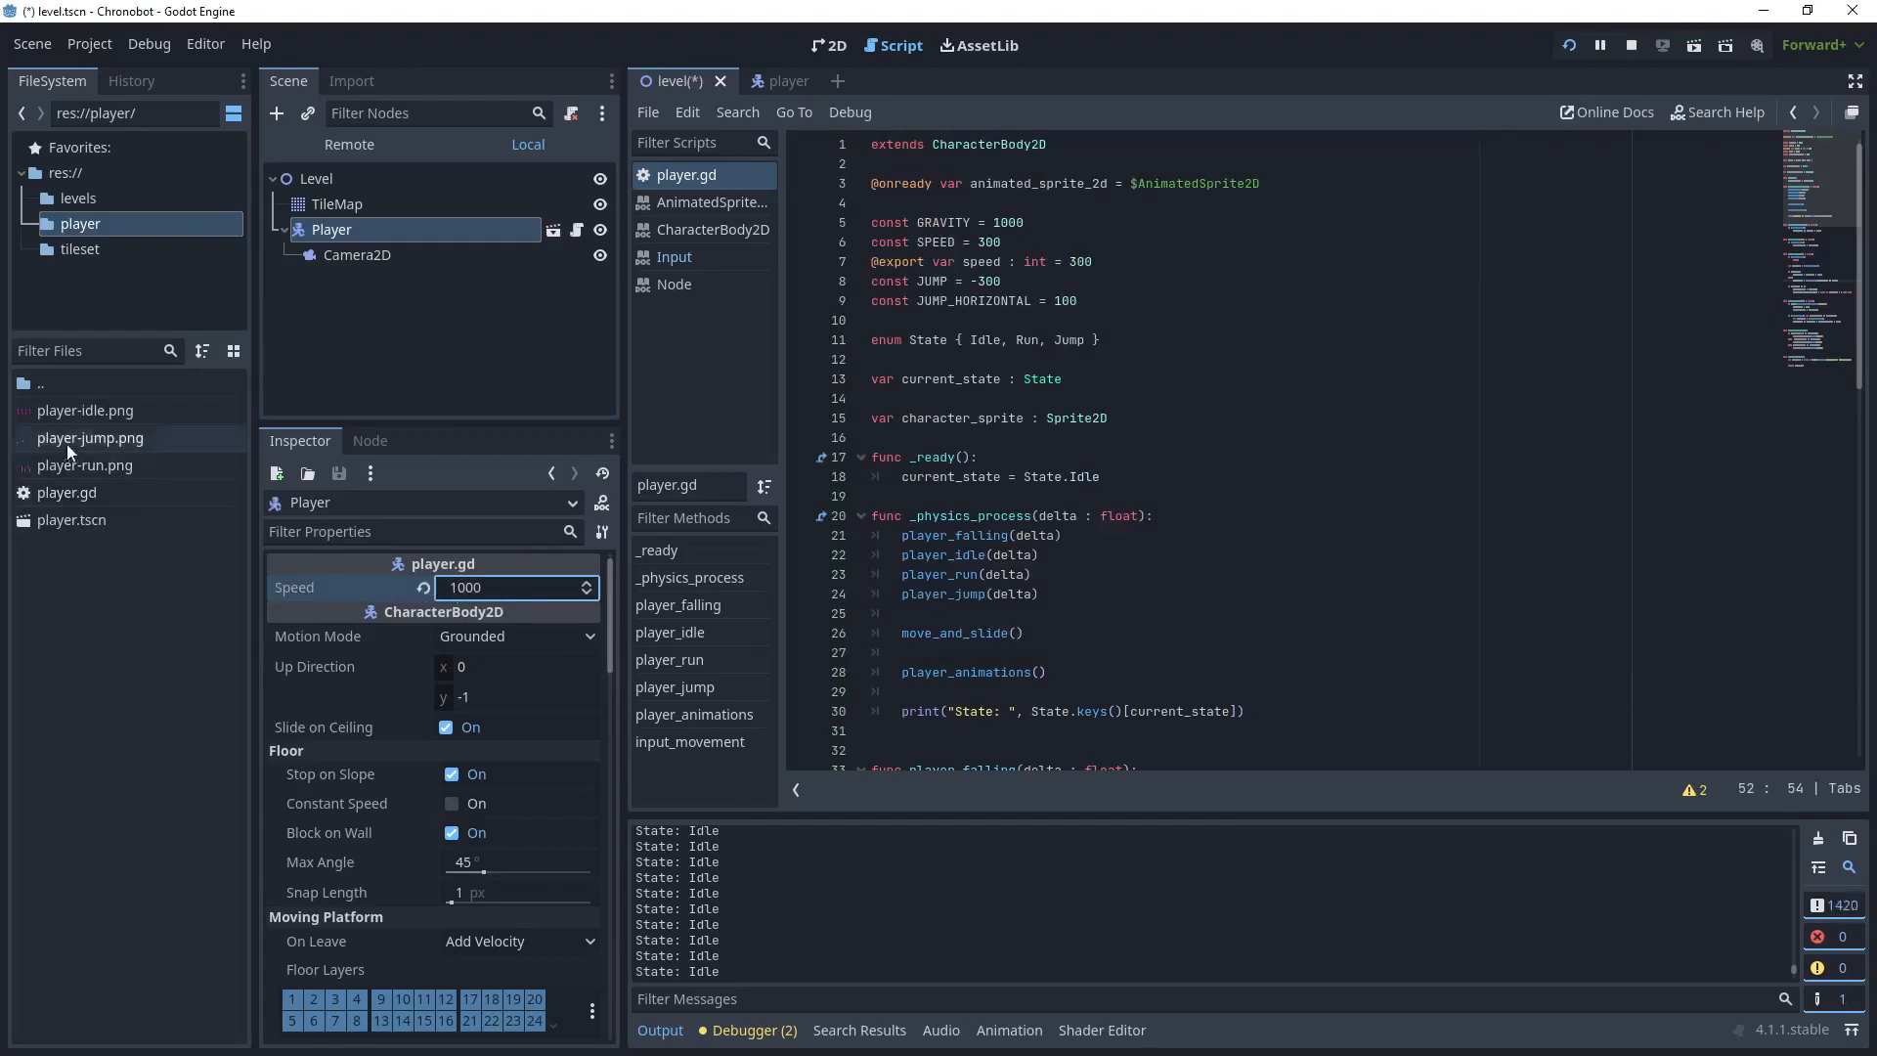
pyautogui.click(1568, 44)
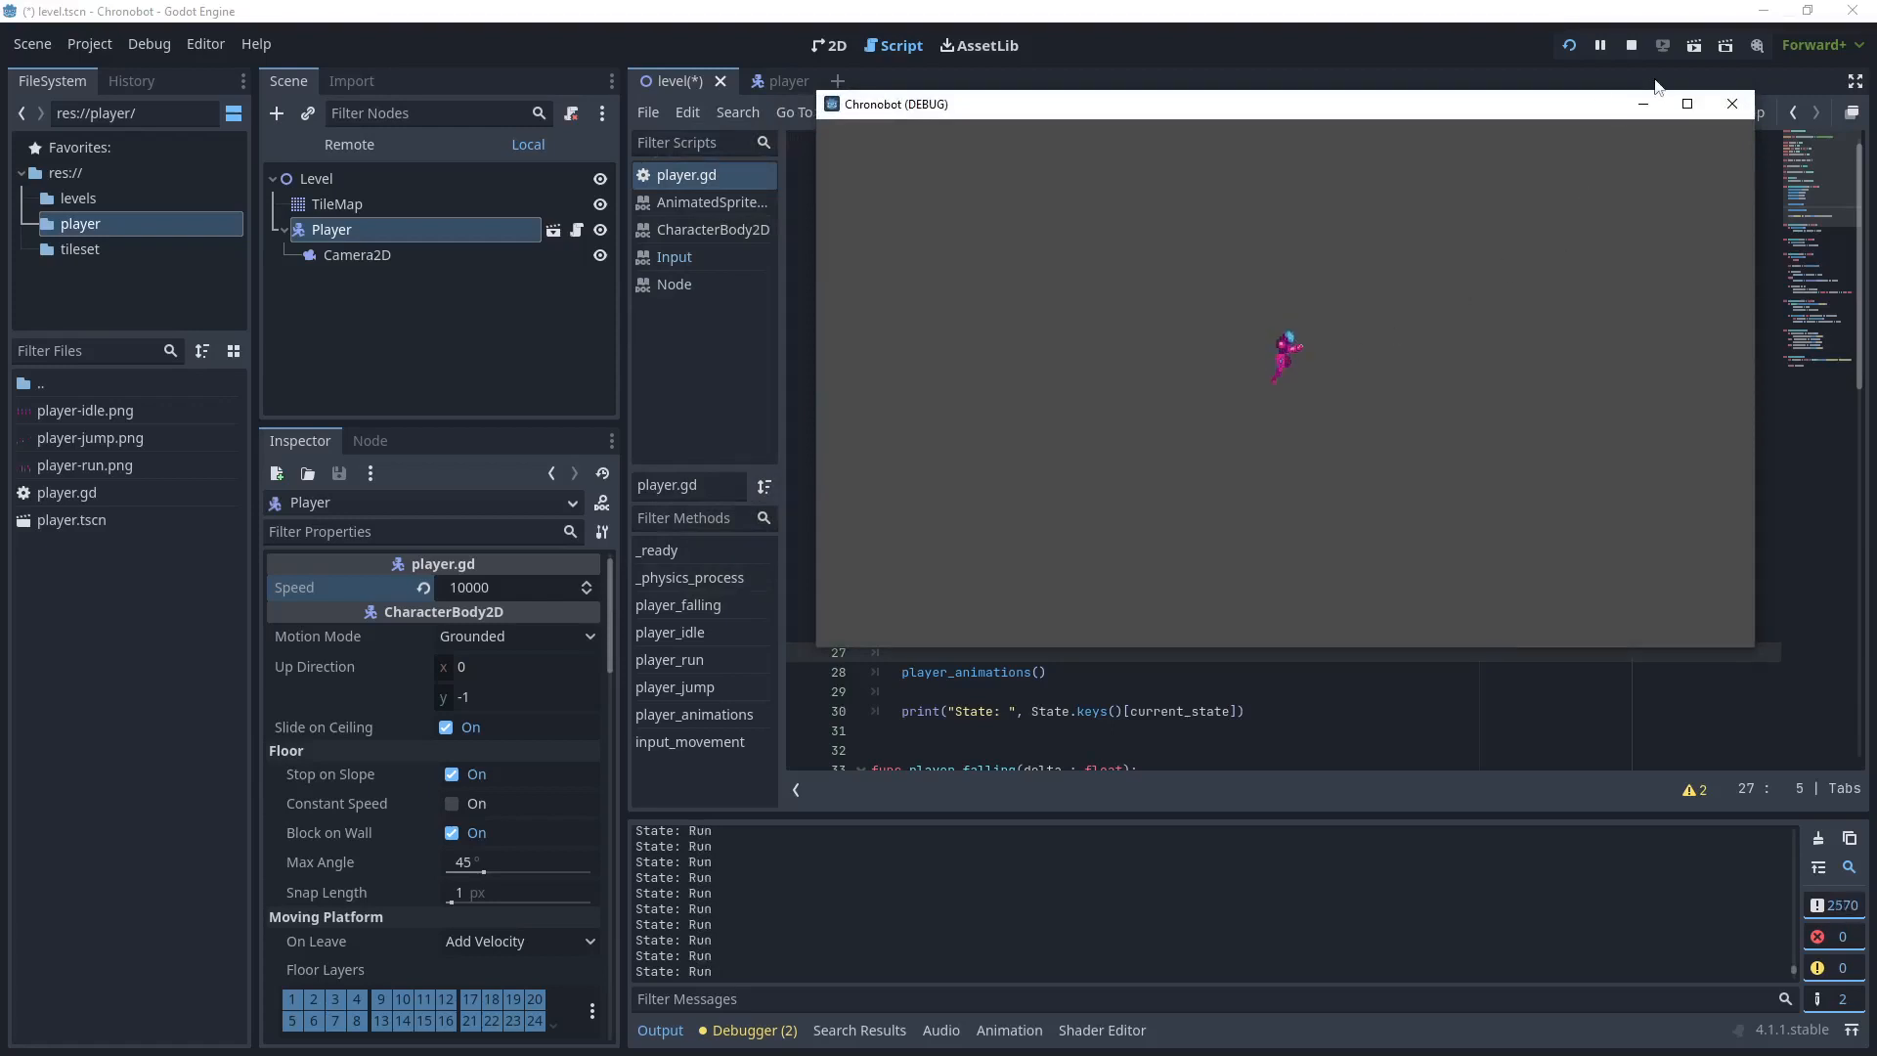
pyautogui.click(1630, 46)
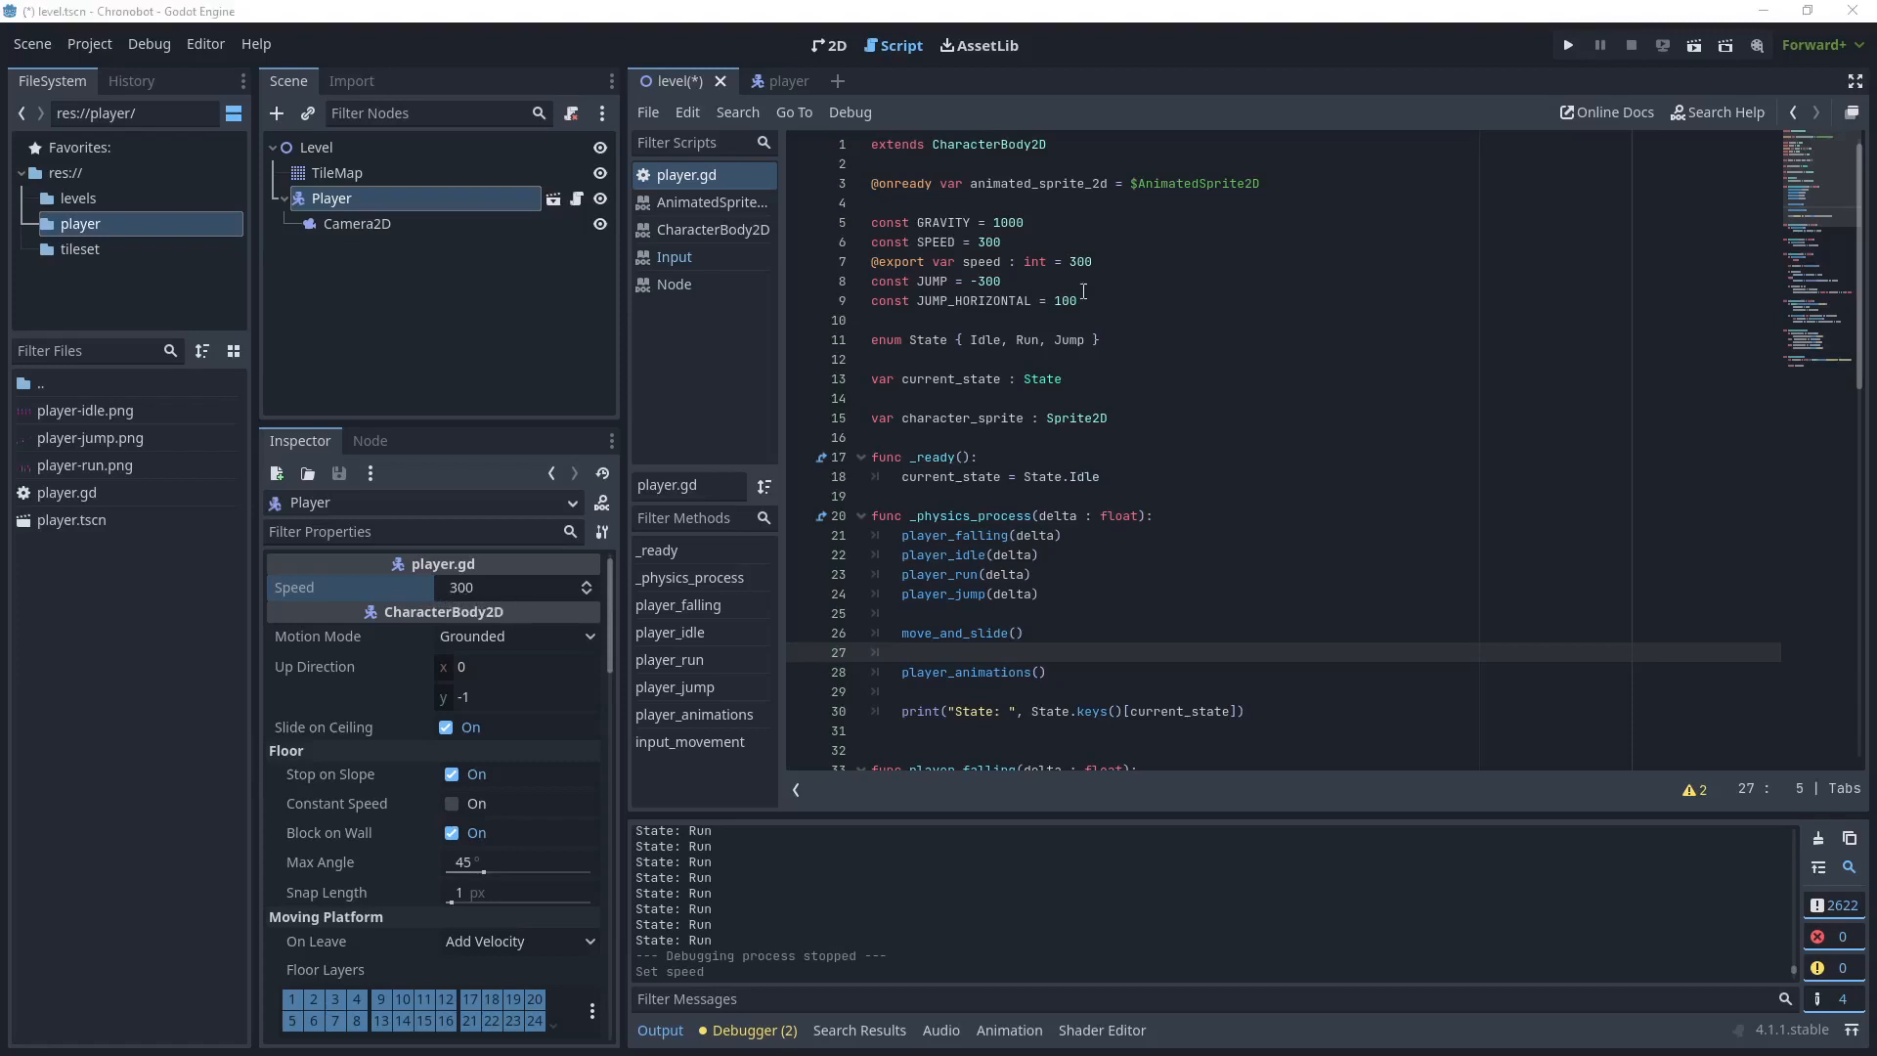
# Step: Export int jump (-300) and jump_horizontal (100), deleting the old JUMP constant lines
pyautogui.tripleClick(980, 261)
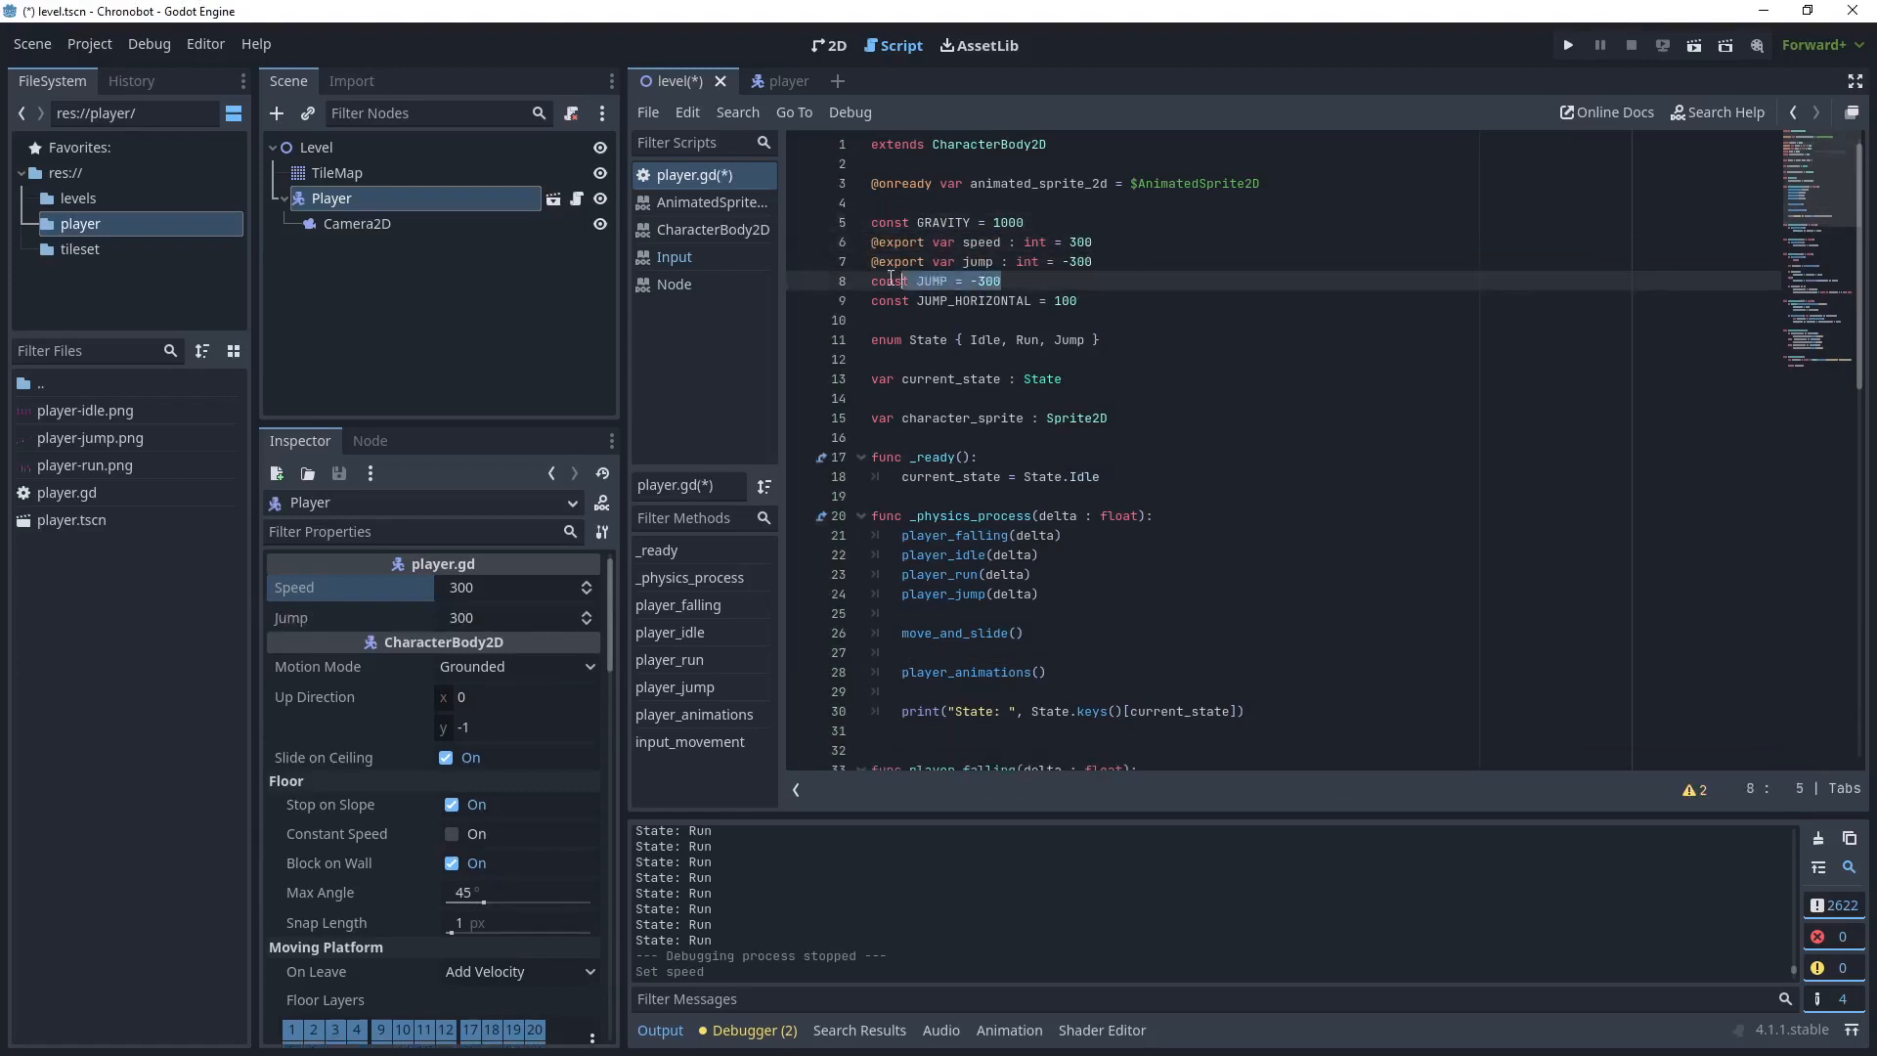
pyautogui.scroll(-3)
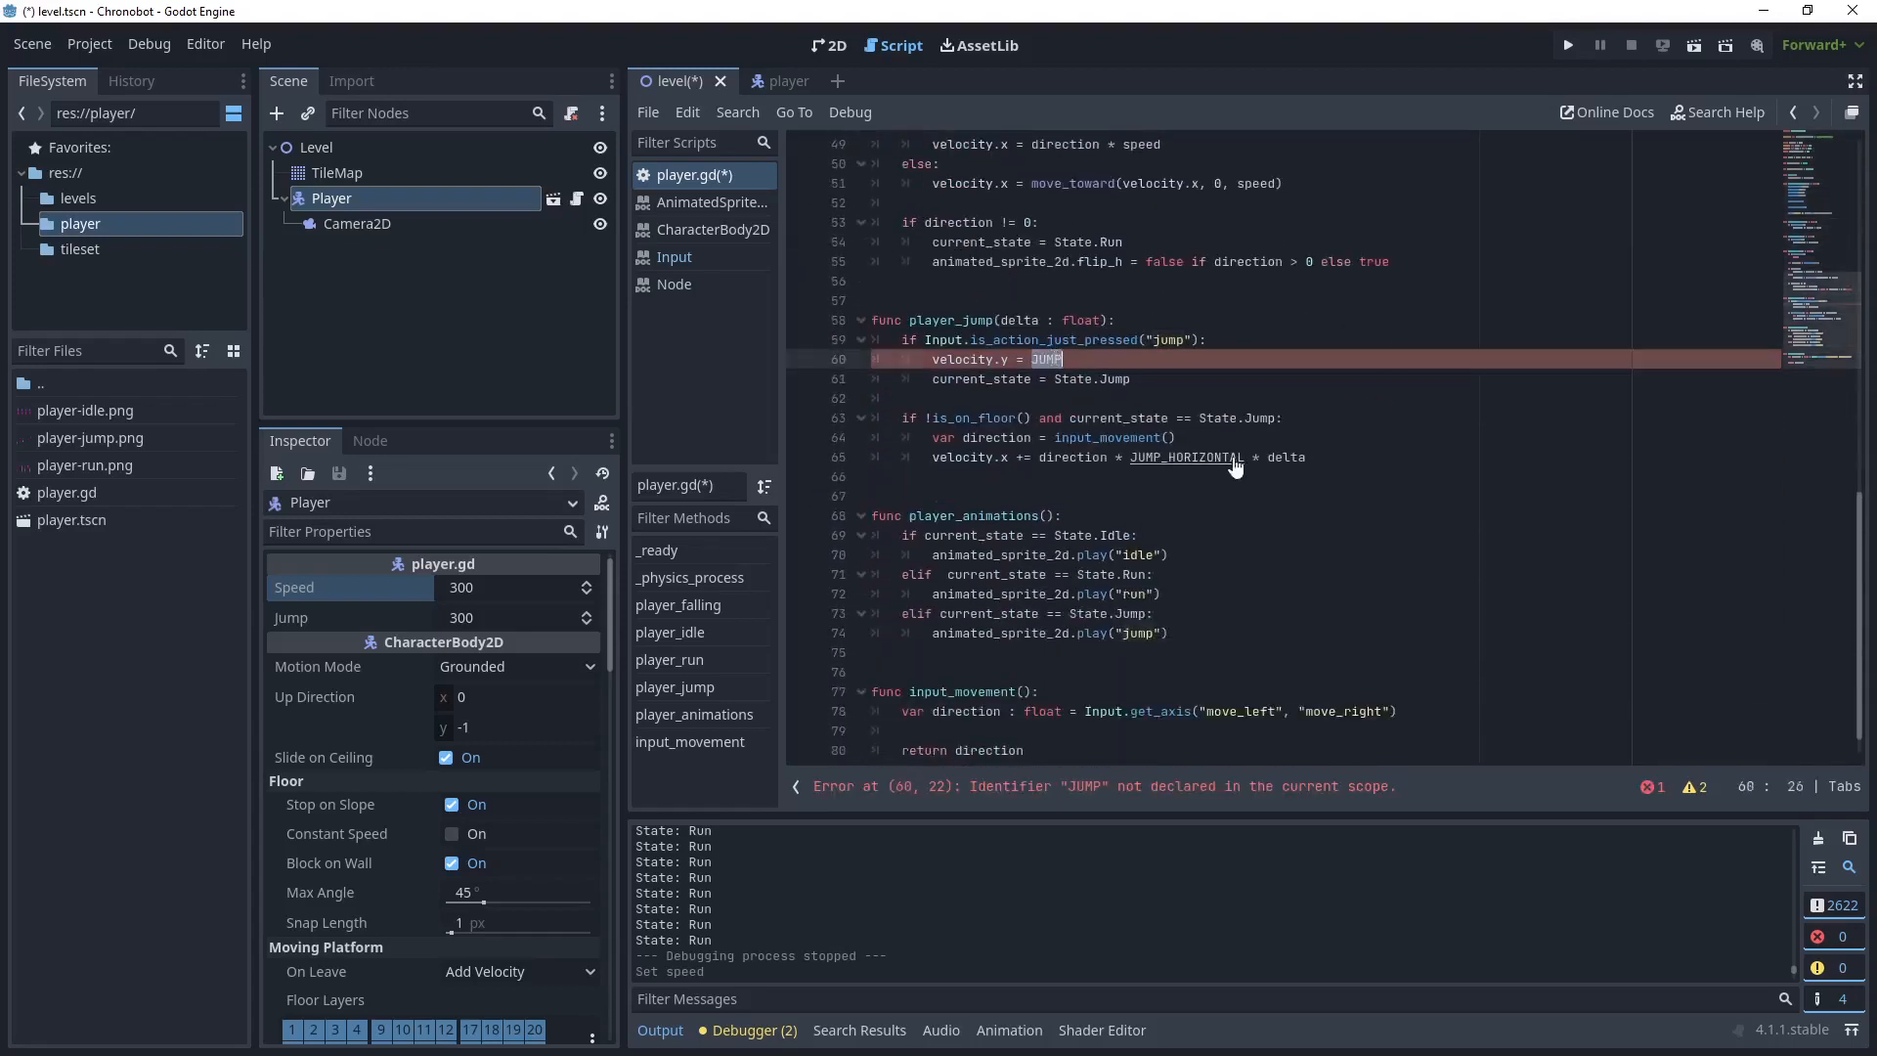
pyautogui.write('jump_horizontal : int = 100')
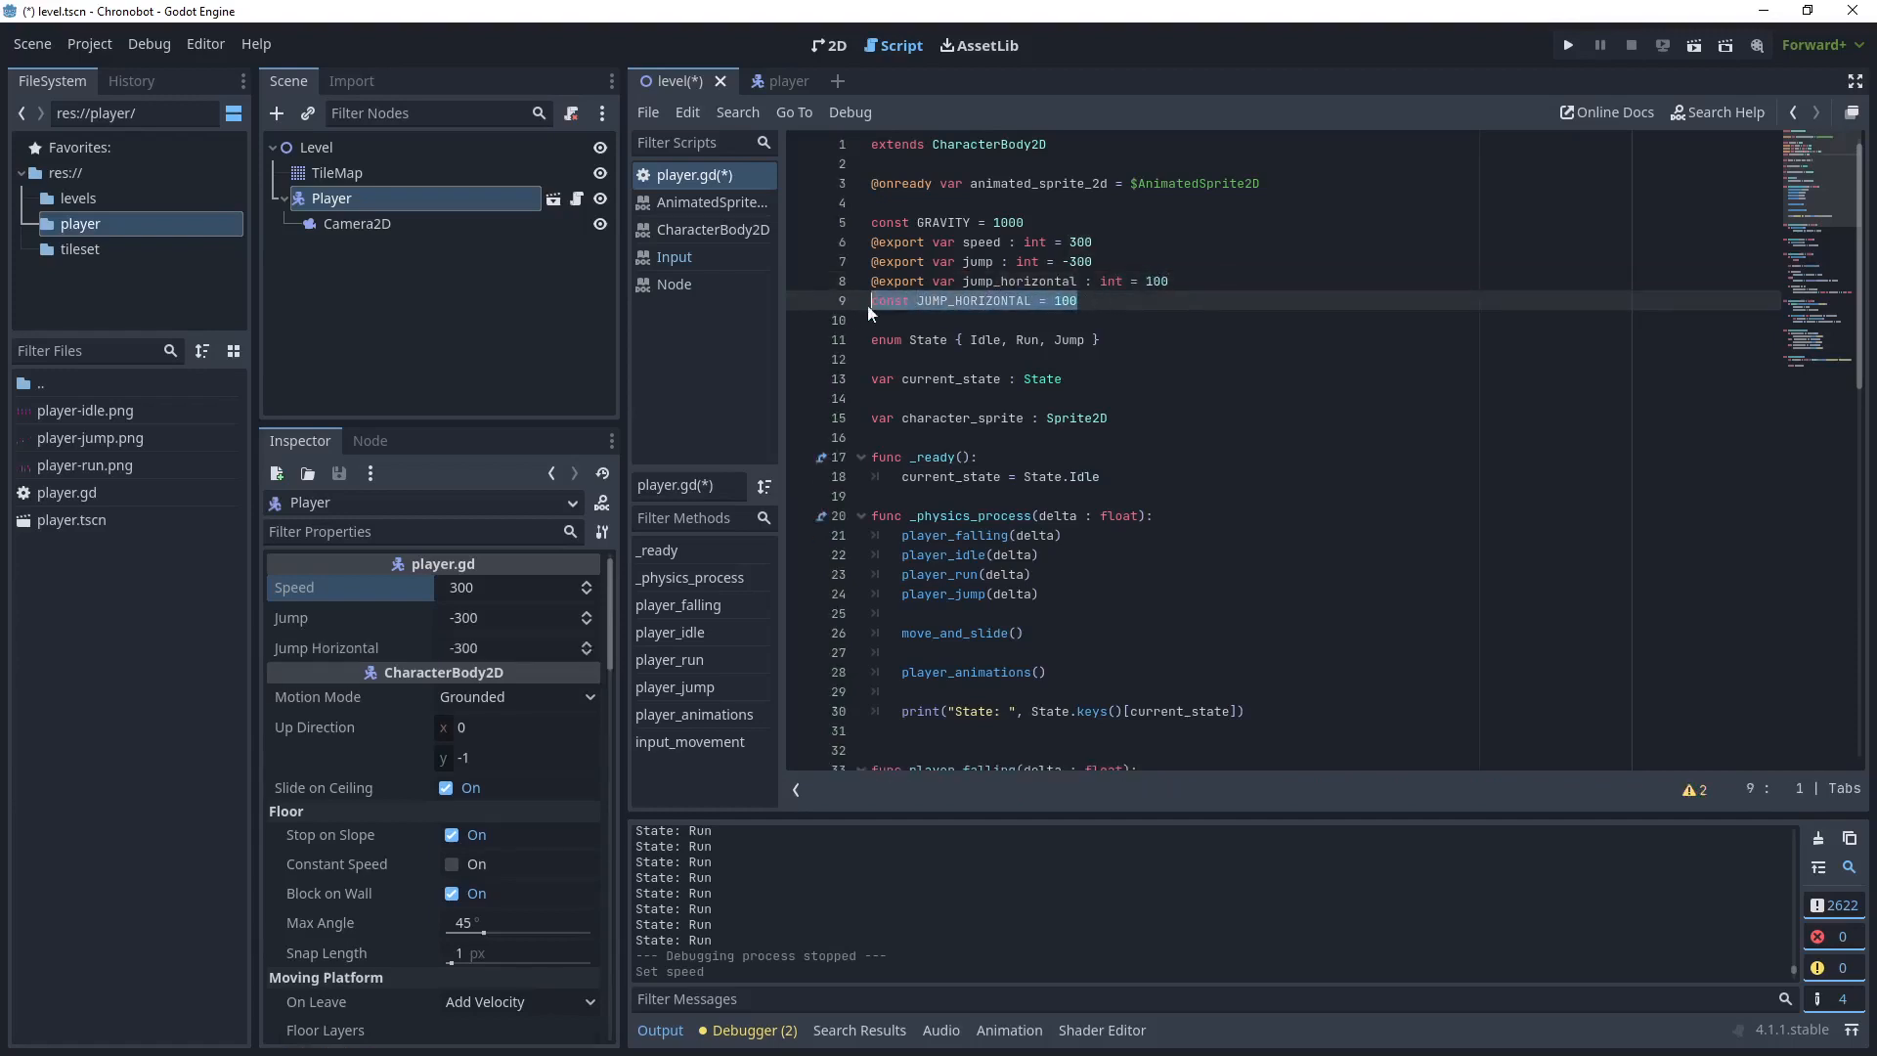
pyautogui.press('Delete')
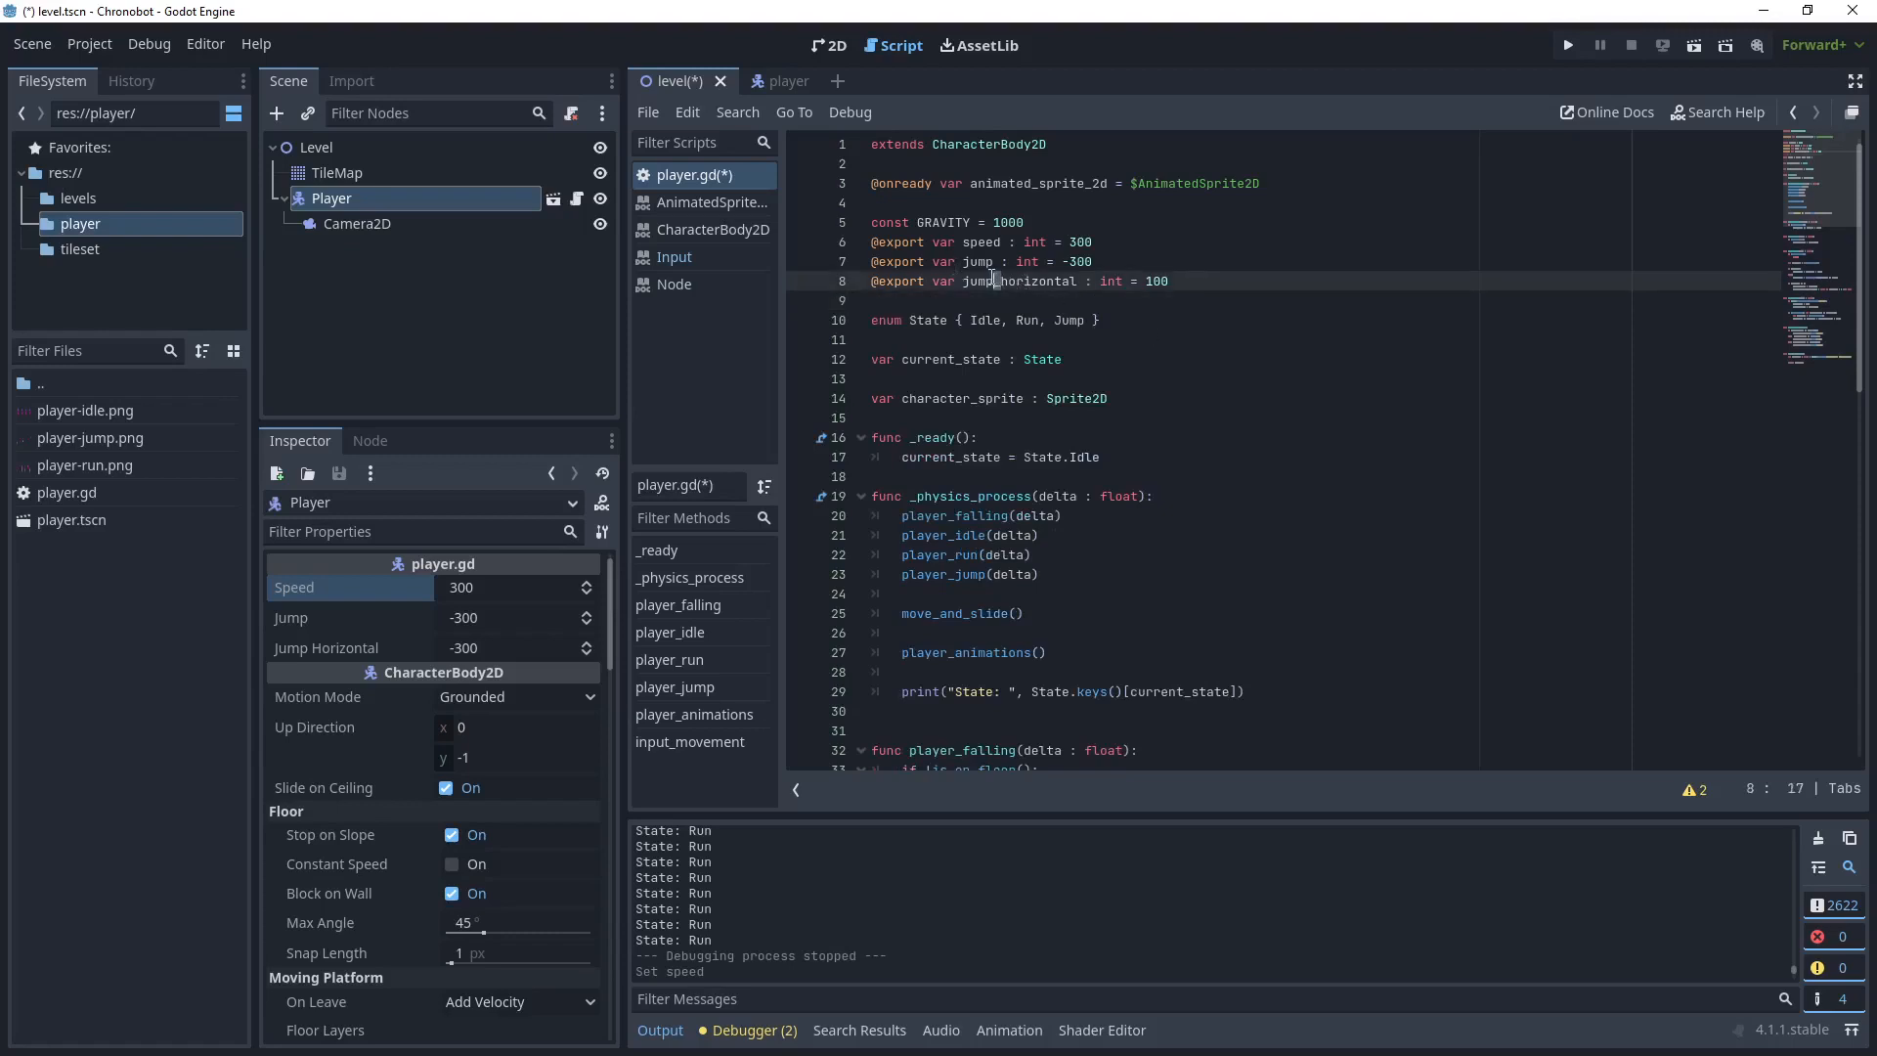
pyautogui.doubleClick(1018, 280)
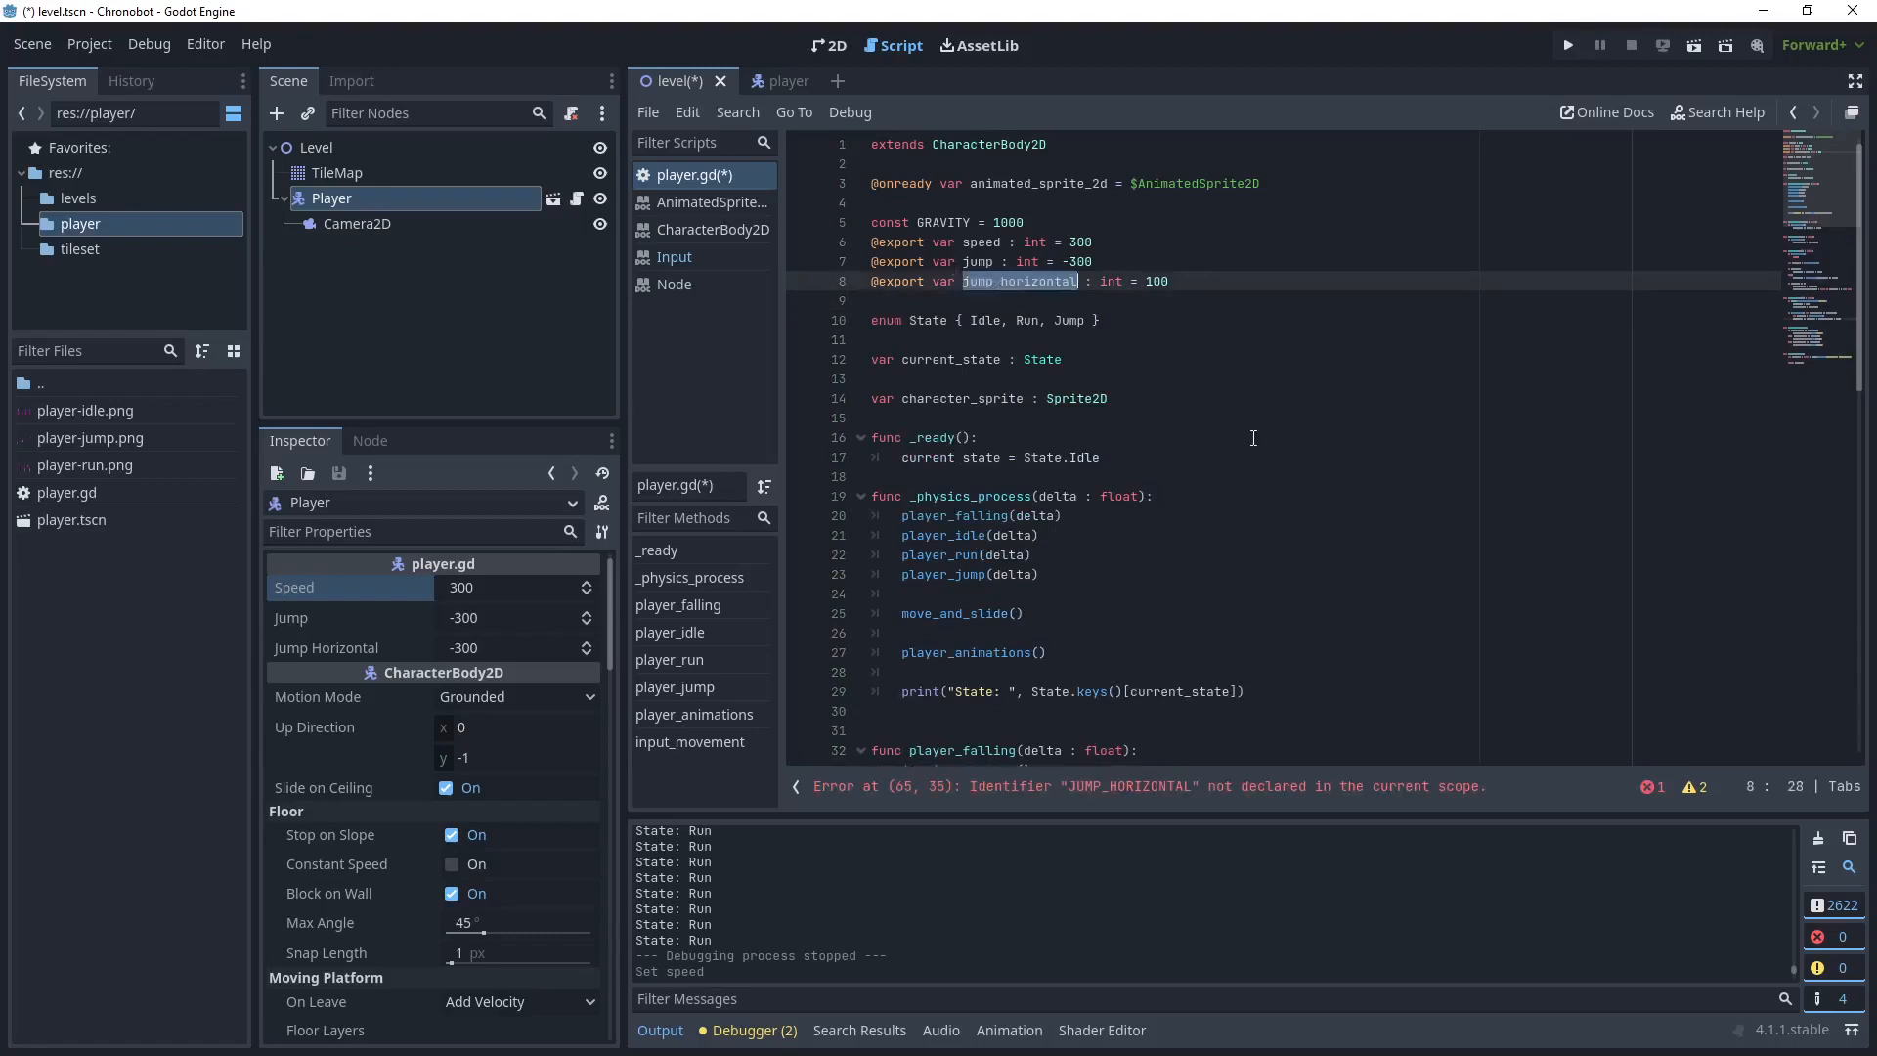